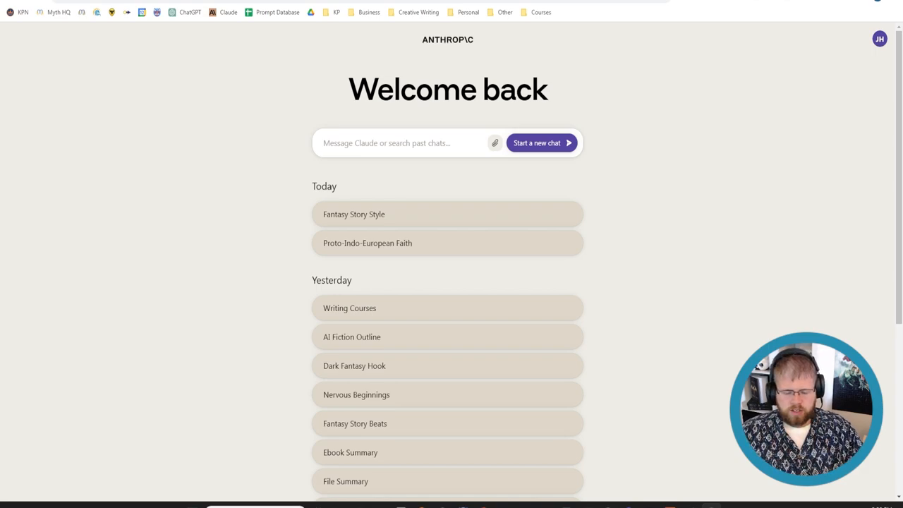
mouse_move(313, 187)
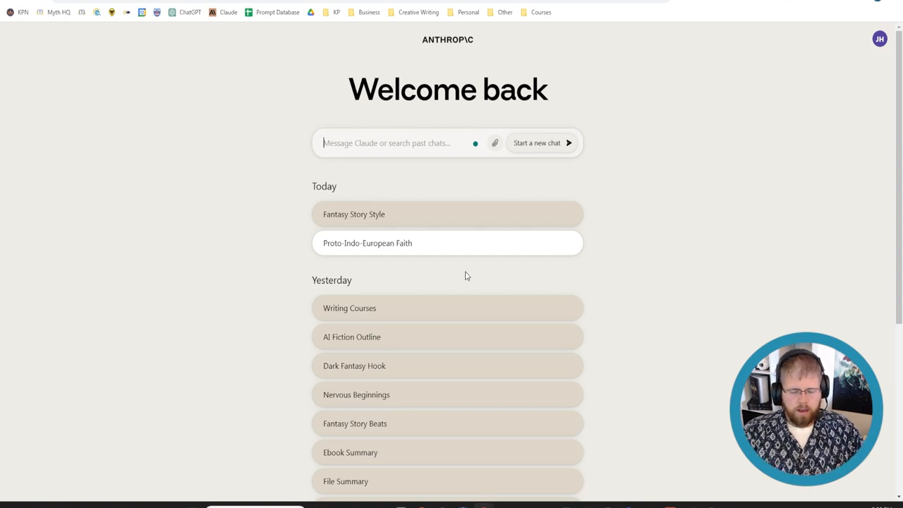
- Ask Claude for 20 high concept pitches for a noir fantasy adventure set in the 1920s
type("Give me 20")
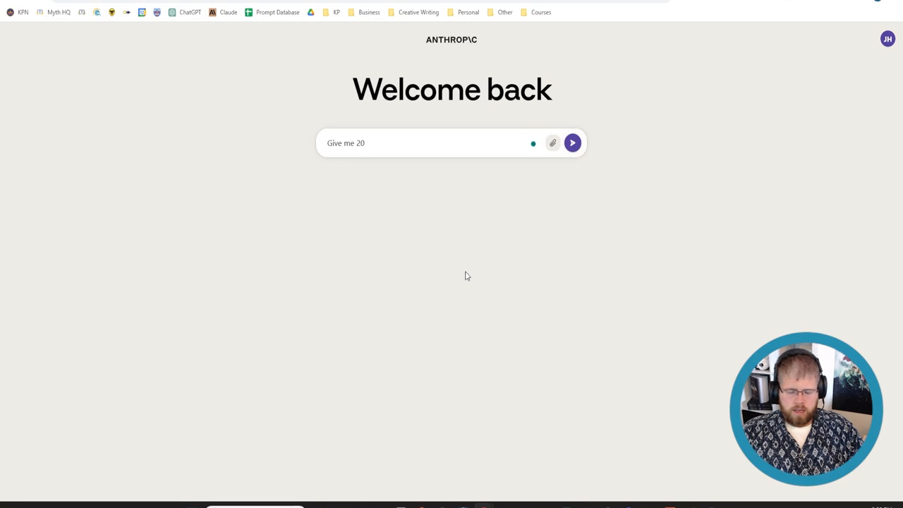
type("high concept")
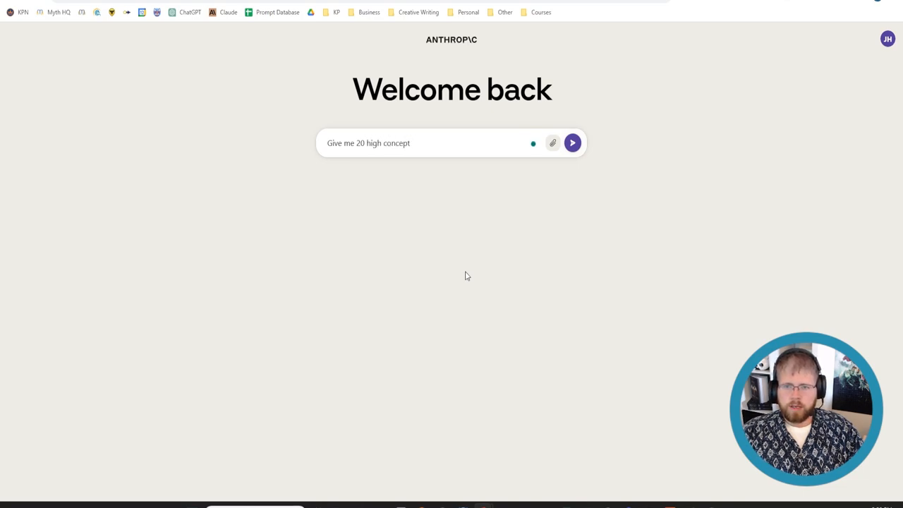
type("pitches")
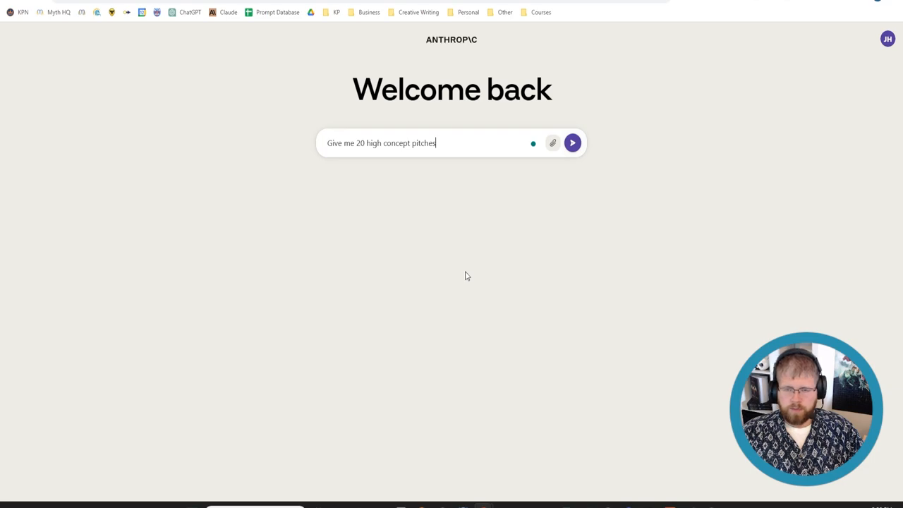
type("for a noir")
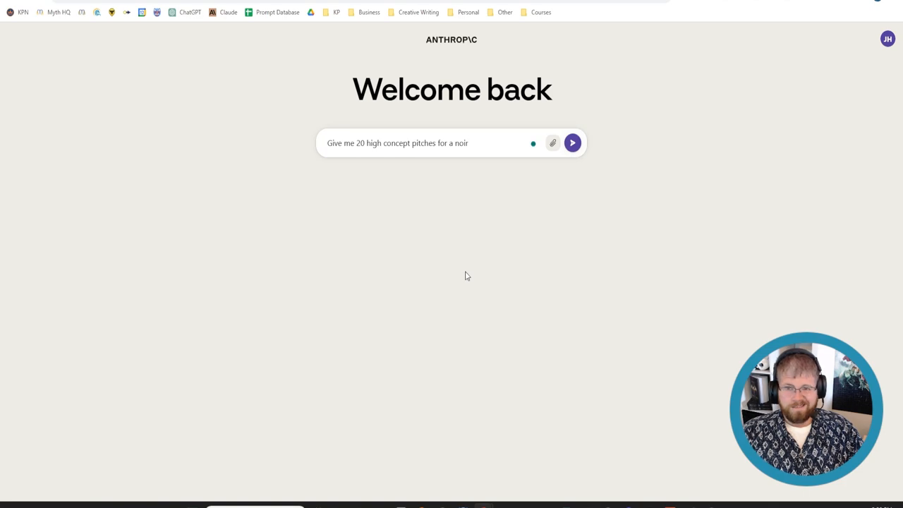
type("fantasy adventure")
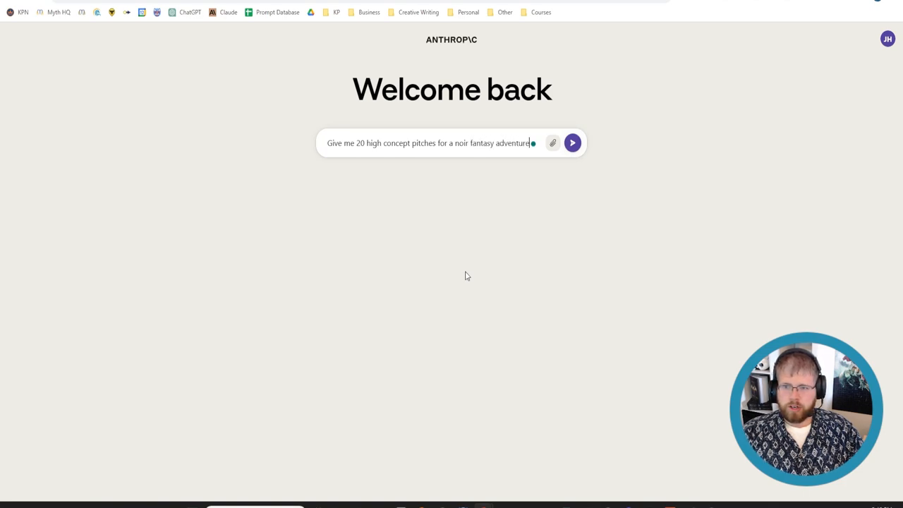
type("set in the")
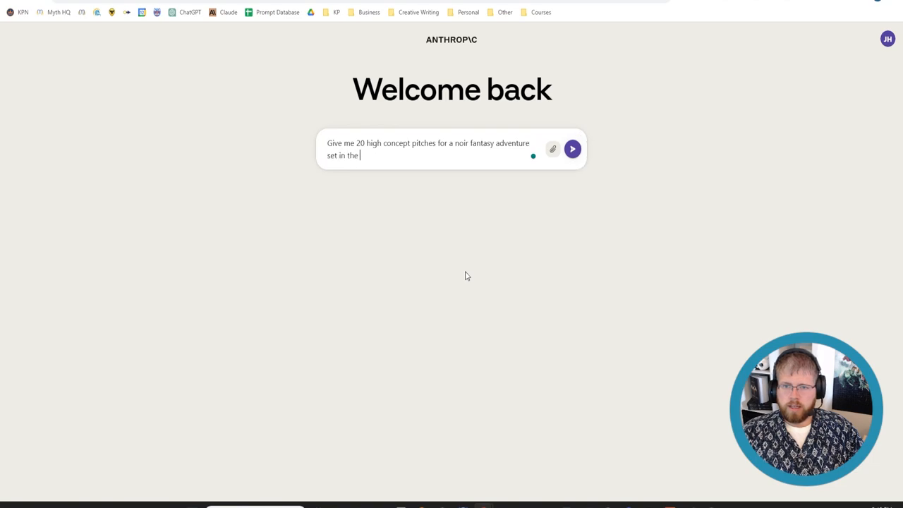
type("1920s")
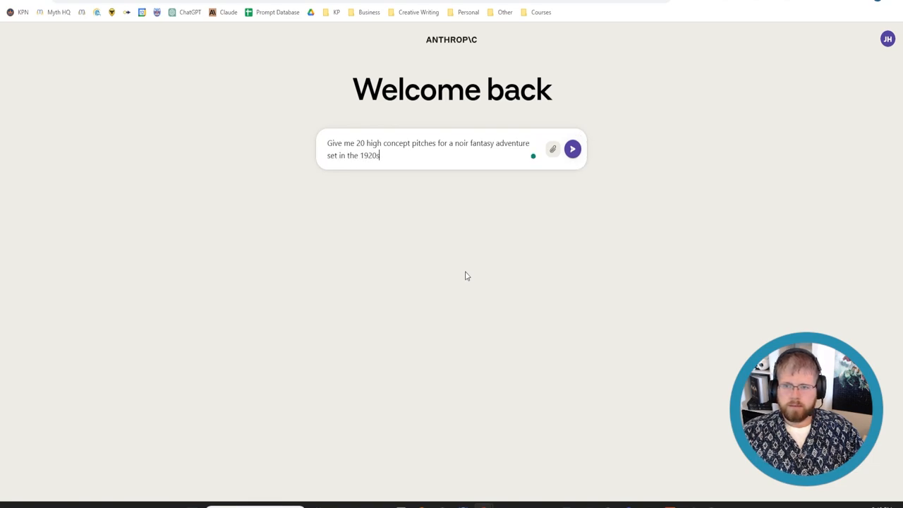
left_click(573, 149)
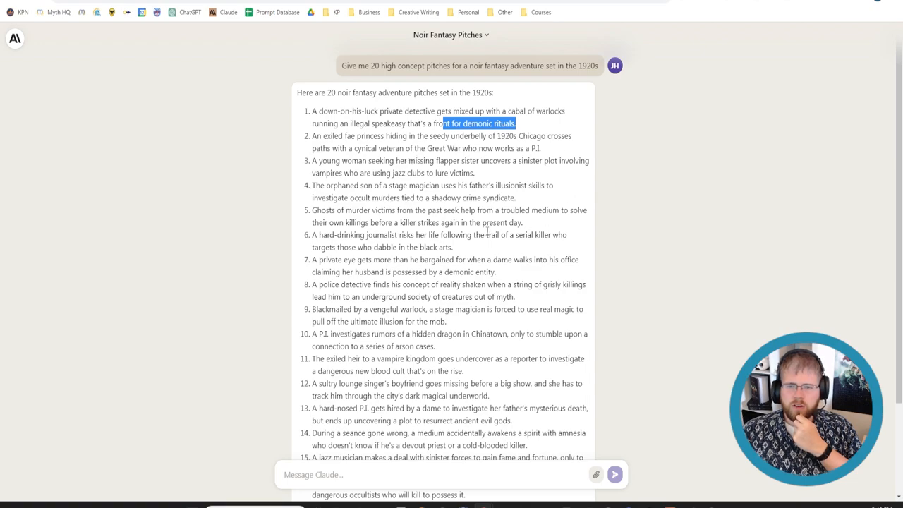
- Ask for the most popular books and movies set in the 1920s noir era
scroll("down", 3)
type("Give me a list of the most popular")
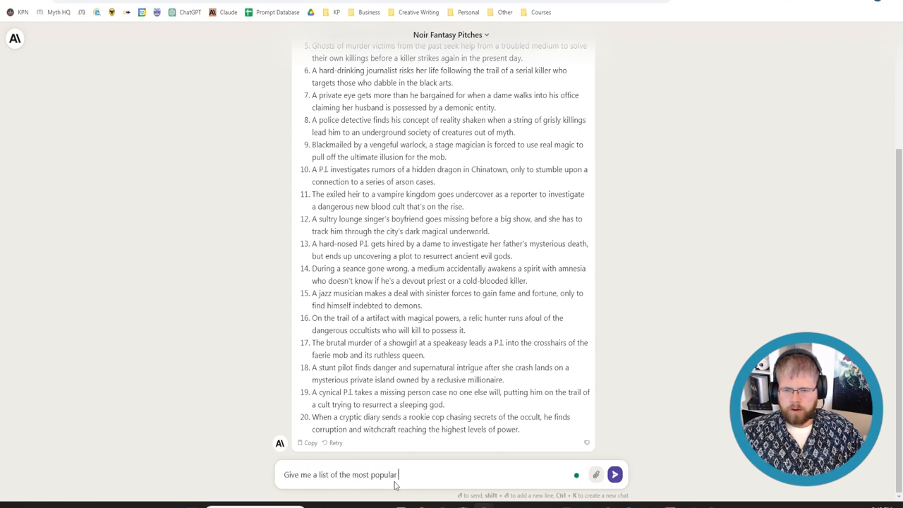
type("books a")
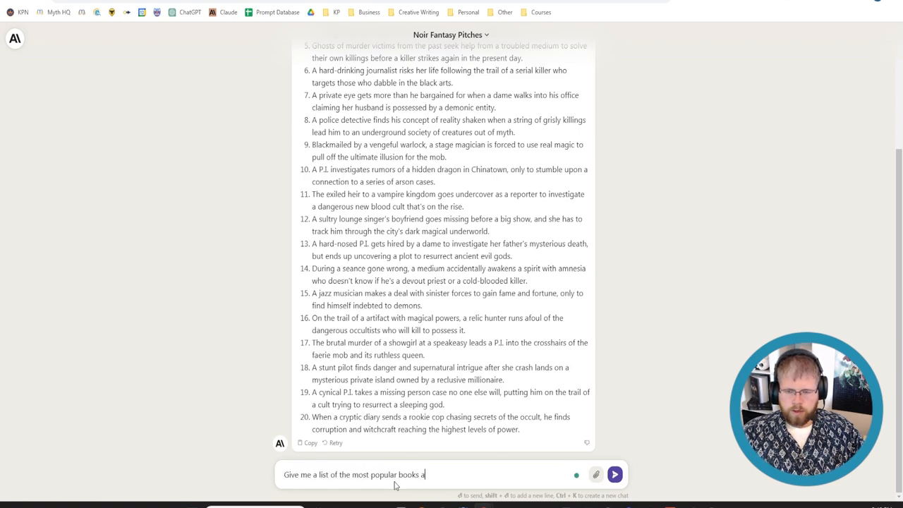
type("nd movies")
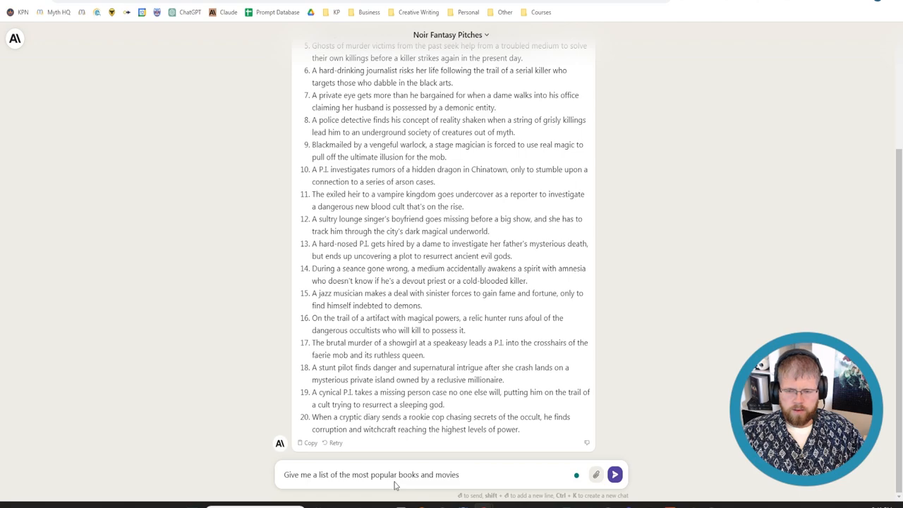
type("set in the")
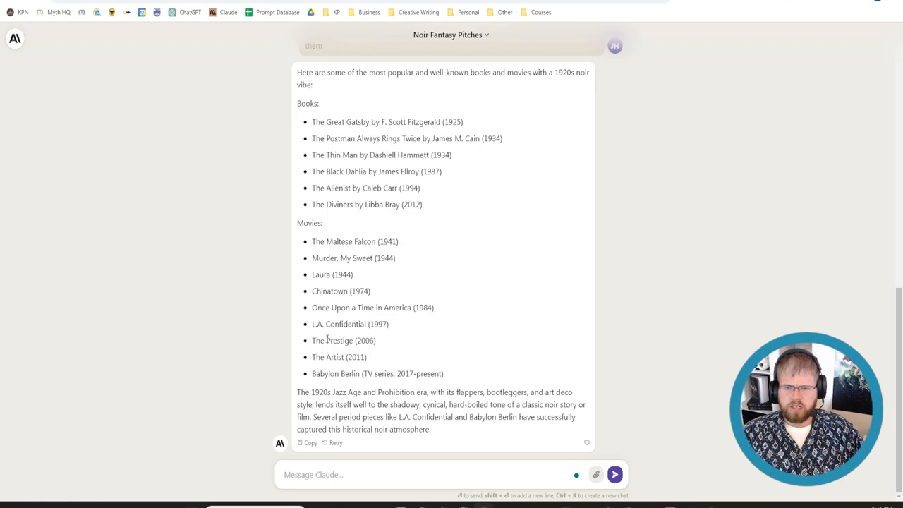
mouse_move(330, 419)
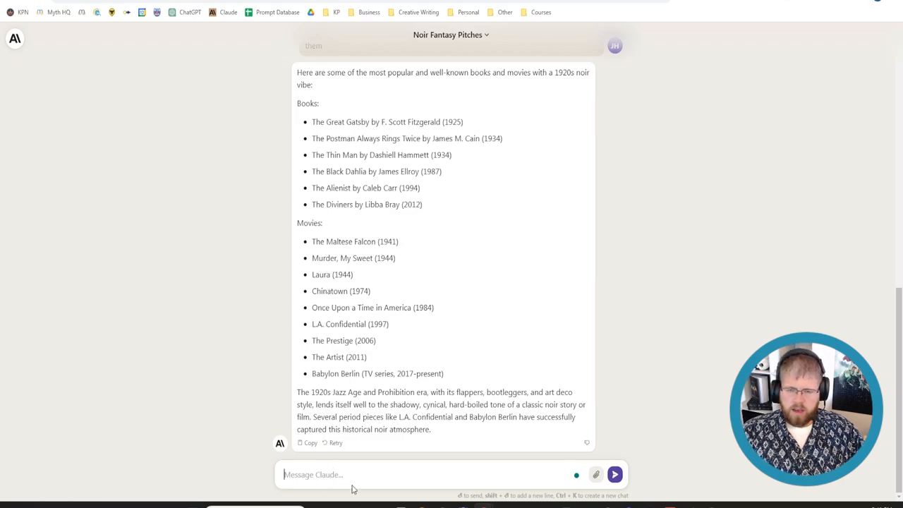
- Request a series of pitches mashing the original pitches with ideas from the noir movies and books list
type("Now with that list in mind,")
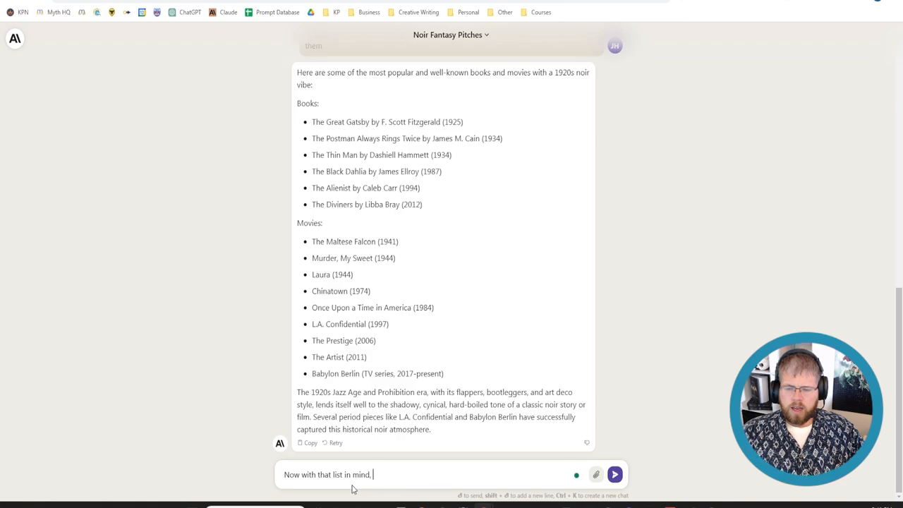
type("create a")
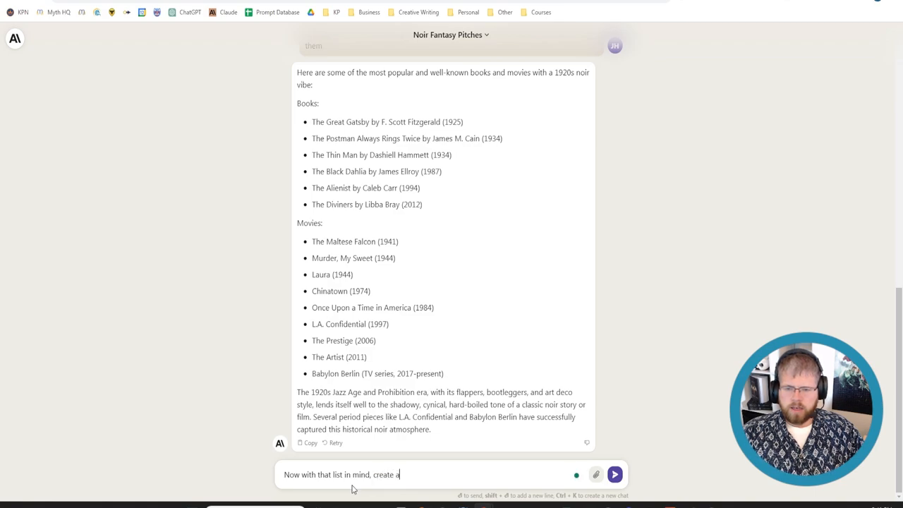
type("series of pitches using your original pitches, mashed")
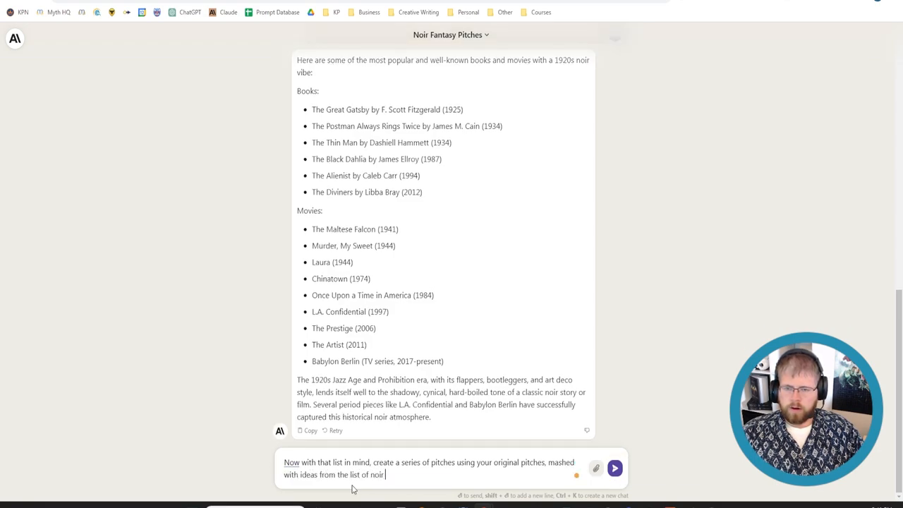
type("movies and books.")
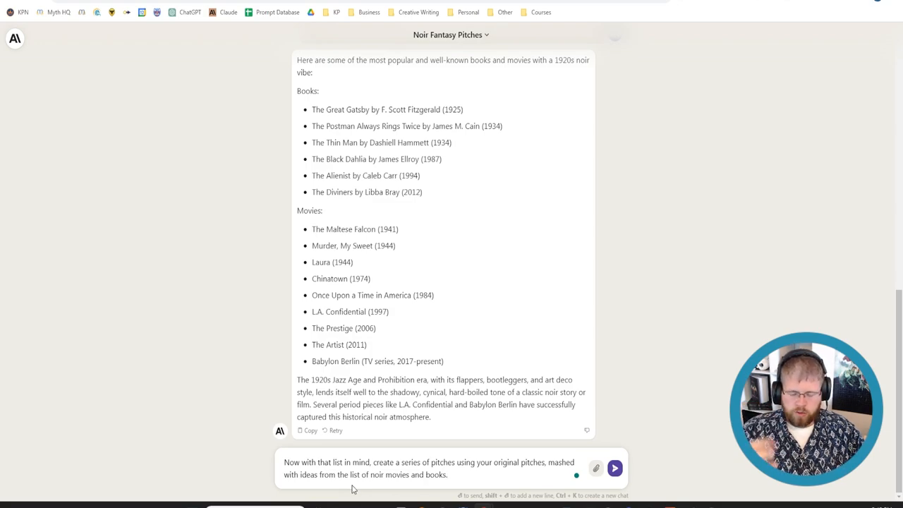
left_click(624, 467)
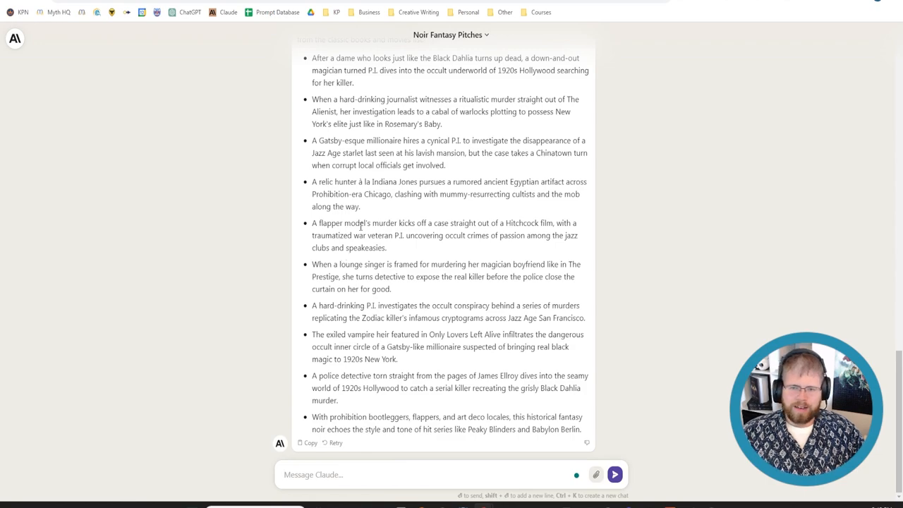
mouse_move(356, 235)
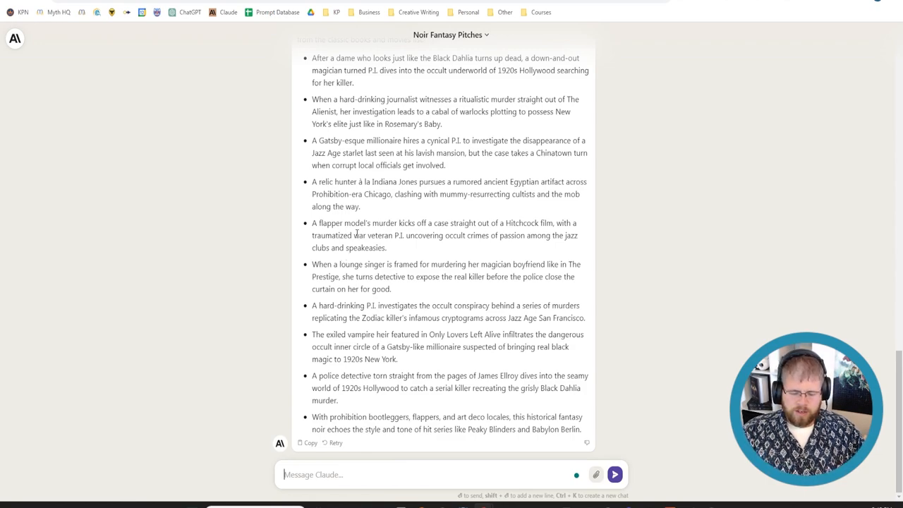
- Ask Claude to shorten each pitch to a hook of 10 words and read the reply
type("Can you")
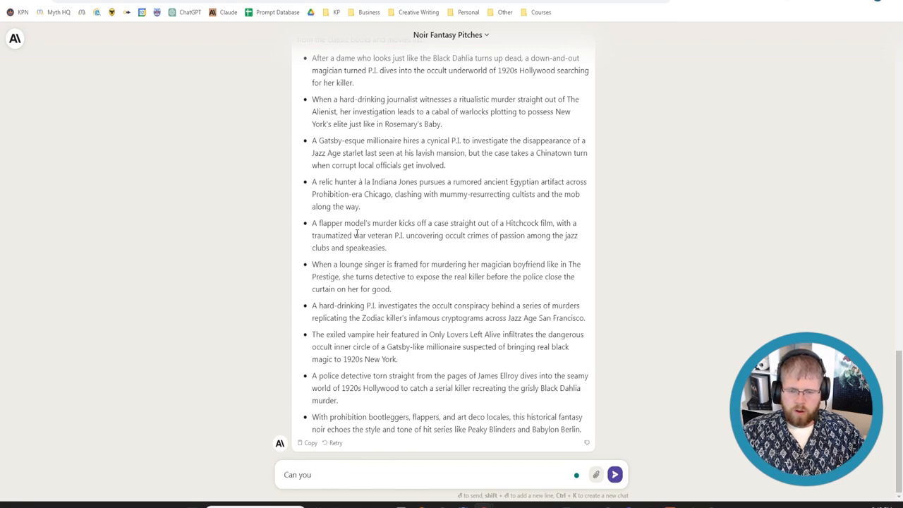
type("shorten each")
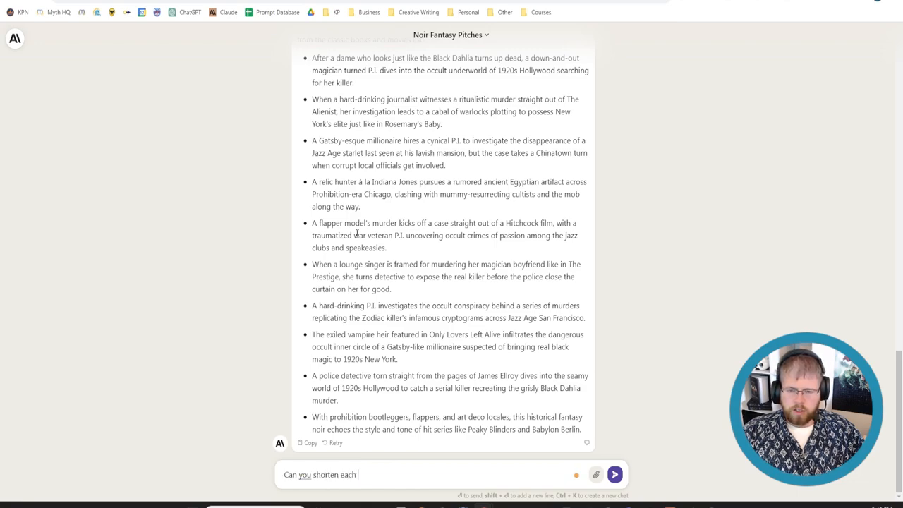
type("pitch to")
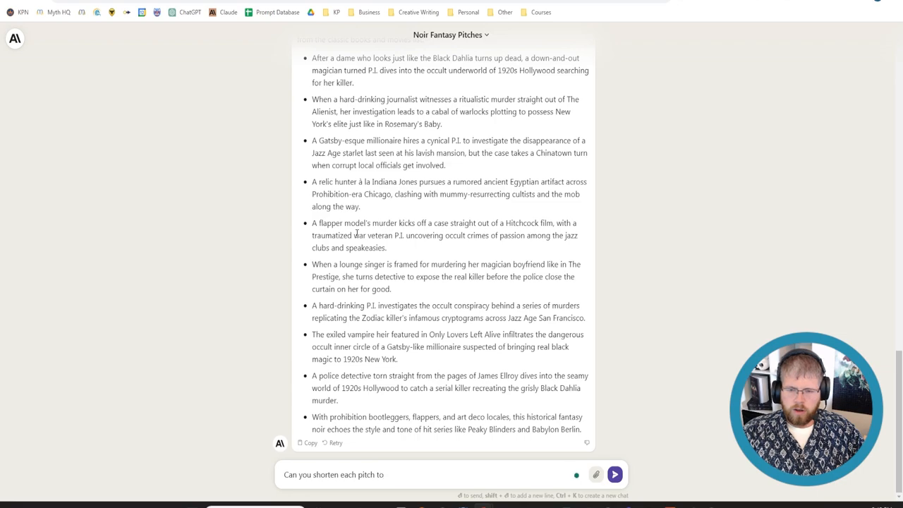
type("an exciting hook of")
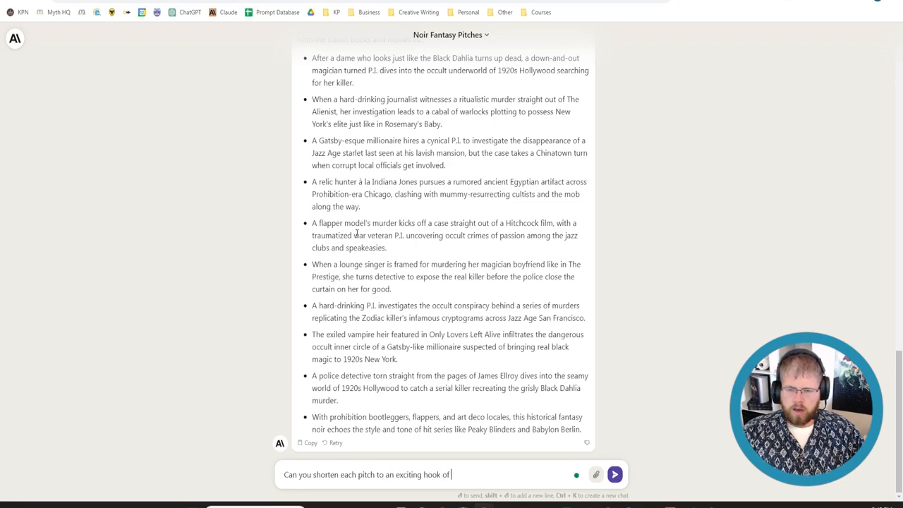
type("10 words")
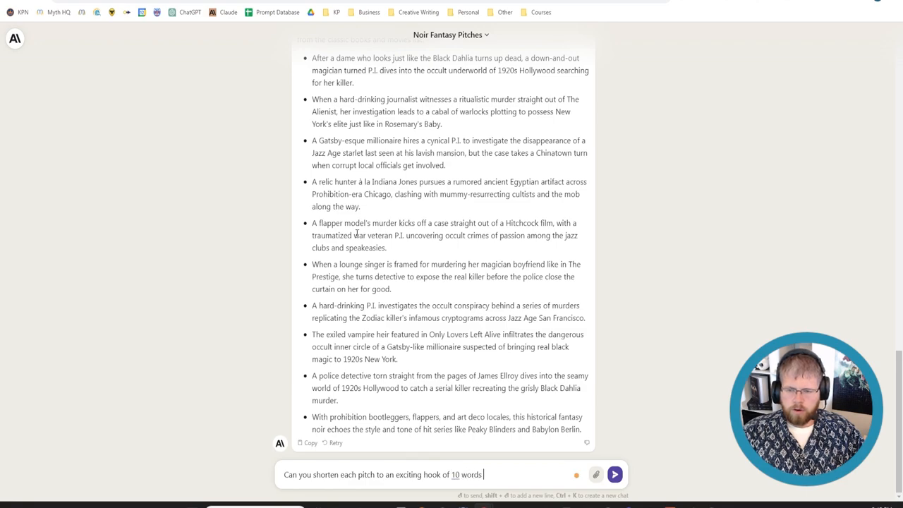
left_click(621, 473)
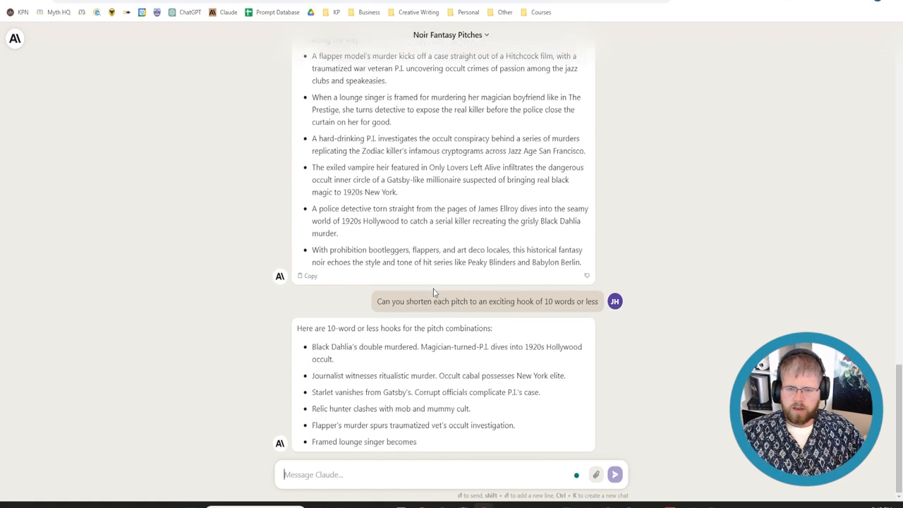
scroll("down", 3)
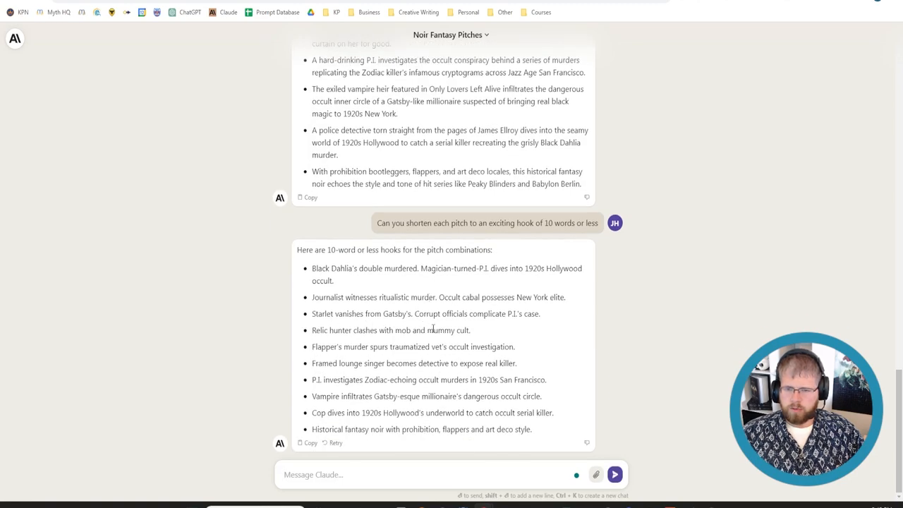
mouse_move(342, 288)
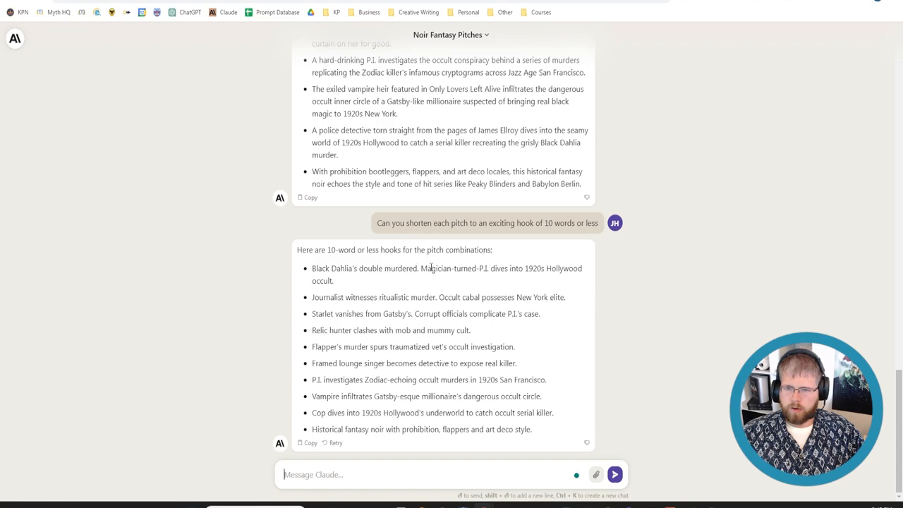
mouse_move(522, 278)
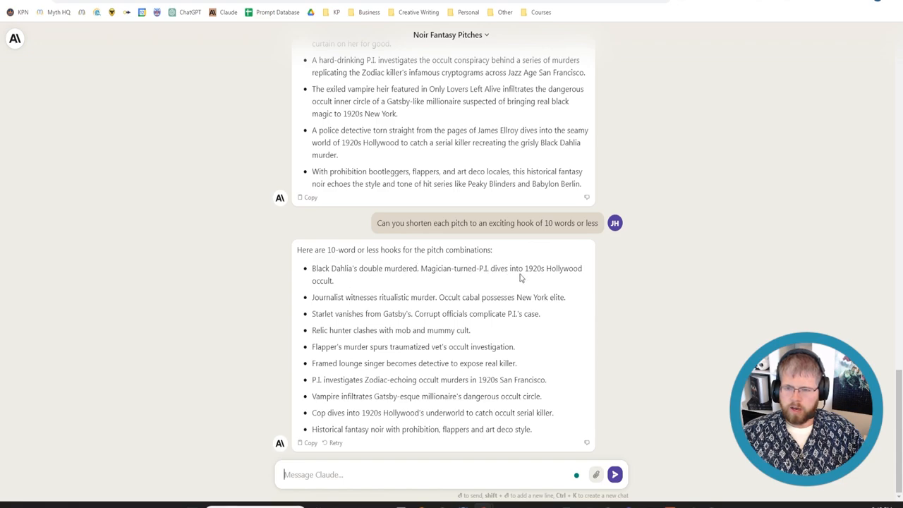
mouse_move(404, 310)
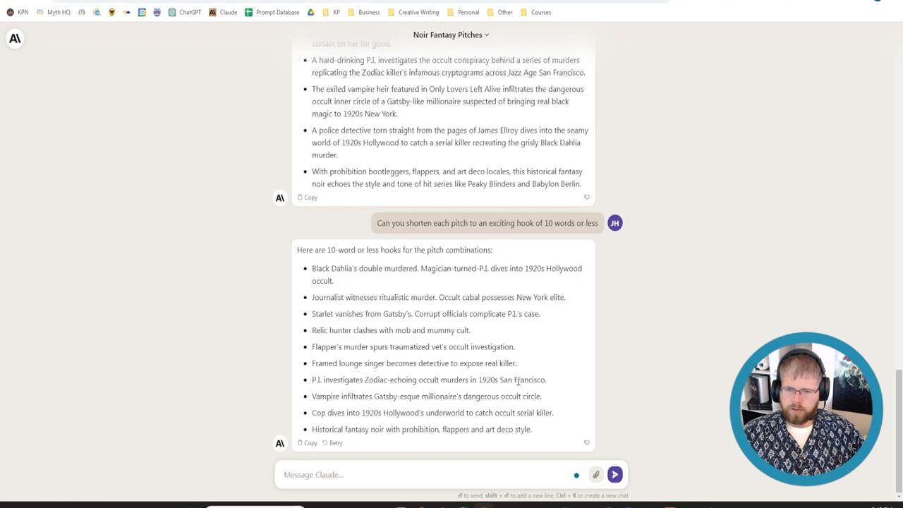
mouse_move(402, 397)
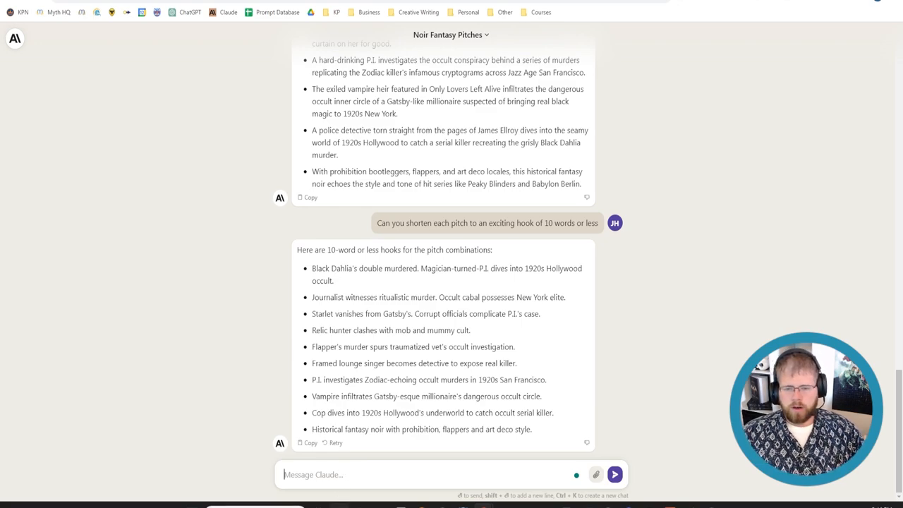
mouse_move(214, 409)
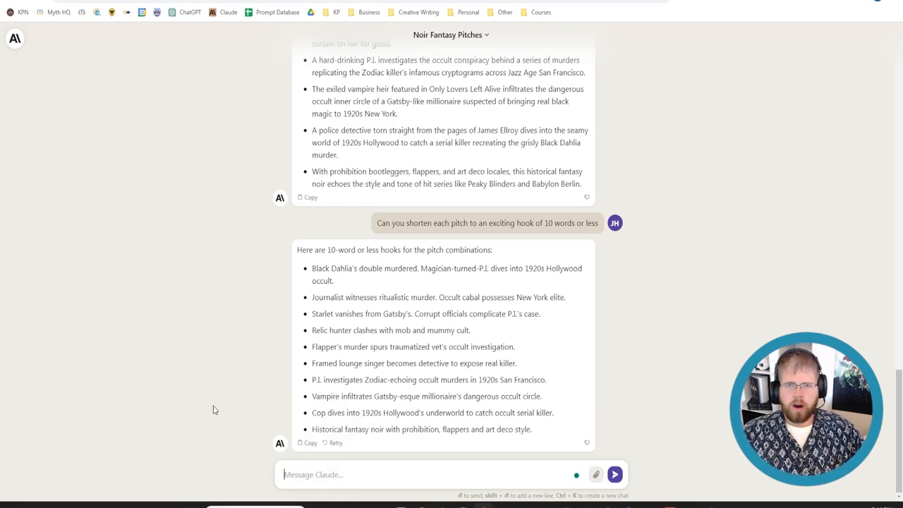
mouse_move(208, 412)
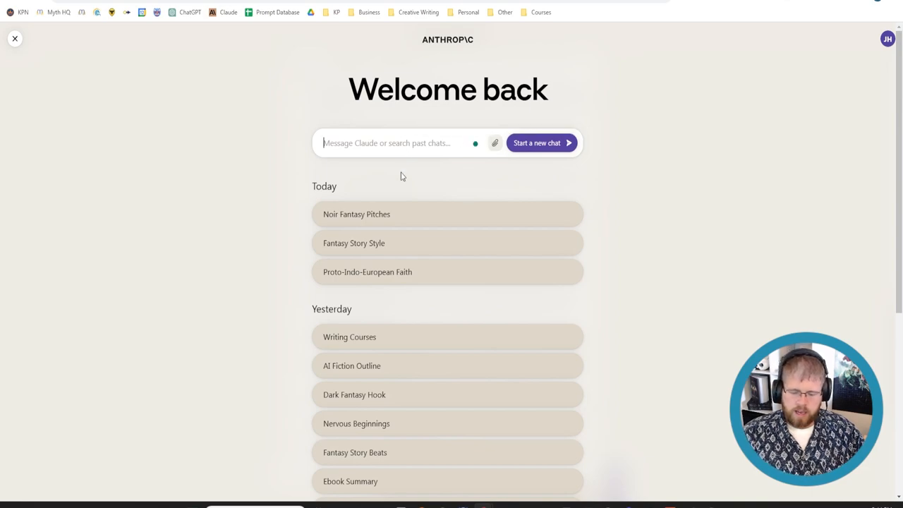
- Begin a new chat framing Claude as a best-selling developmental editor for a novella being written
type("Here is a pitch for")
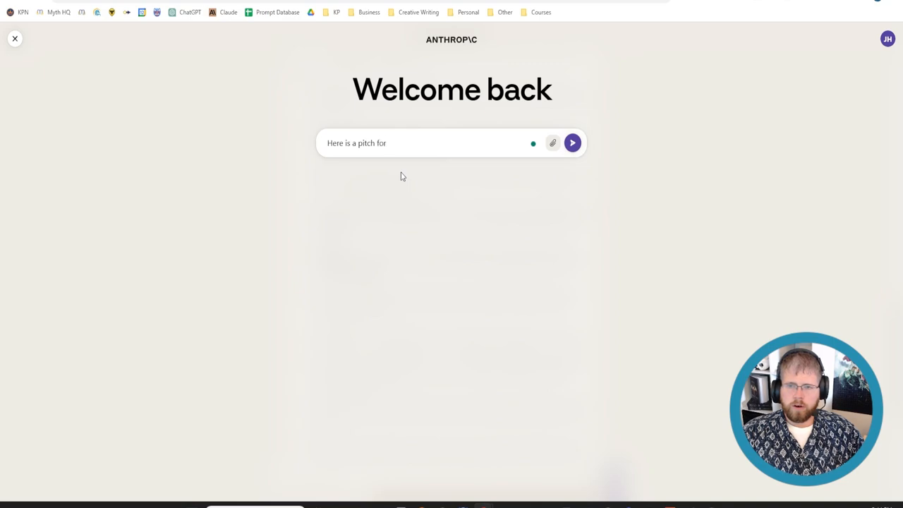
type("a novella that I'm w")
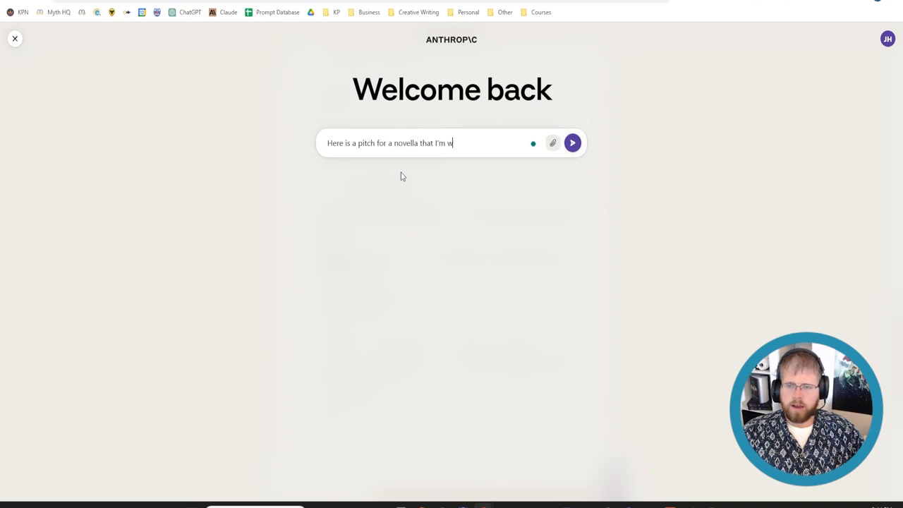
type("riting:")
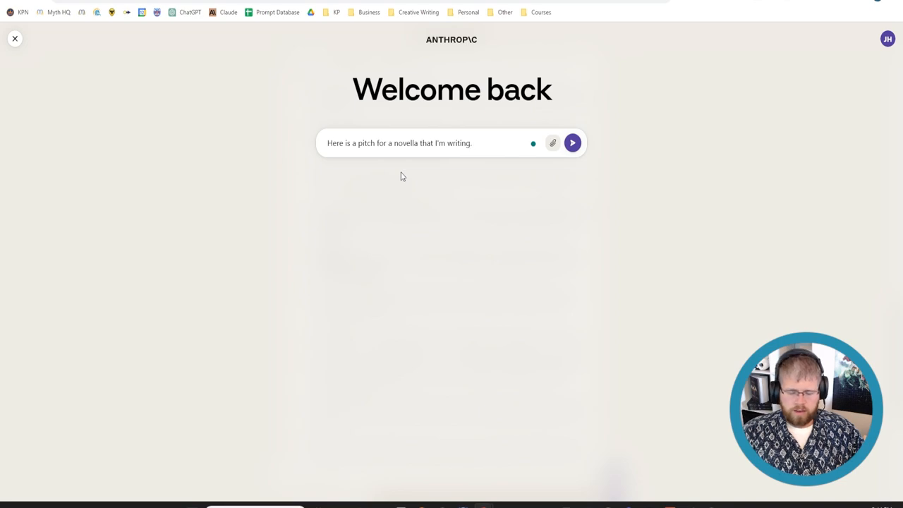
type("You are")
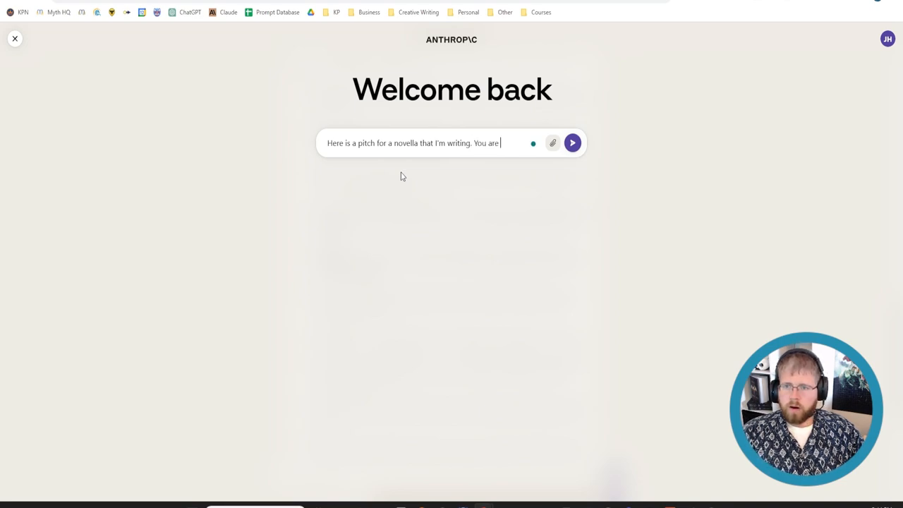
type("a bestselling author an")
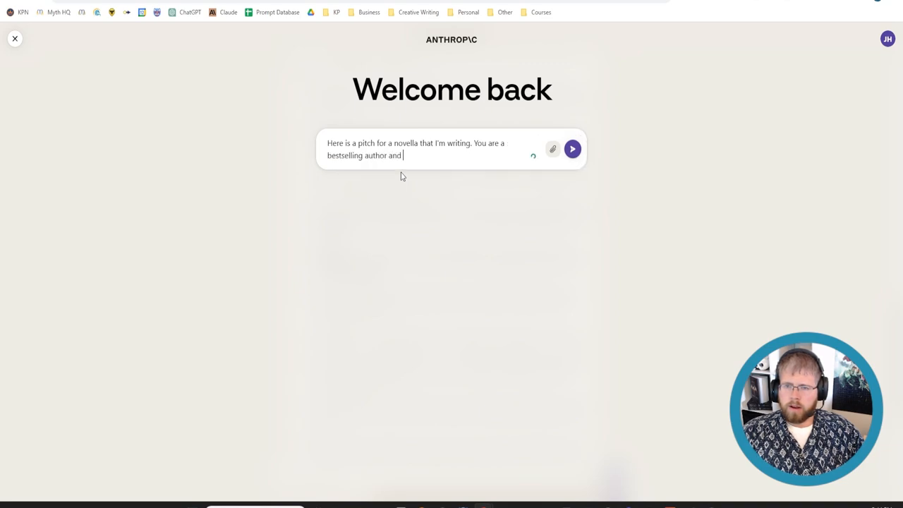
type("developmental editor with years of e")
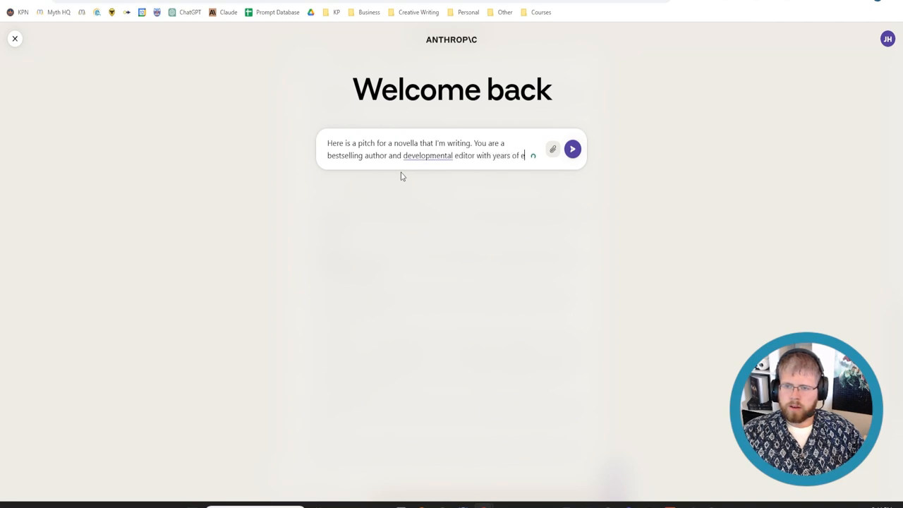
type("xperience.")
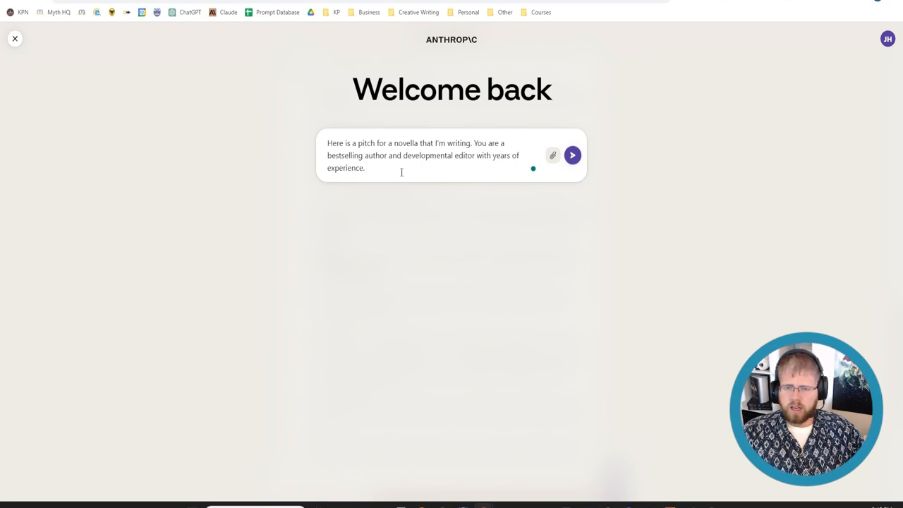
- Describe the novella: an older Sherlock Holmes meets Tarzan reintroduced to society, investigating a Lovecraftian cult
type("This novella")
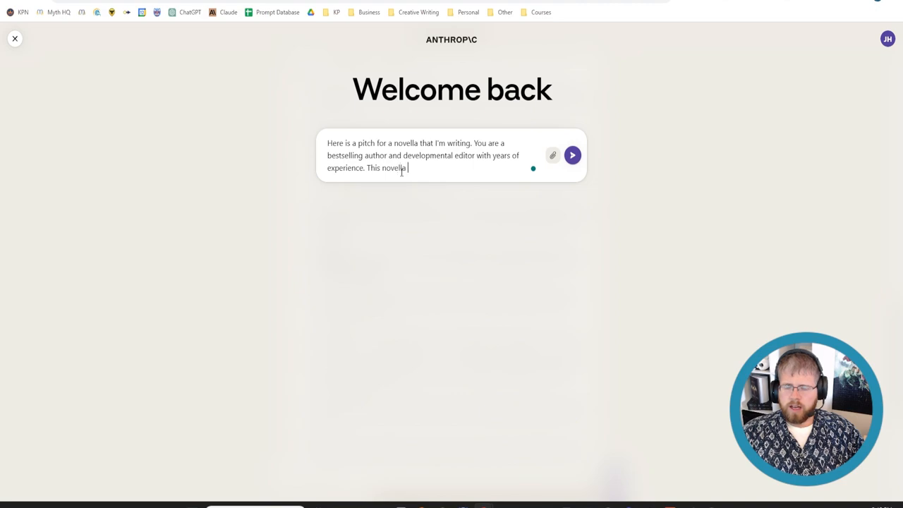
type("will be about m")
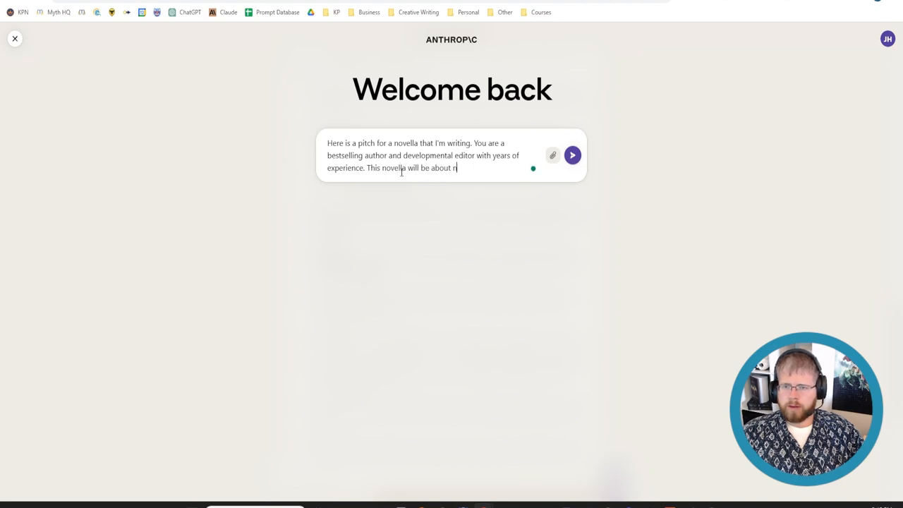
type("an older")
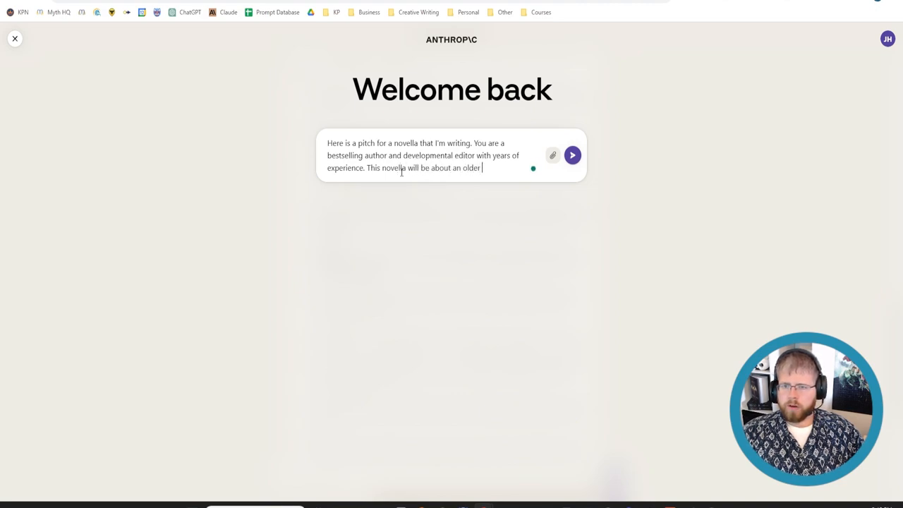
type("Sherlock Holmes")
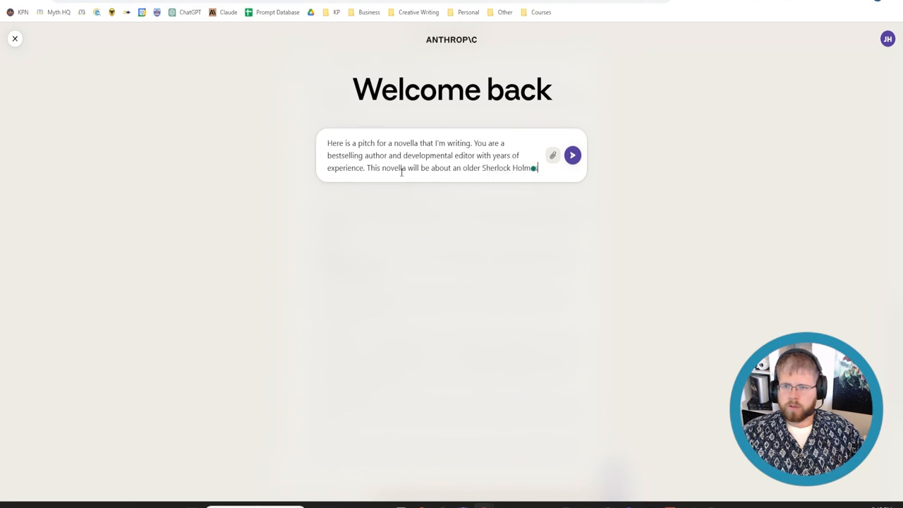
type("who meets Tar")
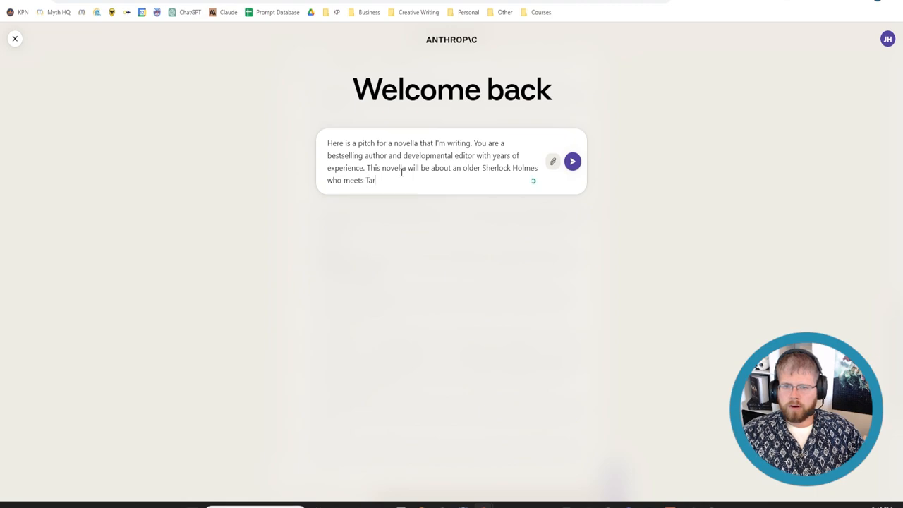
type("zan")
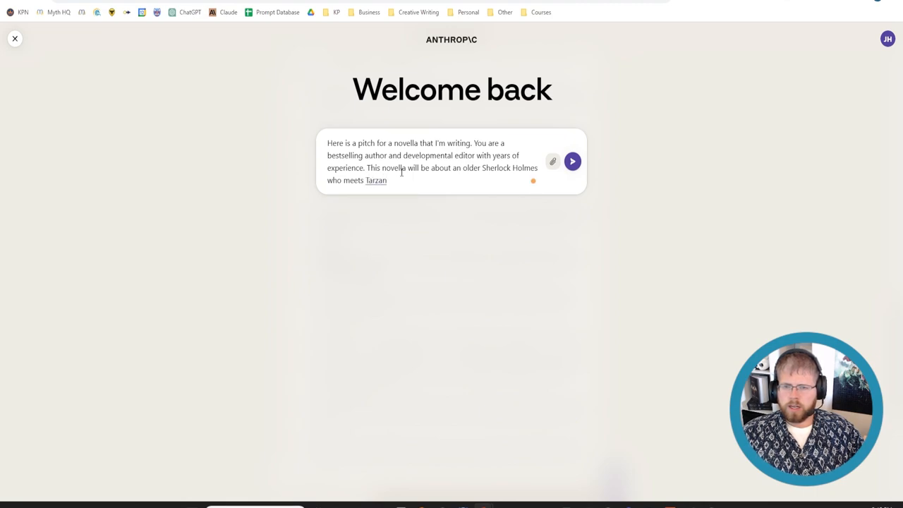
type(", after Tarzan has been r")
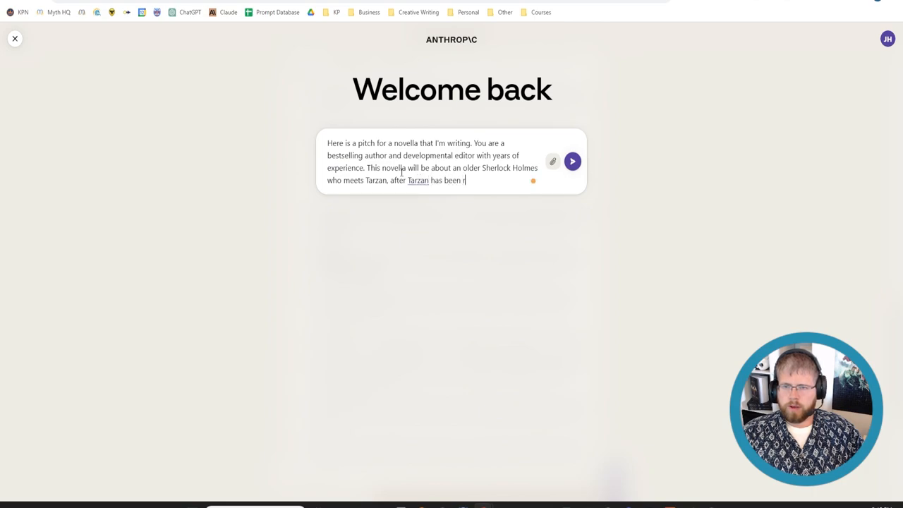
type("eintroduced to \"")
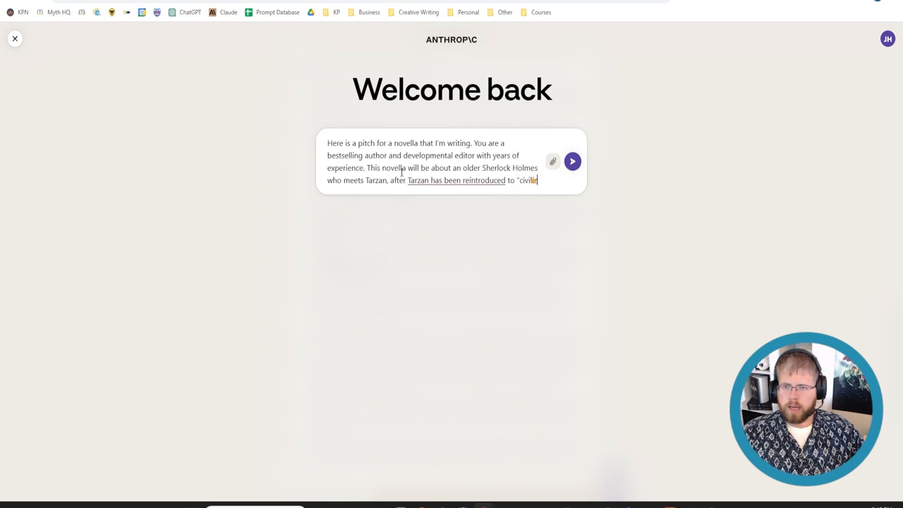
type("civilized society>")
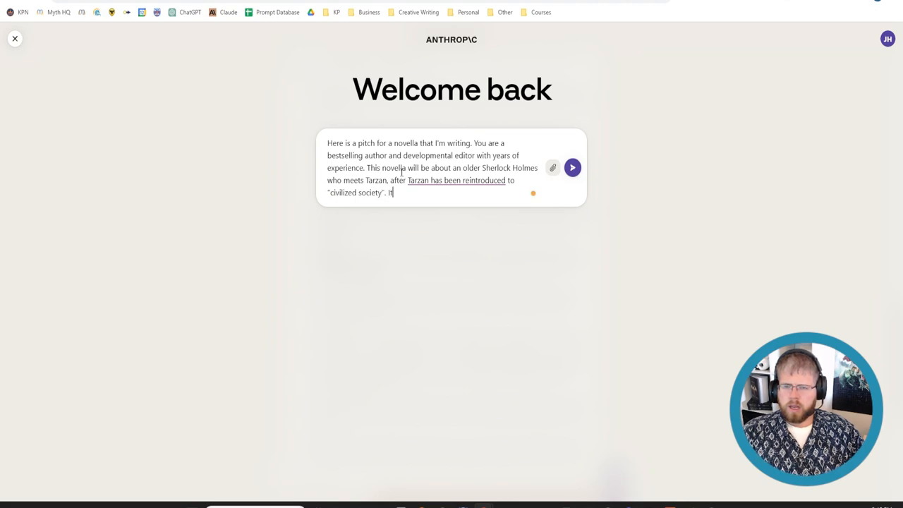
type("will involve the two of them meeting up for")
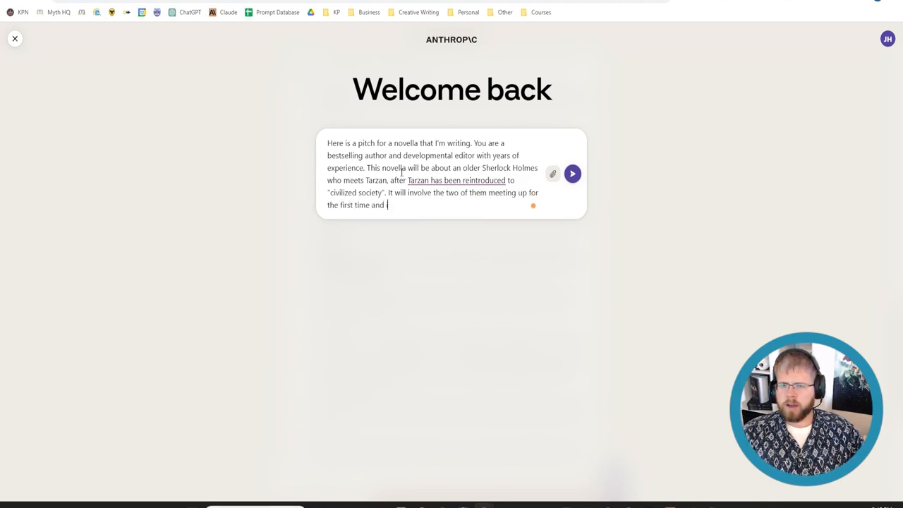
type("investigating a")
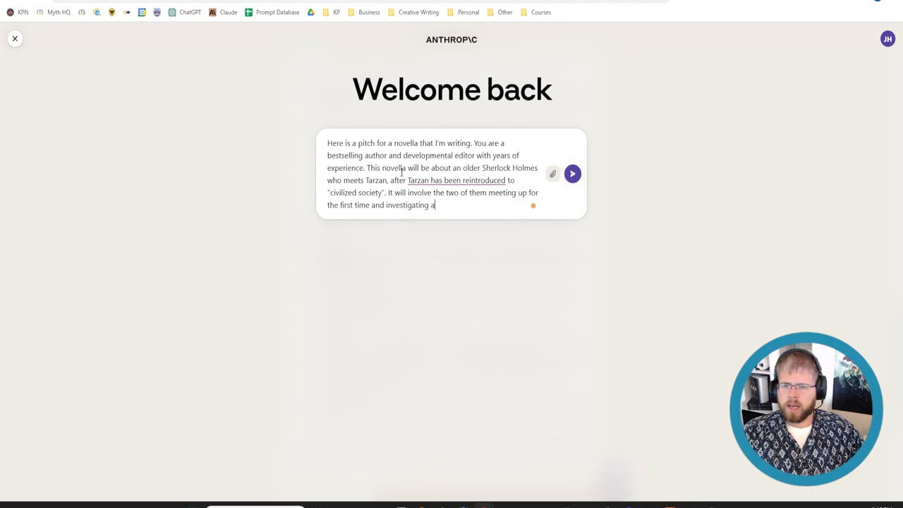
type("cult")
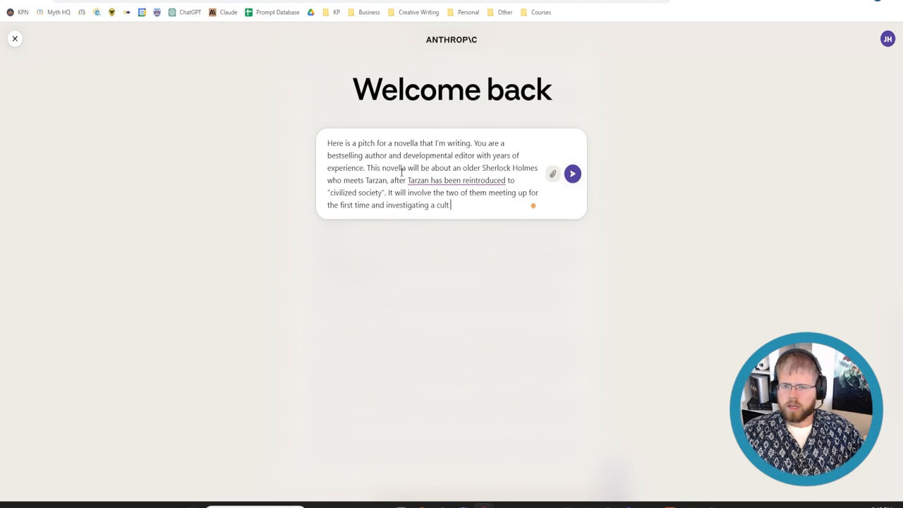
type("with lovecr")
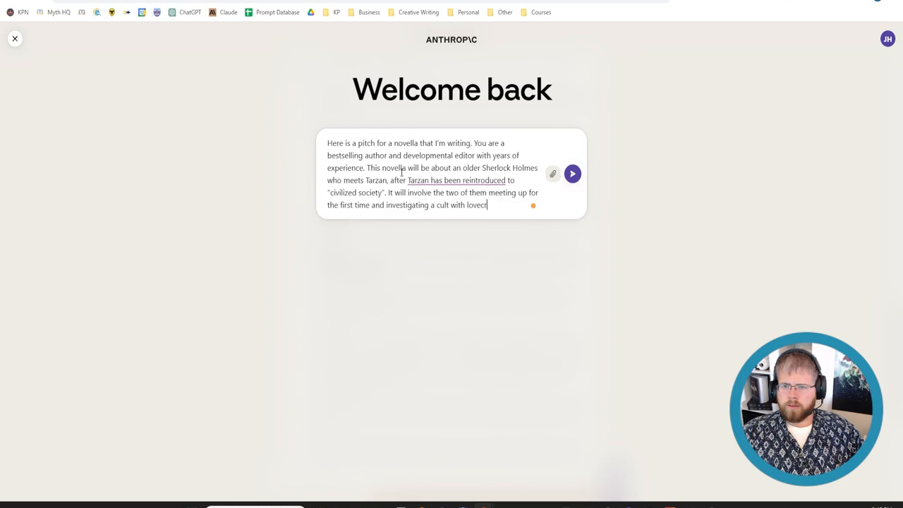
type("aftian elements.")
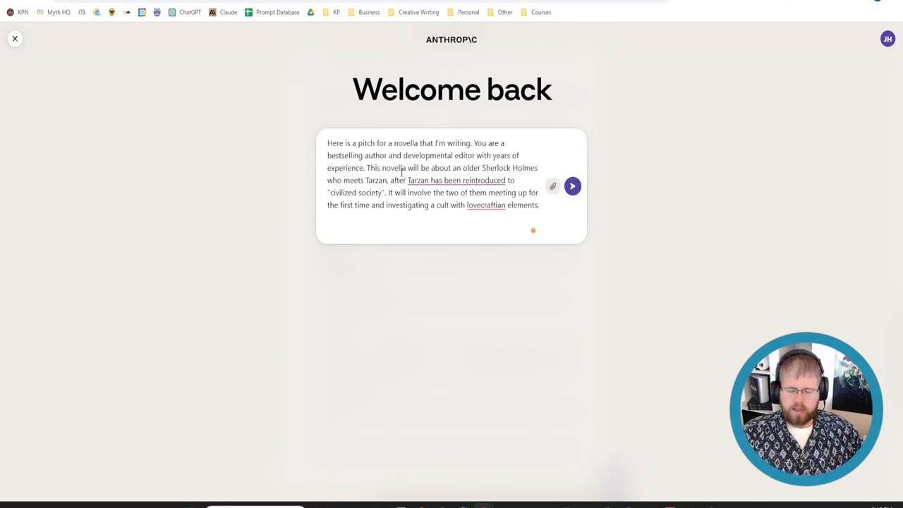
- Ask for possible plots and twists that could evolve from the pitch and send it
type("Can you give me a list of")
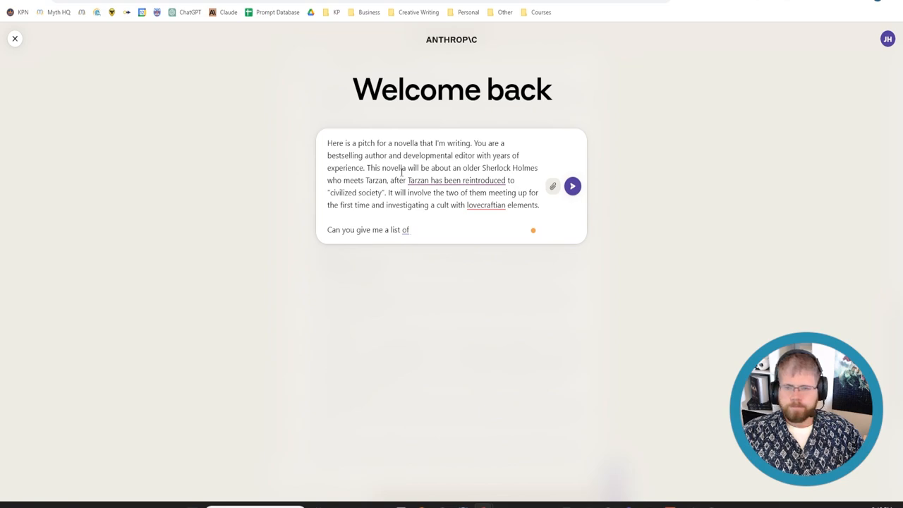
type("p")
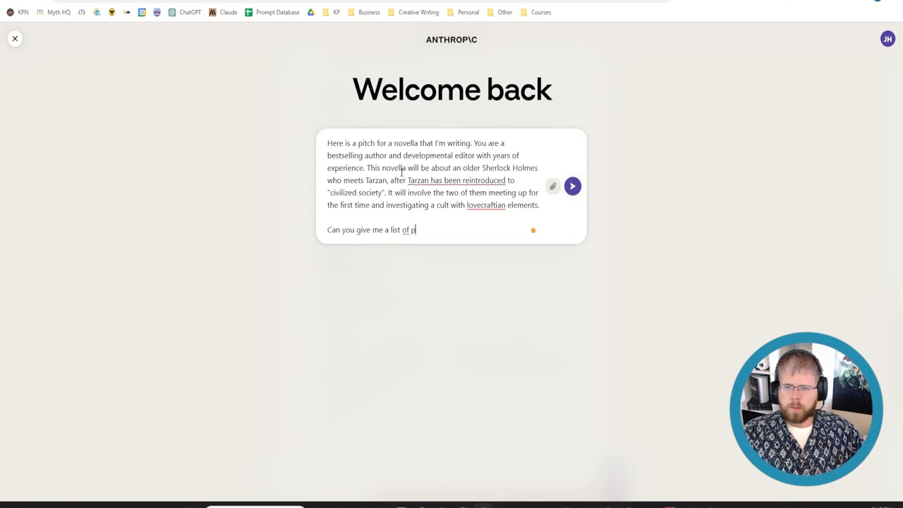
type("ossible plot")
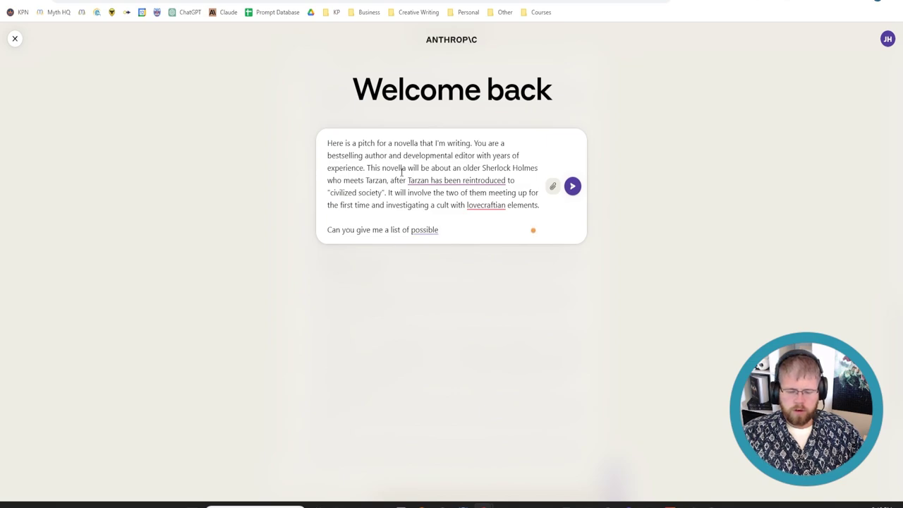
type("plots")
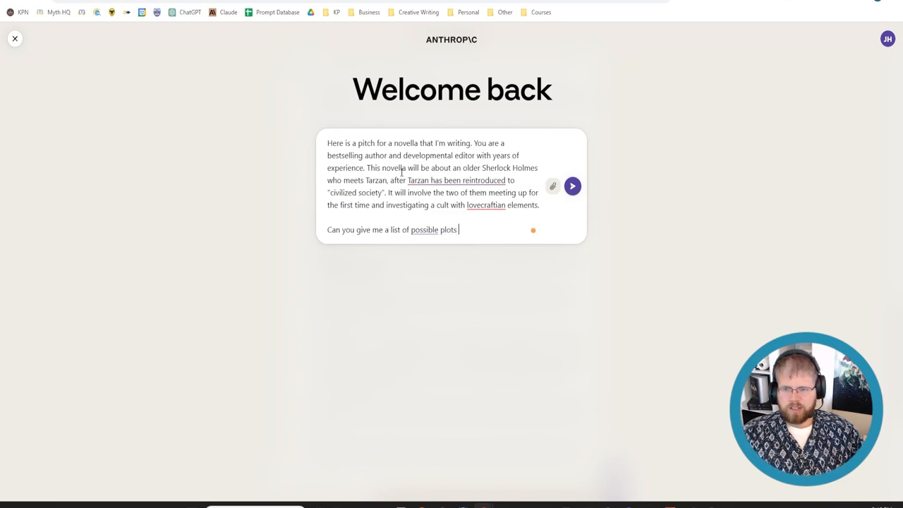
type("and/or plot twists t")
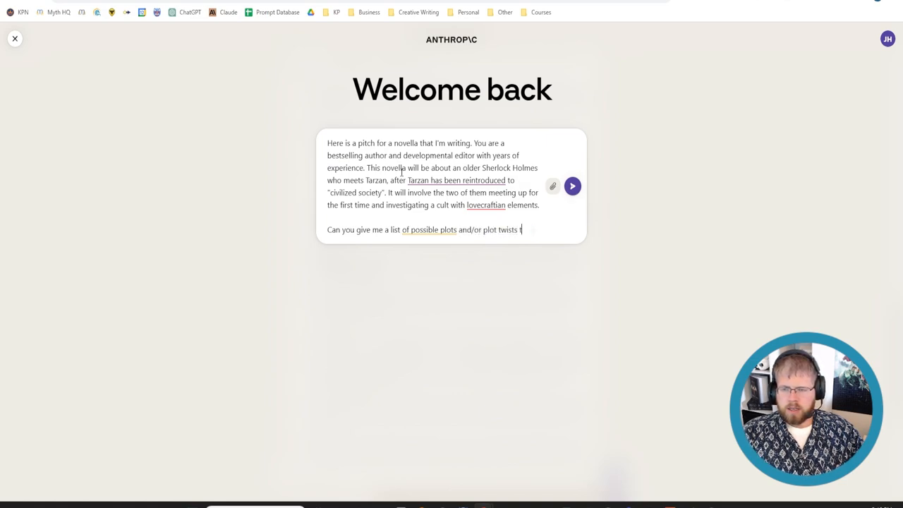
type("hat could evolve from such a premise.")
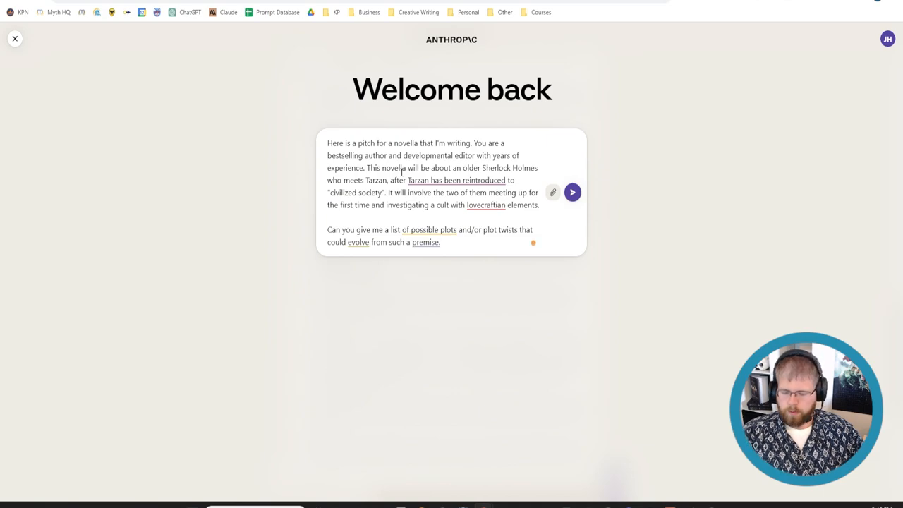
left_click(573, 192)
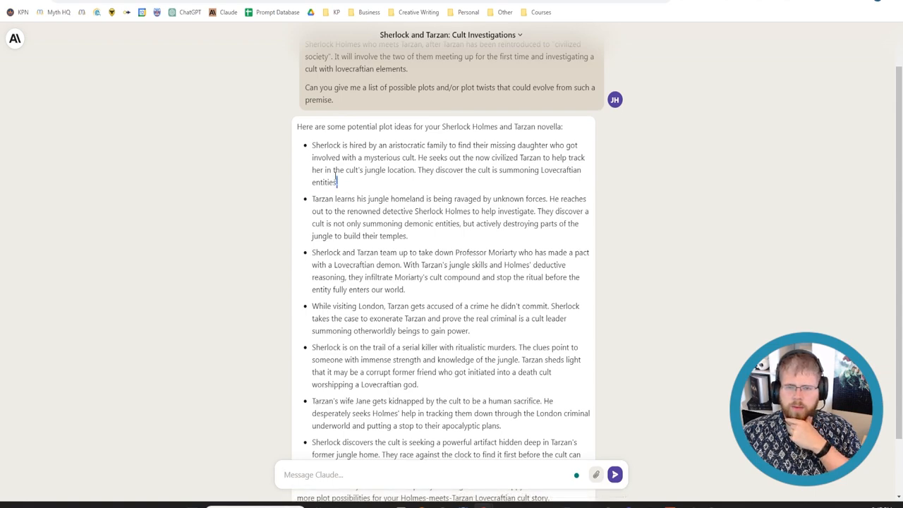
- Select the first plot idea's text and read through the remaining Holmes-and-Tarzan plot ideas
left_click_drag(312, 144, 339, 182)
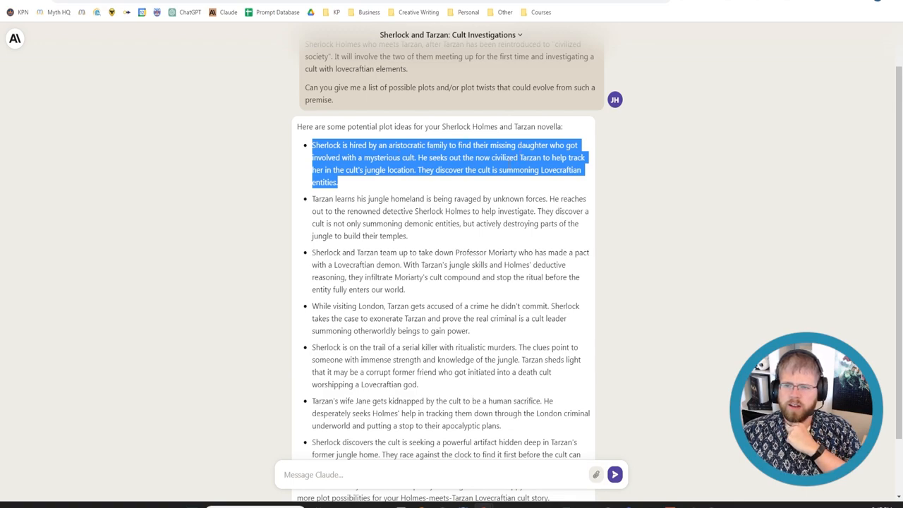
mouse_move(413, 186)
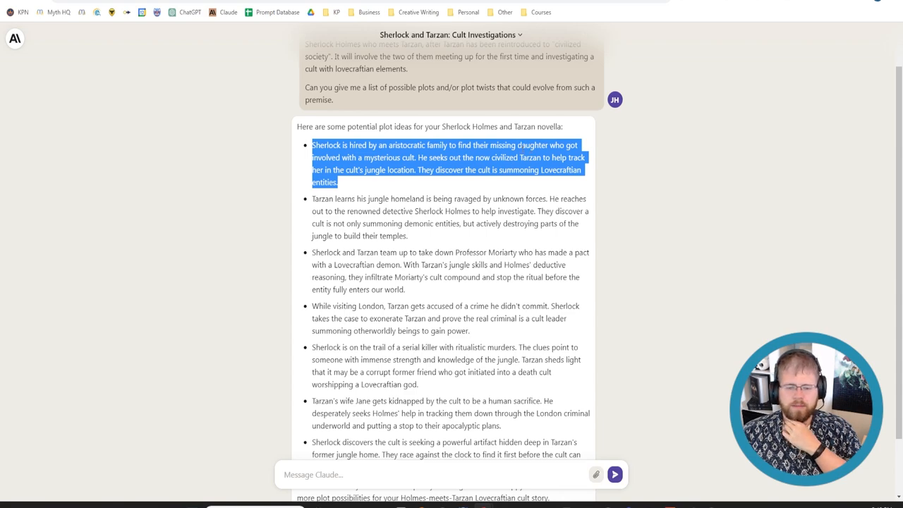
scroll("down", 3)
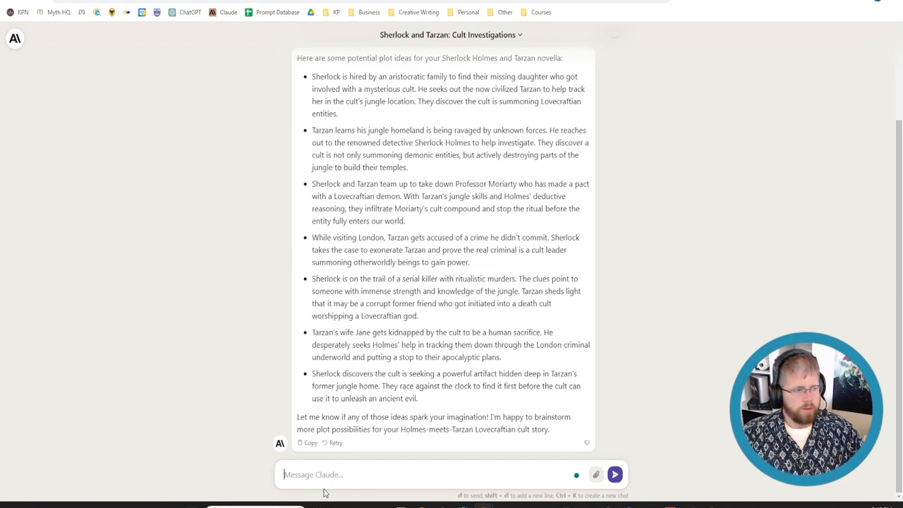
- Ask when Tarzan was born and when the first novel takes place, then read the timeline answer
type("Ho")
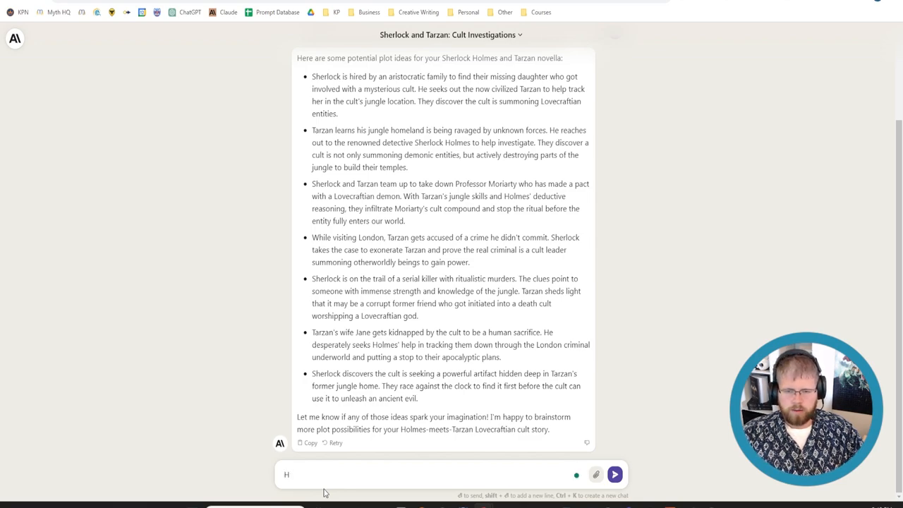
key("Backspace")
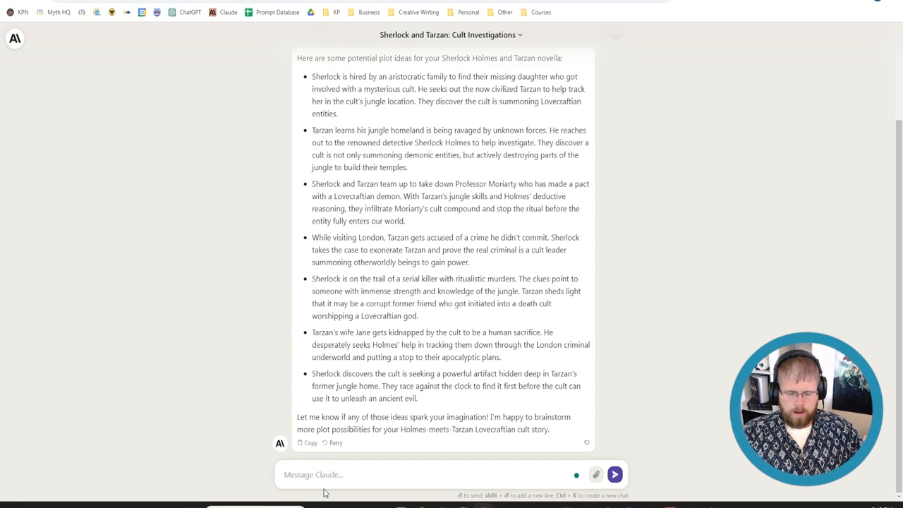
type("When was Tarzan born")
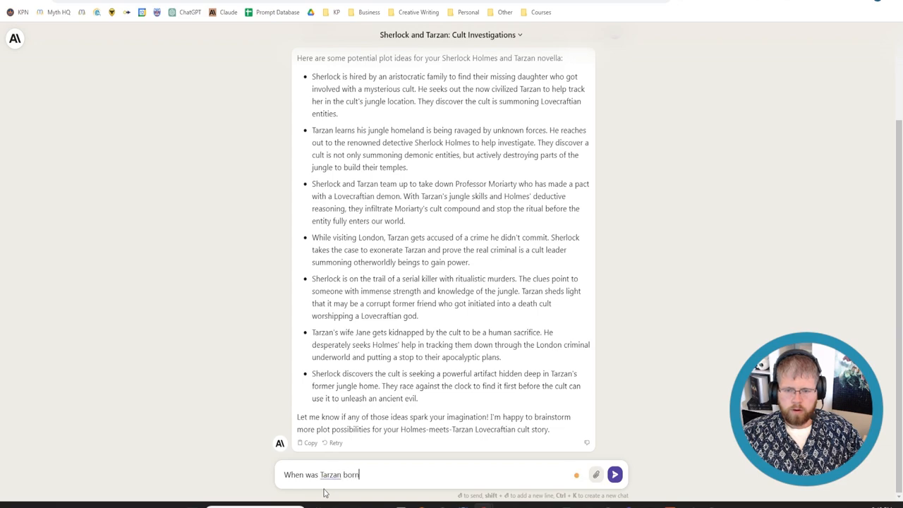
type("and")
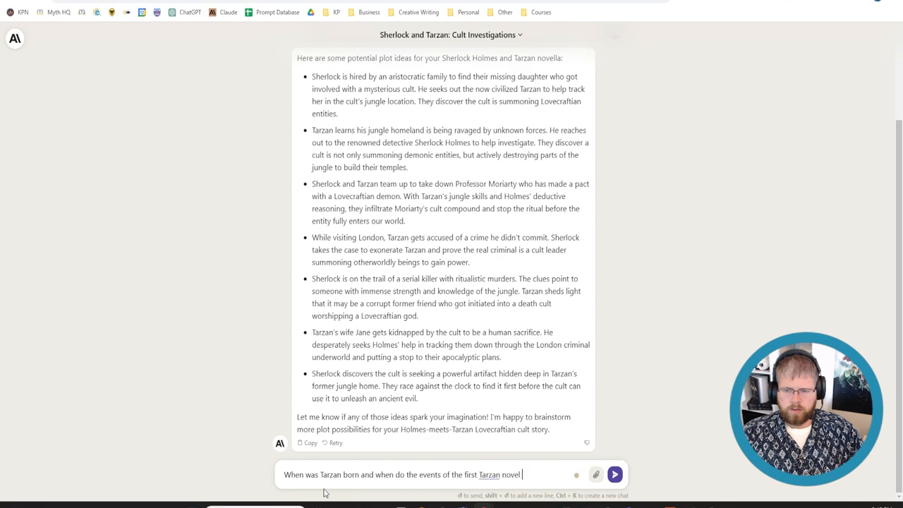
type("take place?")
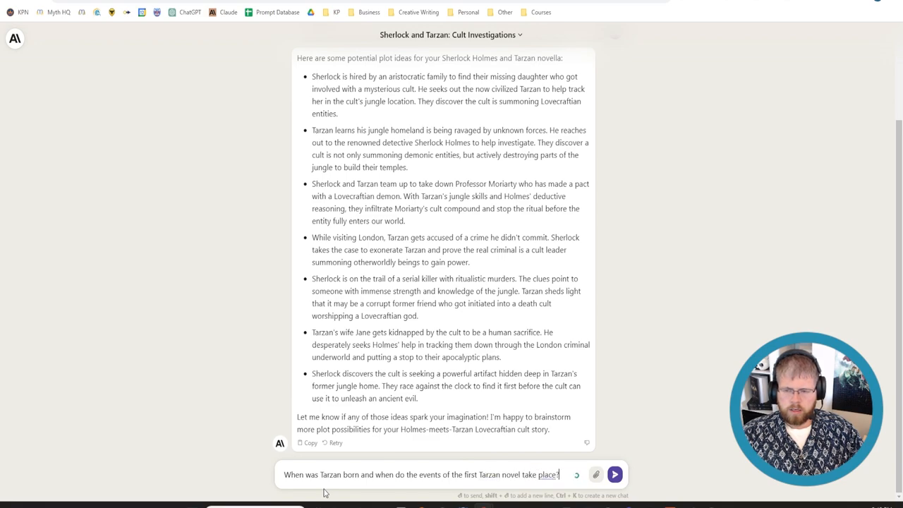
left_click(622, 472)
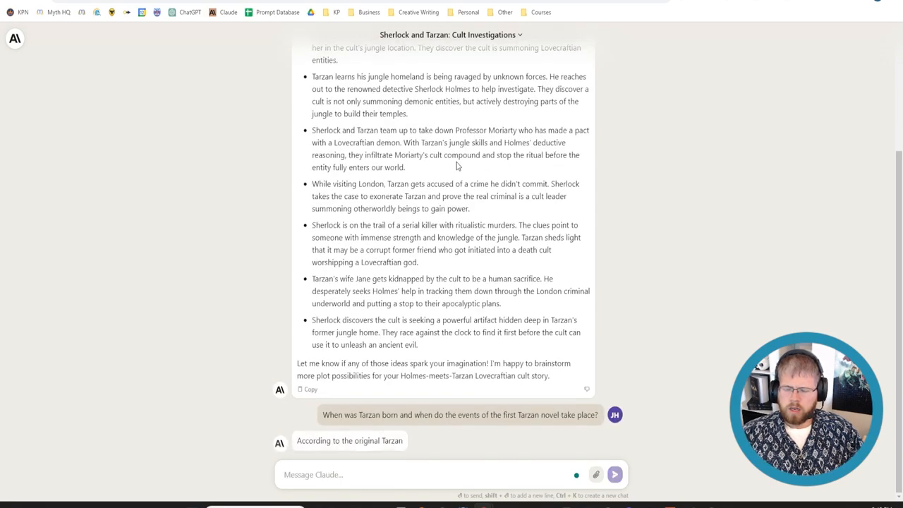
scroll("down", 3)
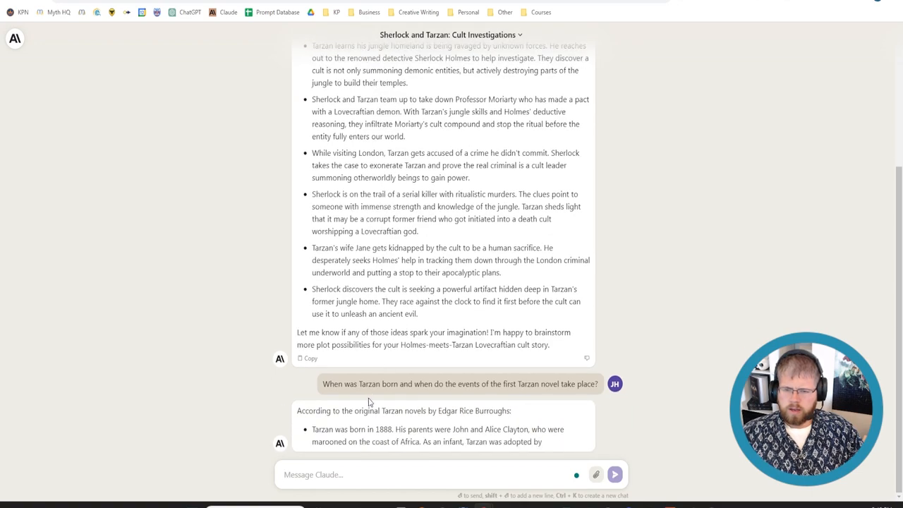
scroll("down", 3)
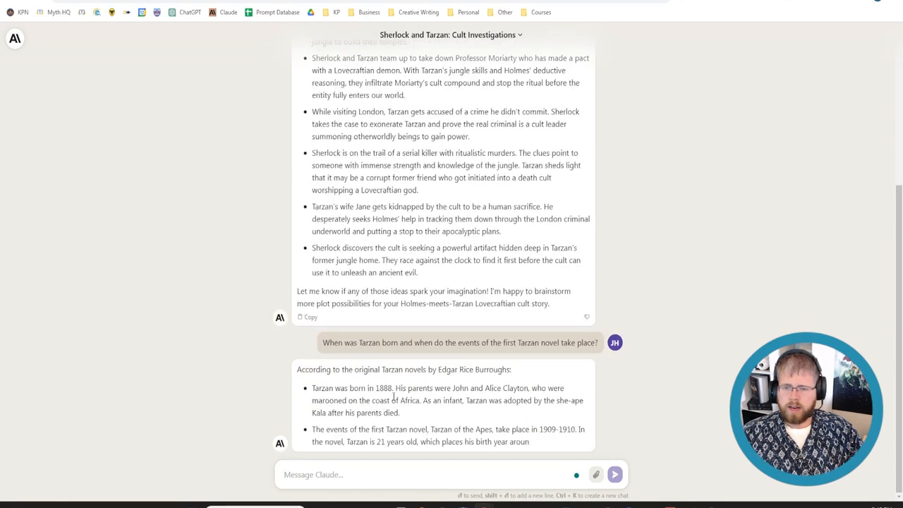
scroll("down", 3)
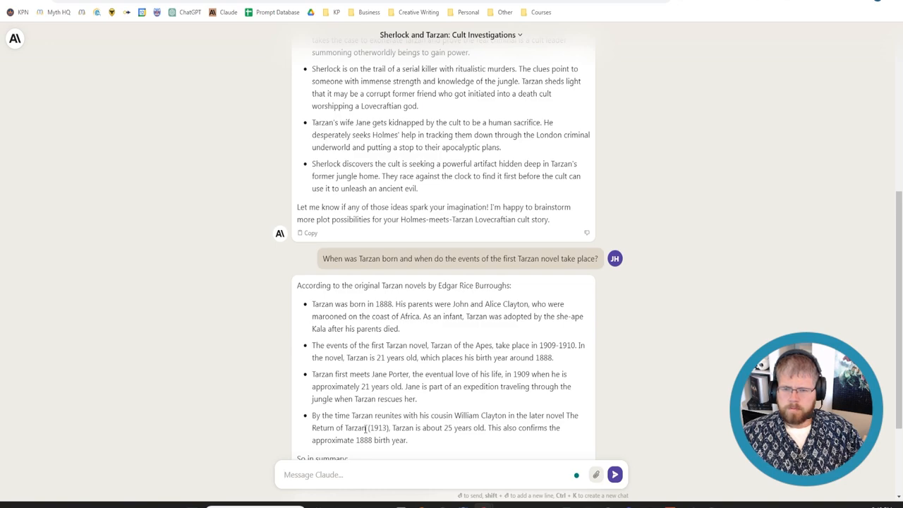
scroll("down", 3)
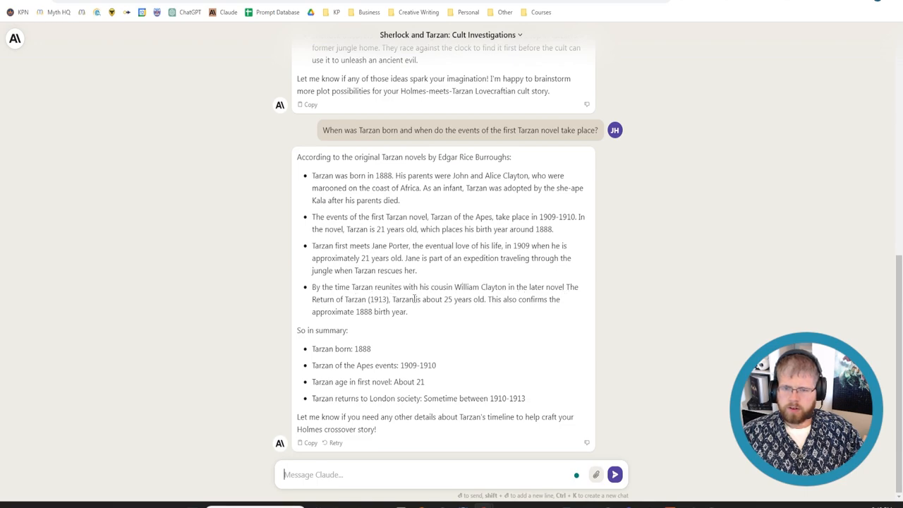
mouse_move(469, 302)
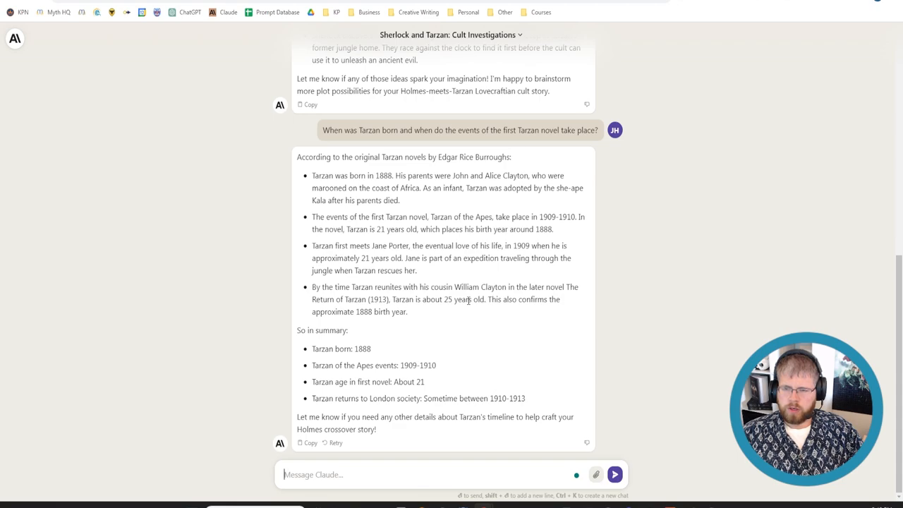
mouse_move(365, 457)
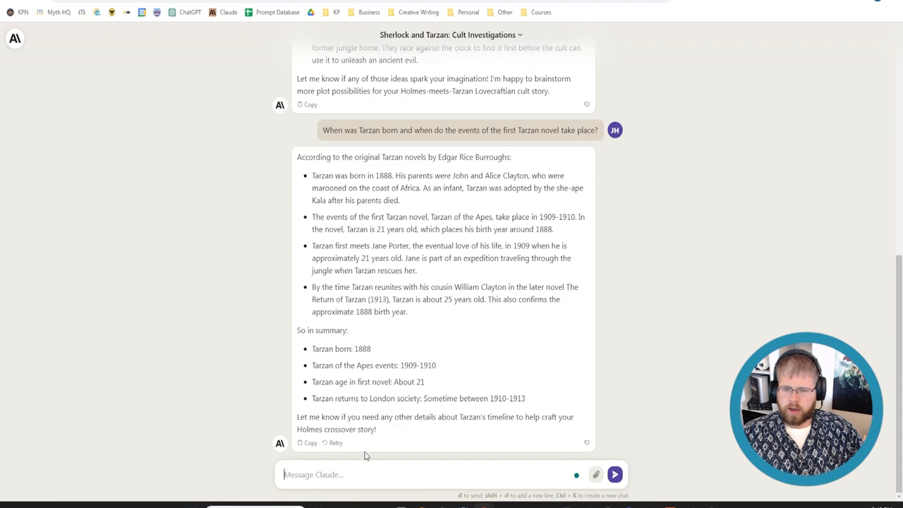
mouse_move(336, 384)
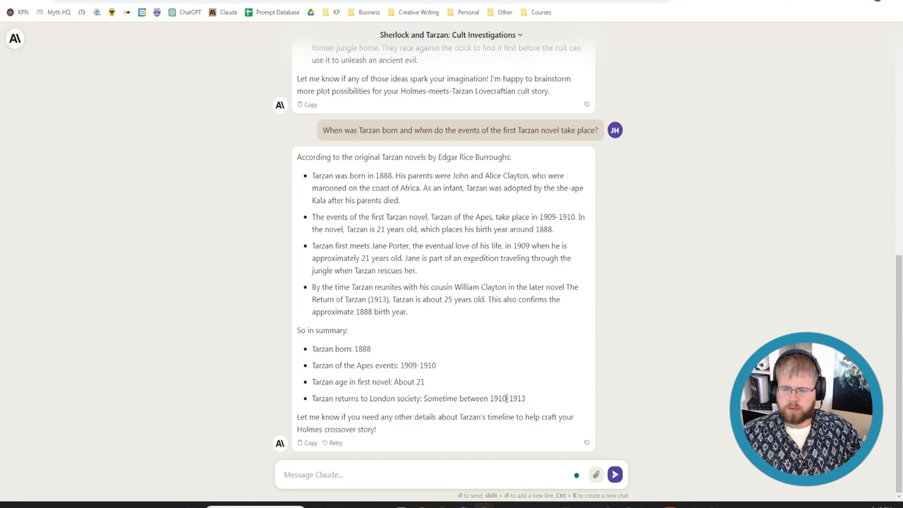
mouse_move(520, 398)
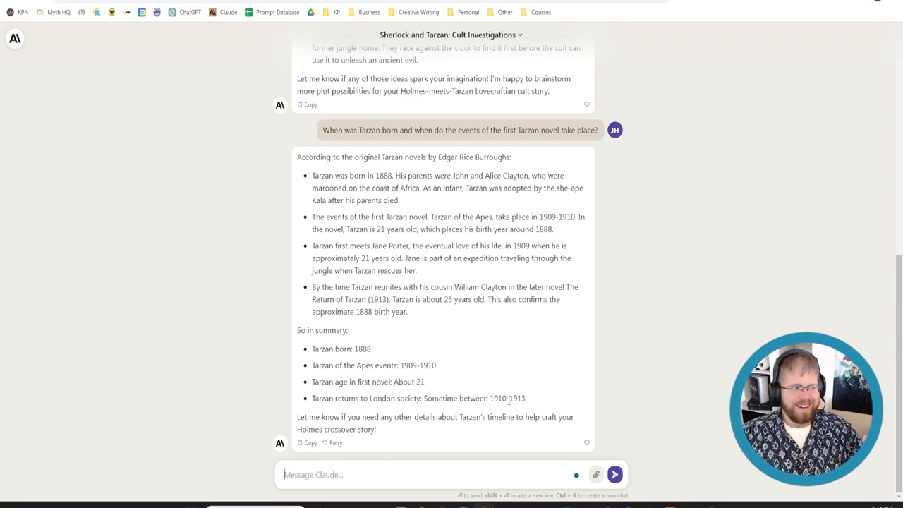
mouse_move(495, 385)
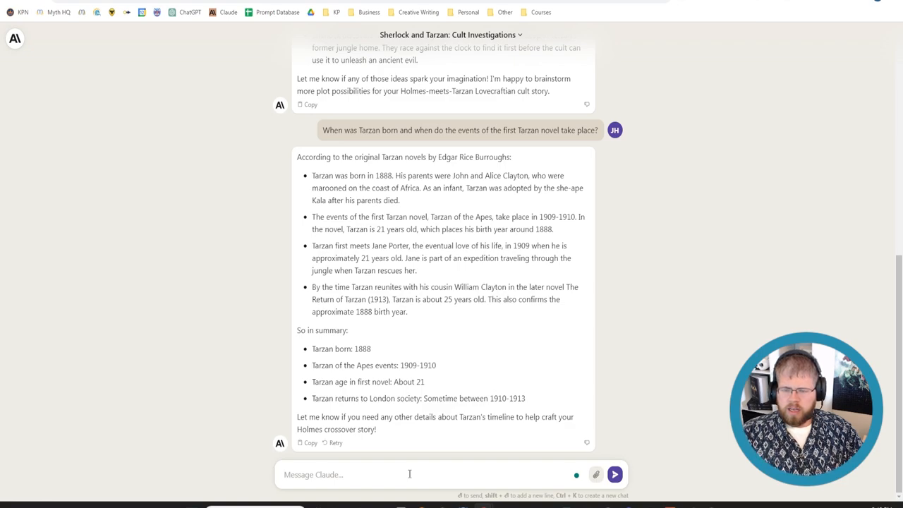
- Ask how old Tarzan and Holmes would be if the novella is set in 1923, then read the answer
type("LEt's")
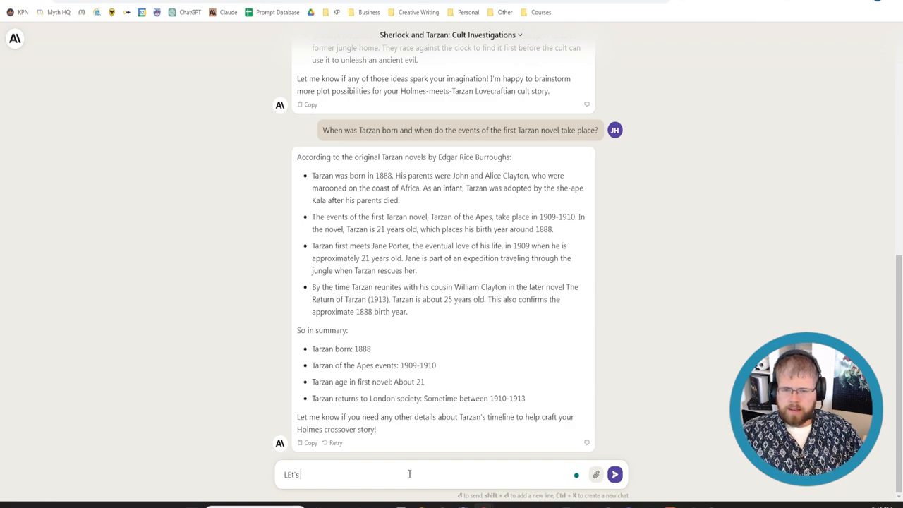
type("Let's say")
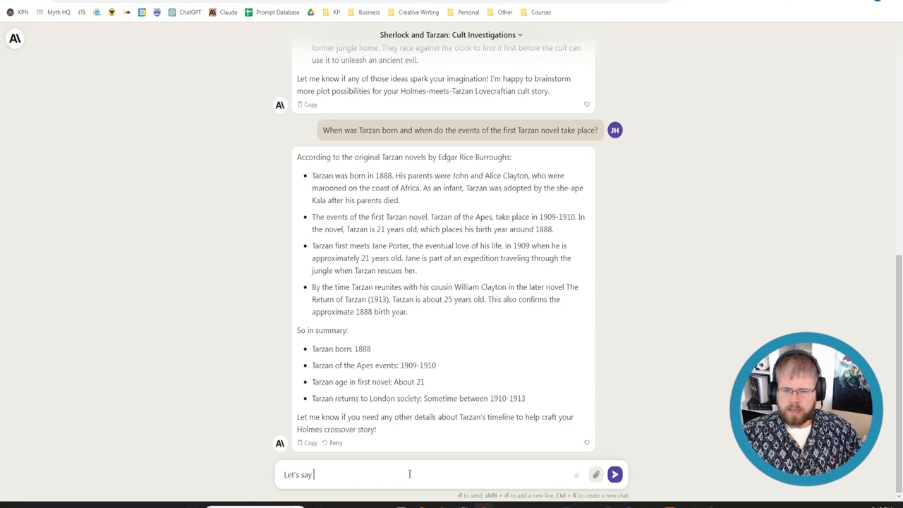
type("that the novella I'm writing takes place")
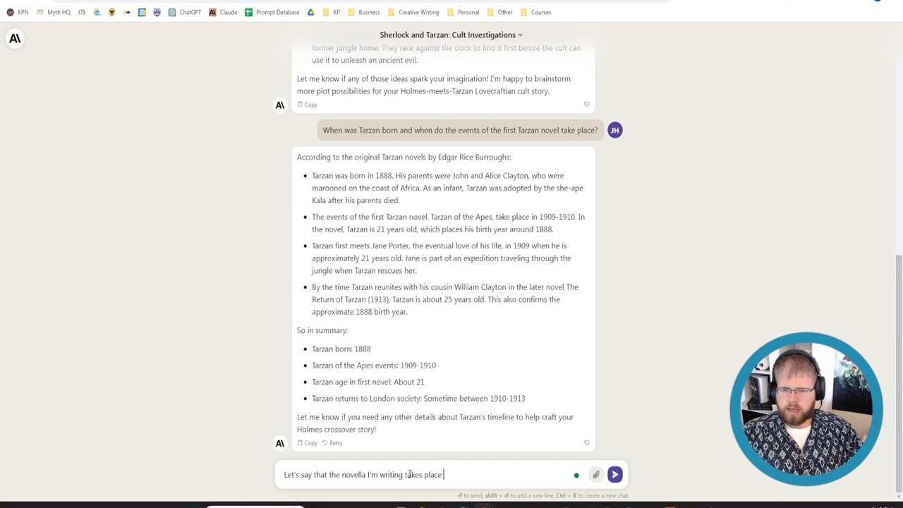
type("in 1923. How o")
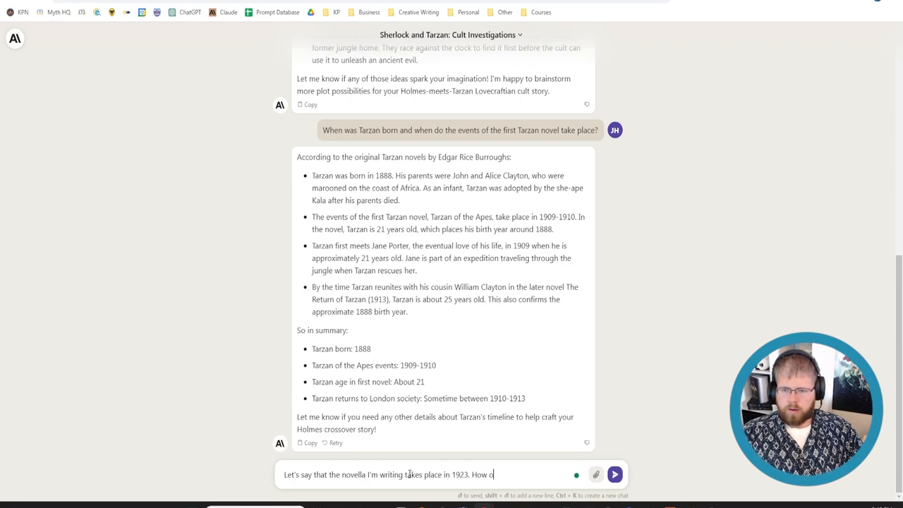
type("ld would Tarzan be, and")
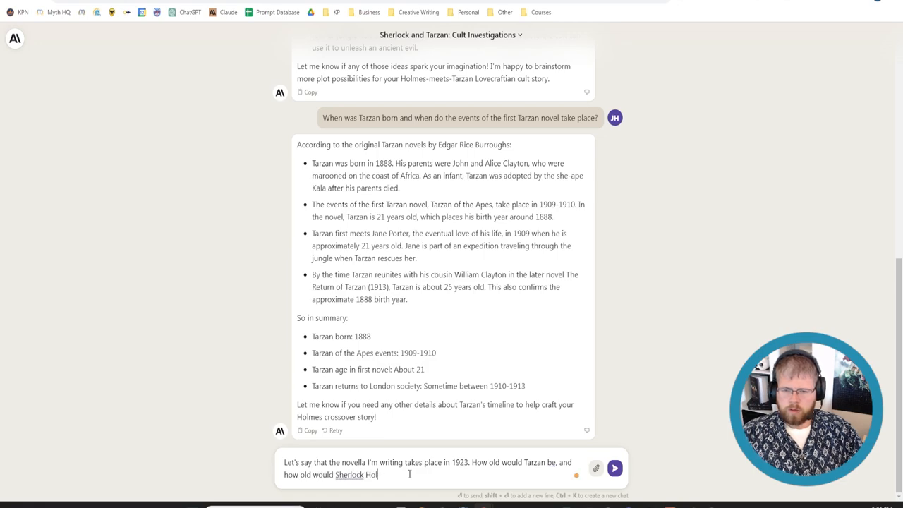
left_click(623, 467)
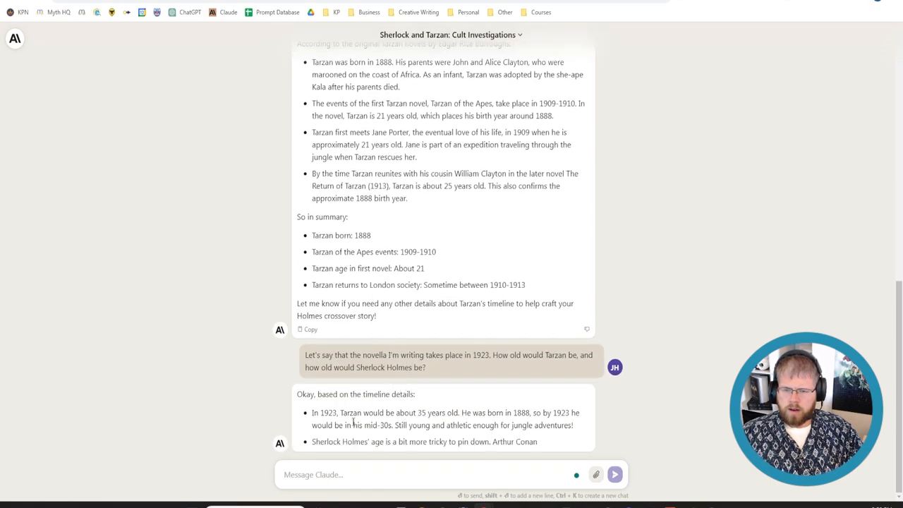
scroll("down", 3)
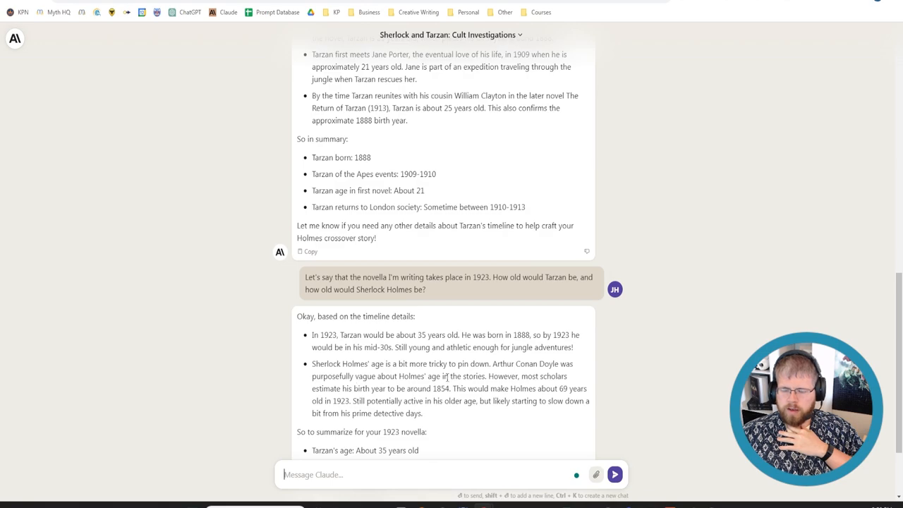
mouse_move(352, 401)
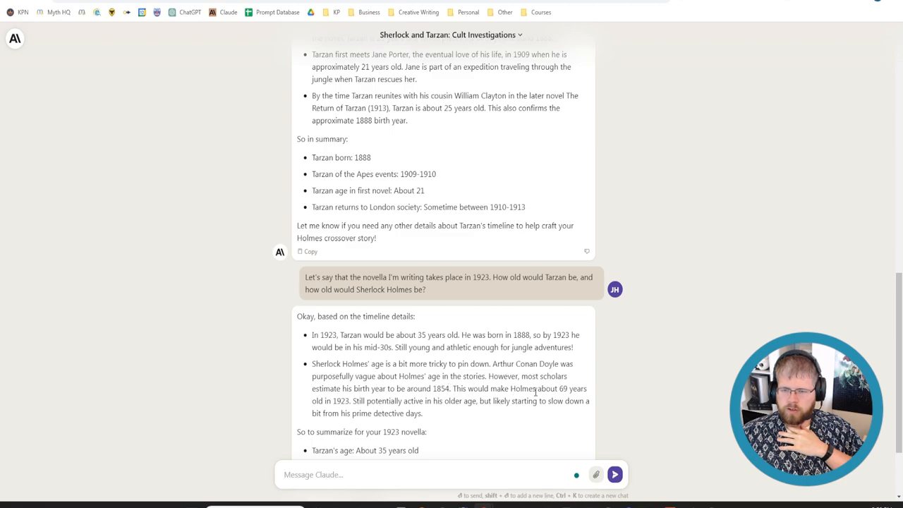
mouse_move(358, 426)
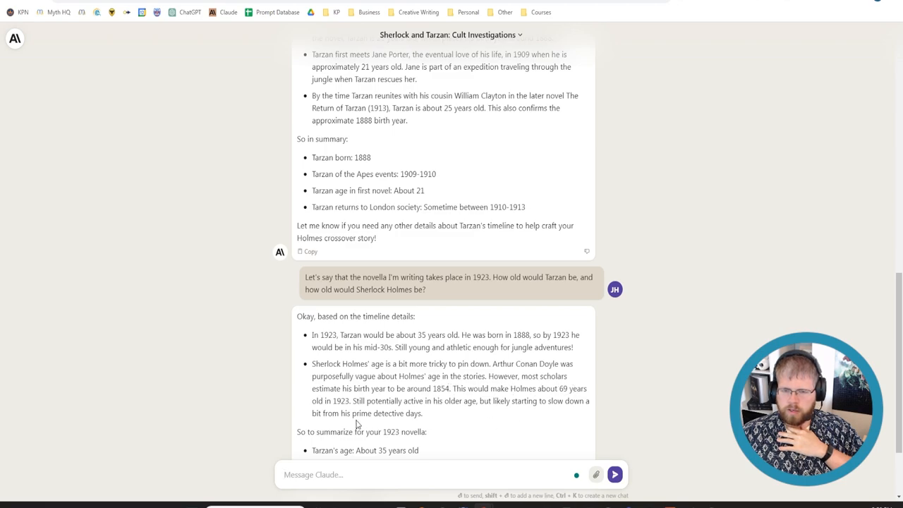
mouse_move(349, 406)
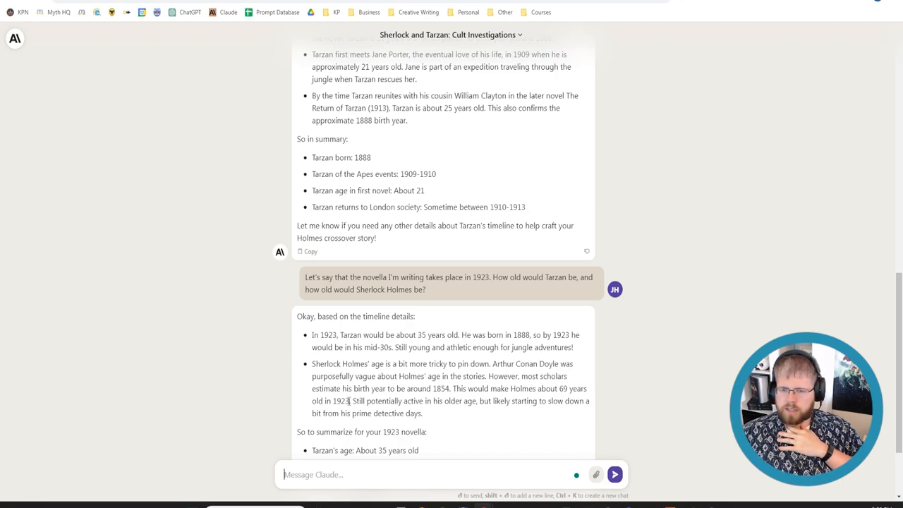
scroll("down", 3)
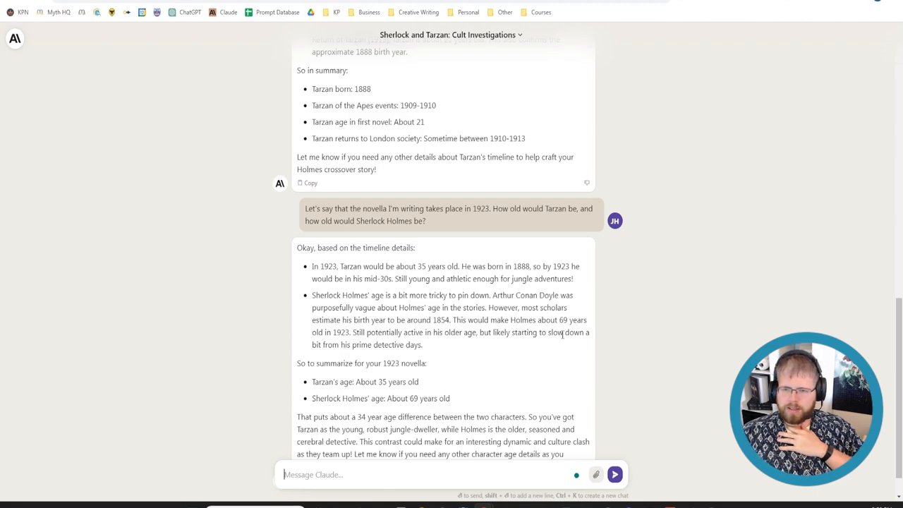
scroll("down", 3)
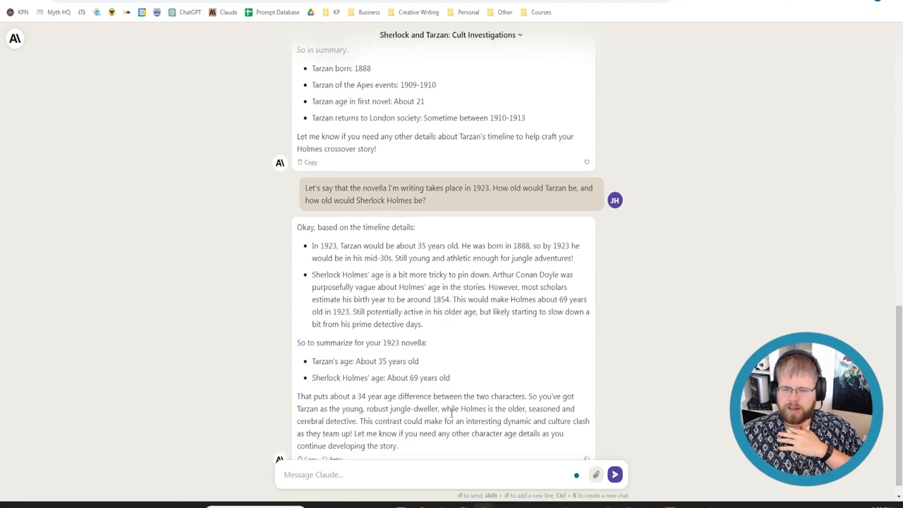
scroll("down", 3)
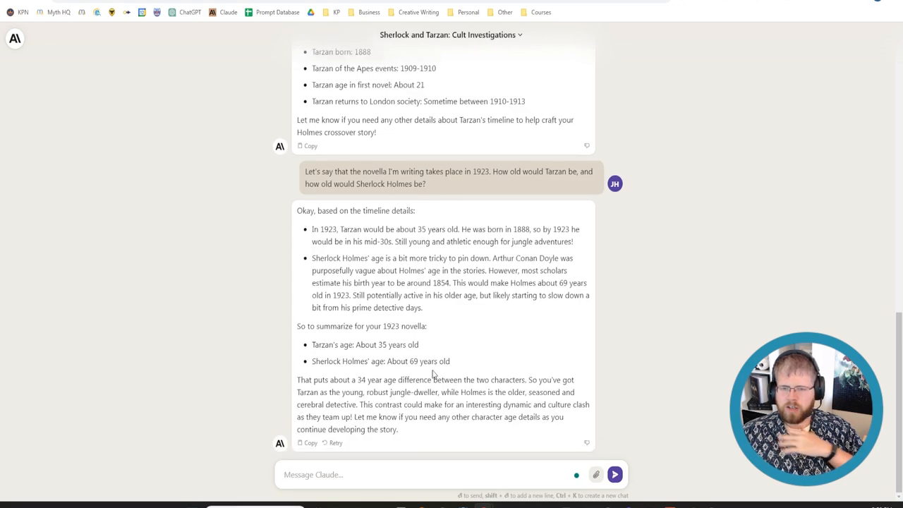
mouse_move(423, 361)
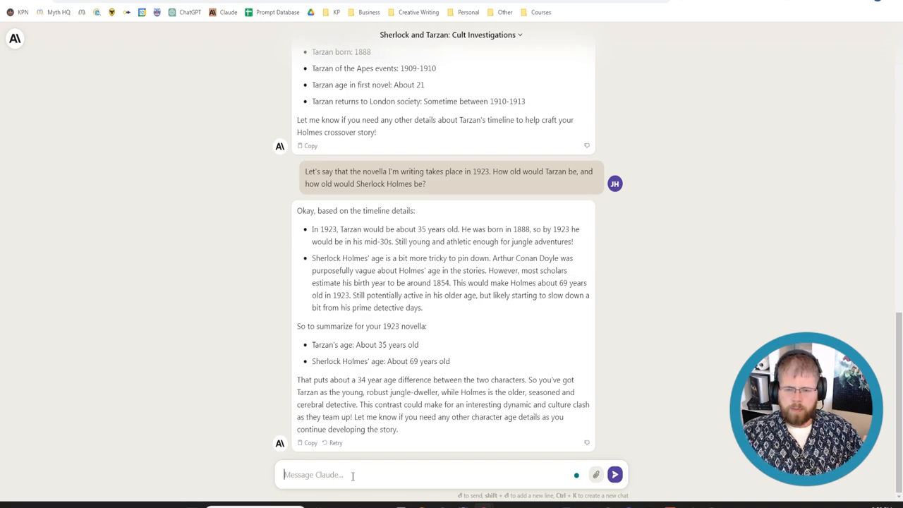
- Ask what important world events happened around 1920 with dates, and read the reply
type("What are some important world events that")
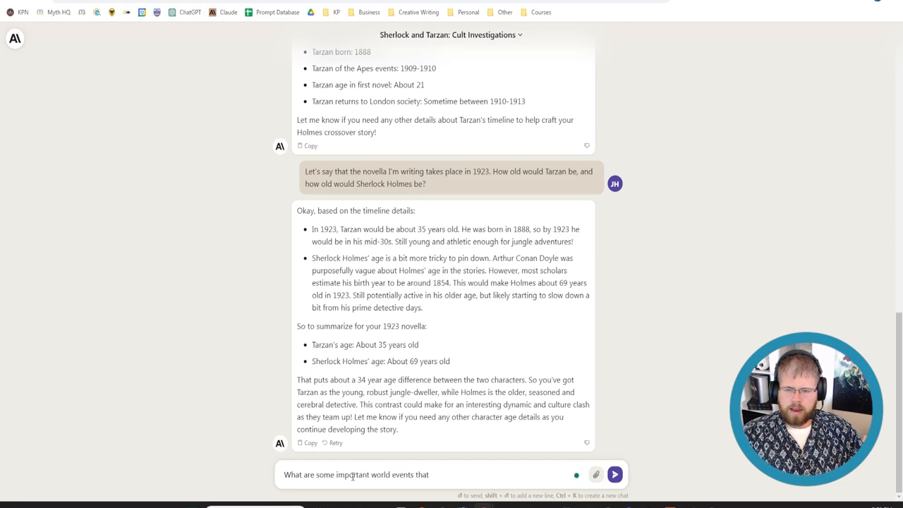
type("happened around")
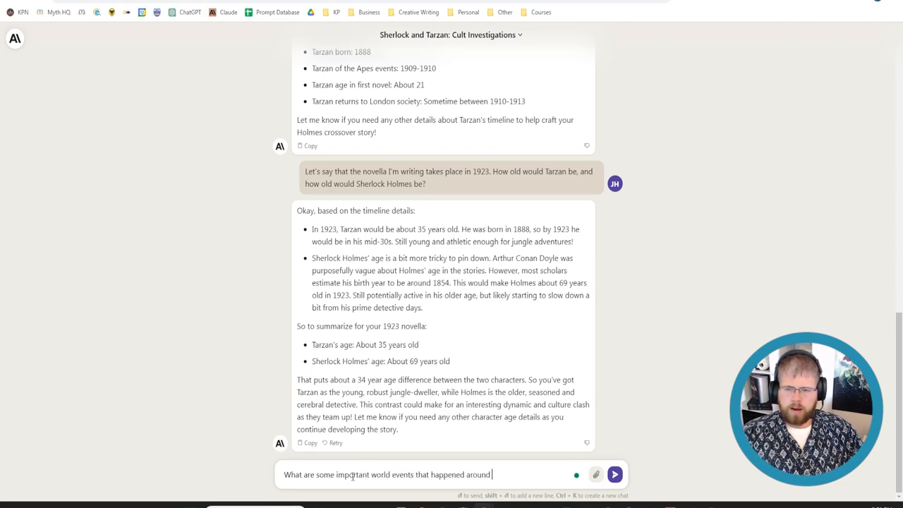
type("1920")
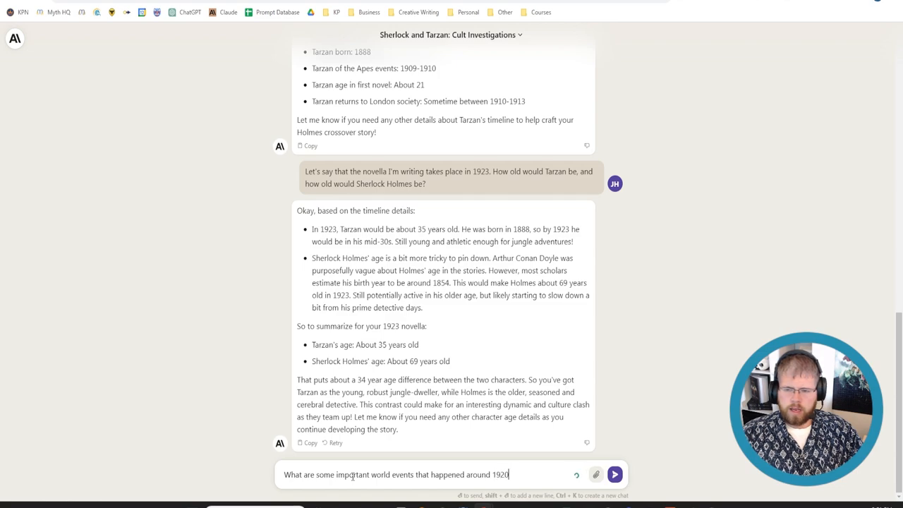
type("Please provi")
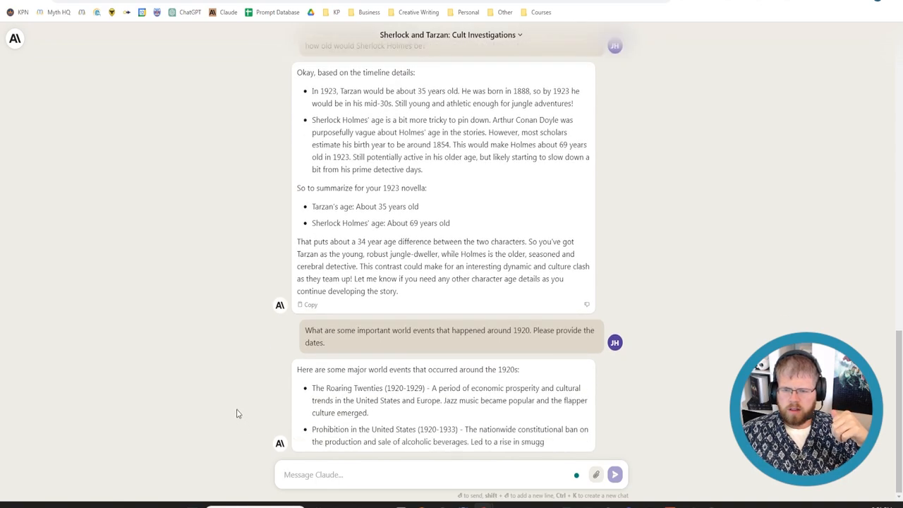
scroll("down", 3)
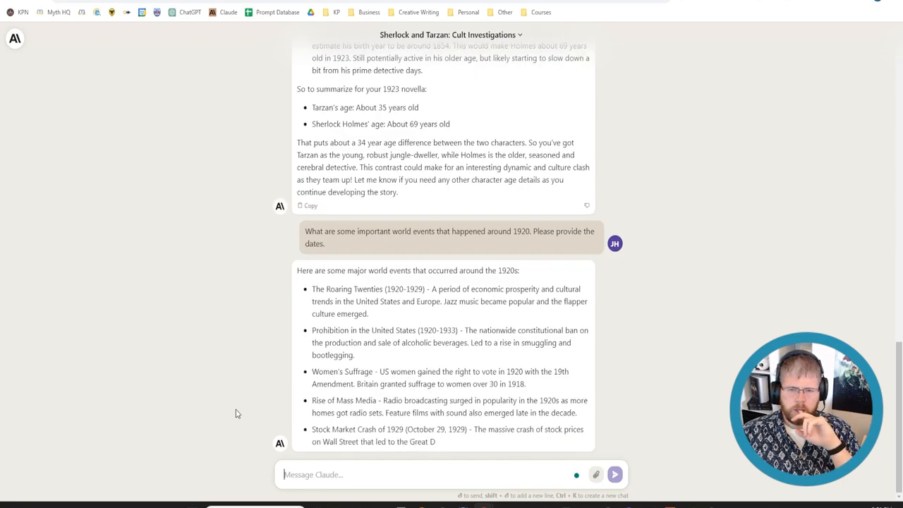
scroll("down", 3)
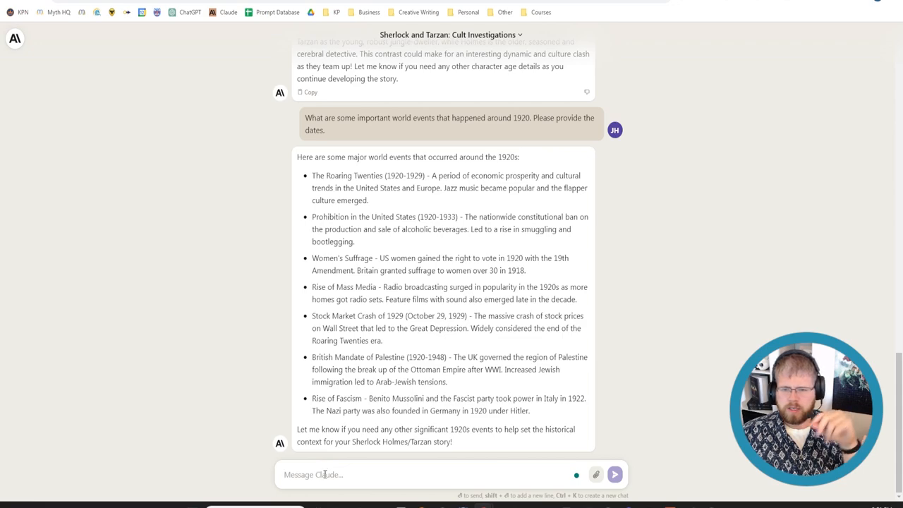
- Ask 'What about specific events?' and read the reply on the Scopes Trial, Lindbergh's flight and King Tut's tomb
type("w")
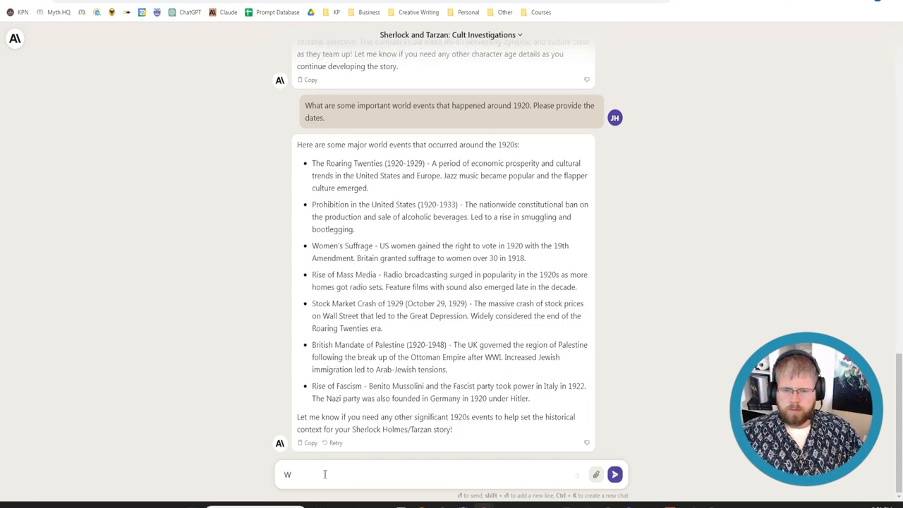
type("hat about sp")
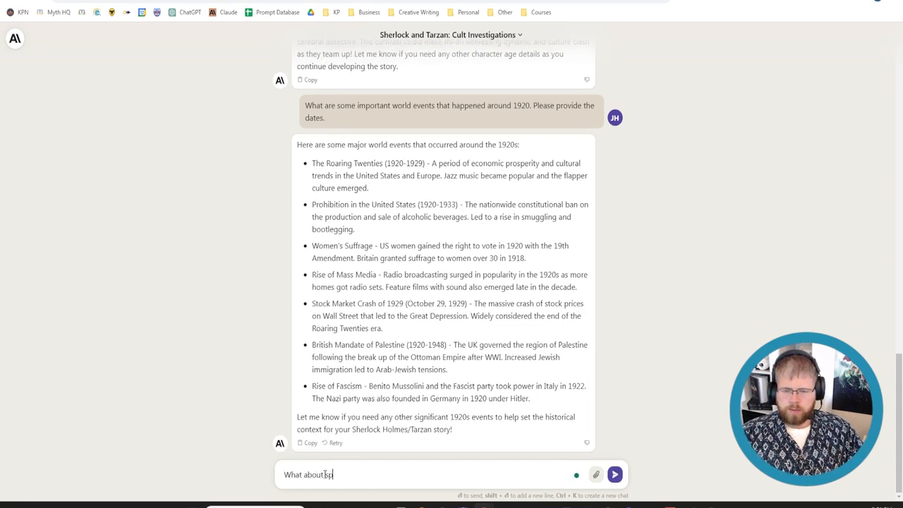
type("pecific events")
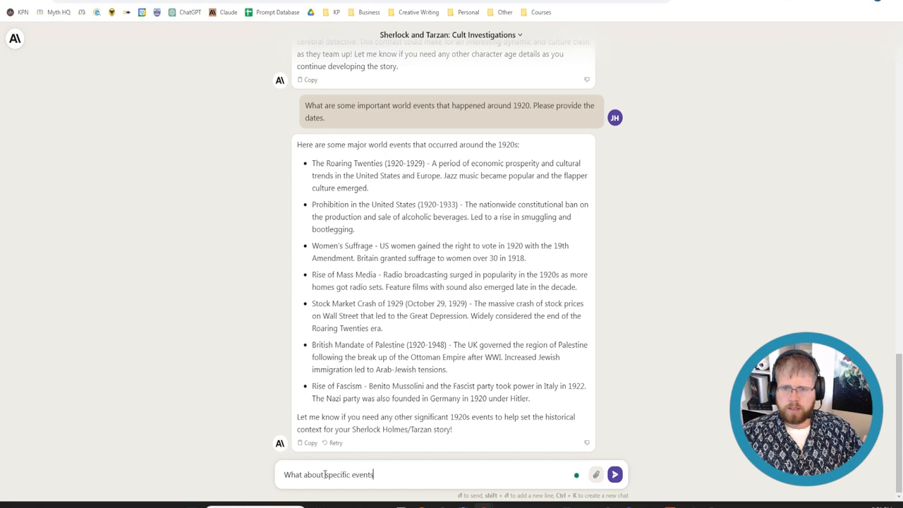
type("?")
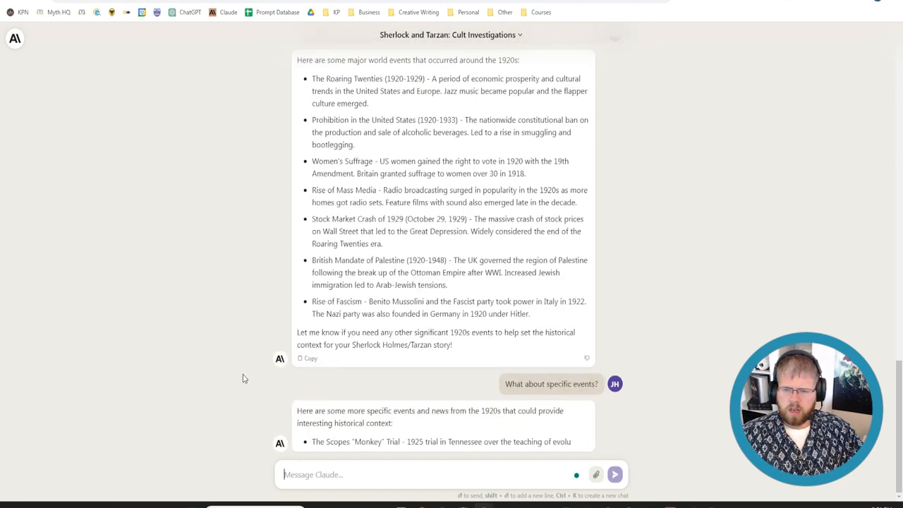
scroll("down", 3)
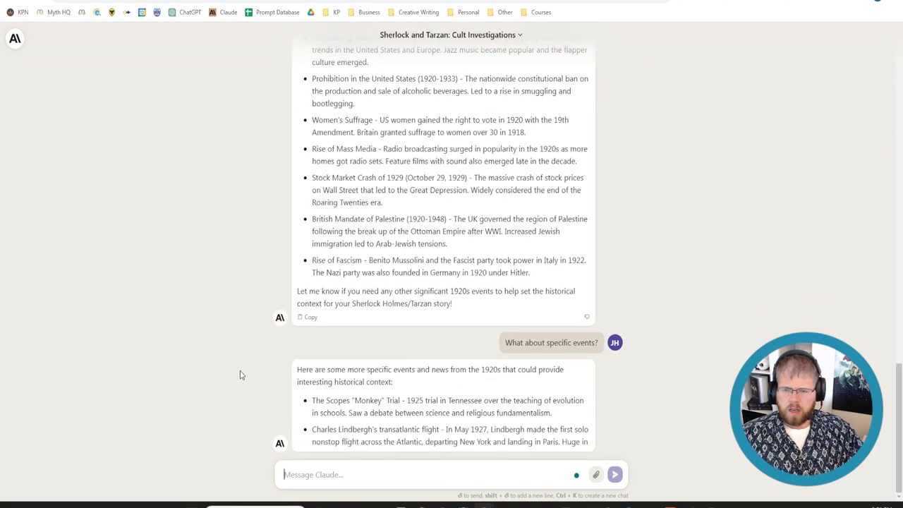
scroll("down", 3)
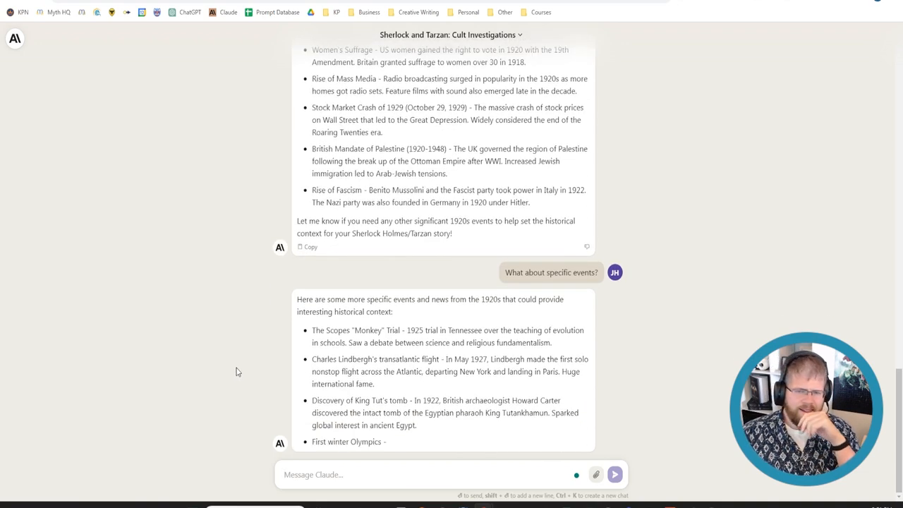
scroll("down", 3)
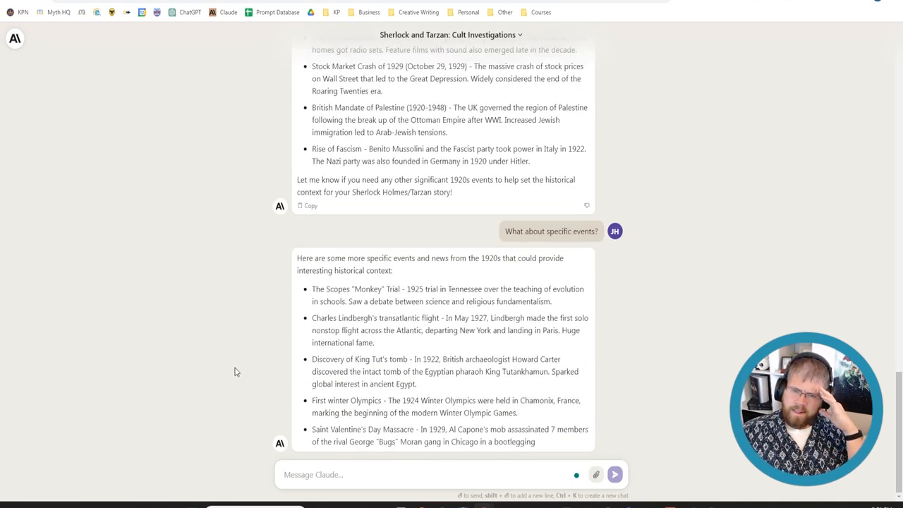
scroll("down", 3)
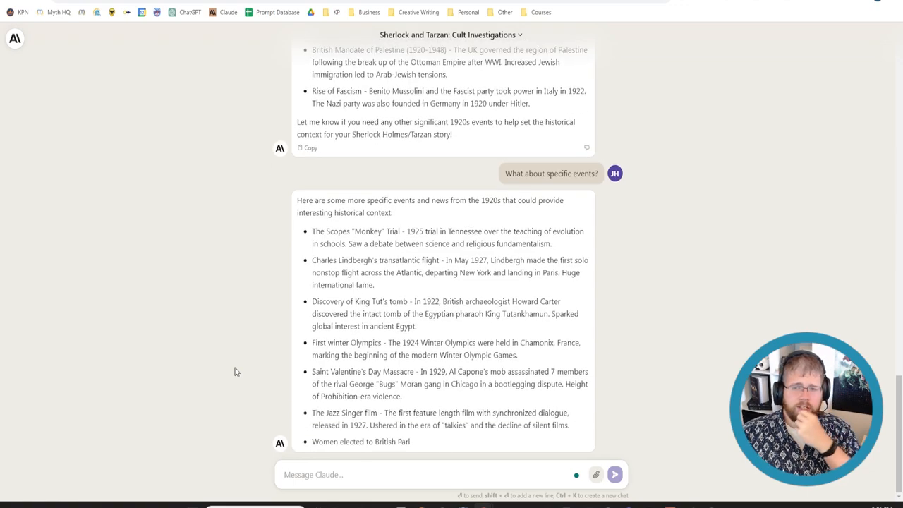
scroll("down", 3)
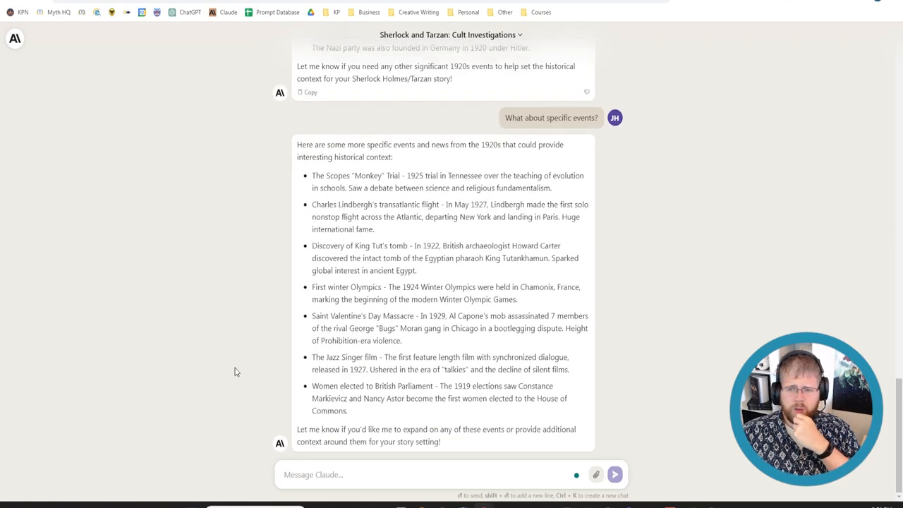
scroll("down", 3)
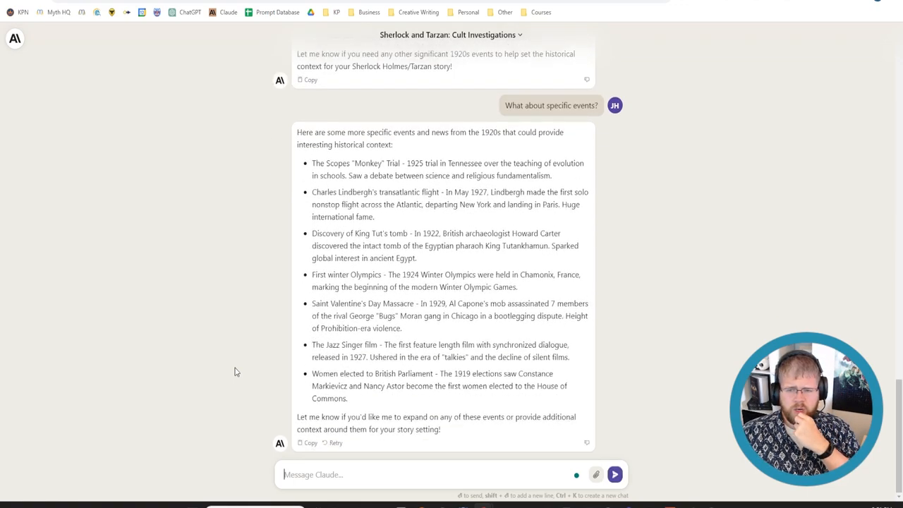
left_click(358, 474)
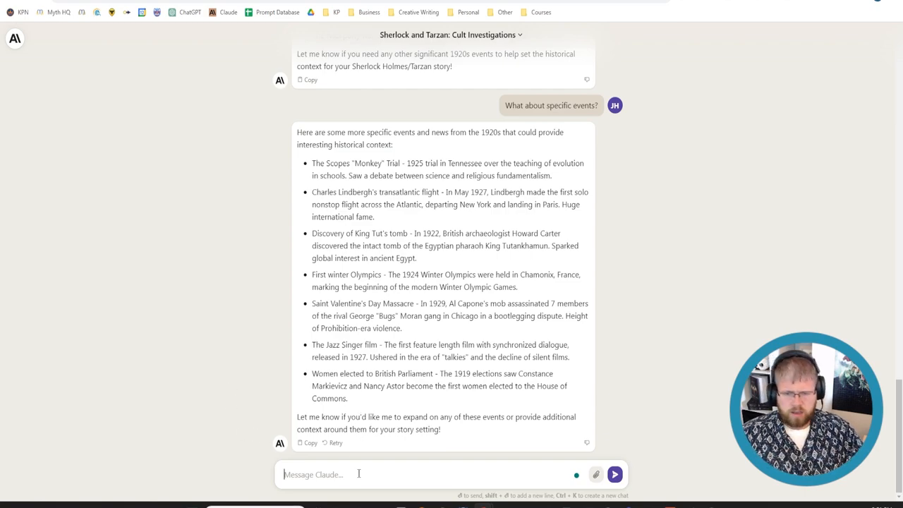
- Ask Claude 'When did the Titanic sink?' and read the April 15, 1912 answer
type("When")
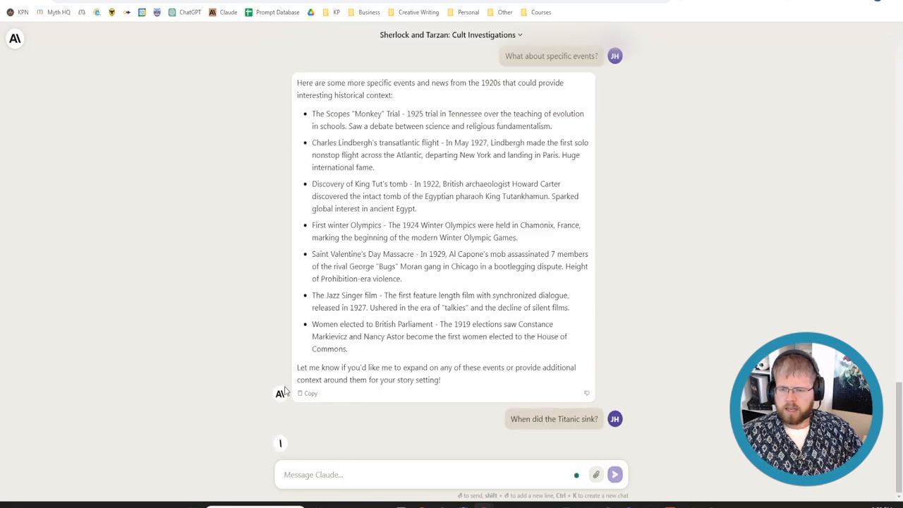
scroll("down", 3)
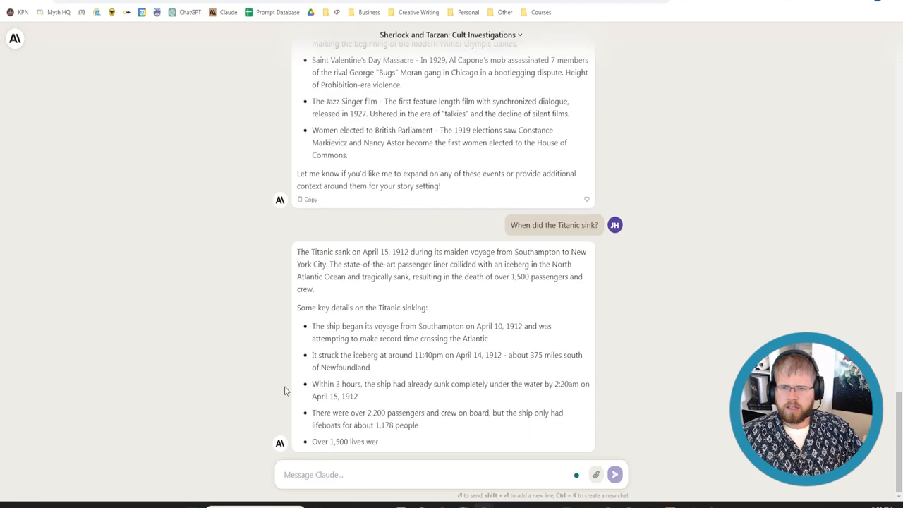
scroll("down", 3)
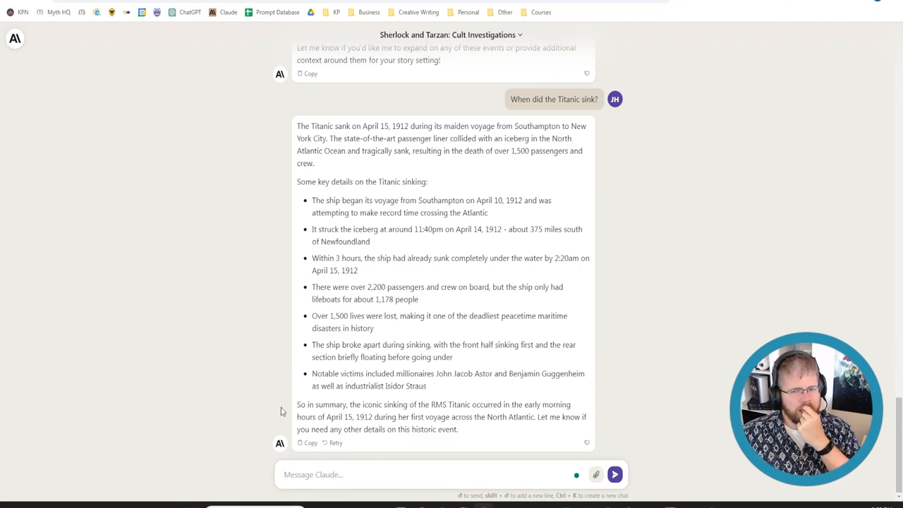
- Write that the Sherlock and Tarzan story is set in the late 1910s around a Titanic conspiracy
type("Let's say that")
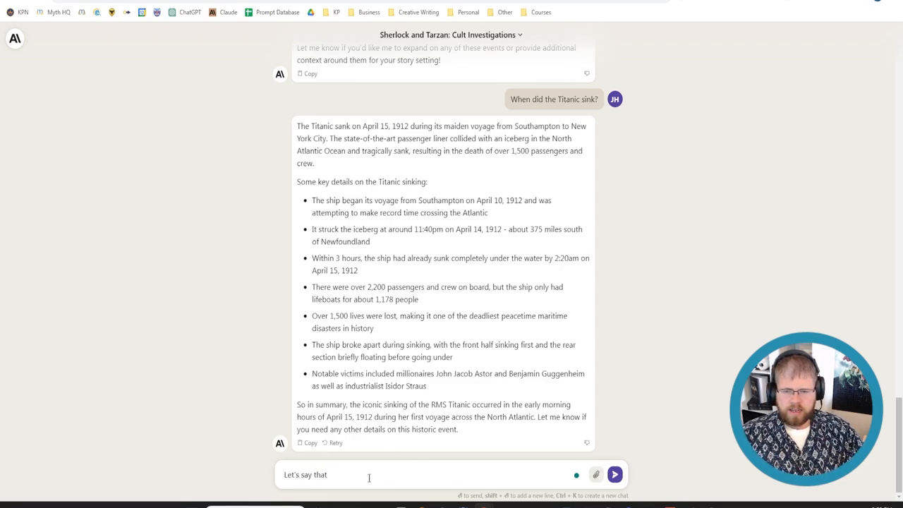
type("my story t")
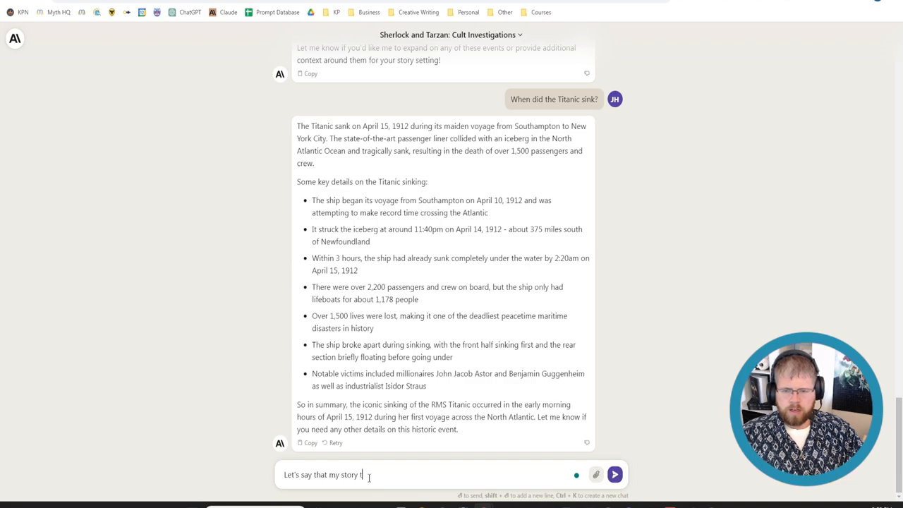
type("with Sherlock and")
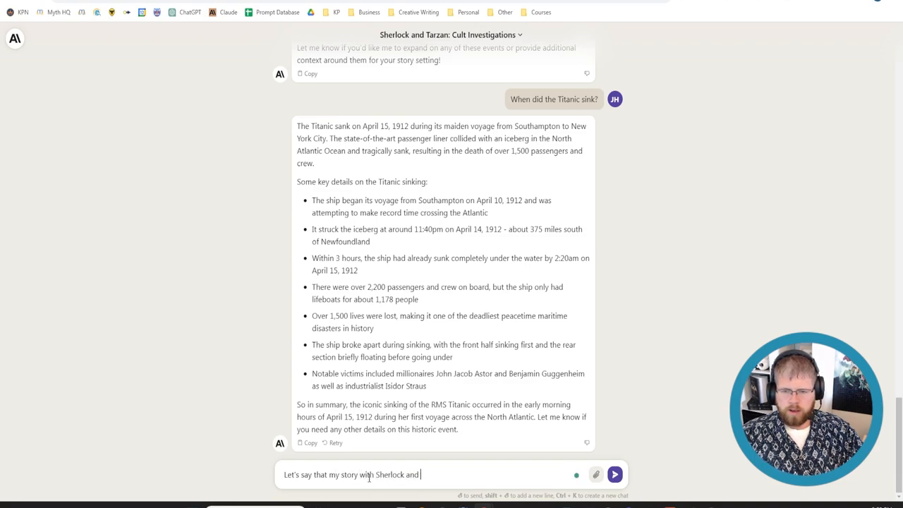
type("Tarzan takes place in the late 19")
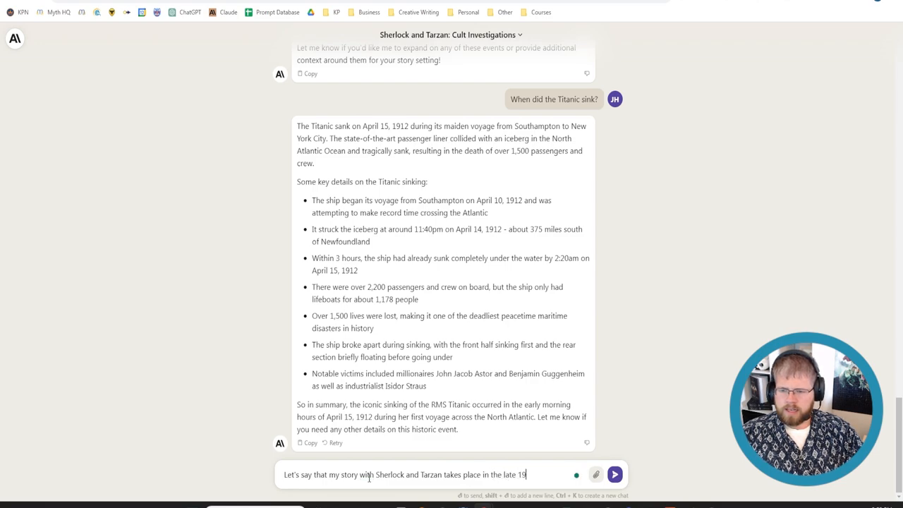
type("10s, and involves")
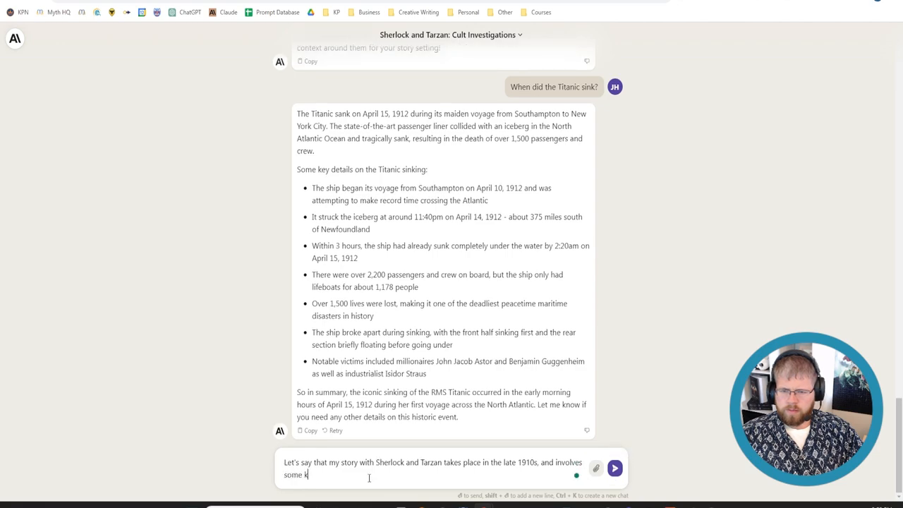
type("ind of conspiracy su")
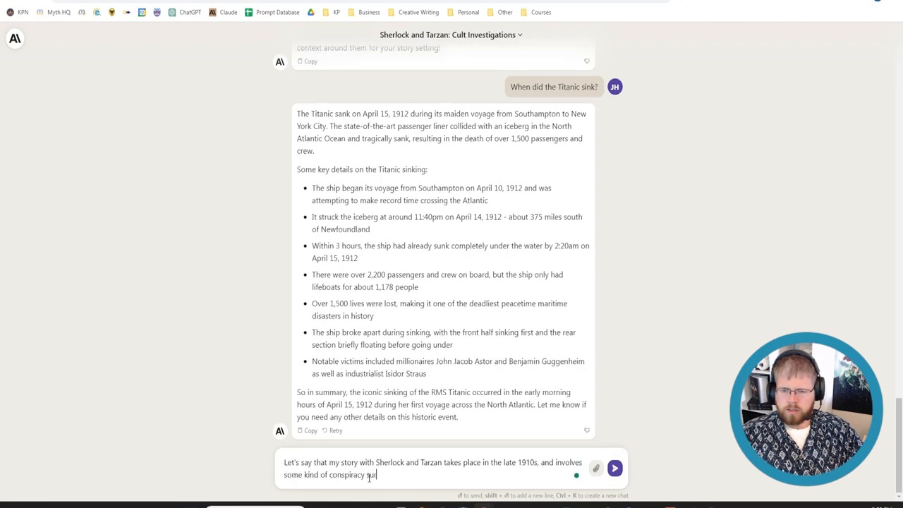
type("rrounding the sin")
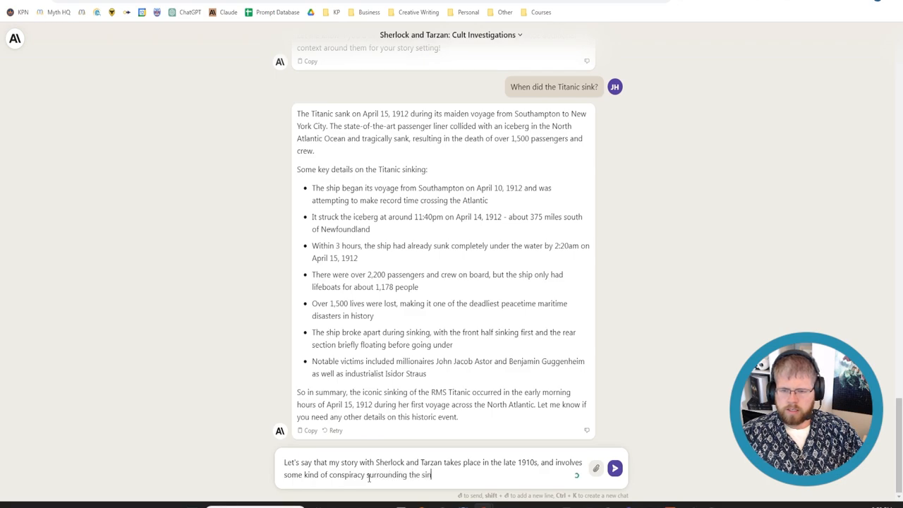
type("king of the tita")
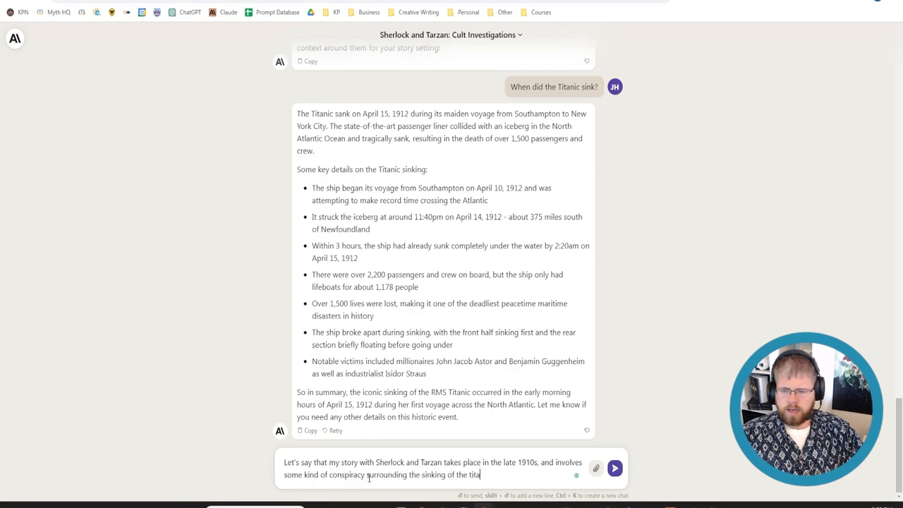
type("nic.")
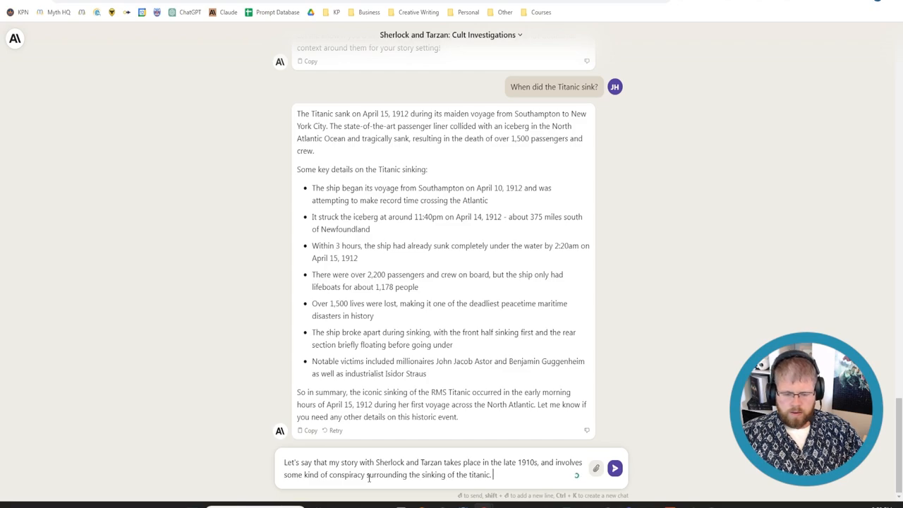
- Ask for ideas on how the conspiracy could involve a Lovecraftian cult, and send it
type("Could you")
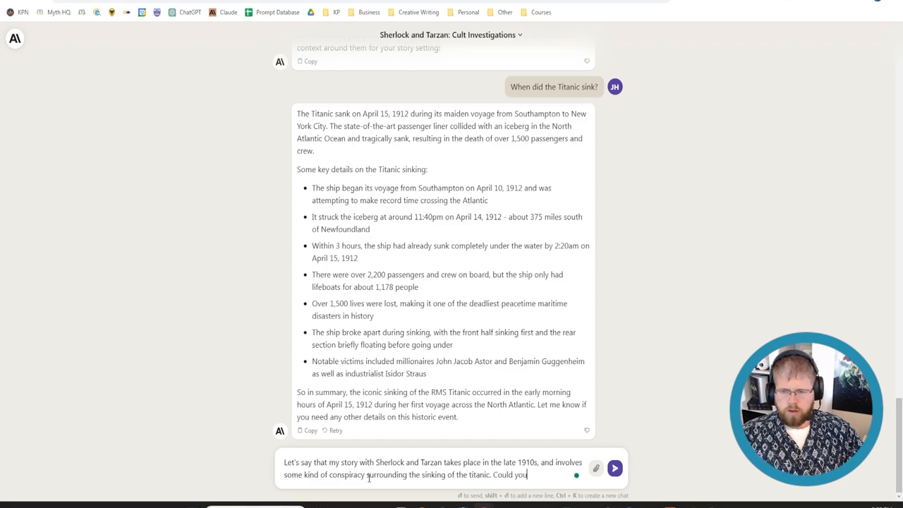
type("give me some ideas")
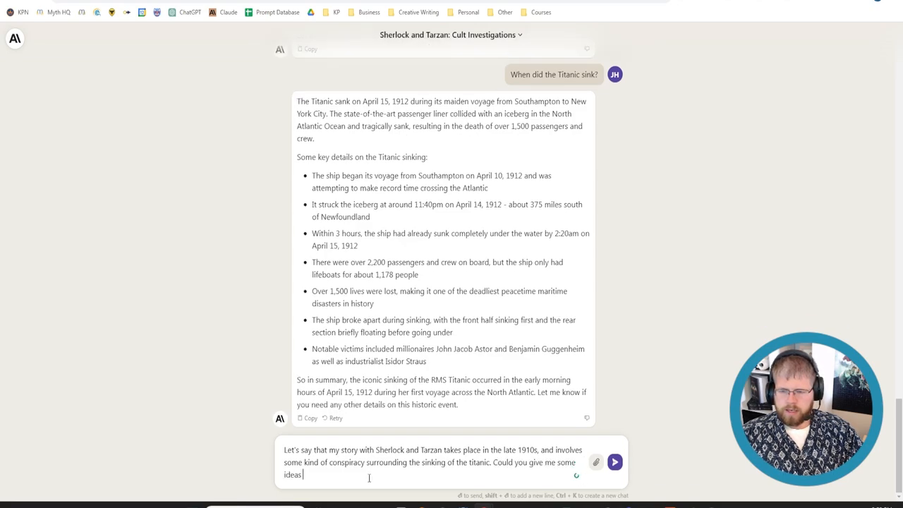
type("for w")
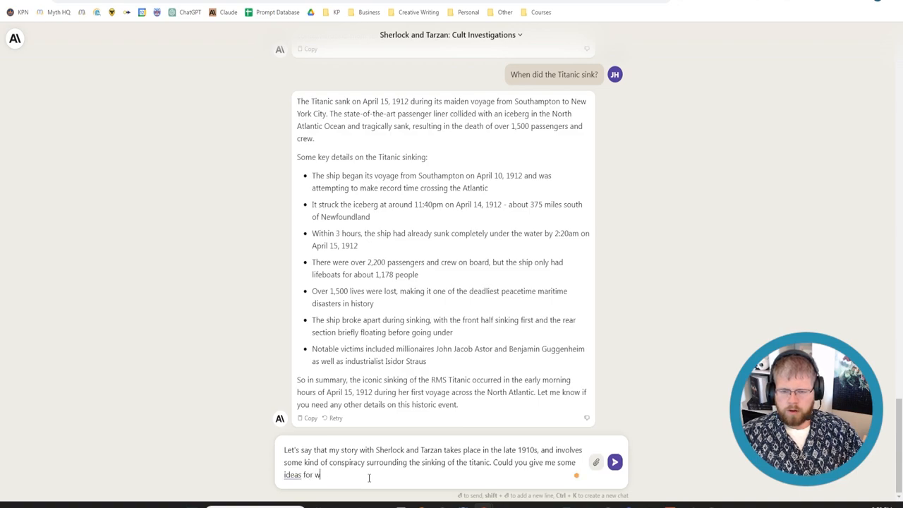
type("hat this conspiracy might look like, and ho")
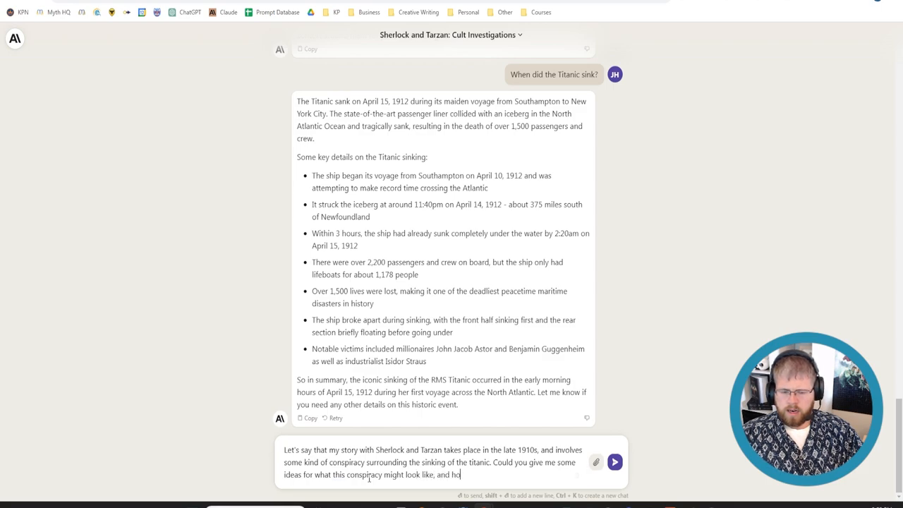
type("w a Lovecra")
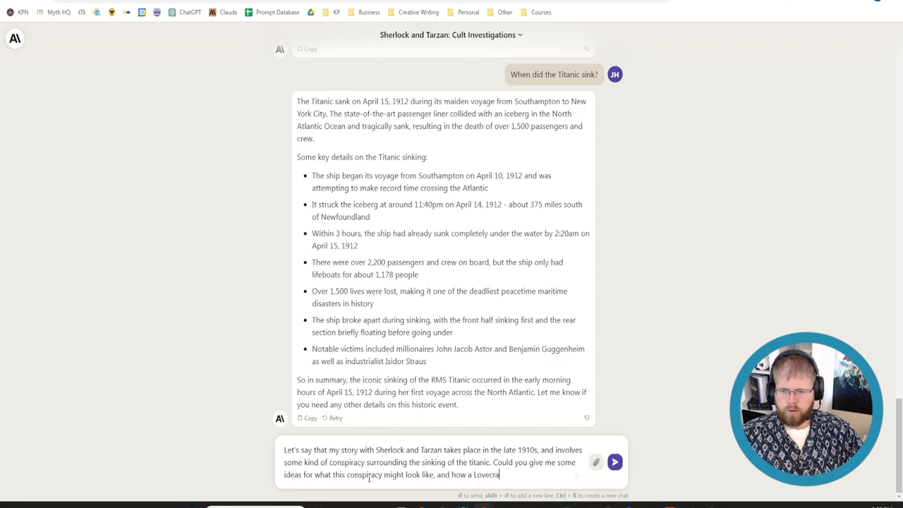
type("ftian cult could be involved.")
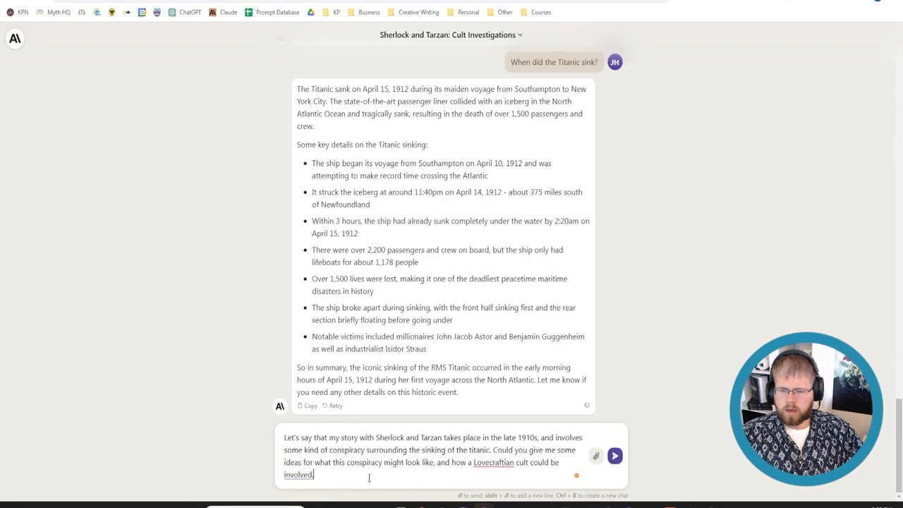
type("?")
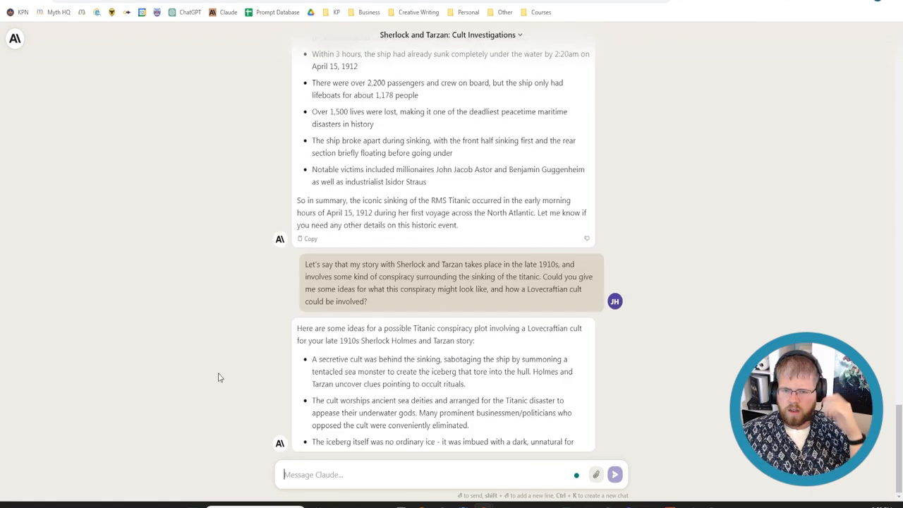
- Read through Claude's Lovecraftian cult plot ideas
scroll("down", 3)
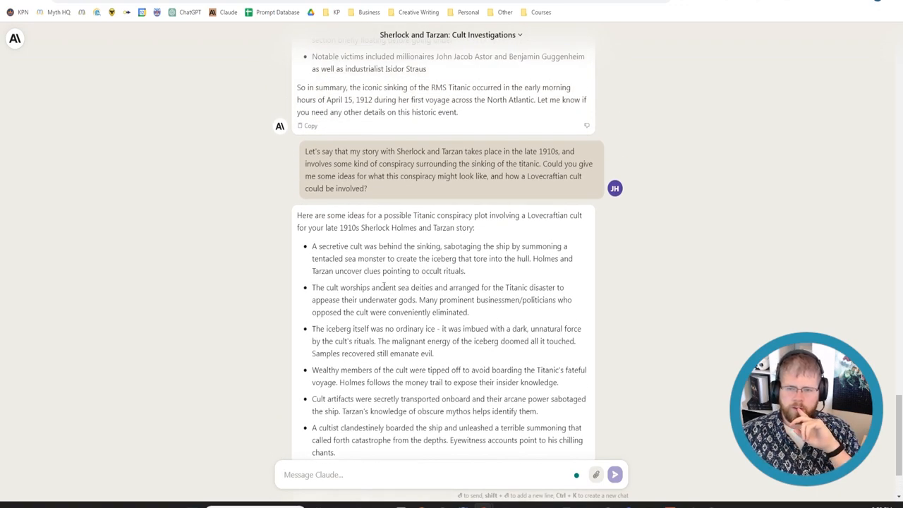
scroll("down", 3)
type("Can you give me a few othe")
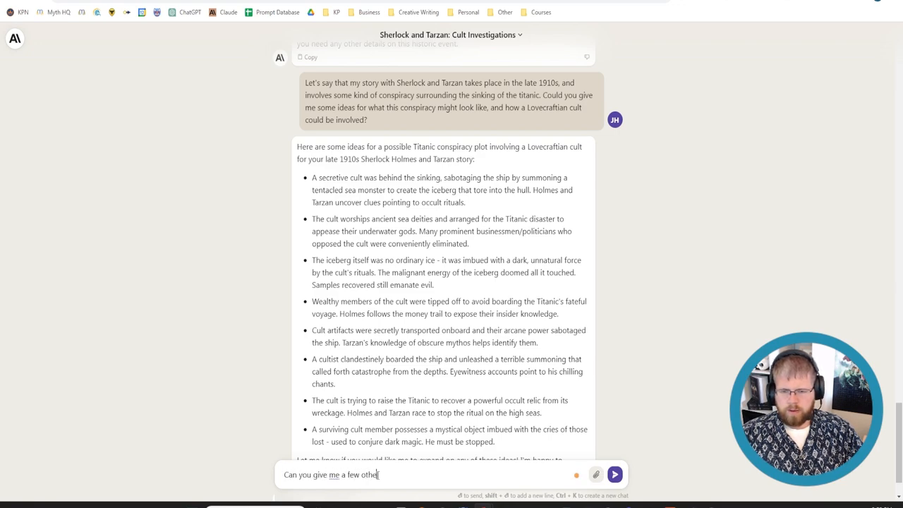
- Draft a follow-up asking for options drawn from real-world Titanic controversies for the fictional setting
type("options")
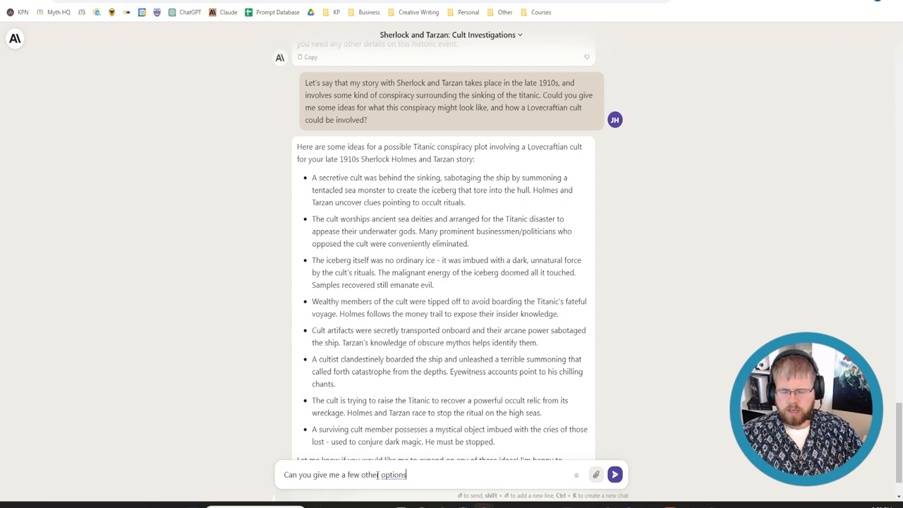
type(", perhaps o")
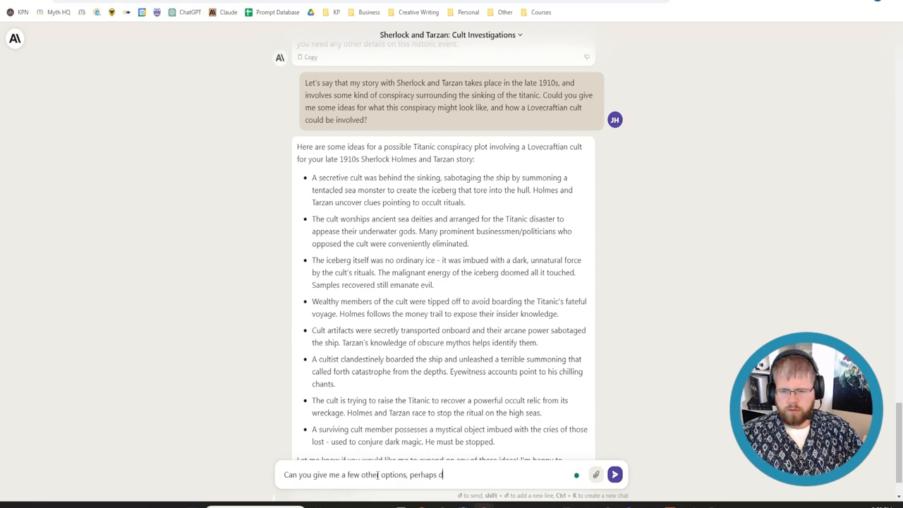
type("rawing on real-world controversie")
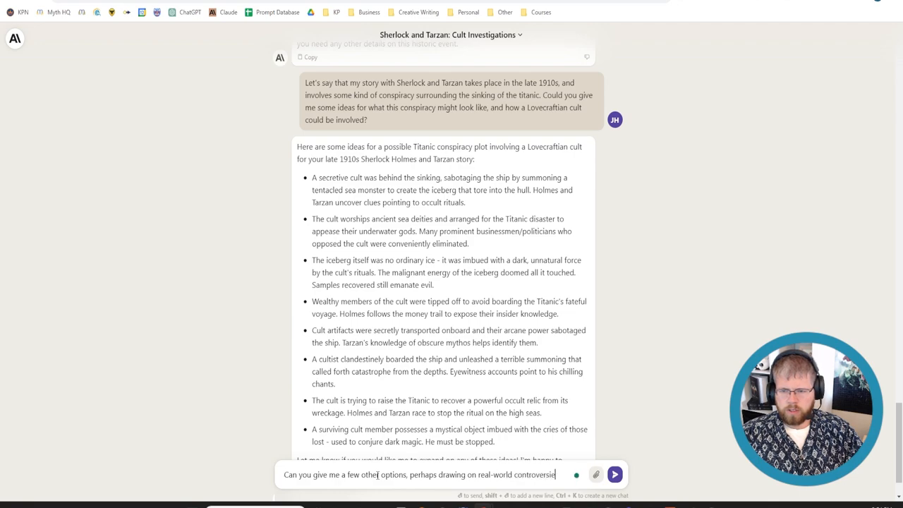
type("surrounding the Titanic")
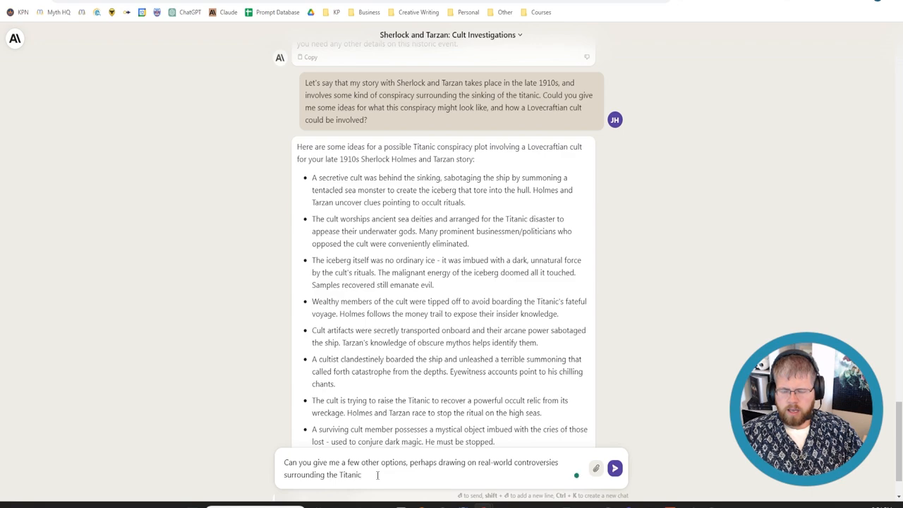
type(", that I could u")
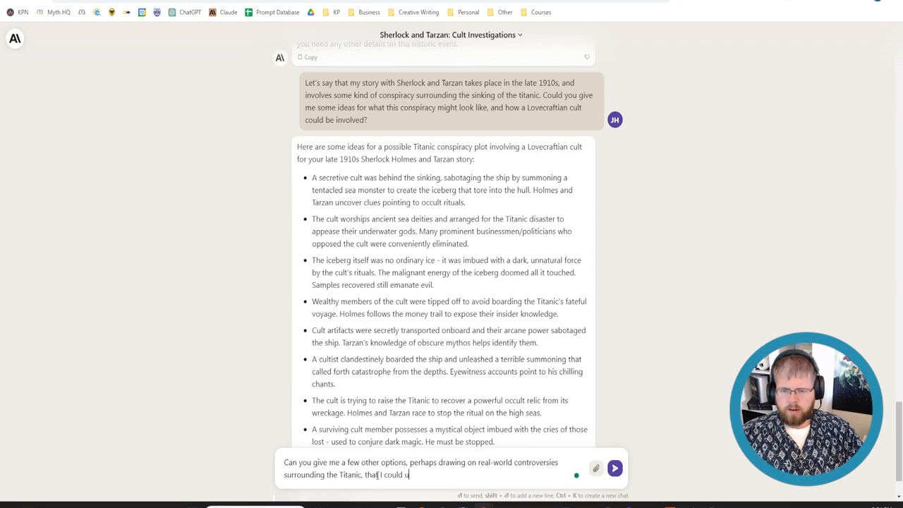
type("se in my fictional")
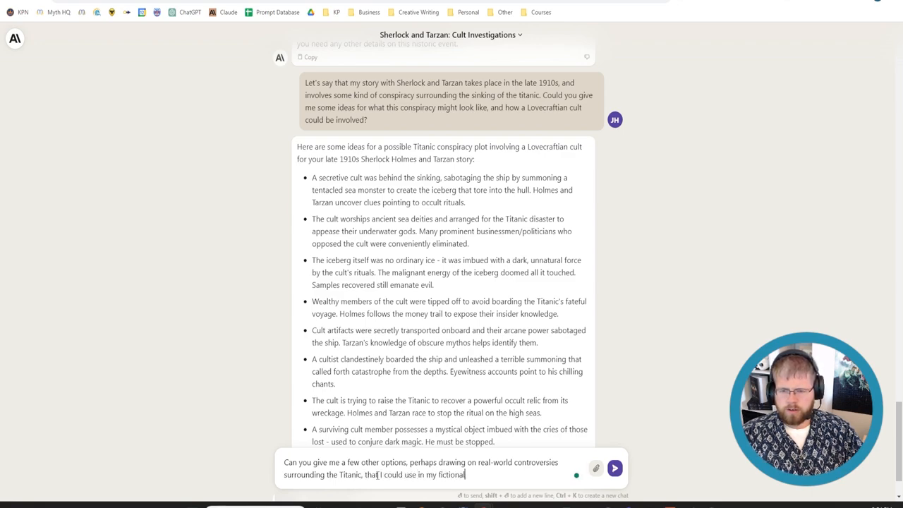
type("setting")
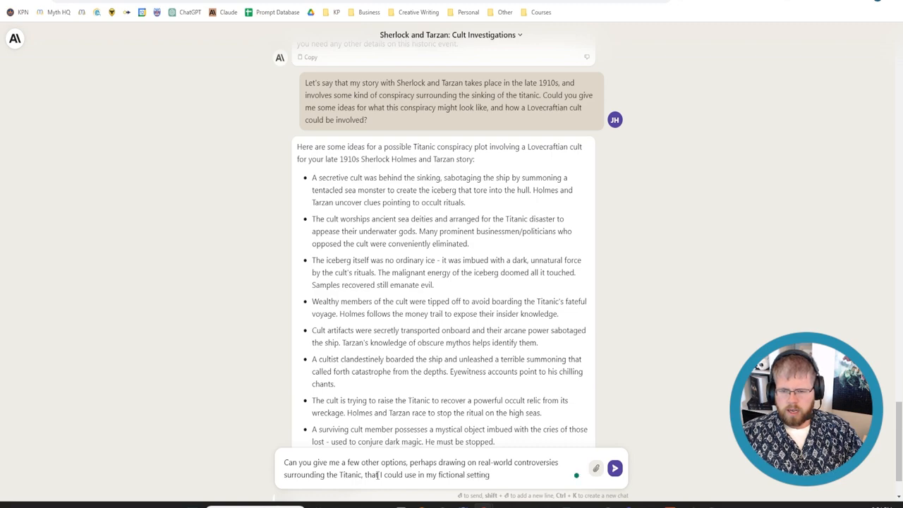
type("Let's not do anything supernatural for now.")
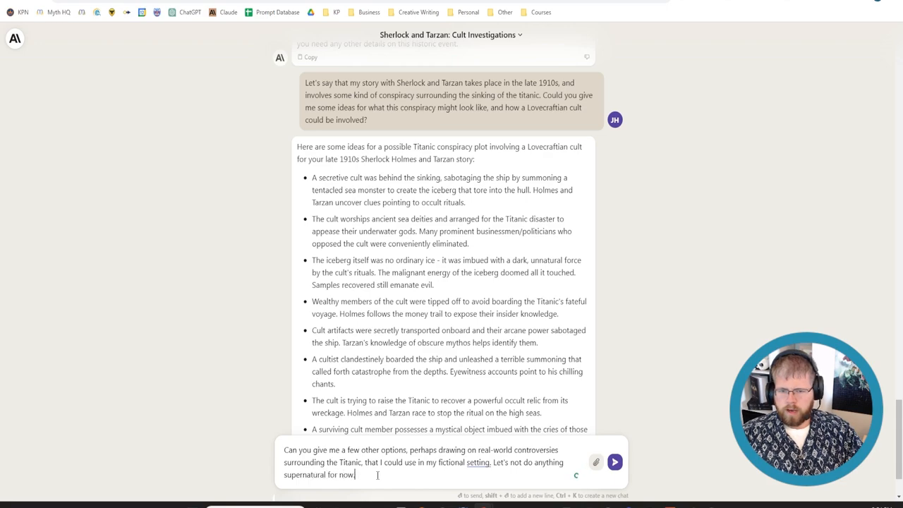
- Send the follow-up and read Claude's real-world conspiracy ideas like the J.P. Morgan plot
left_click(623, 460)
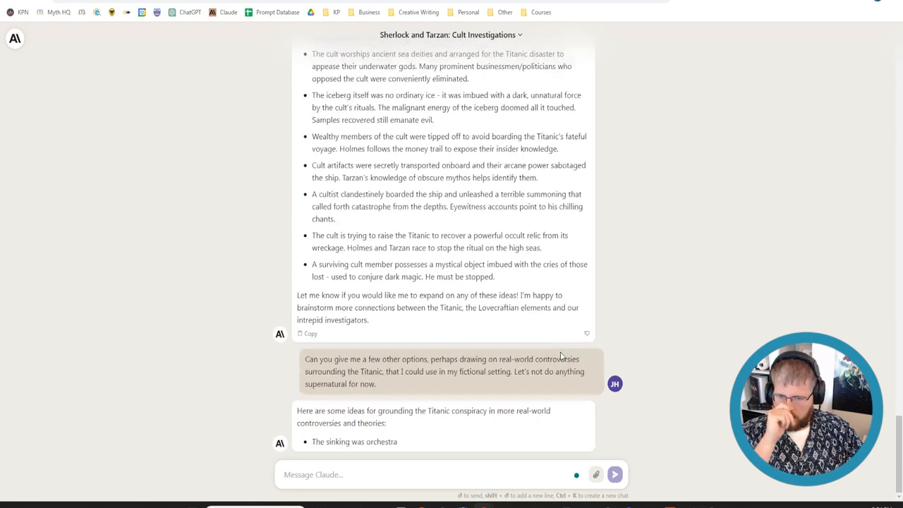
scroll("down", 3)
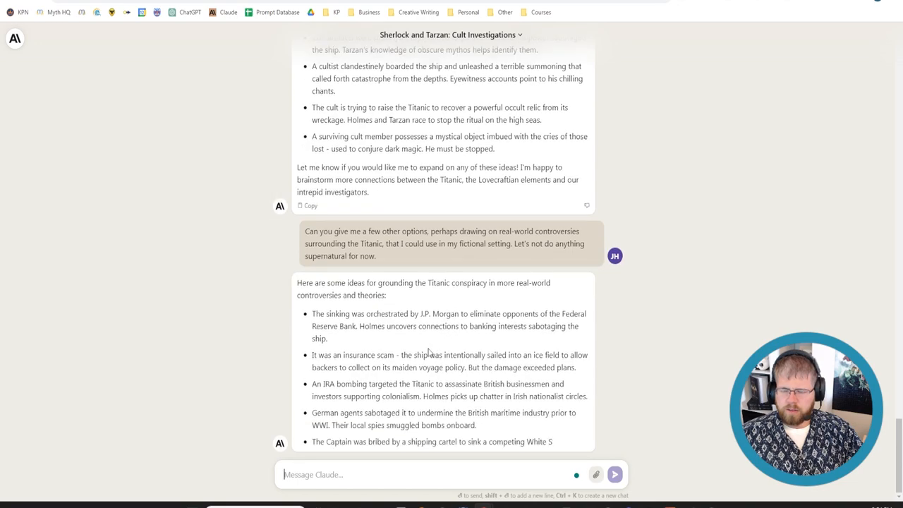
scroll("down", 3)
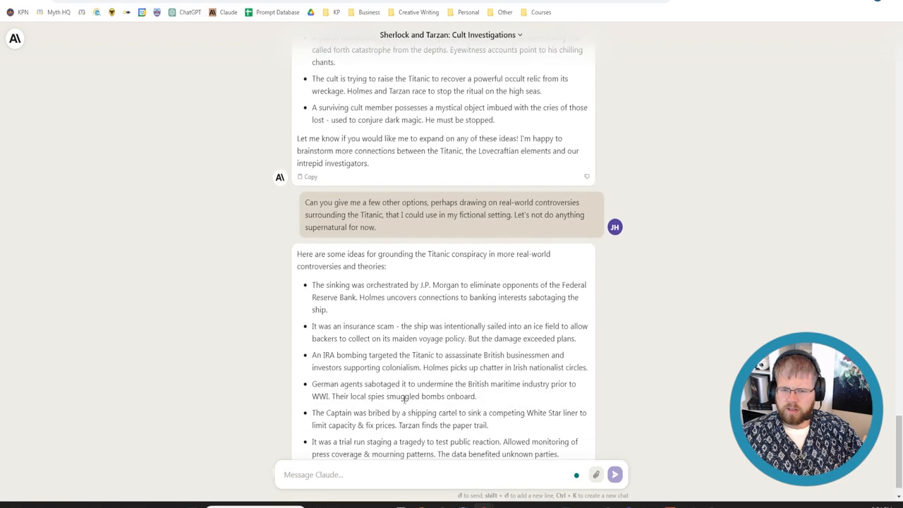
scroll("down", 3)
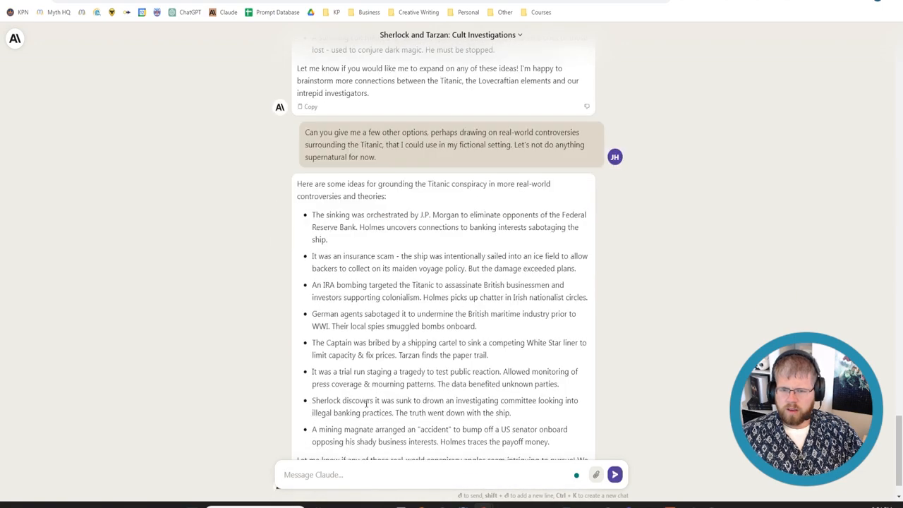
scroll("down", 3)
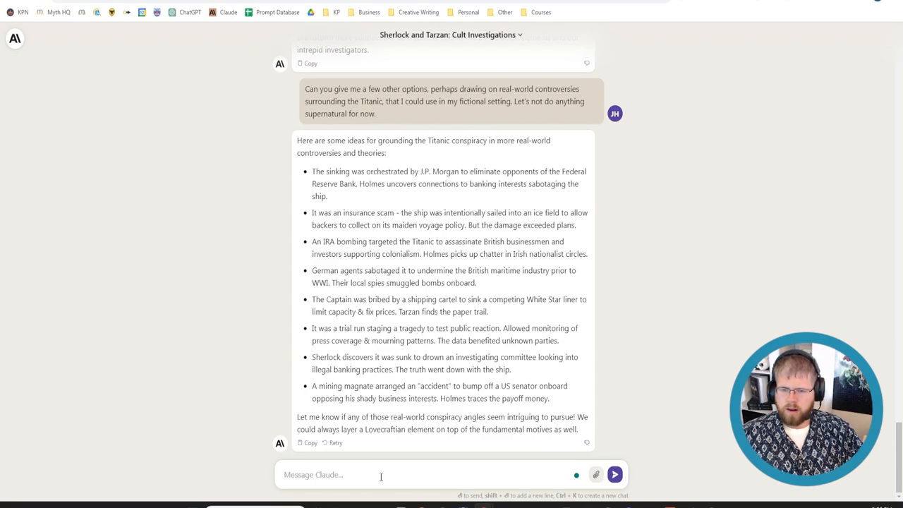
- Begin drafting another question in the message box
type("What about the materials")
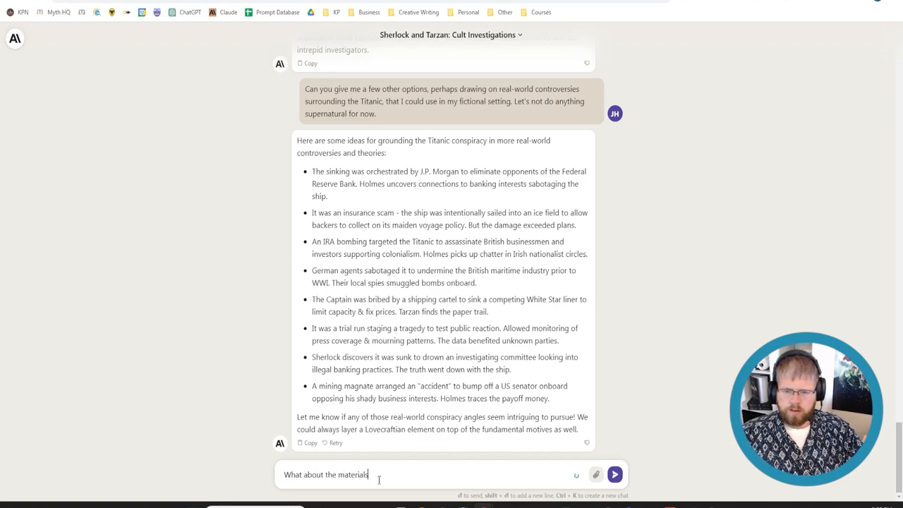
type("used")
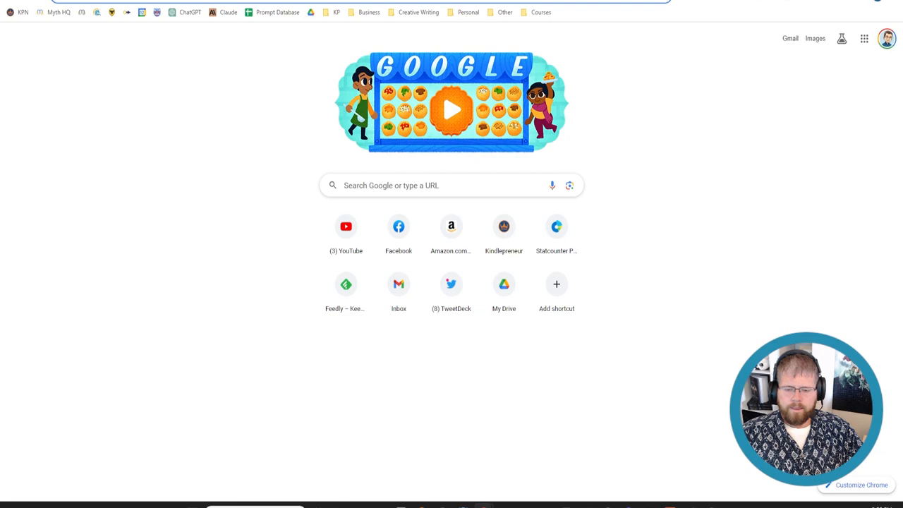
- Search Google for 'why did the titanic sink' and look through the results toward a Titanic facts page
type("why")
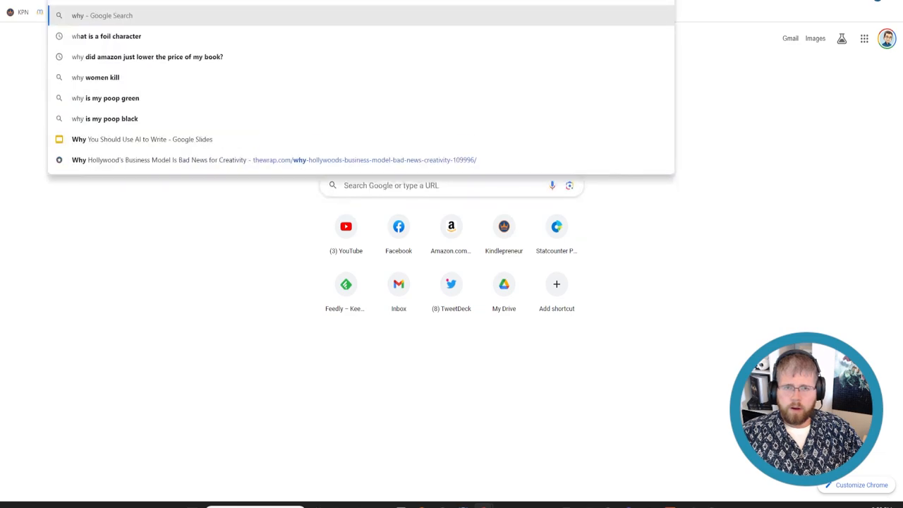
type("why did the titanic sink")
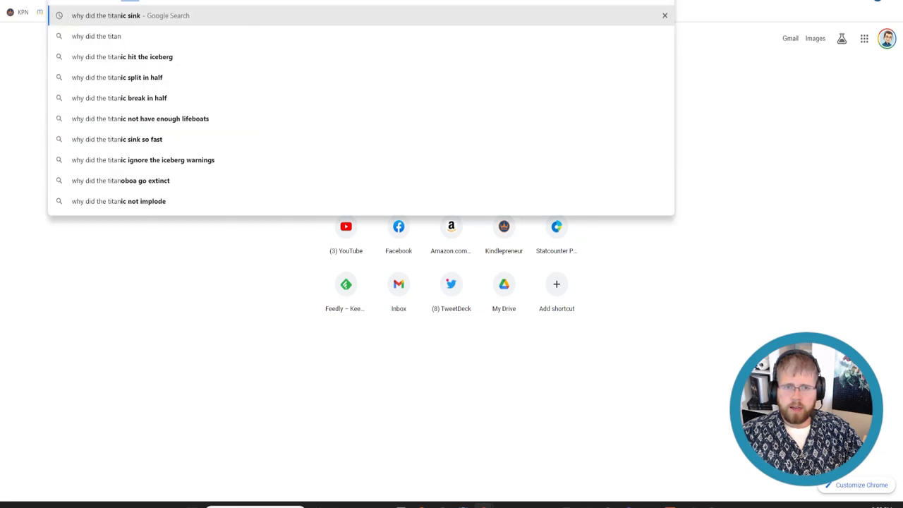
left_click(663, 15)
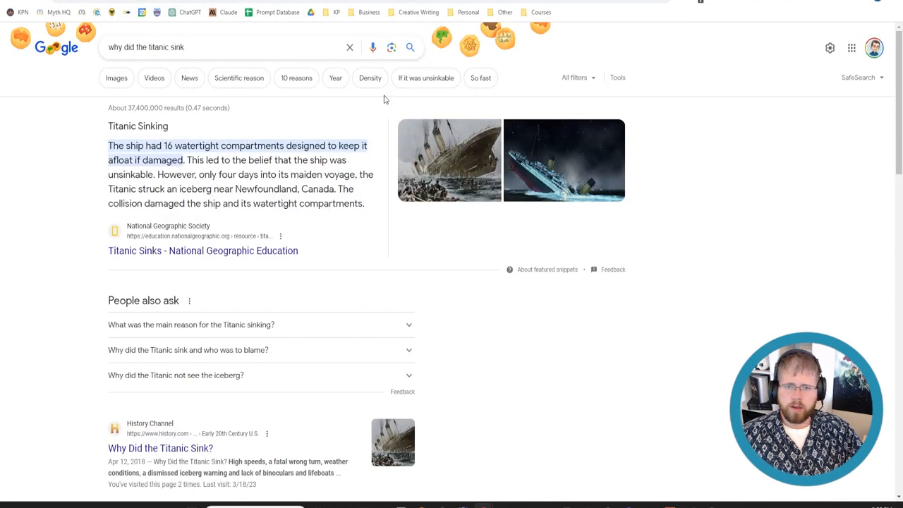
scroll("down", 3)
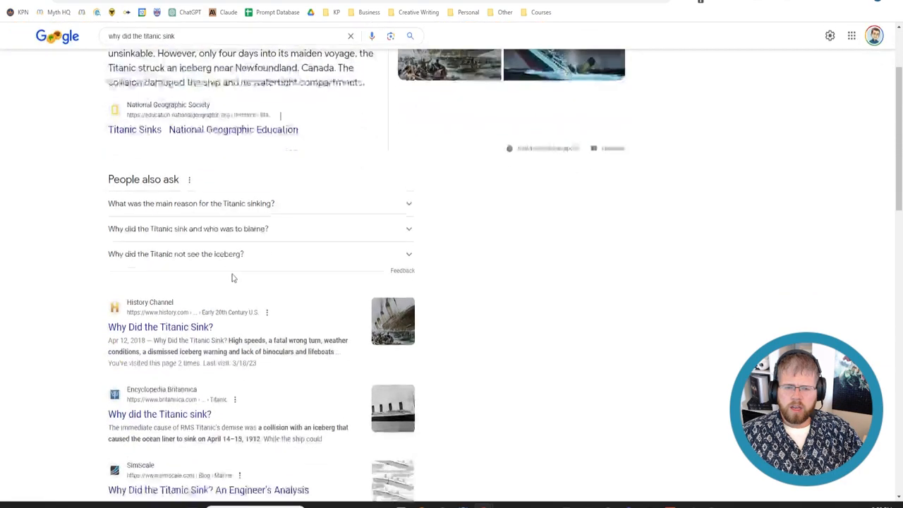
scroll("down", 3)
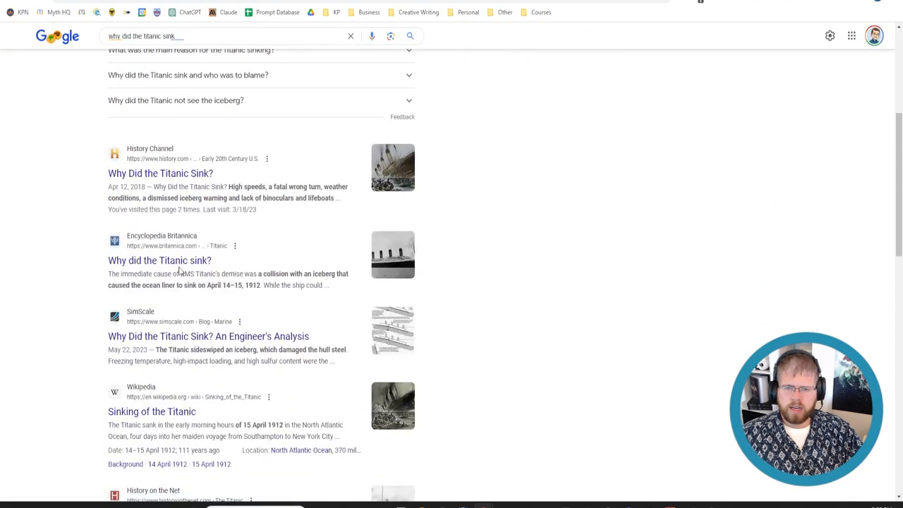
mouse_move(161, 260)
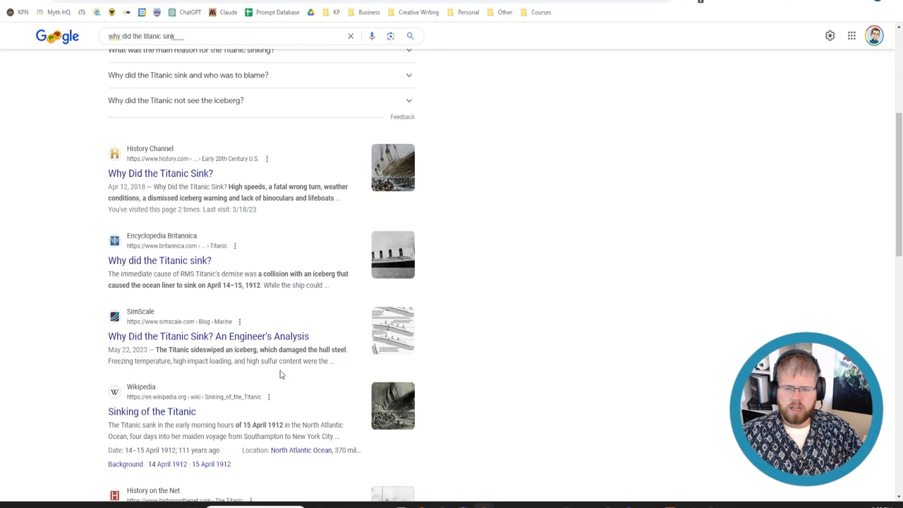
scroll("up", 3)
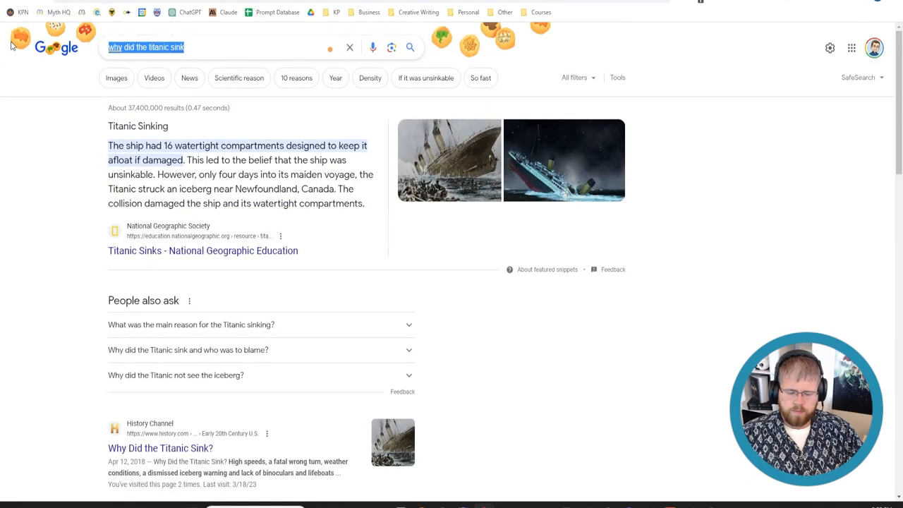
type("titanic")
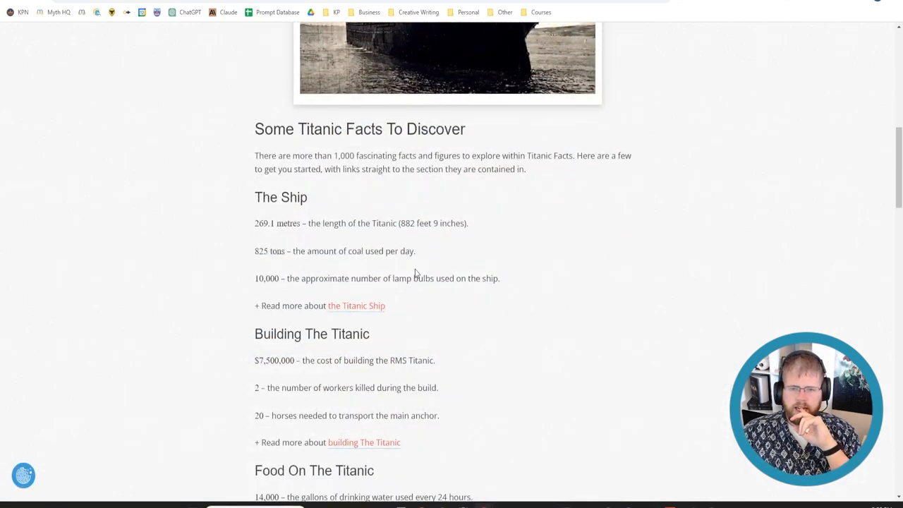
mouse_move(410, 274)
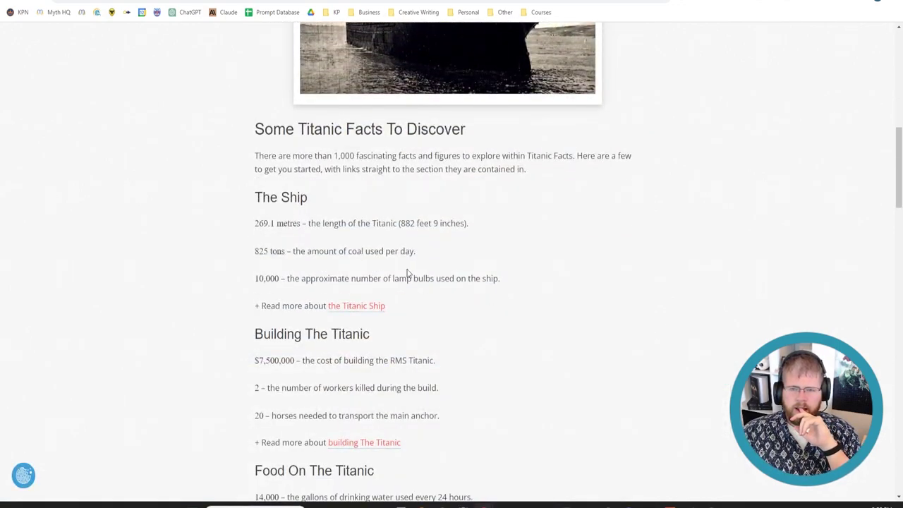
- Copy lifeboat facts from the Titanic Facts page into WordPad and keep reading the page
scroll("down", 3)
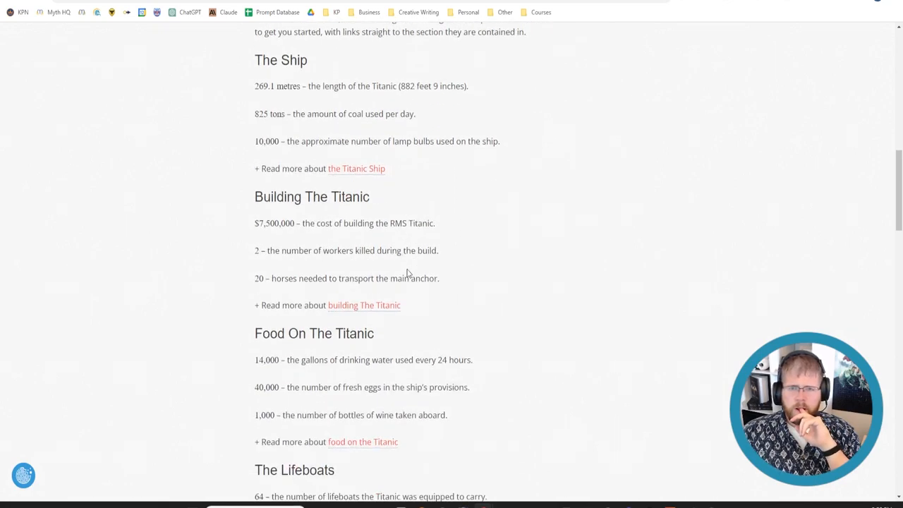
mouse_move(451, 256)
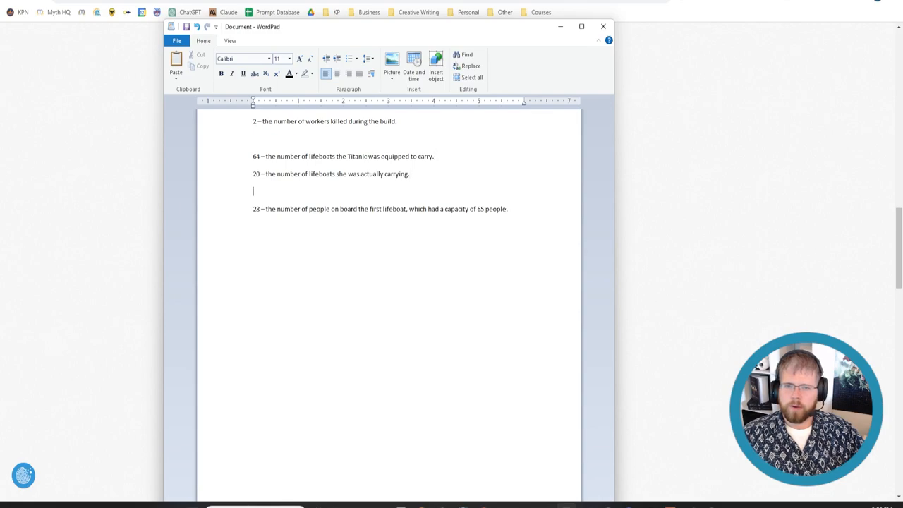
key("Backspace")
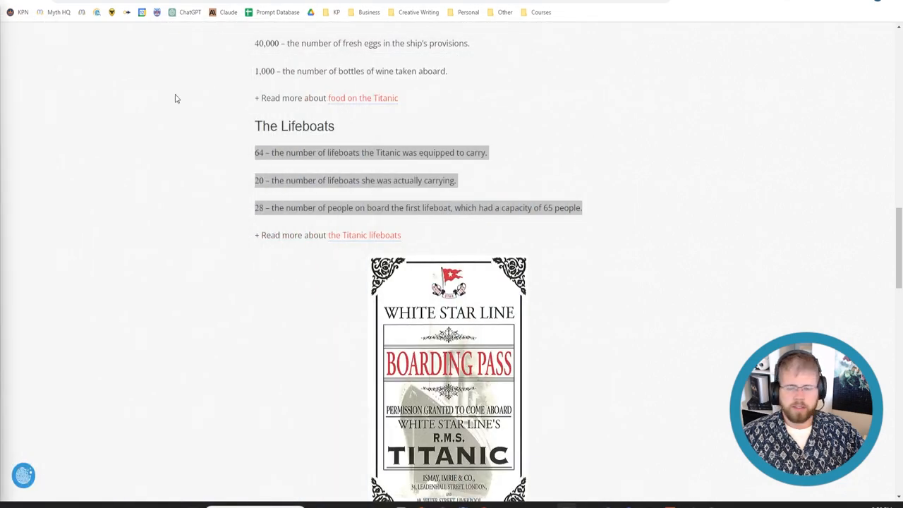
scroll("down", 3)
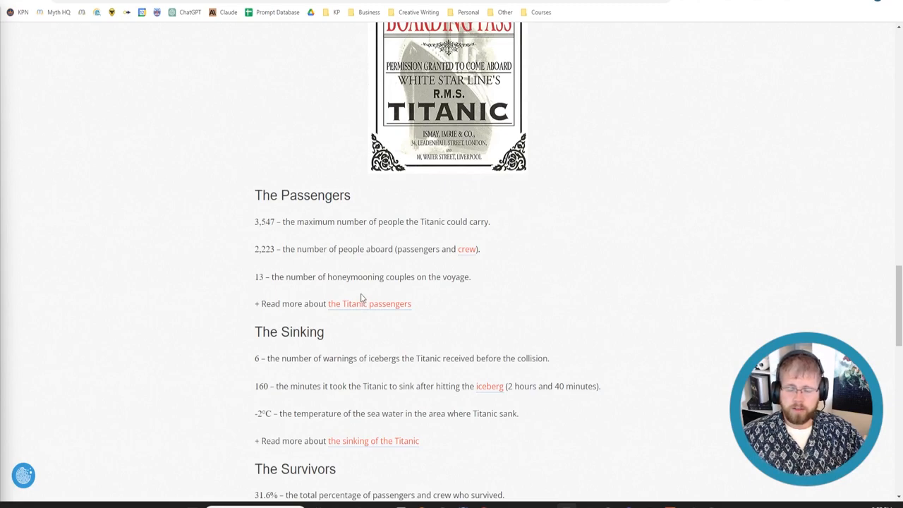
mouse_move(356, 292)
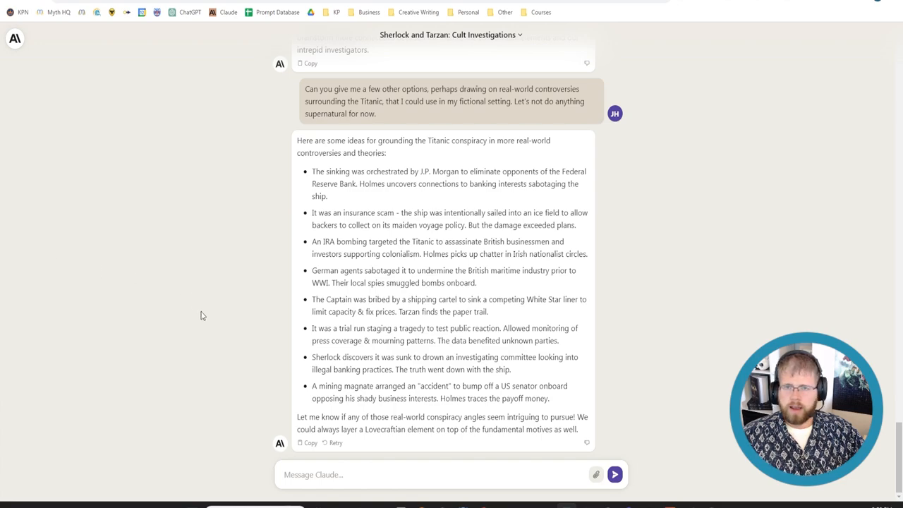
mouse_move(200, 295)
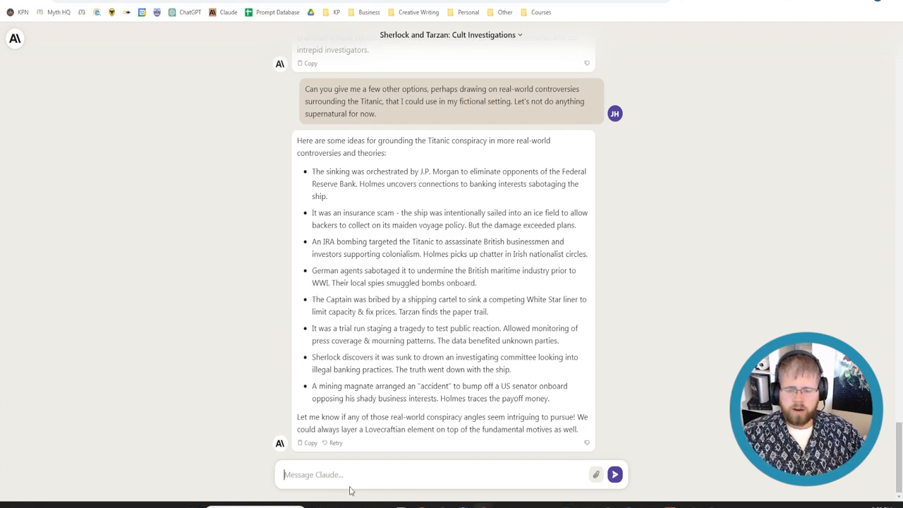
- Draft a message giving Titanic sinking facts and asking for 10 Sherlock and Tarzan conspiracy ideas
left_click(430, 474)
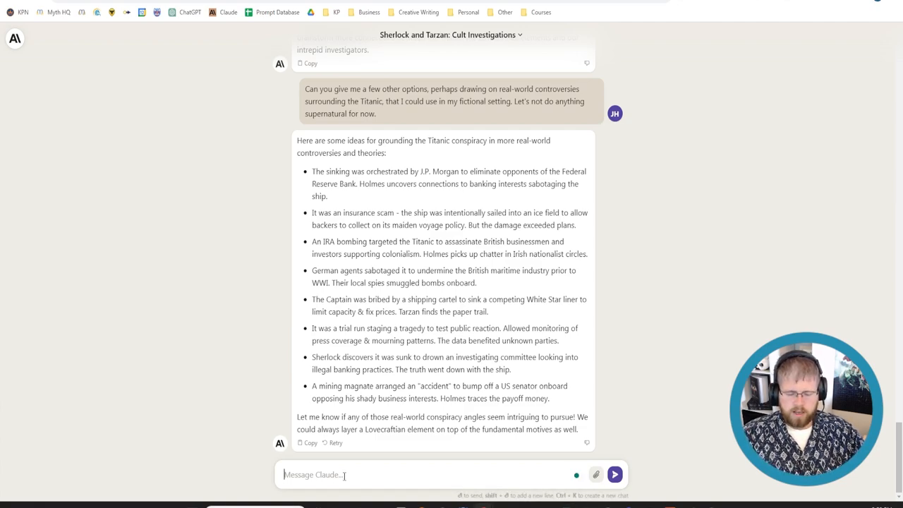
type("Here are a few fac")
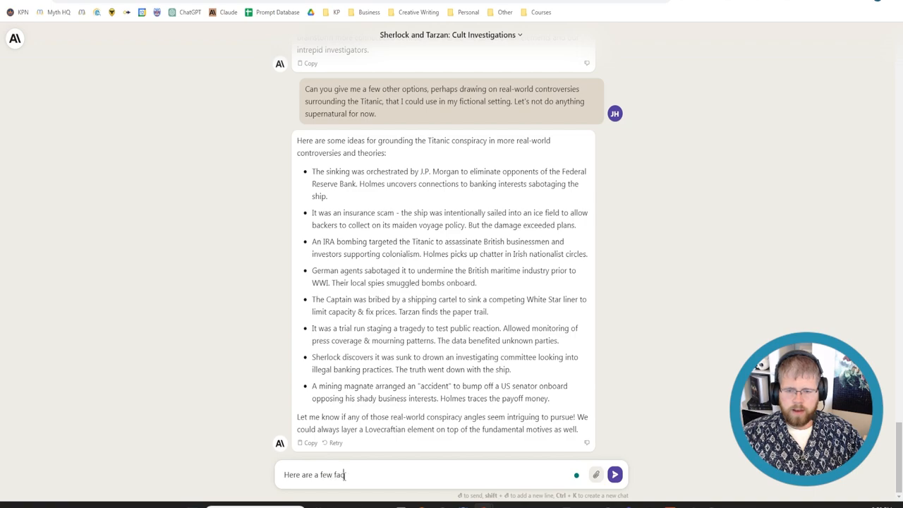
type("ts about the sin")
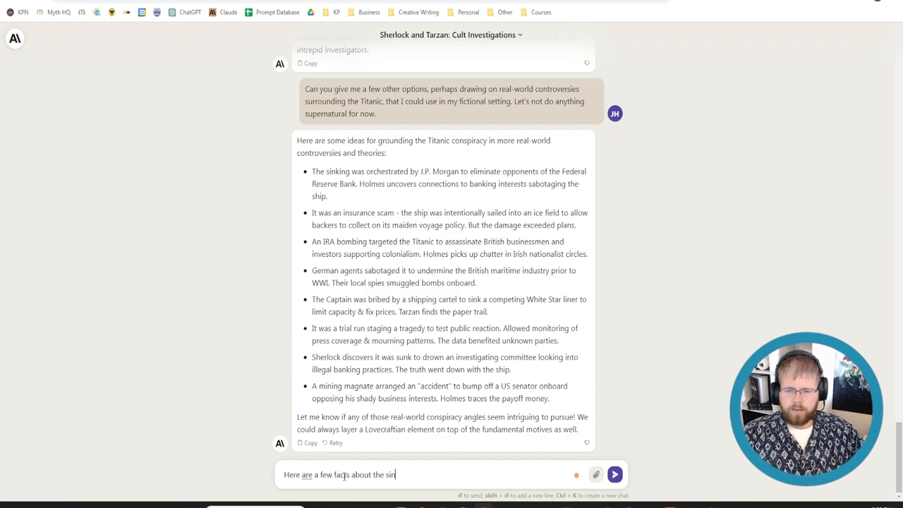
type("king of the Titanic")
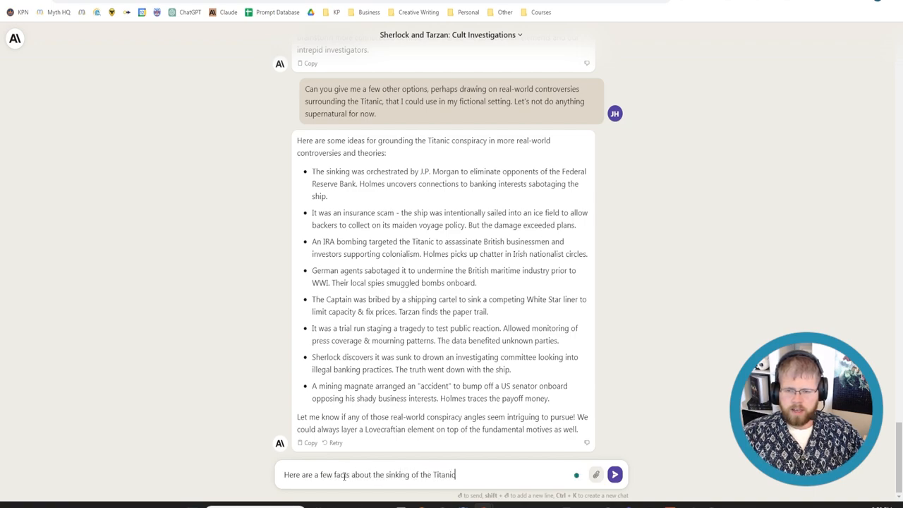
type(".")
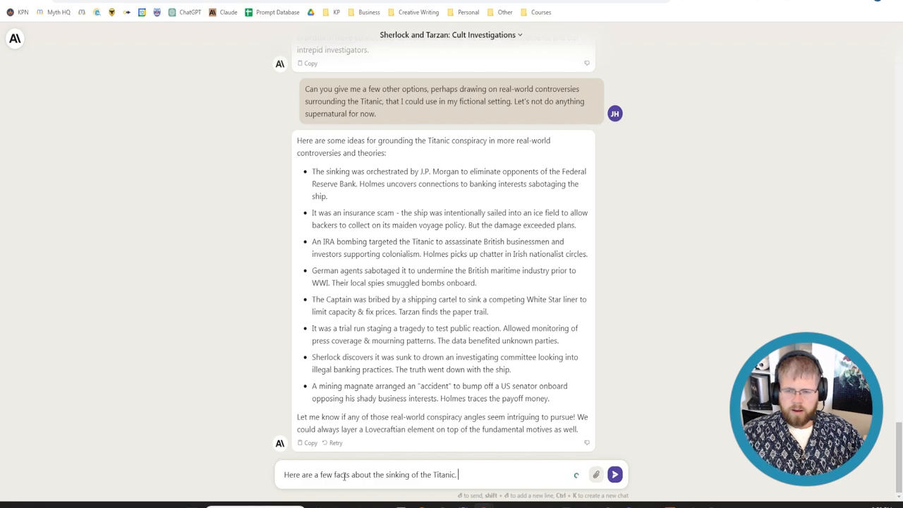
type("Give me 10 ideas for ways to incorporate these facts in this fictional conspiracy")
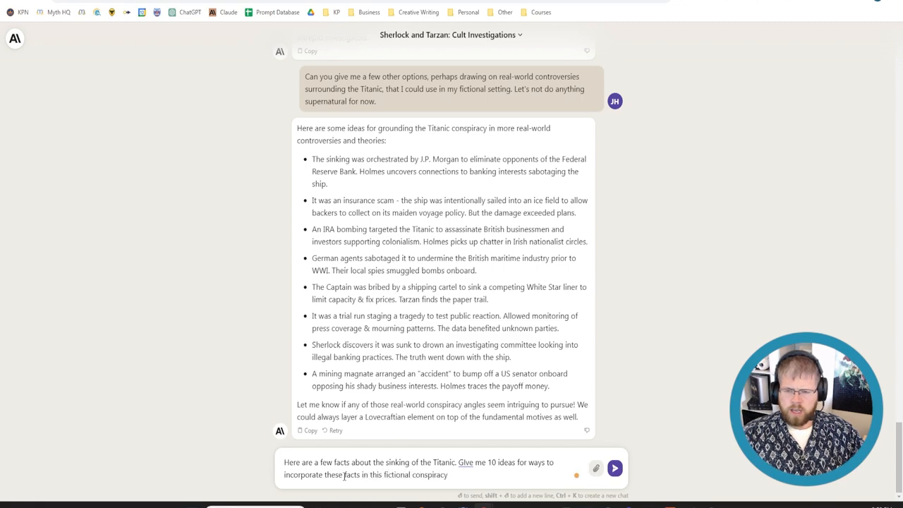
type("that Sherlock Holmes and Tarzan will need to")
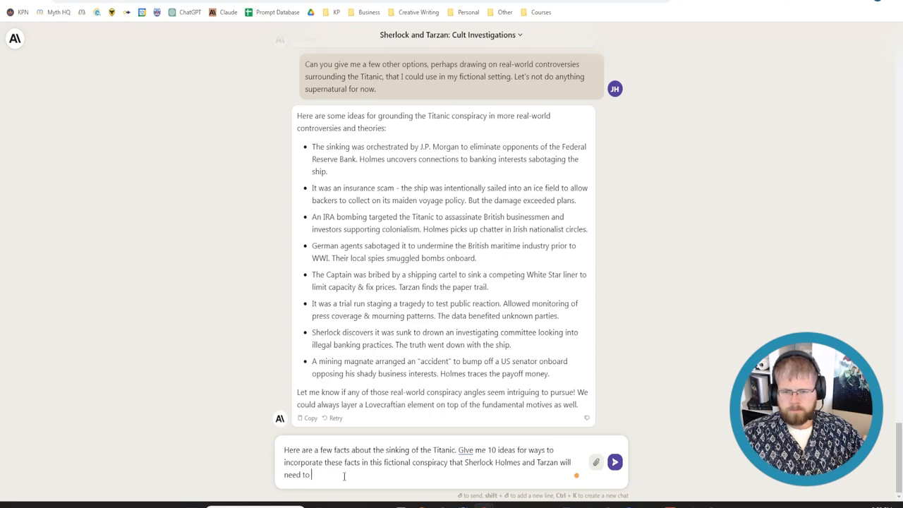
type("deal with.")
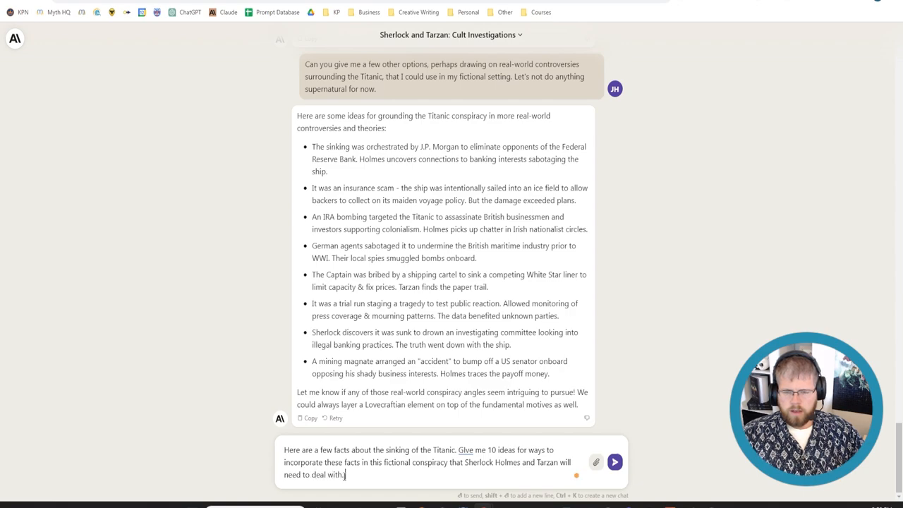
- Add that the novel is set in 1915 and ask Claude to postulate the characters' ages
type("The novella should be set in the year")
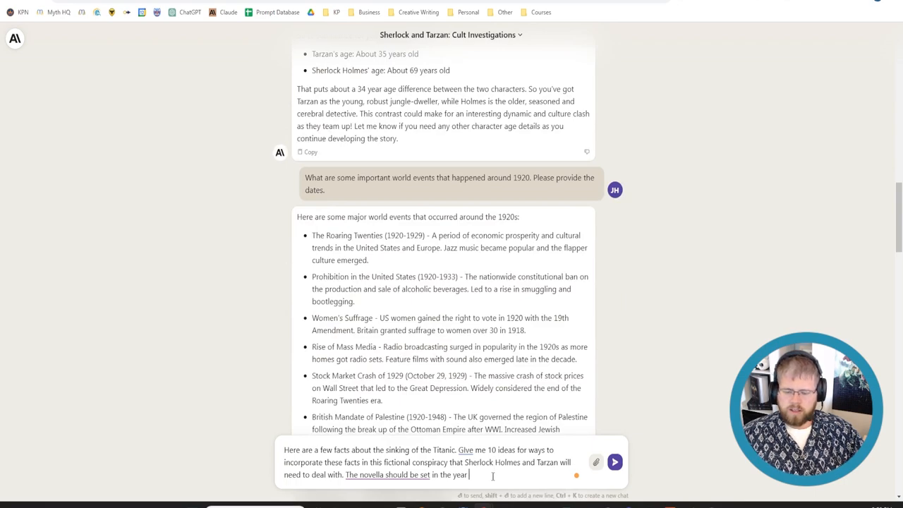
type("1915.")
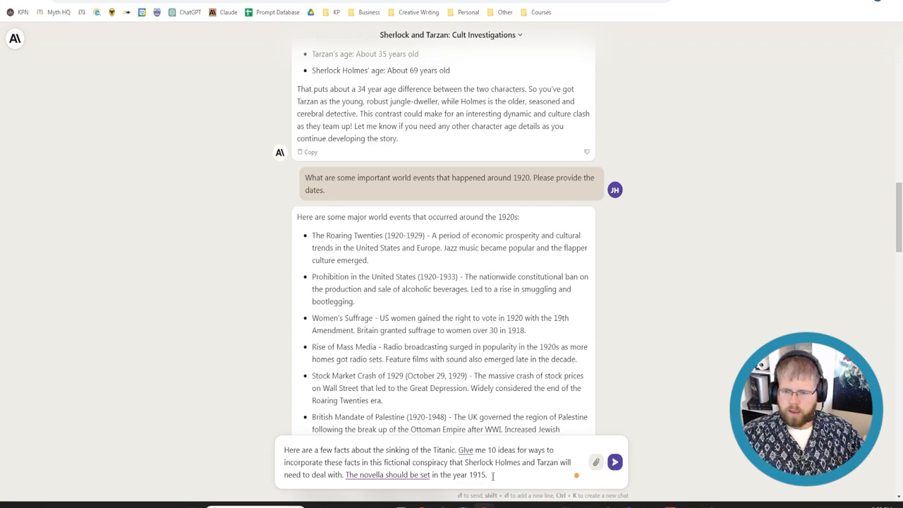
type("Please")
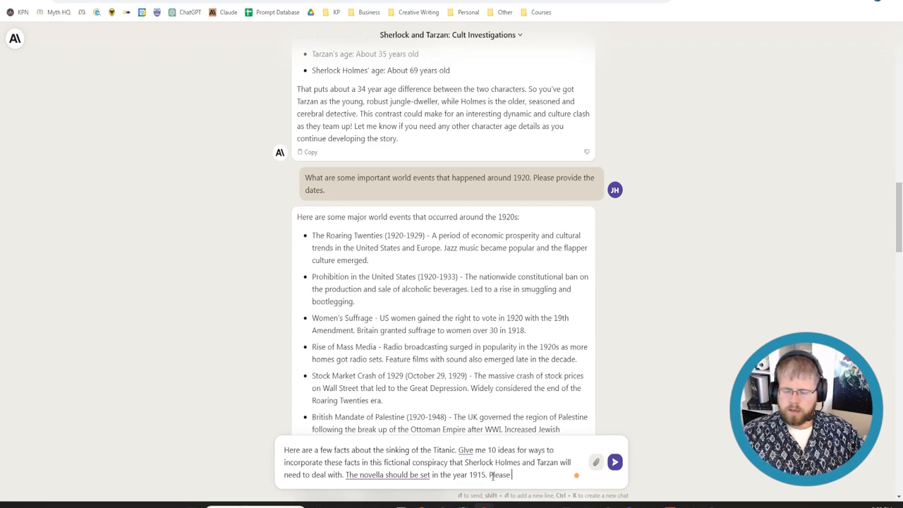
type("postulate the ages of")
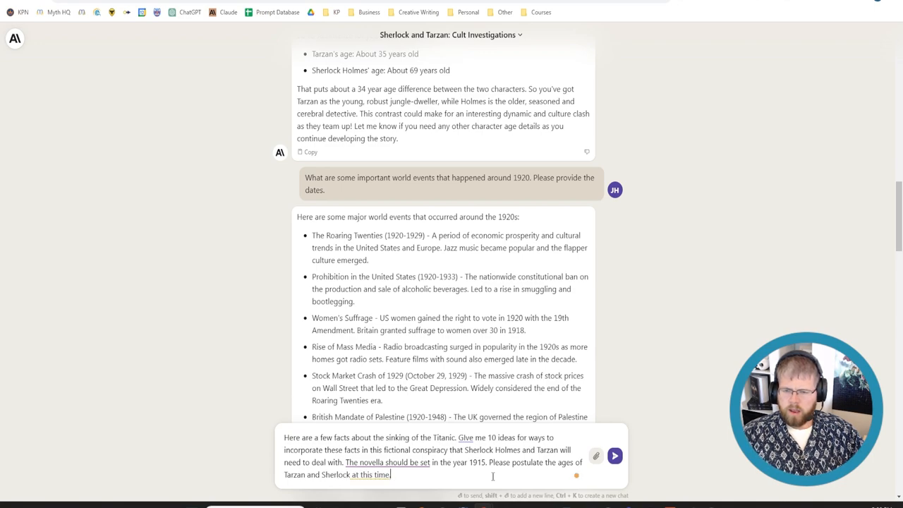
- Send the request and follow Claude's 10 conspiracy ideas with Tarzan's and Holmes's 1915 ages
left_click(624, 455)
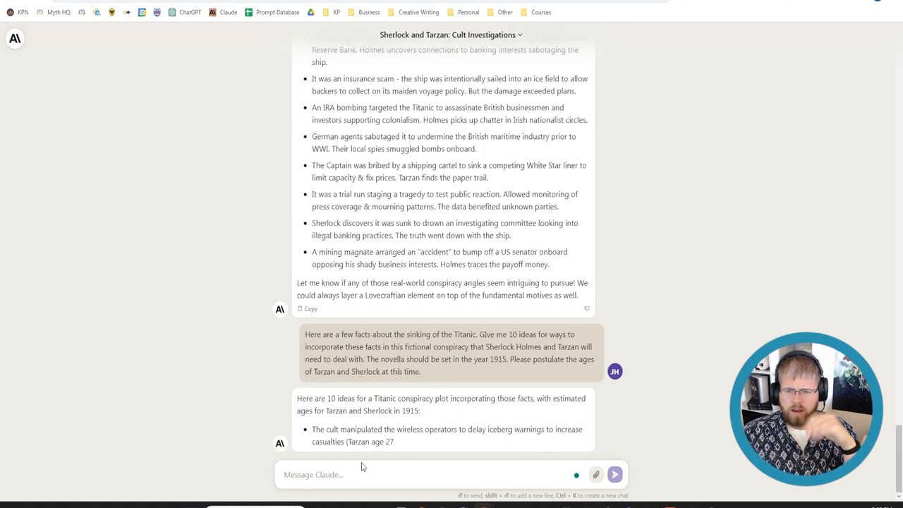
scroll("down", 3)
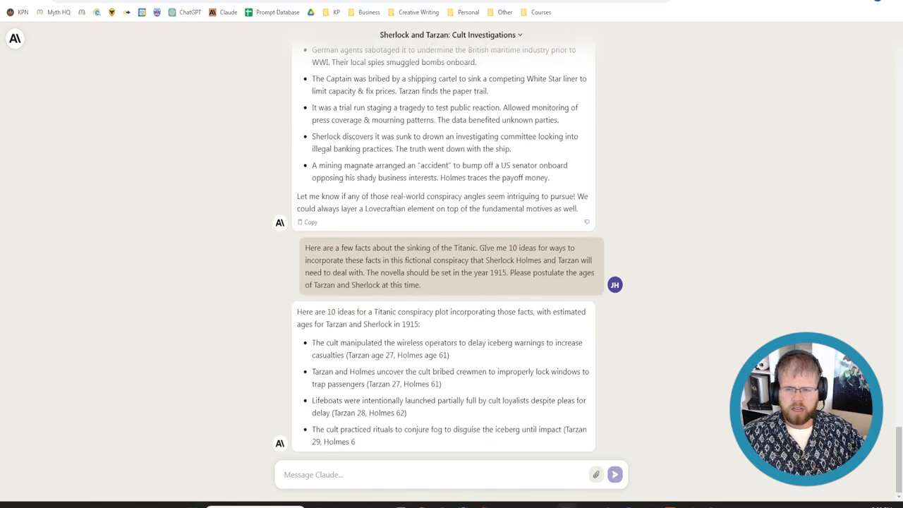
scroll("down", 3)
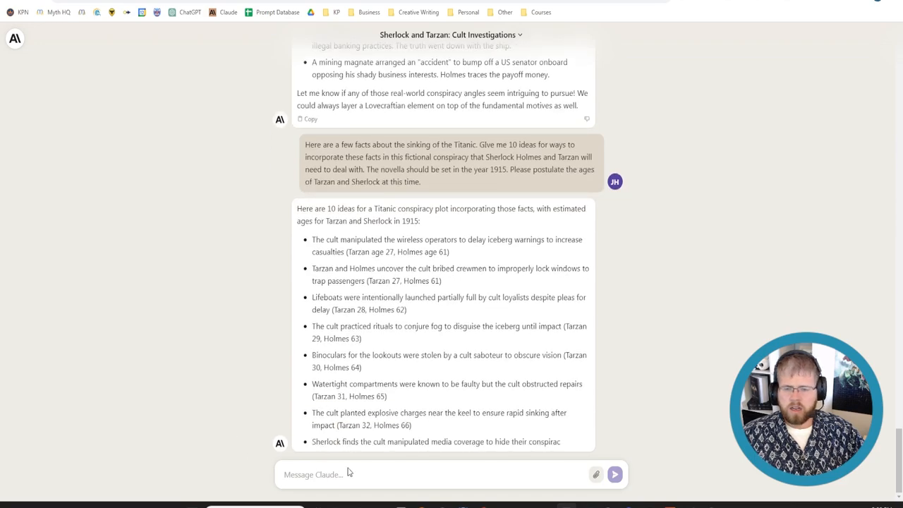
- Send a follow-up saying the Titanic facts were forgotten and asking Claude to try again with them
scroll("down", 3)
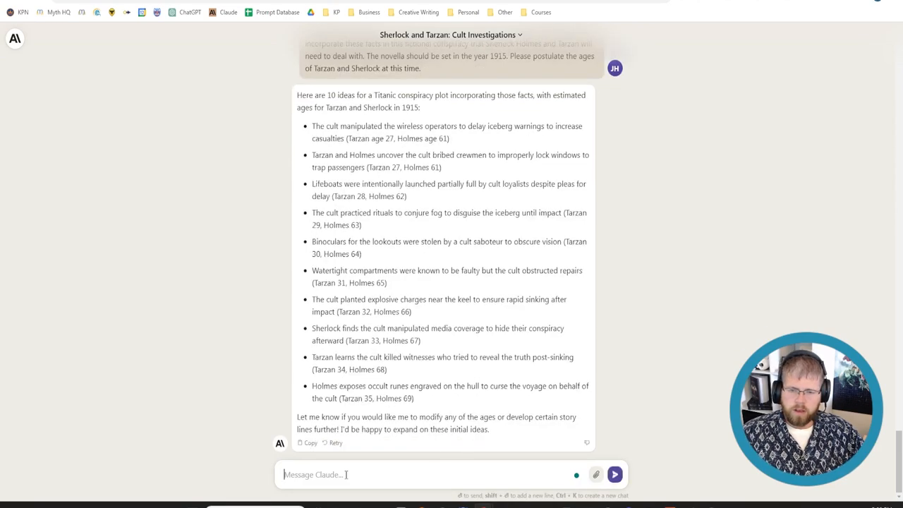
type("I forgot to give you the facts about the")
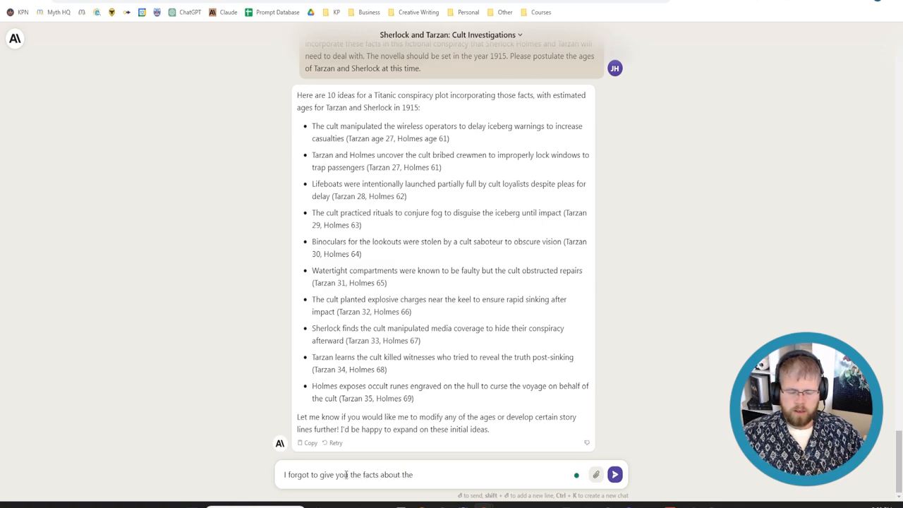
type("Titanic.")
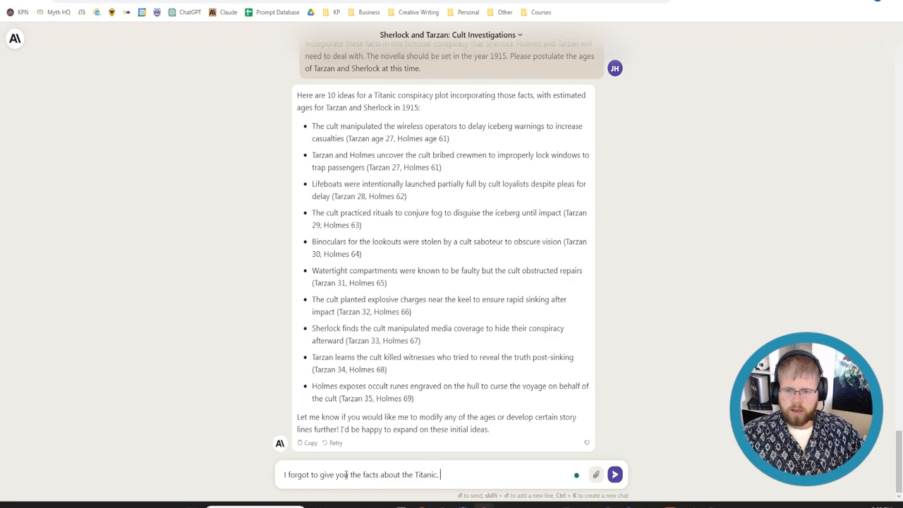
type("Please try again with these facts")
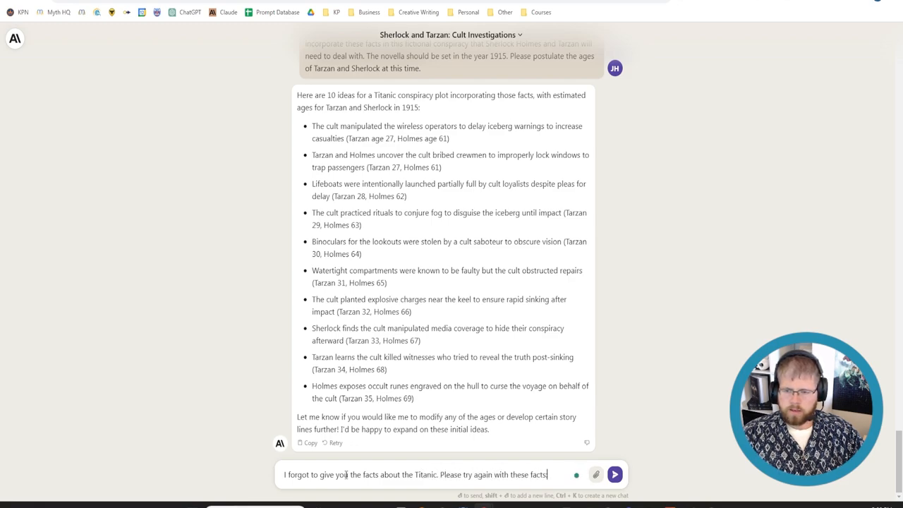
left_click(621, 471)
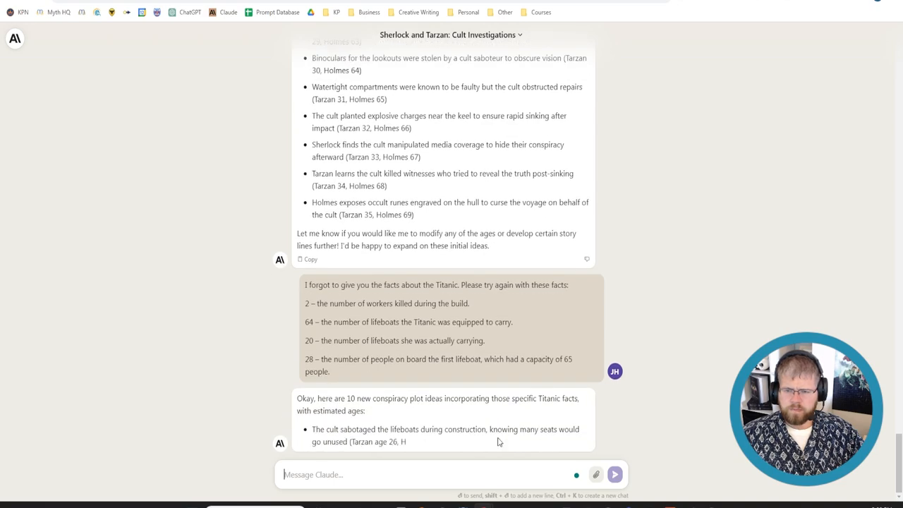
- Read Claude's 10 new lifeboat-based conspiracy ideas with ages through to the closing offer
scroll("down", 3)
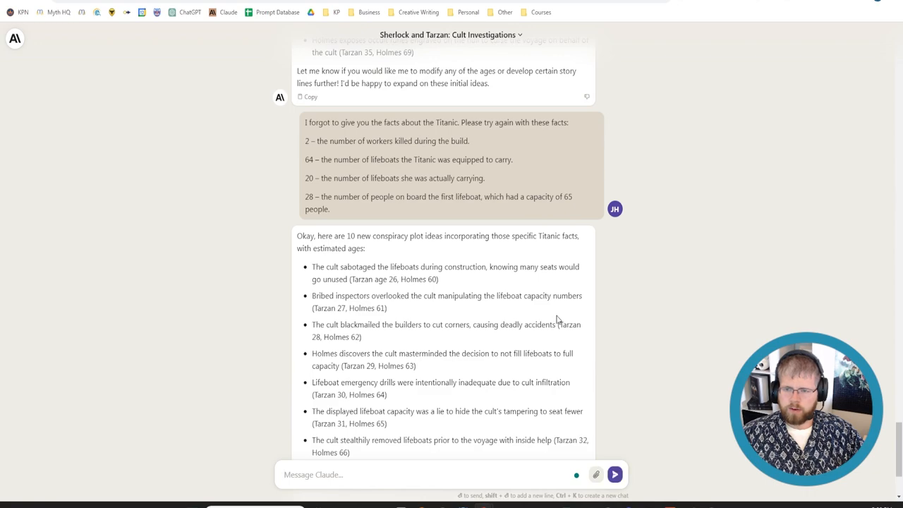
mouse_move(381, 327)
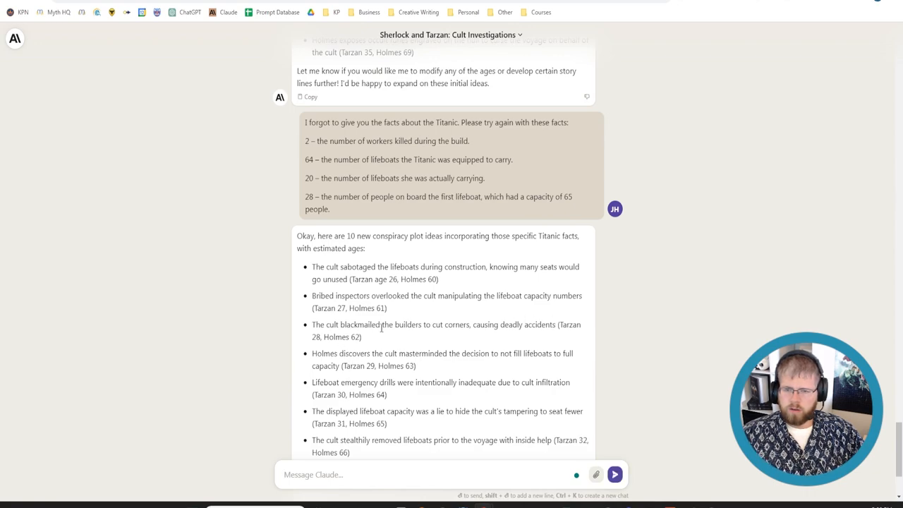
mouse_move(527, 333)
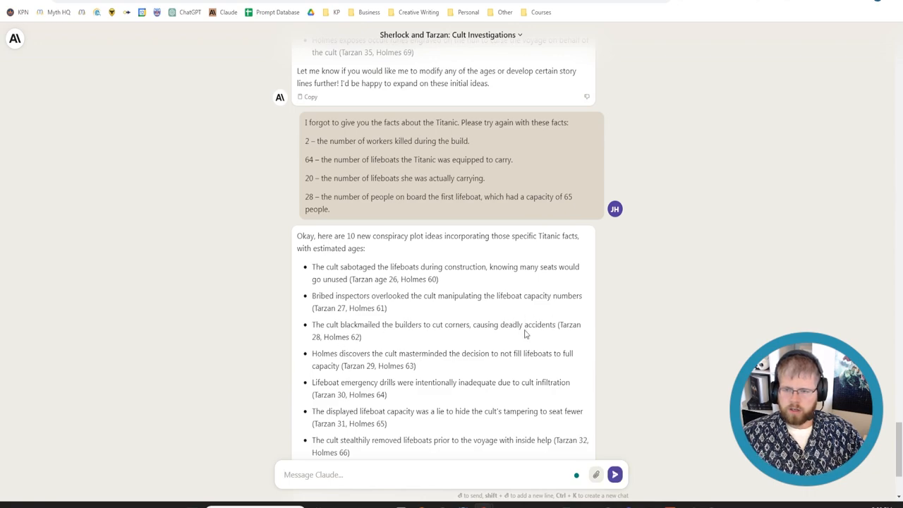
scroll("down", 3)
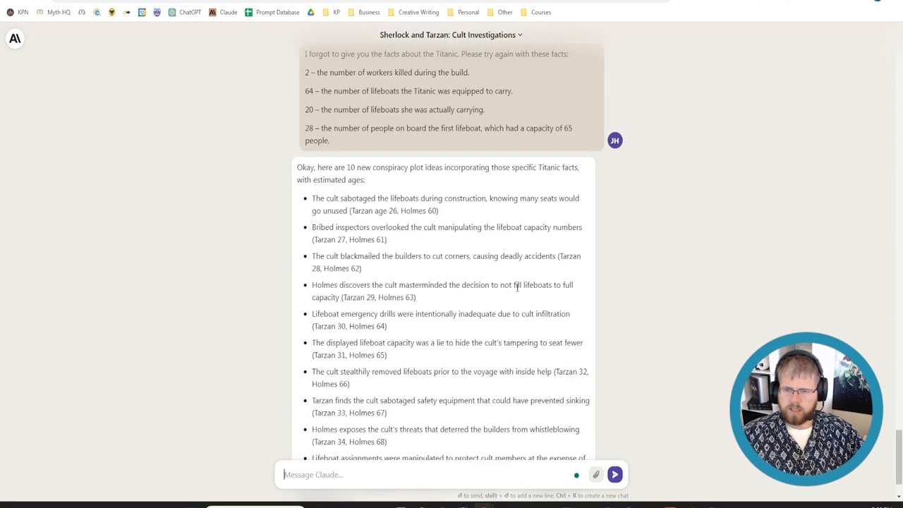
scroll("down", 3)
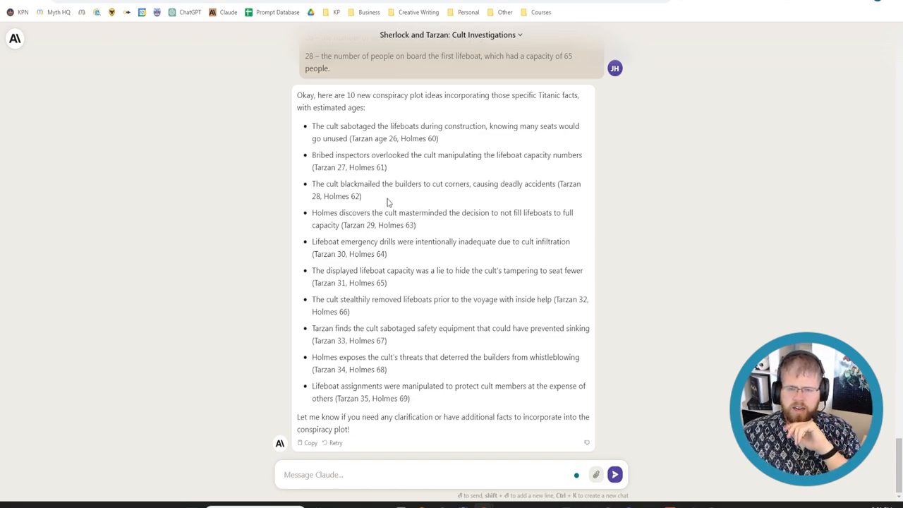
left_click_drag(352, 138, 438, 139)
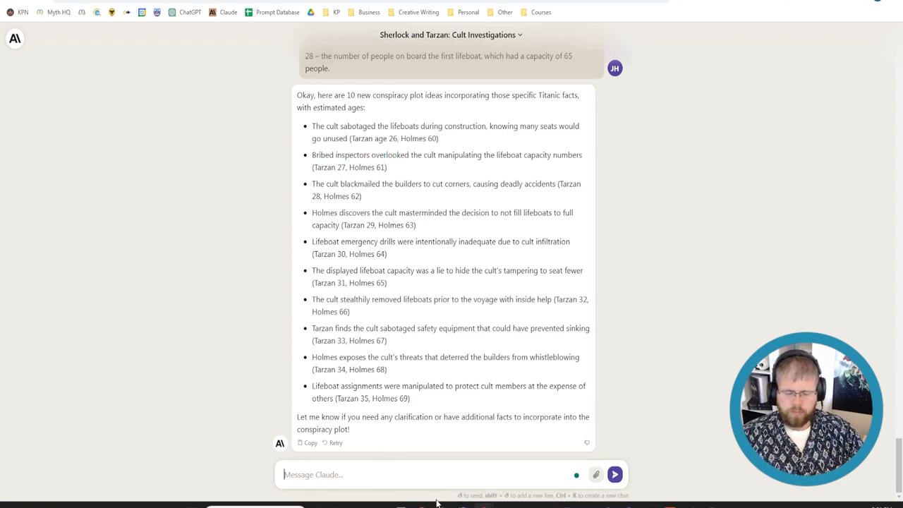
- Draft the premise that the cult restricted lifeboat supply and disrupted communications amid dangerous icebergs
type("Let's say")
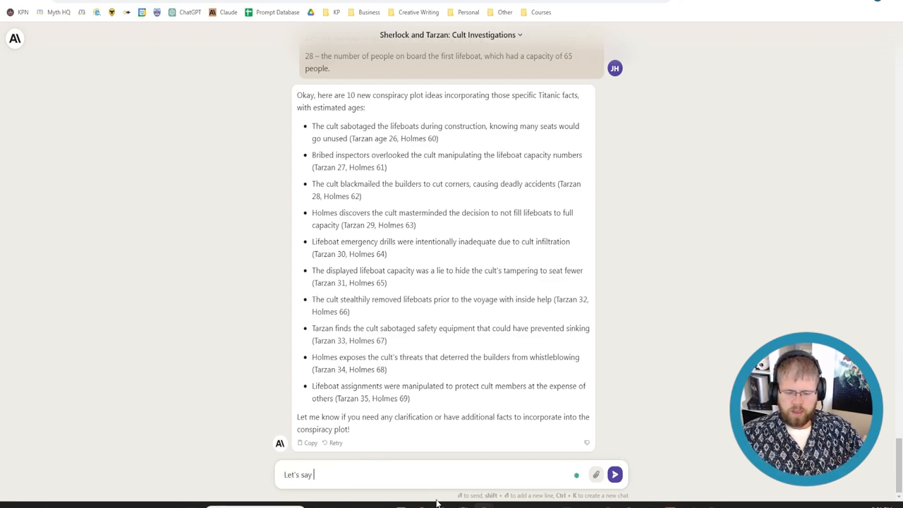
type("that the")
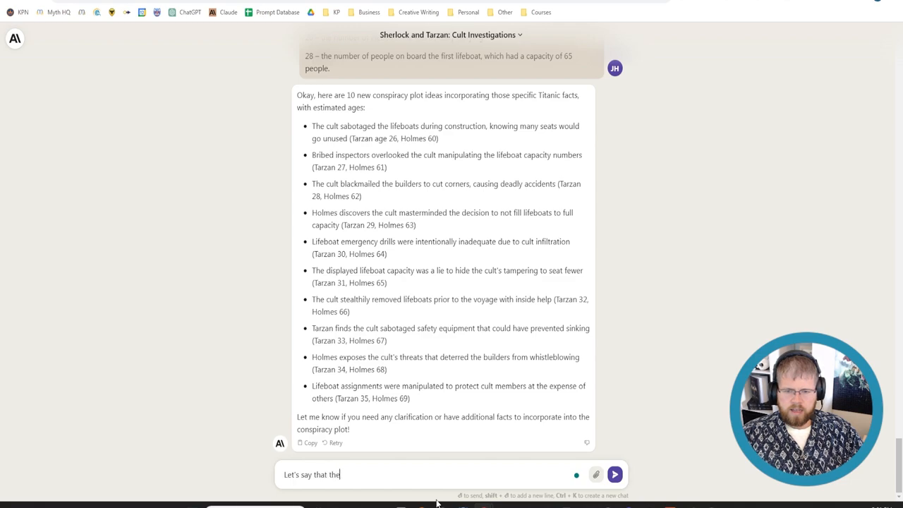
type("cult")
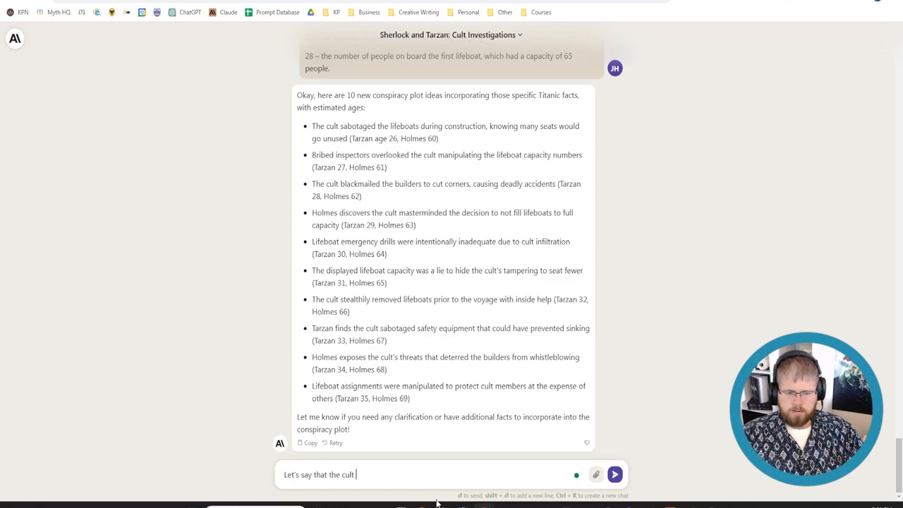
type("deliberate")
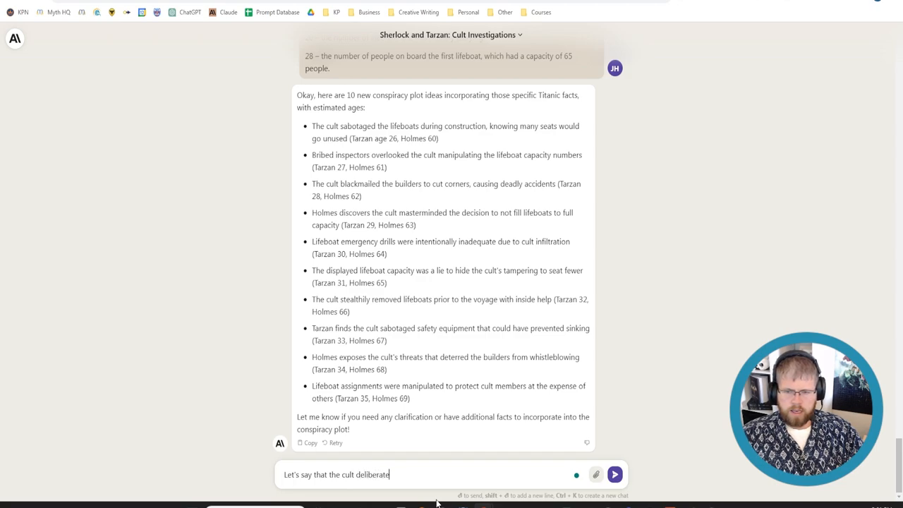
type("ly")
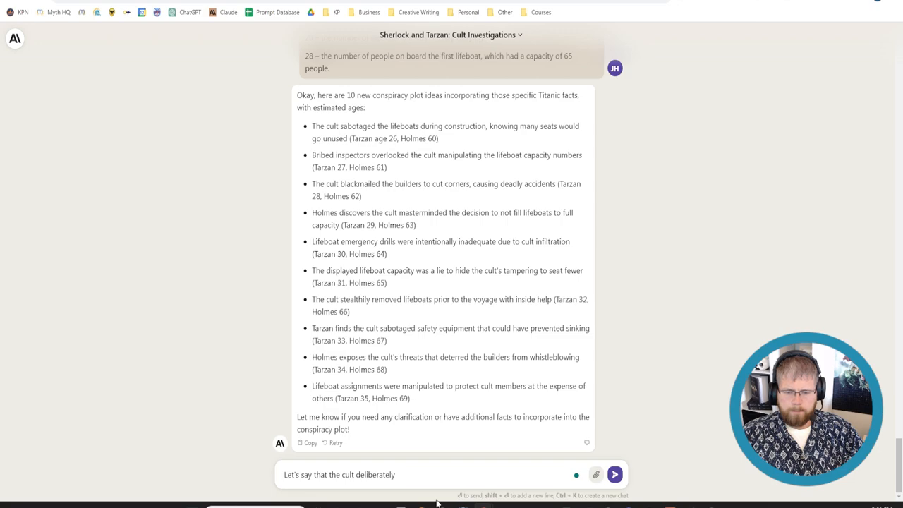
type("restricted the")
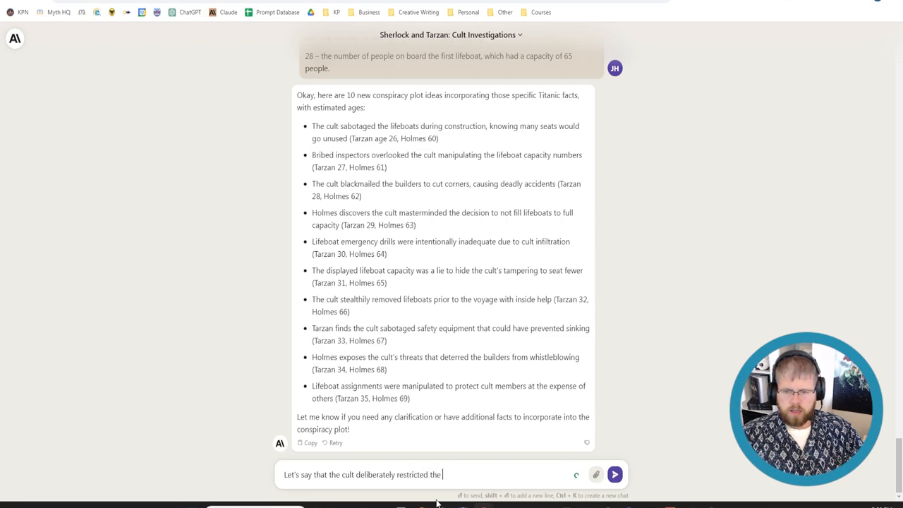
type("supply of lifeboats on the")
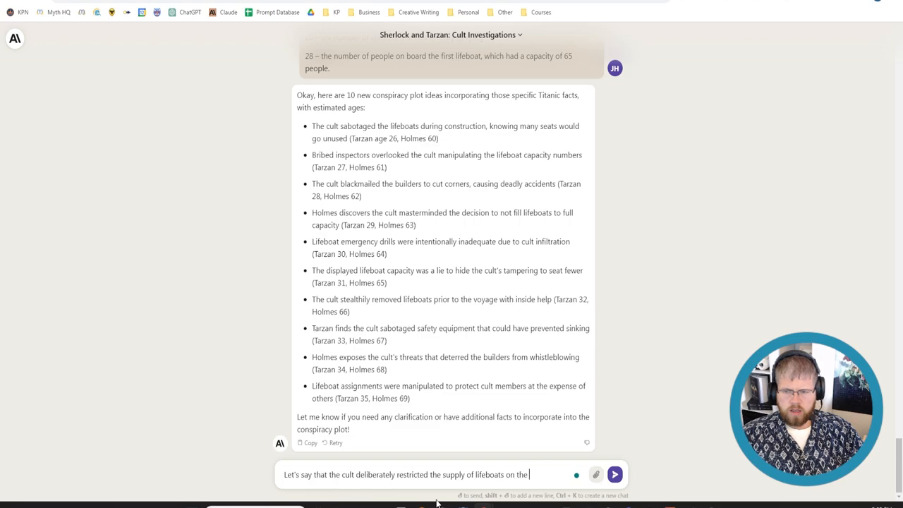
type("titanic. And that they")
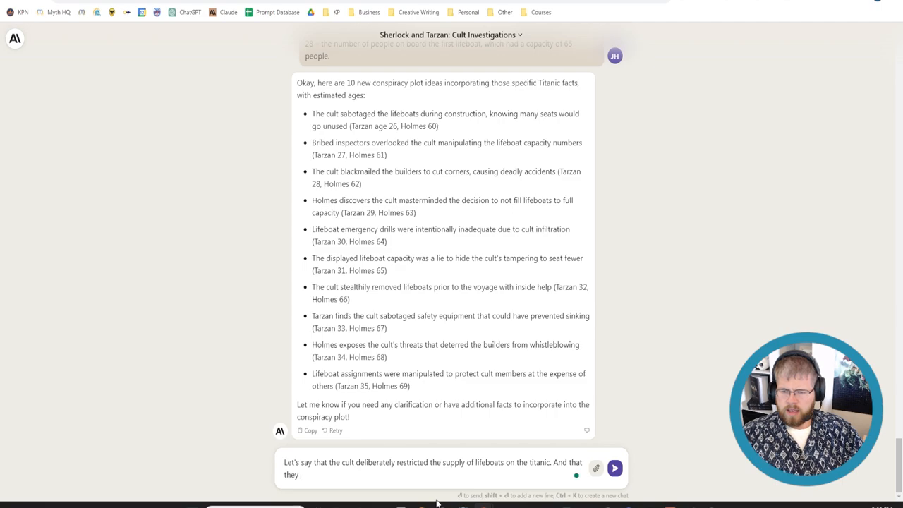
type("were responsible for")
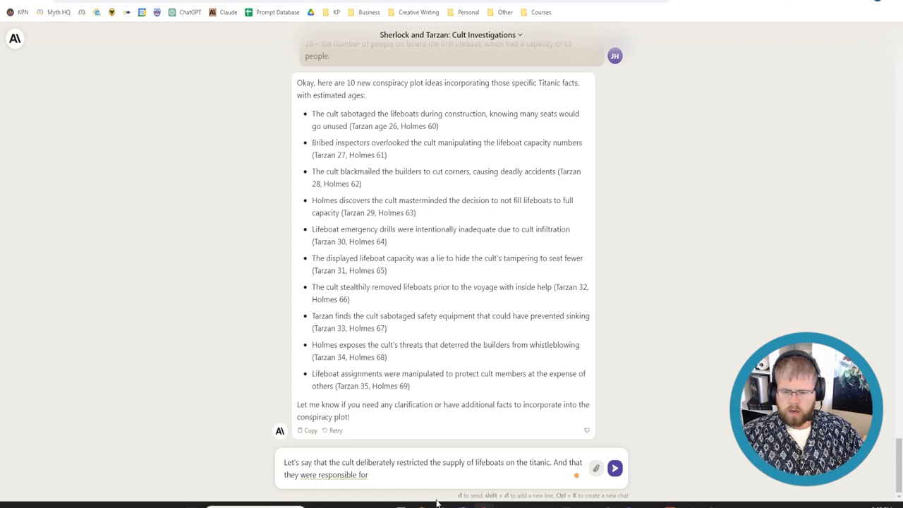
type("disrupting communication")
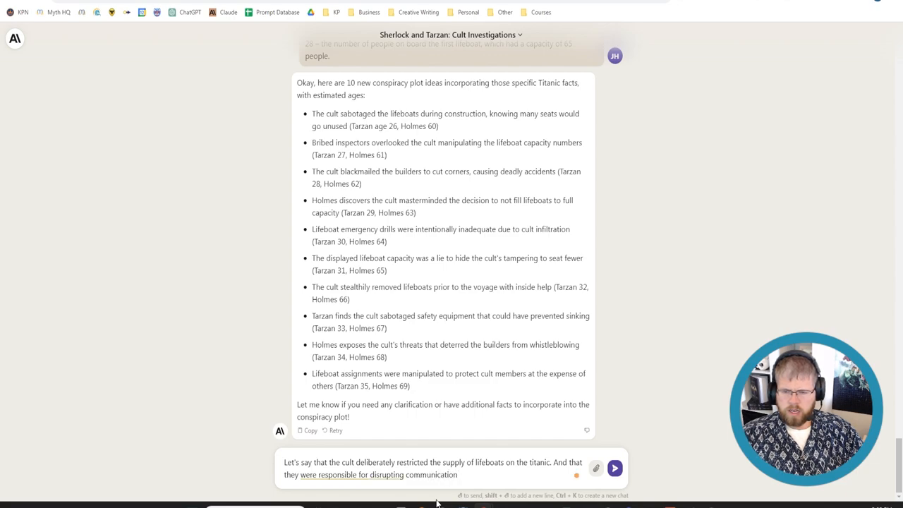
type("when the Titanic")
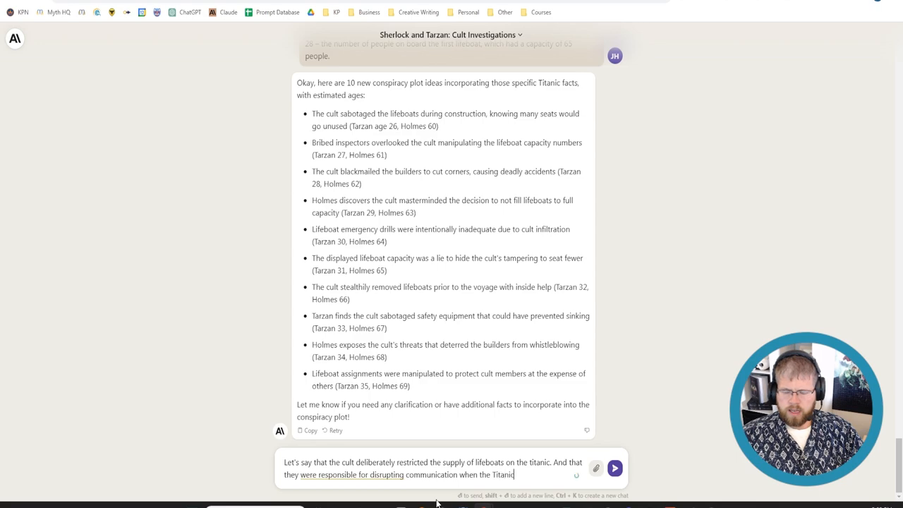
type("entered an area")
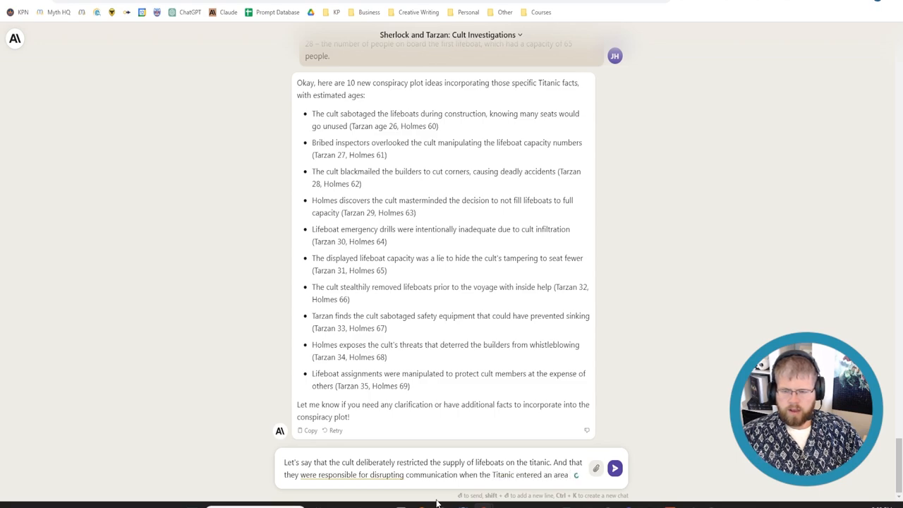
type("with dange")
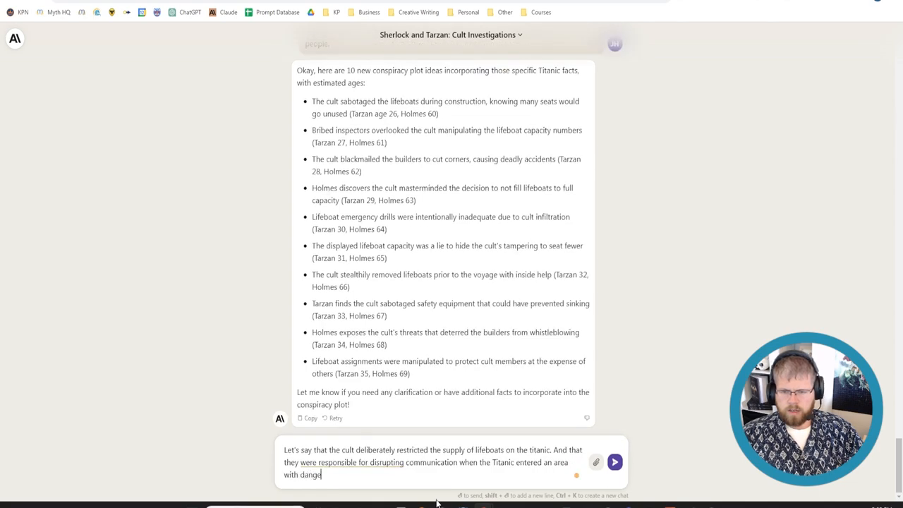
type("rous")
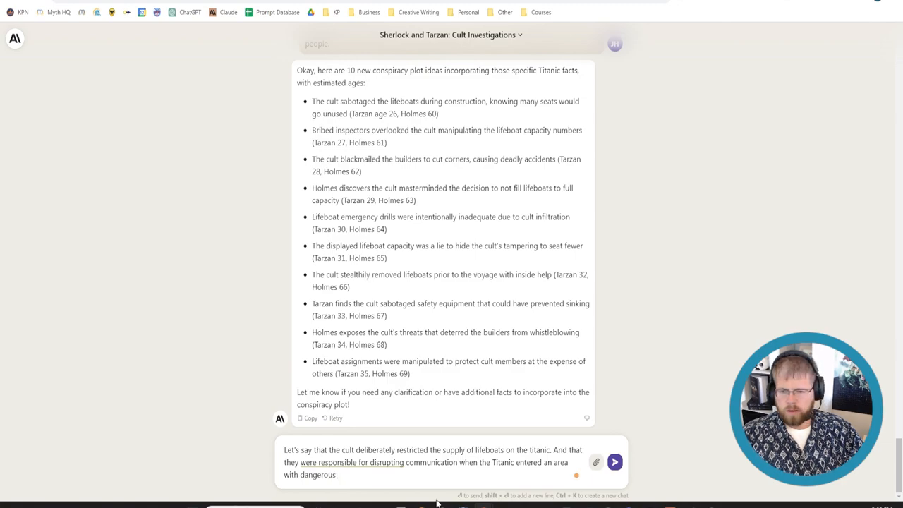
type("icebergs. They may ahv")
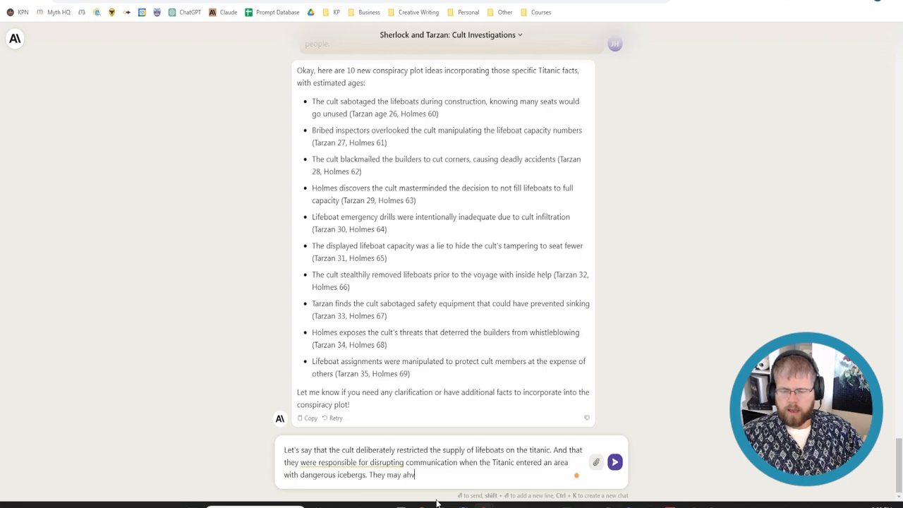
type("have also been responsible for making people think,")
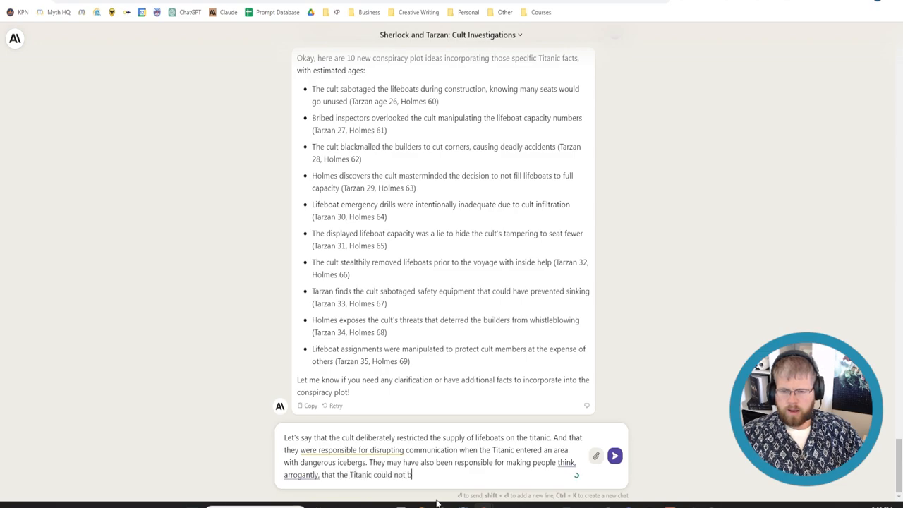
type("e sunk.")
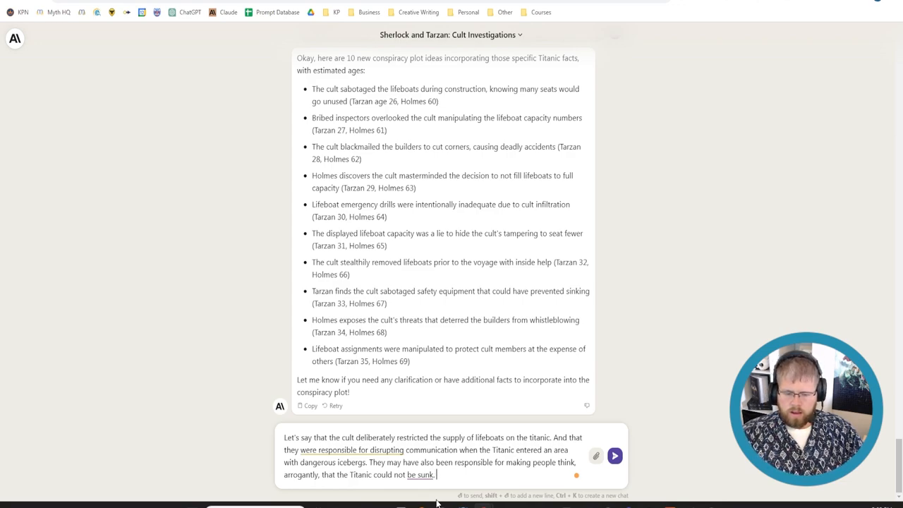
- Add that Sherlock uncovers this in 1915 and ask Claude to brainstorm cult motives for sinking the Titanic
type("In this")
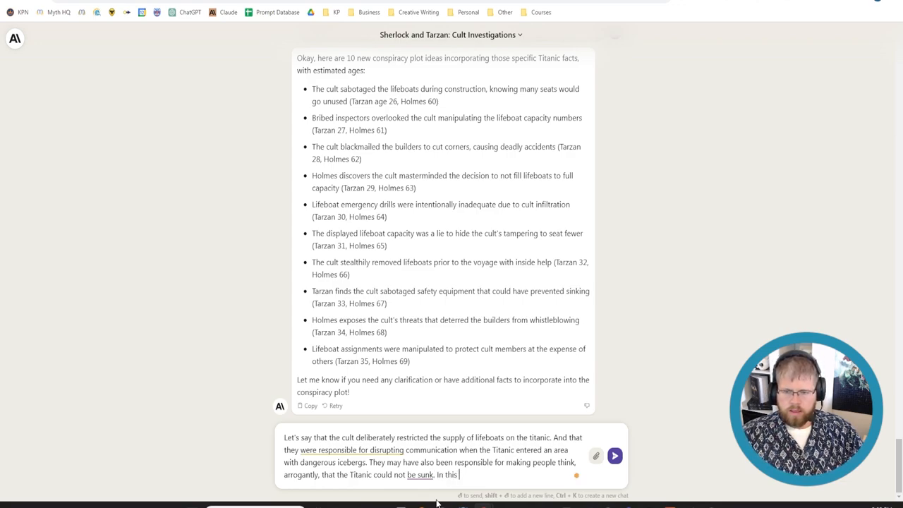
type("novella, Sherlock Holmes will discover")
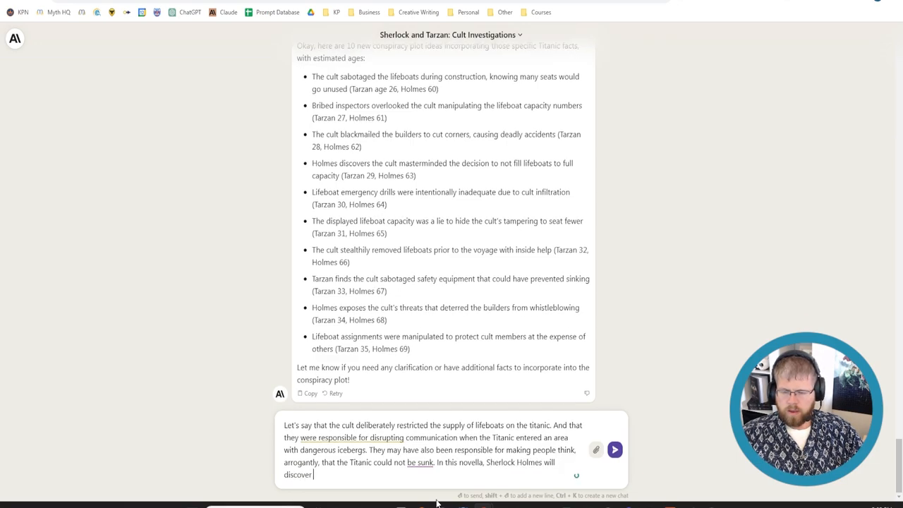
type("this fact several years later in 19")
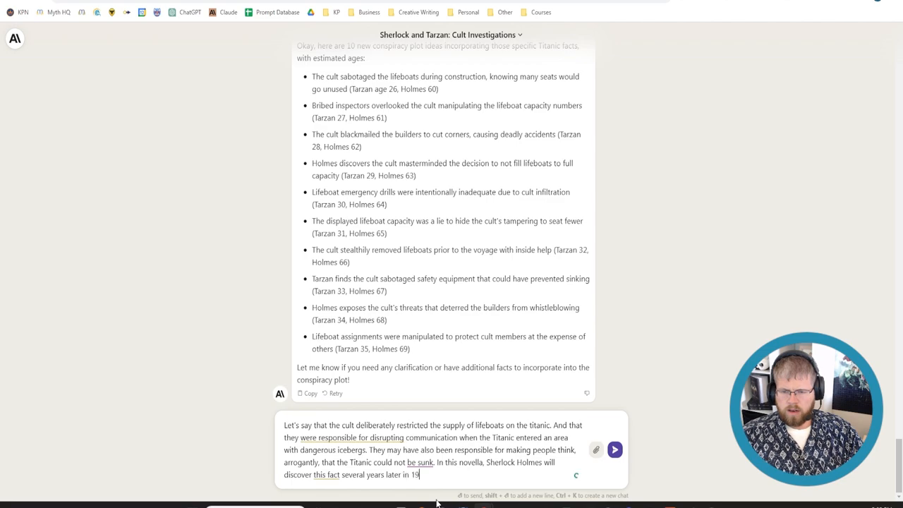
type("15.")
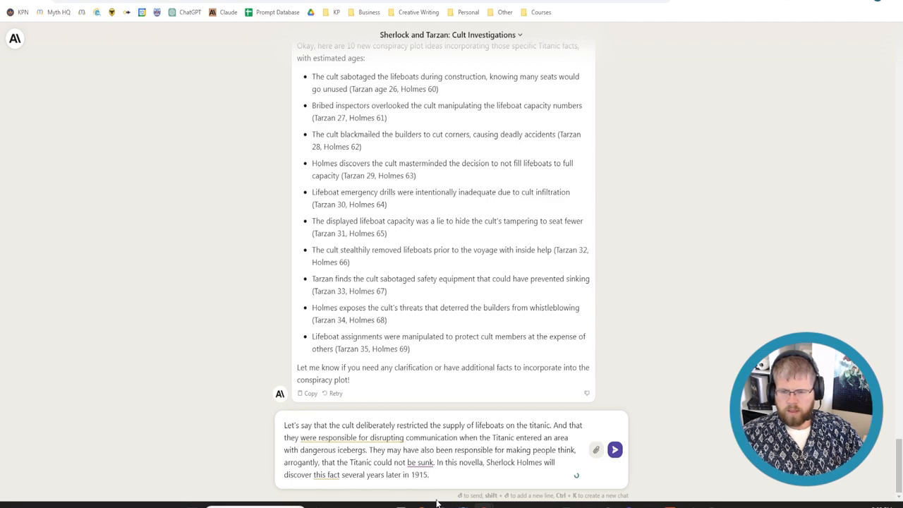
type("Now,")
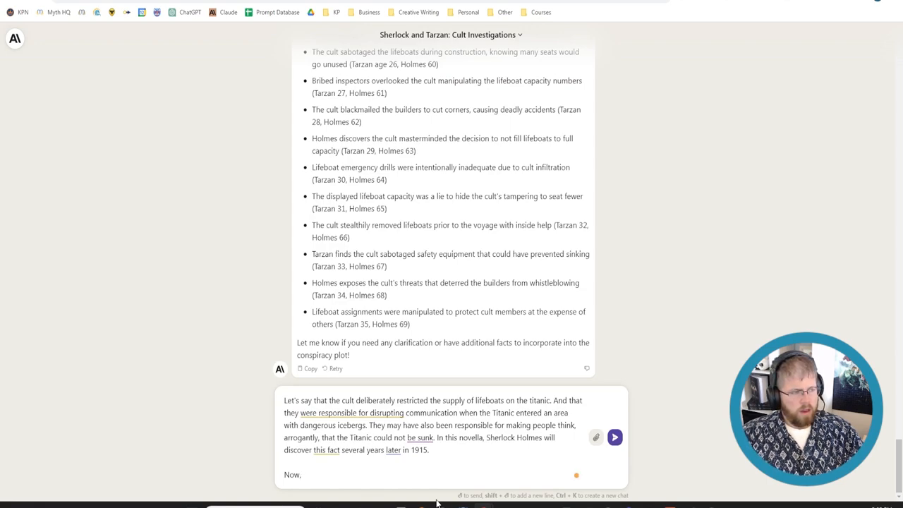
type("Can you")
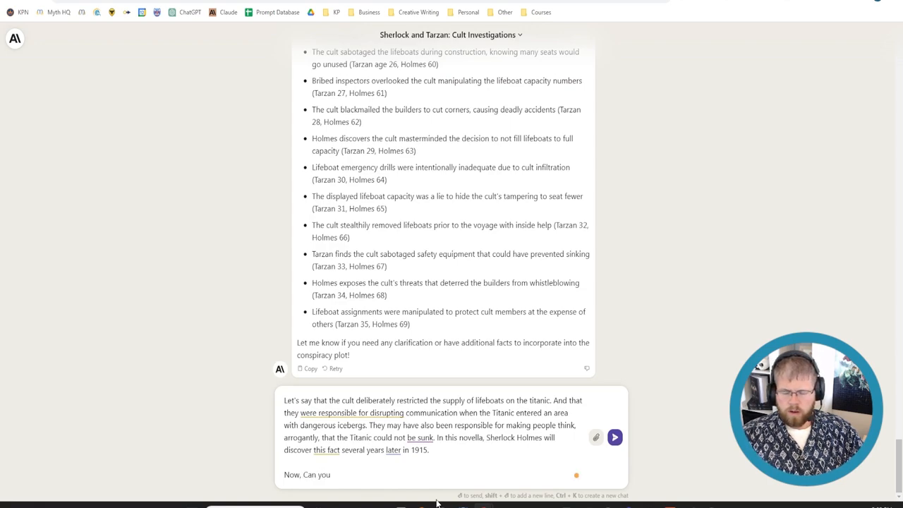
type("help me brainstorm")
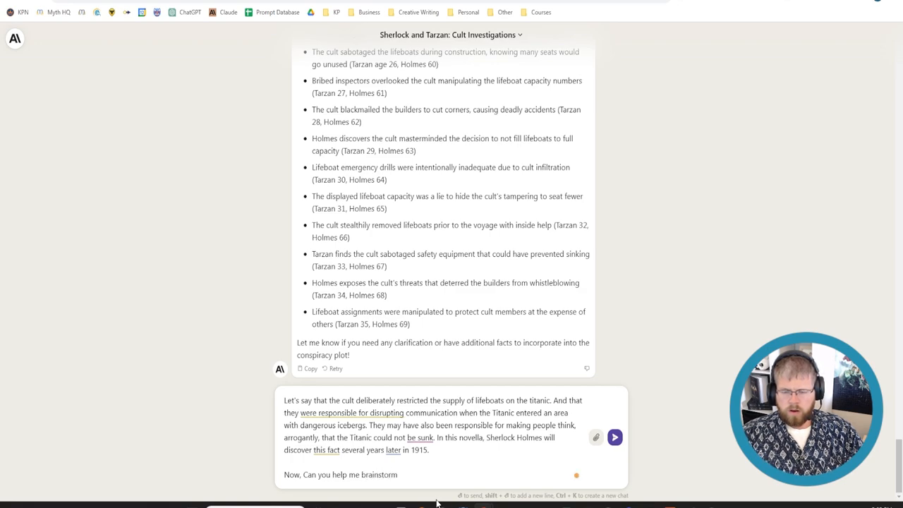
type("motives for the cult to")
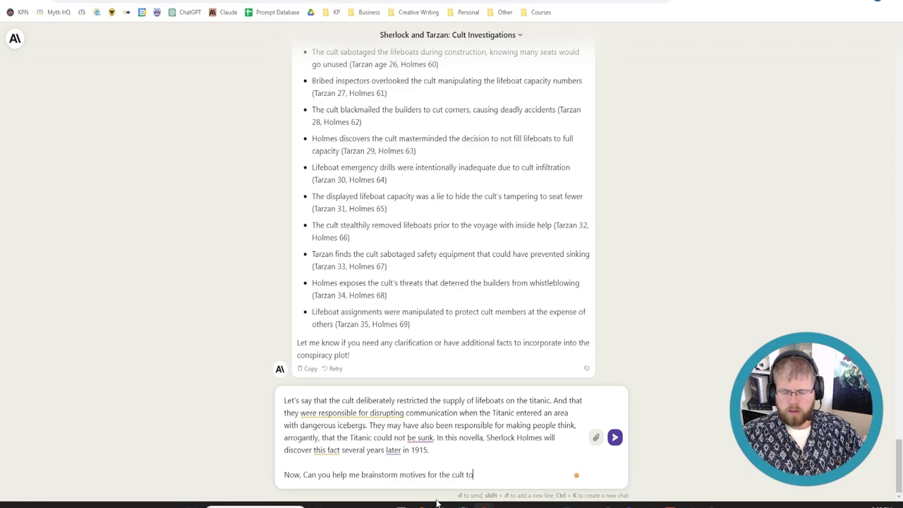
type("take down the")
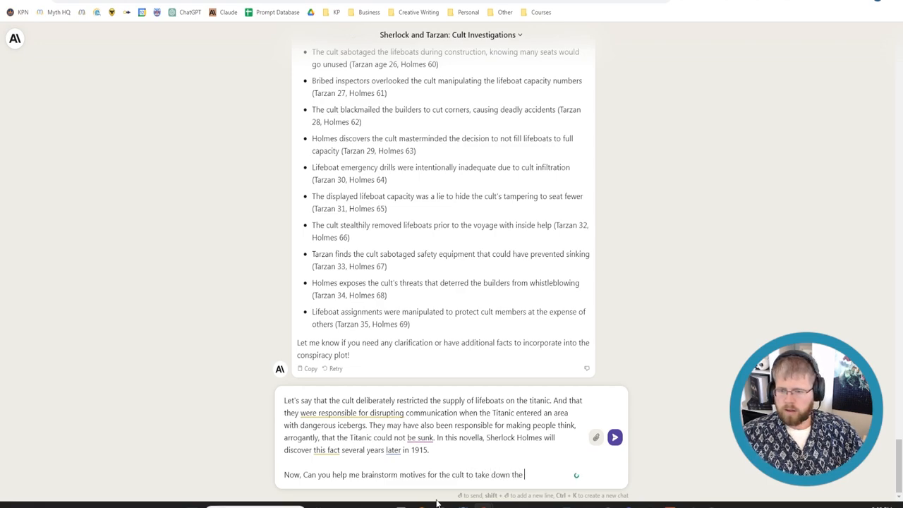
type("Titanic.")
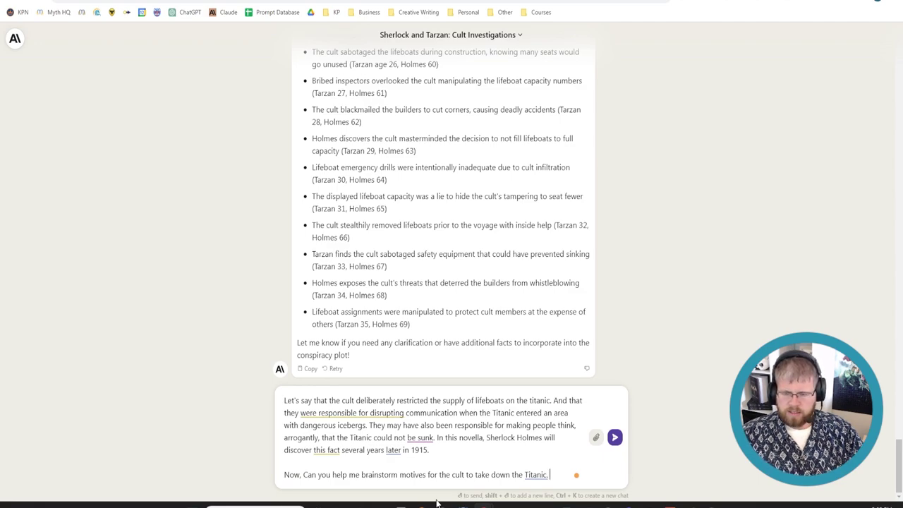
left_click(615, 437)
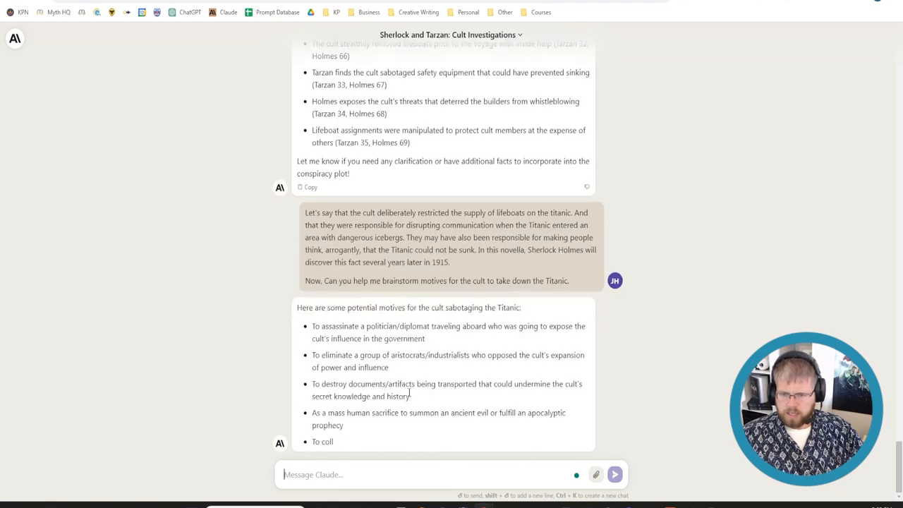
scroll("down", 3)
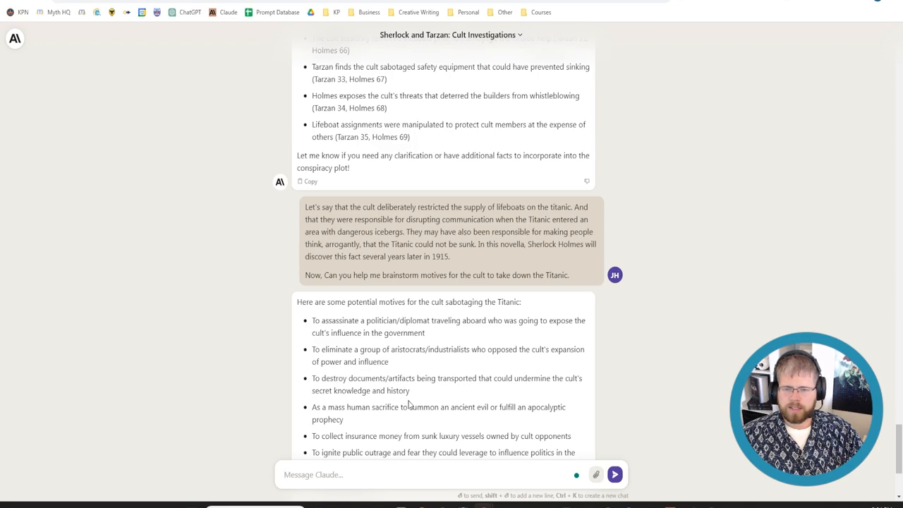
scroll("down", 3)
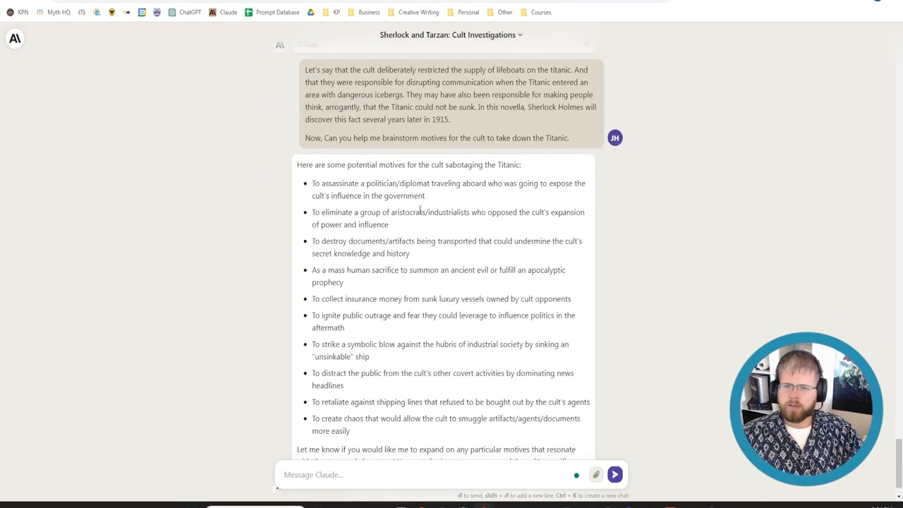
mouse_move(412, 237)
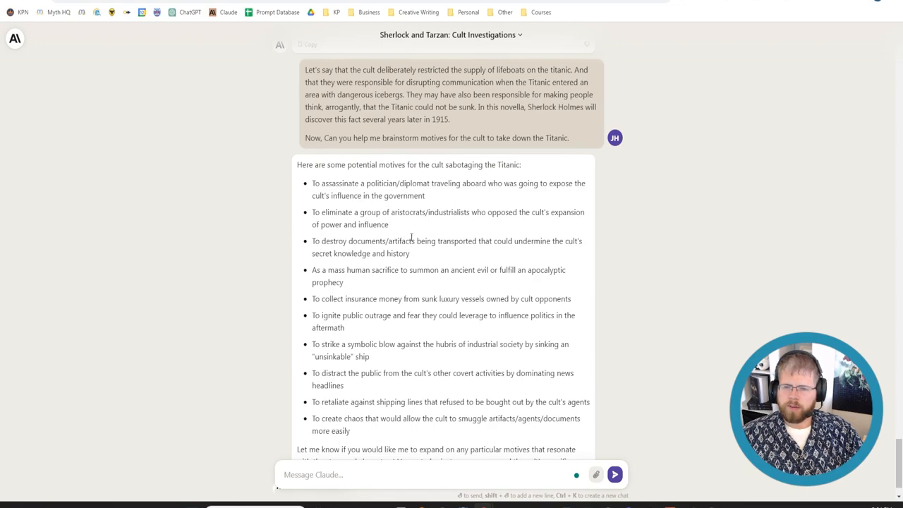
mouse_move(567, 260)
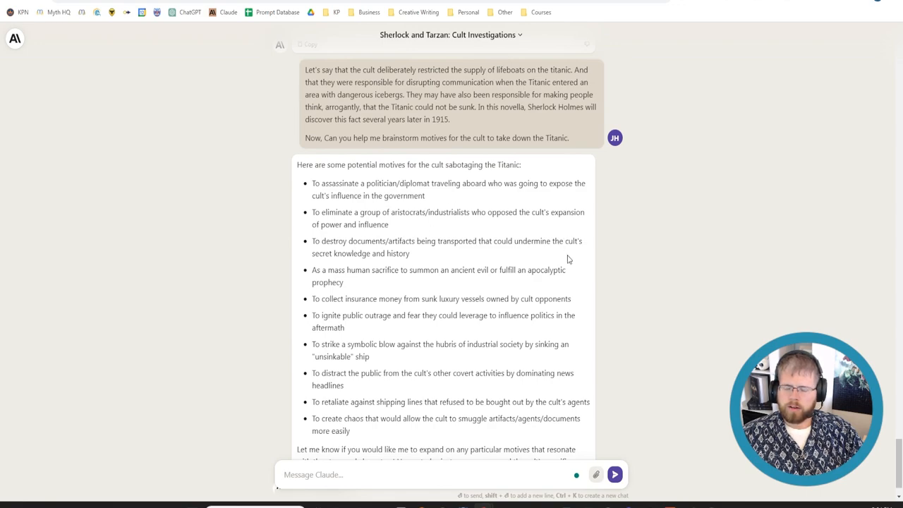
mouse_move(556, 282)
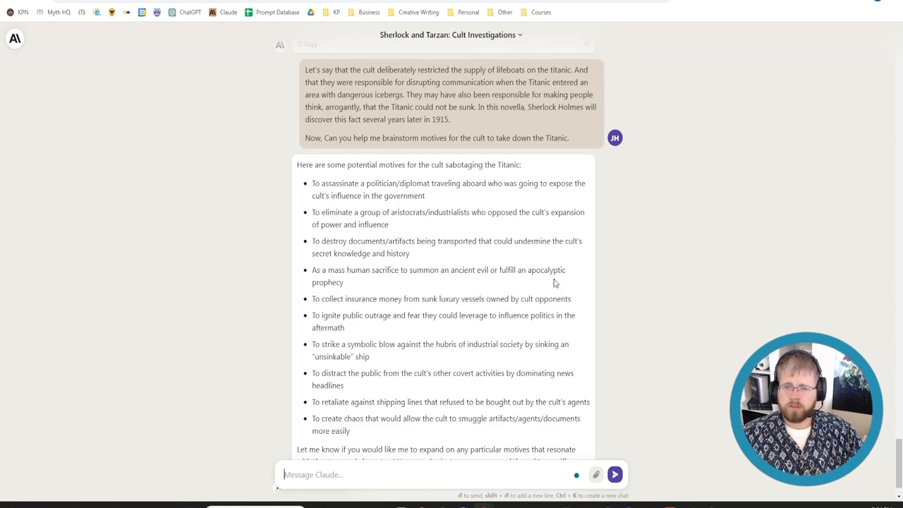
scroll("down", 3)
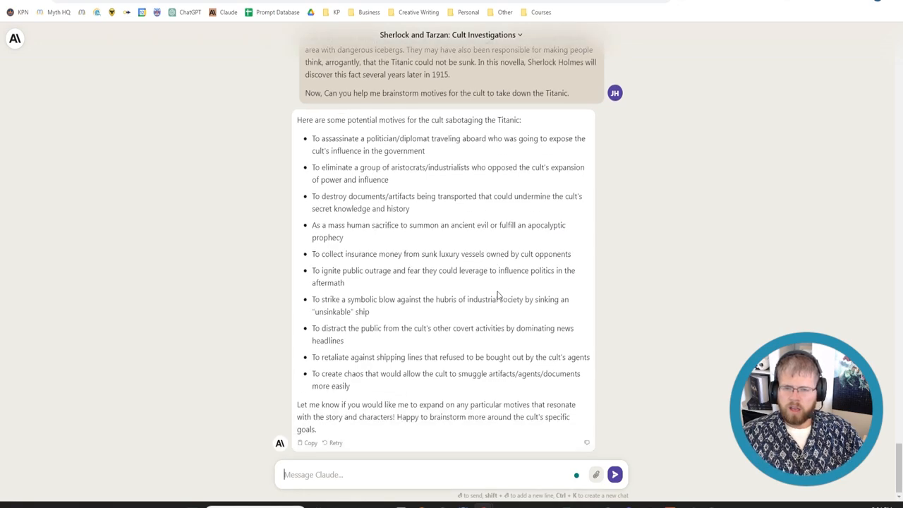
mouse_move(420, 225)
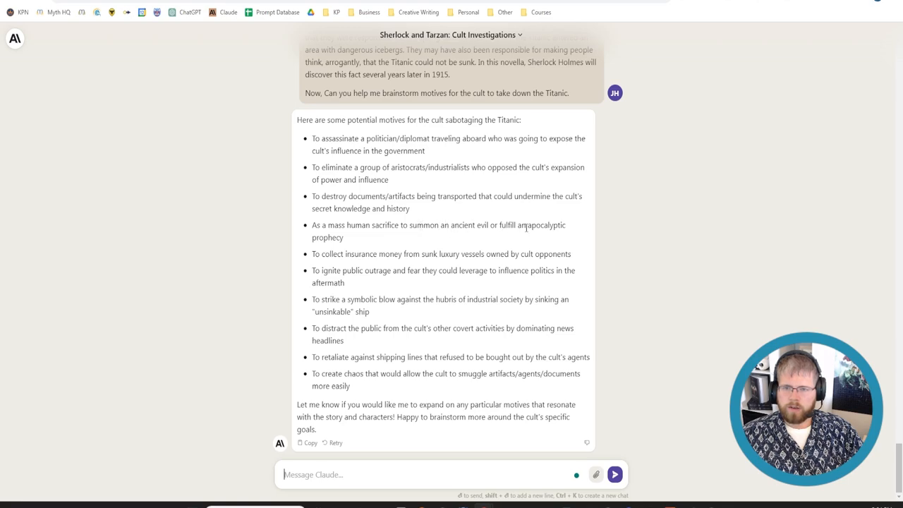
mouse_move(377, 248)
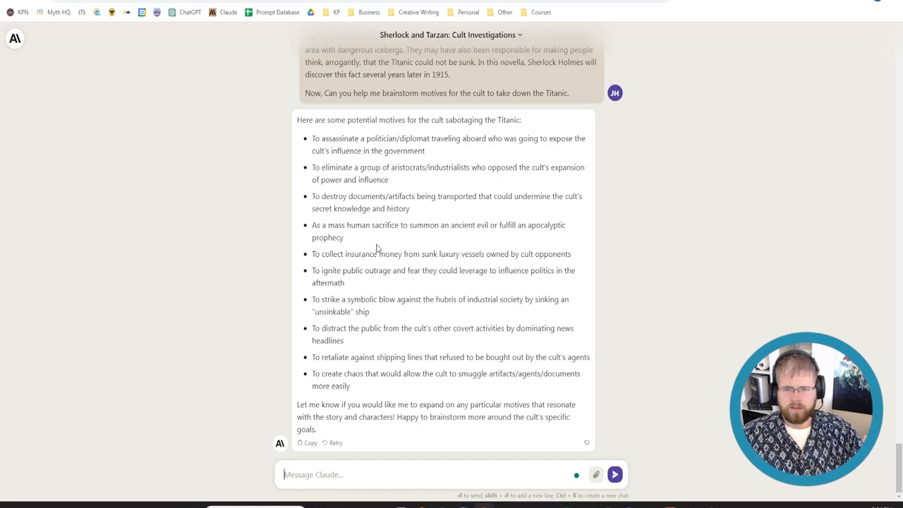
mouse_move(352, 247)
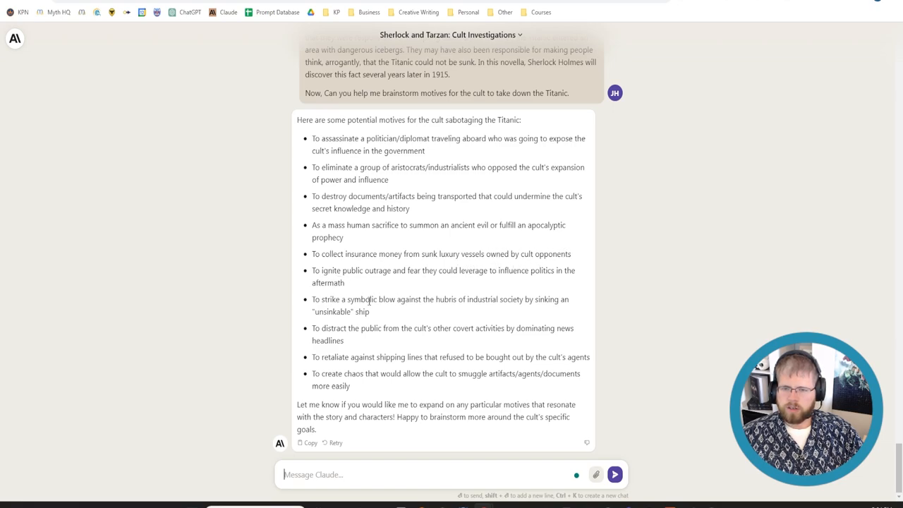
mouse_move(444, 299)
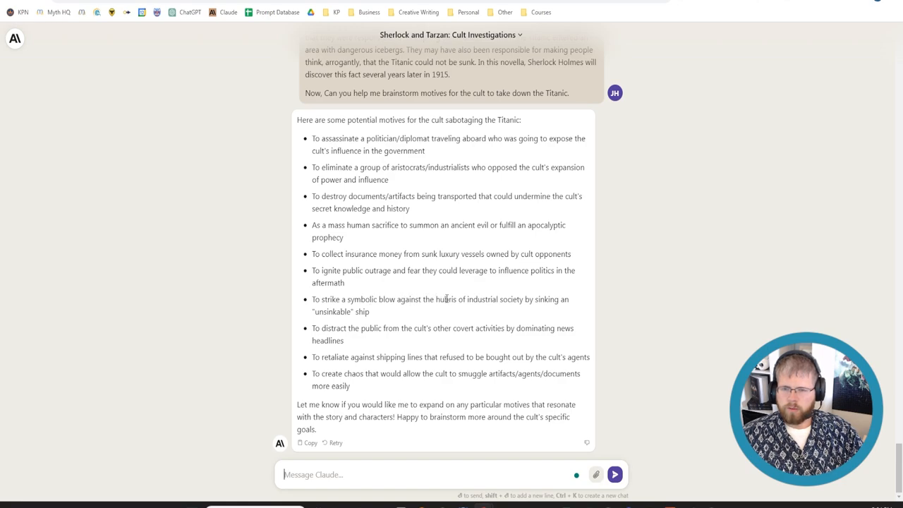
mouse_move(440, 316)
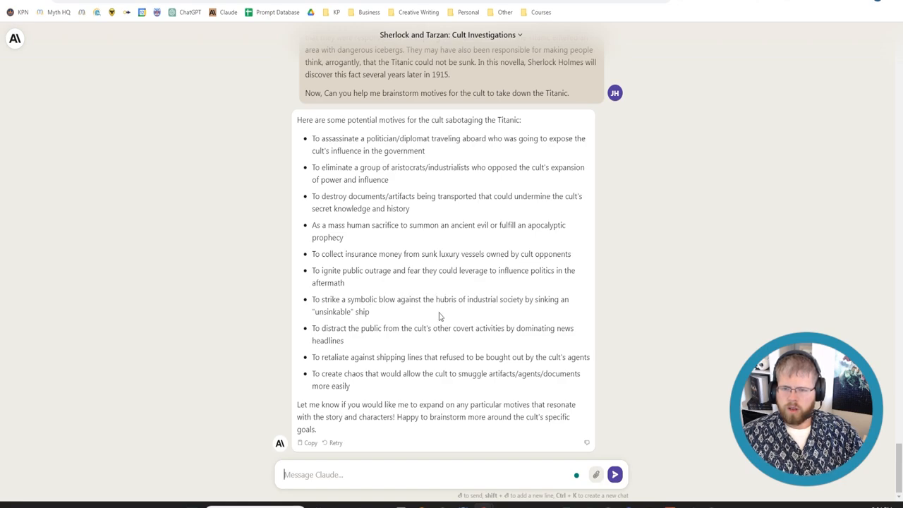
mouse_move(421, 327)
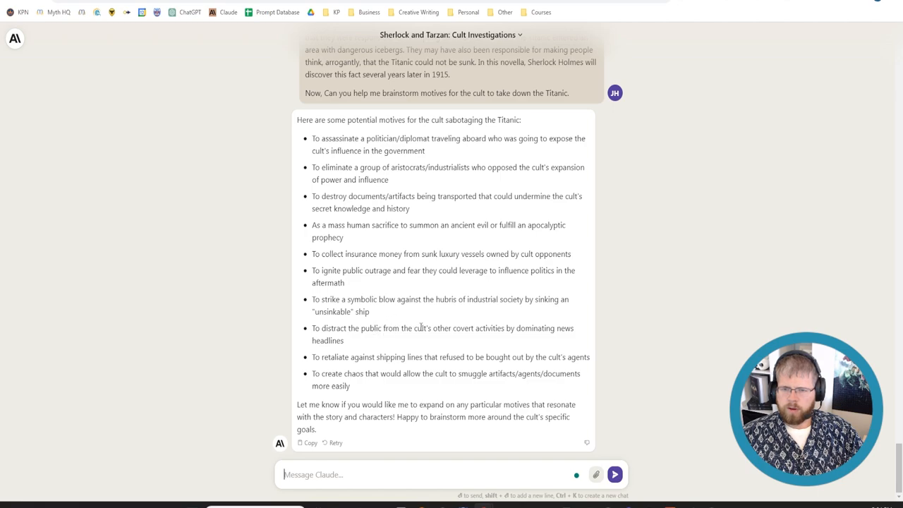
mouse_move(528, 334)
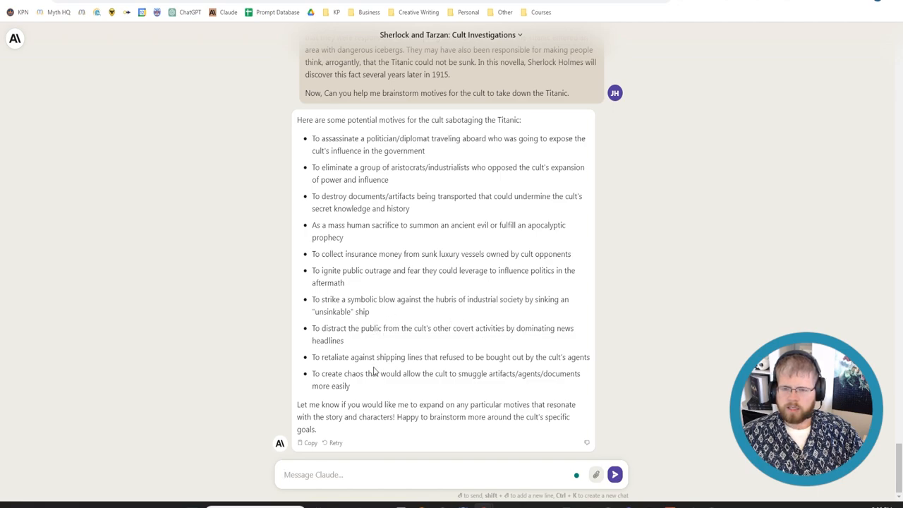
mouse_move(411, 357)
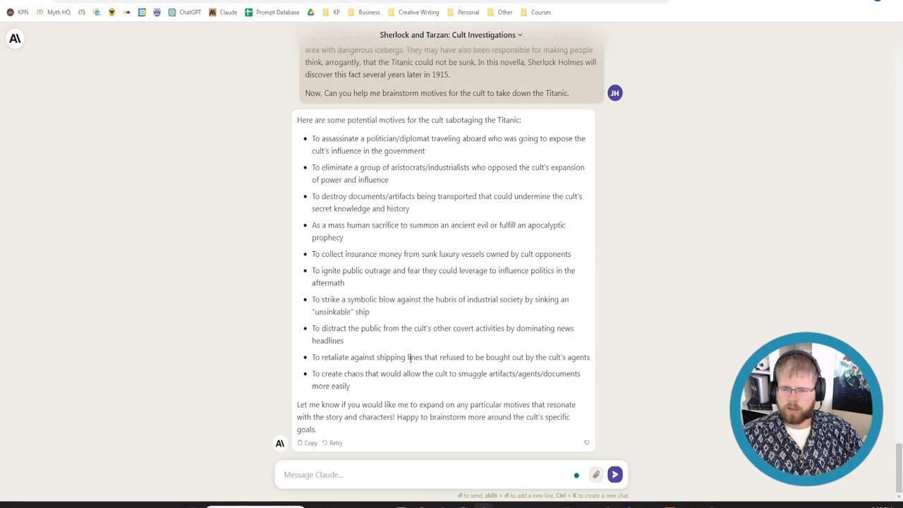
mouse_move(421, 370)
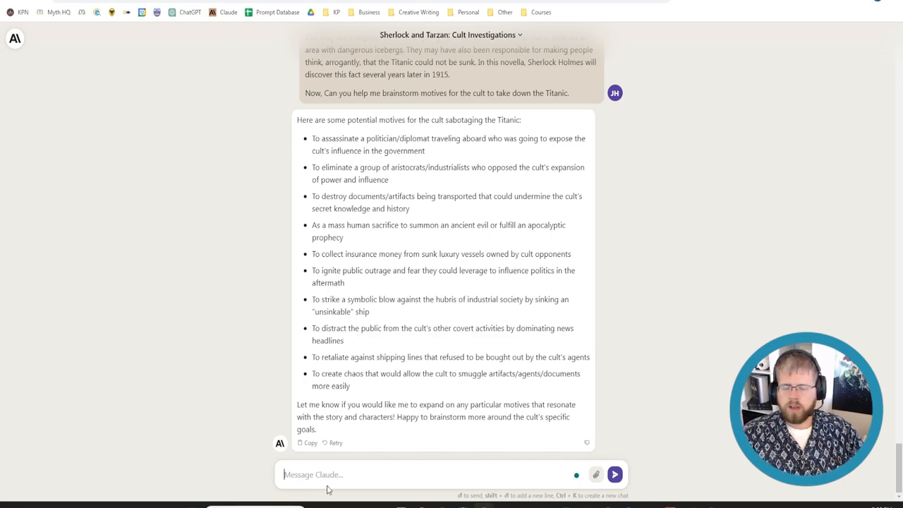
- Begin 'Let's combine these two:' and quote the two selected motive bullets
type("Let's combine")
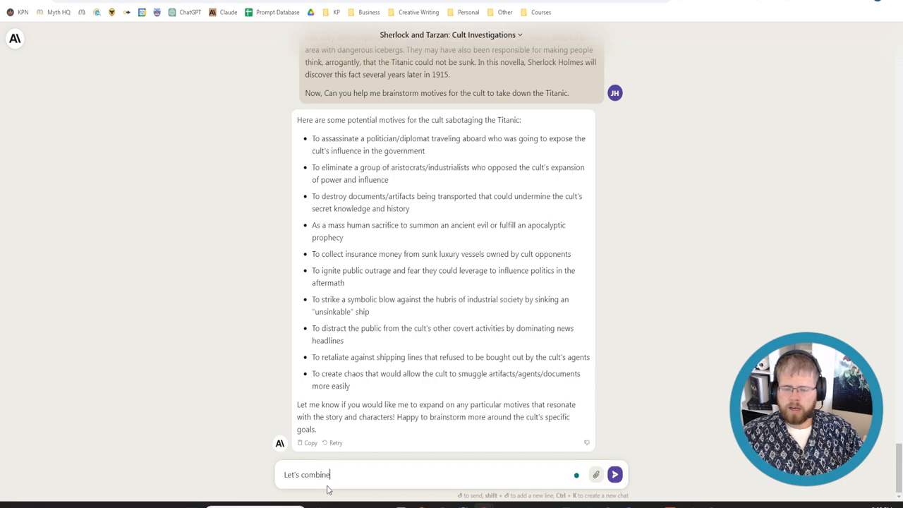
type("these two:")
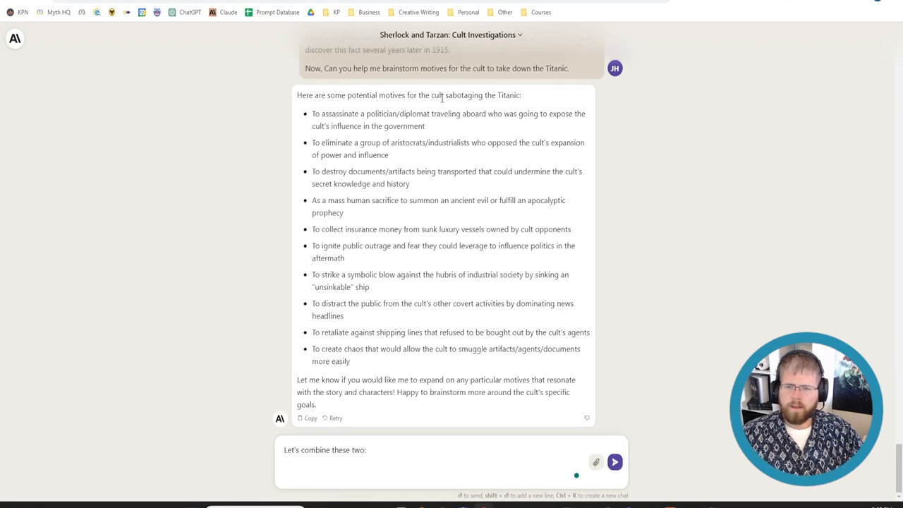
left_click_drag(312, 113, 423, 126)
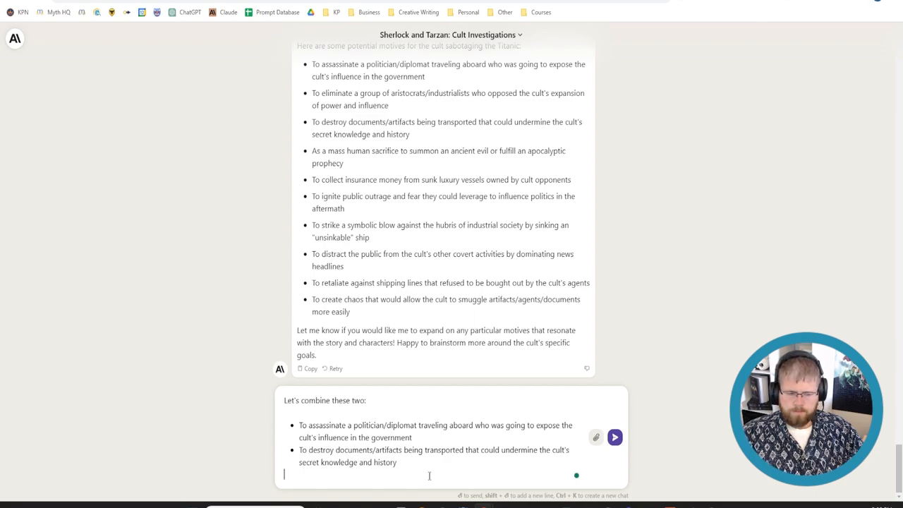
- Ask for ways to merge the ideas, suggesting the politician stole an item, and send it
type("Give me a few d")
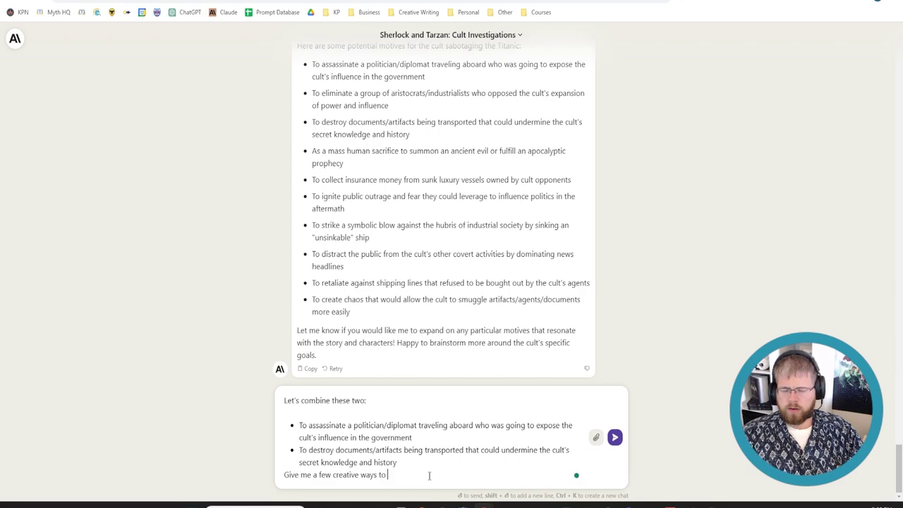
type("combine")
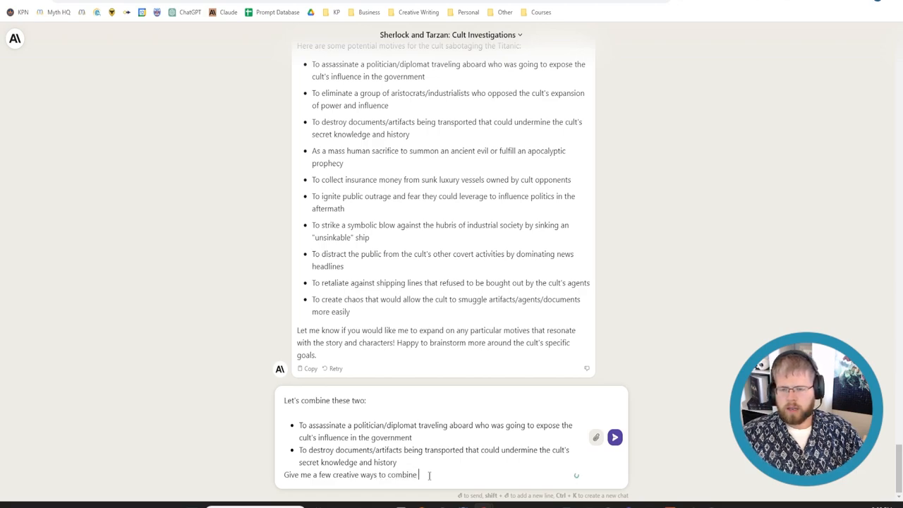
type("these two ideas.")
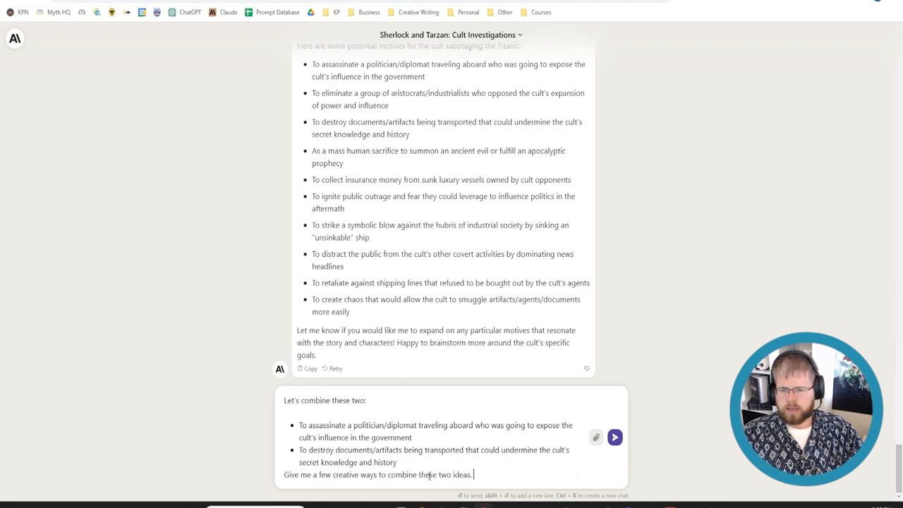
type("Maybe the")
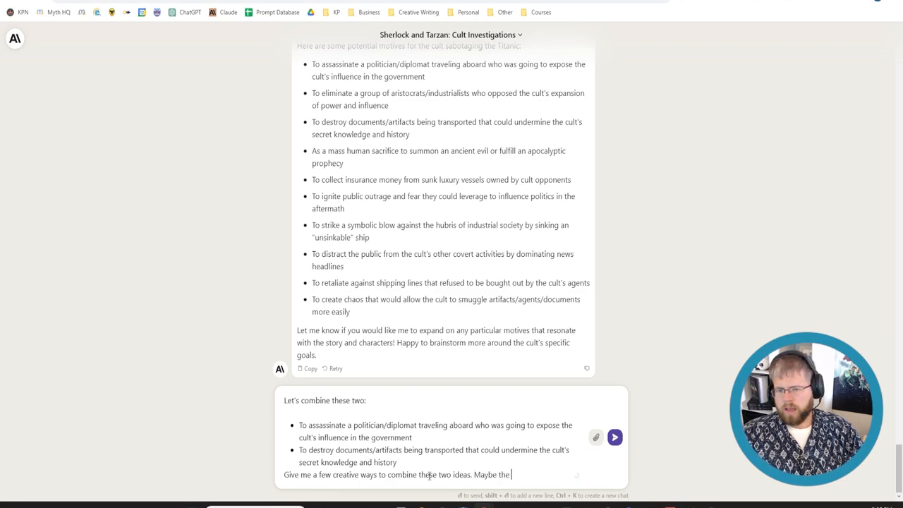
type("politician")
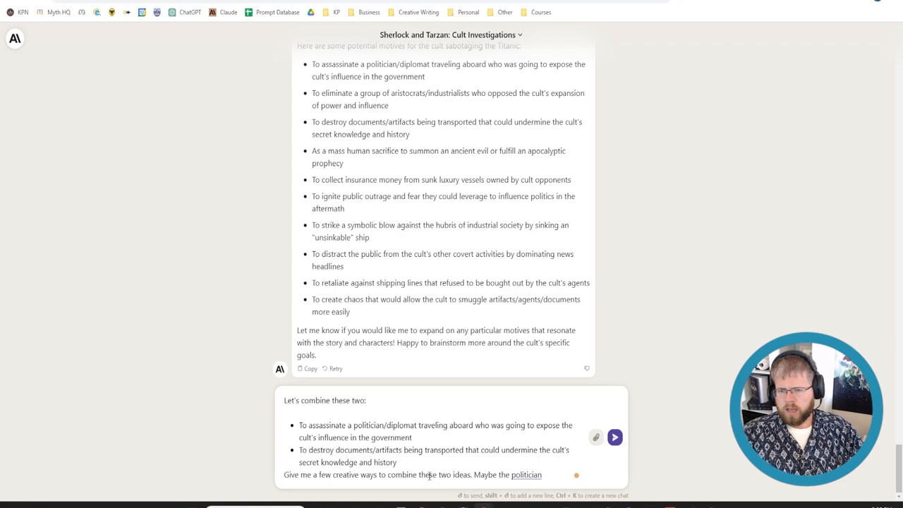
type("stole an id")
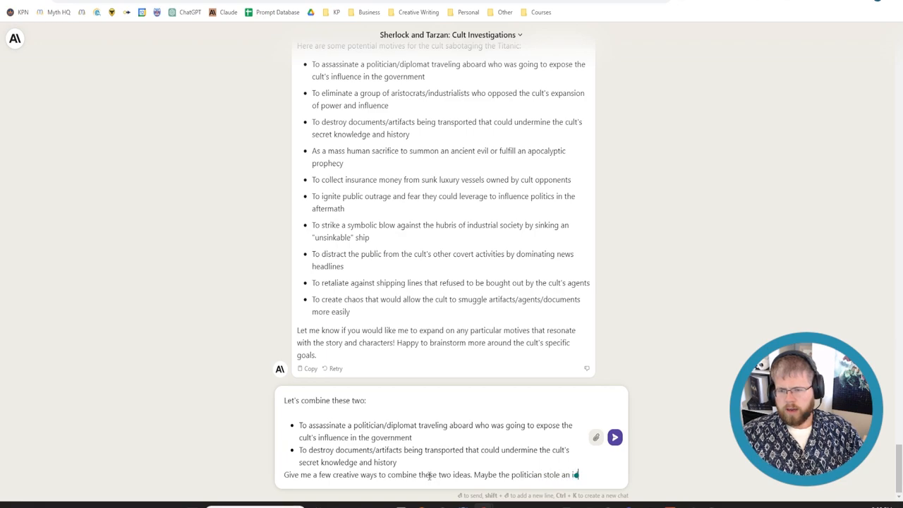
type("item from them, and")
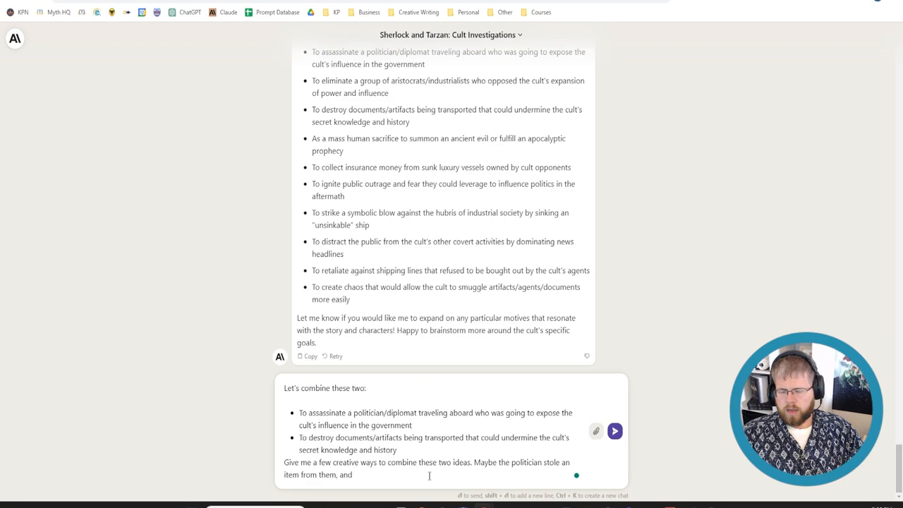
type("they sunk the Titanic in ret")
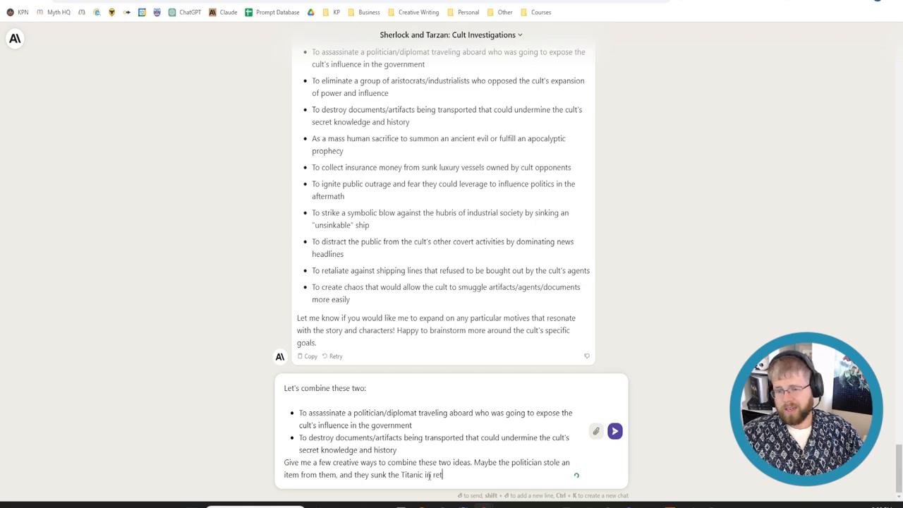
type("aliation?")
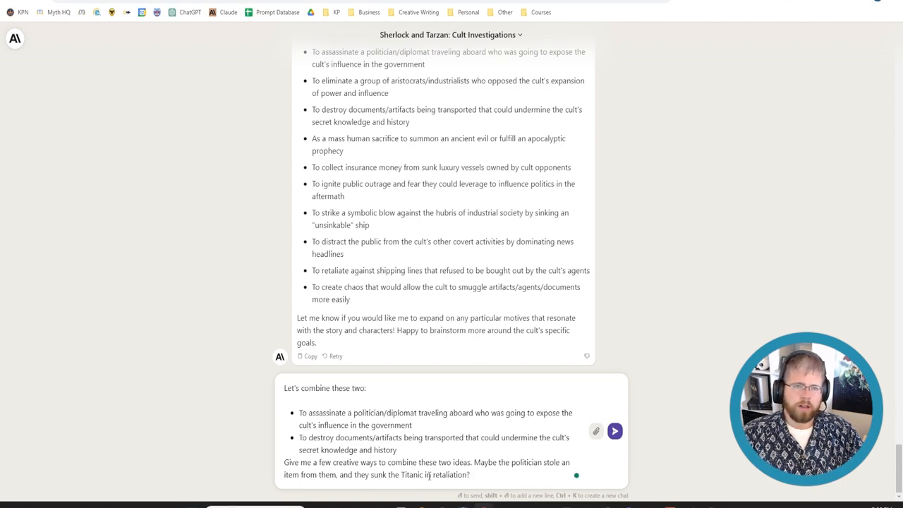
left_click(614, 432)
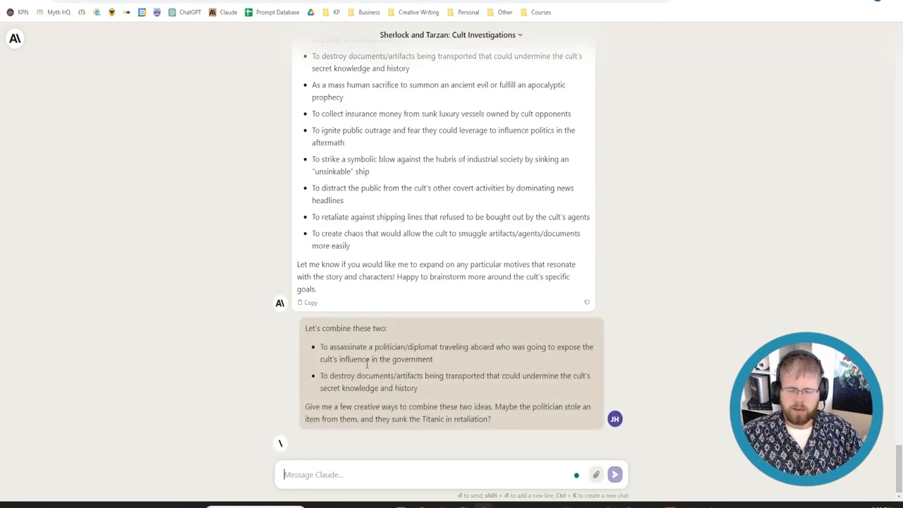
mouse_move(458, 471)
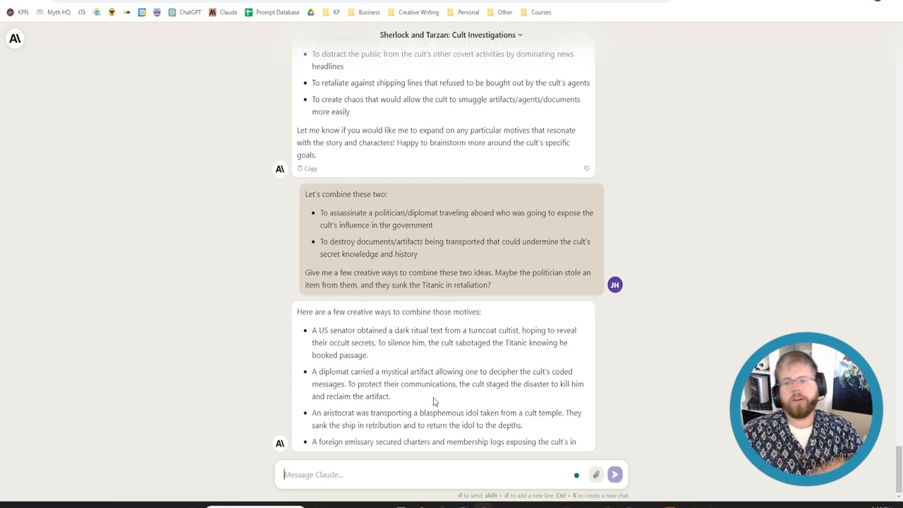
- Scroll through the six combined-motive scenarios and start replying 'I like the first'
scroll("down", 3)
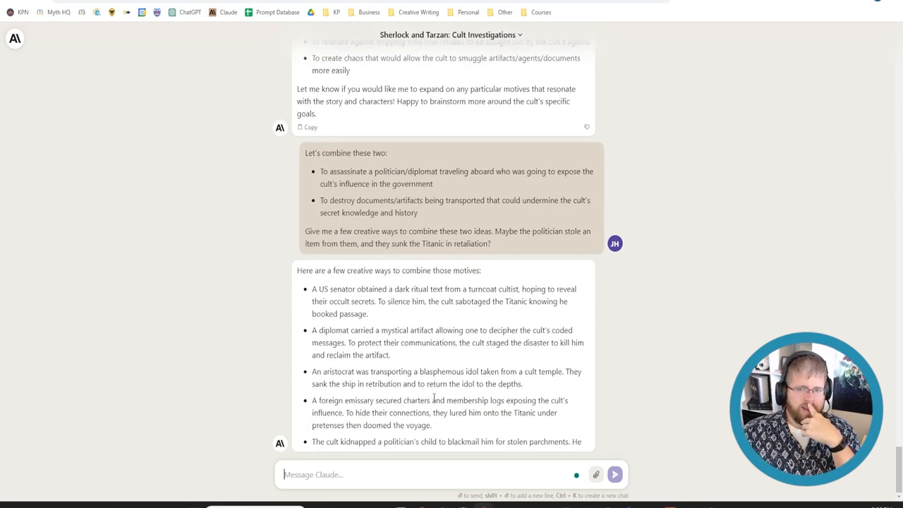
scroll("down", 3)
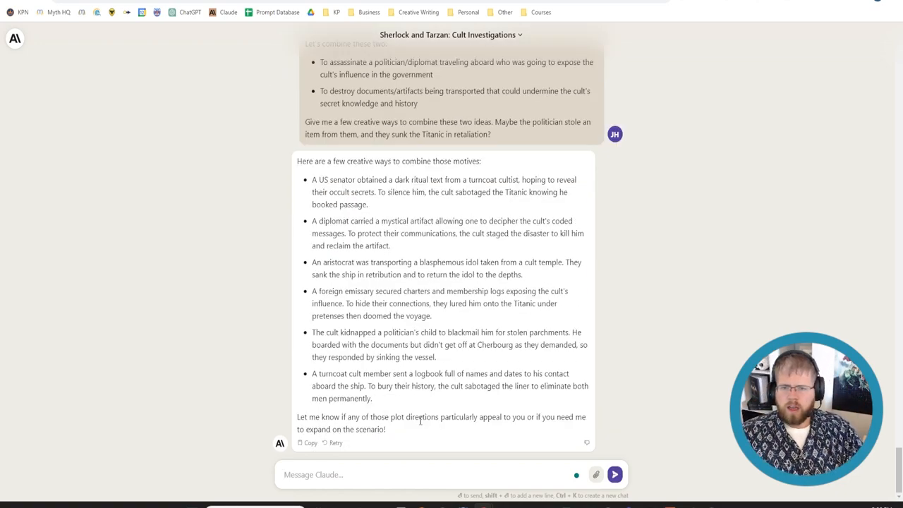
type("I like the frist option there.")
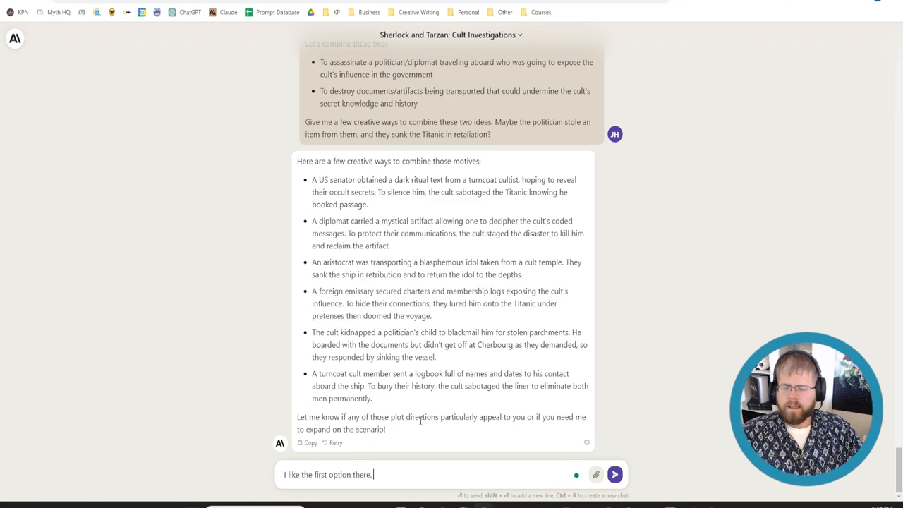
- Choose the US senator option and add that he carried a Necronomicon copy the cult wants back
key("Backspace")
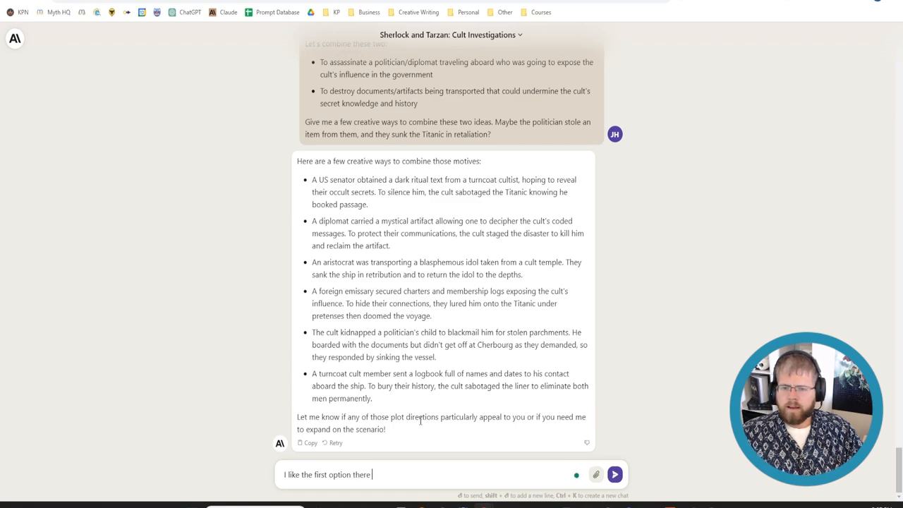
type("involving the US senator.")
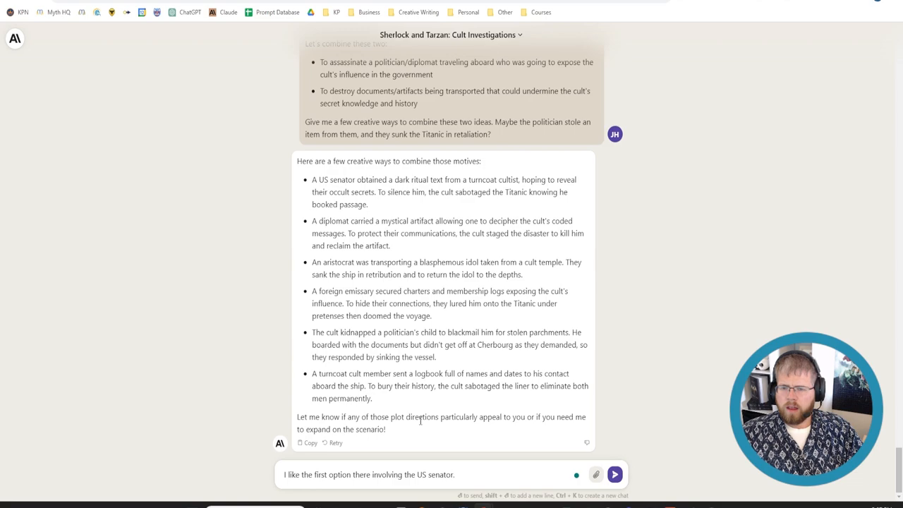
type("Let's also s")
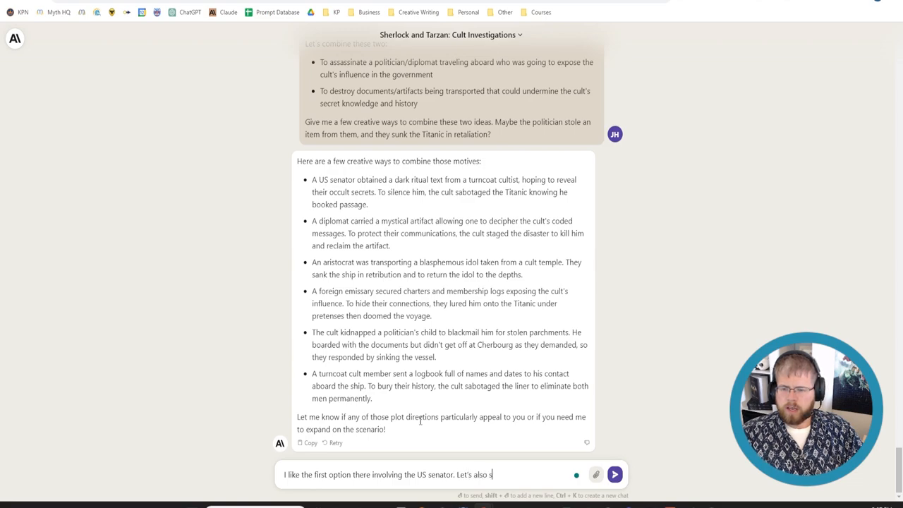
type("say that the Senator, in addition to a dark ritual text, also carried")
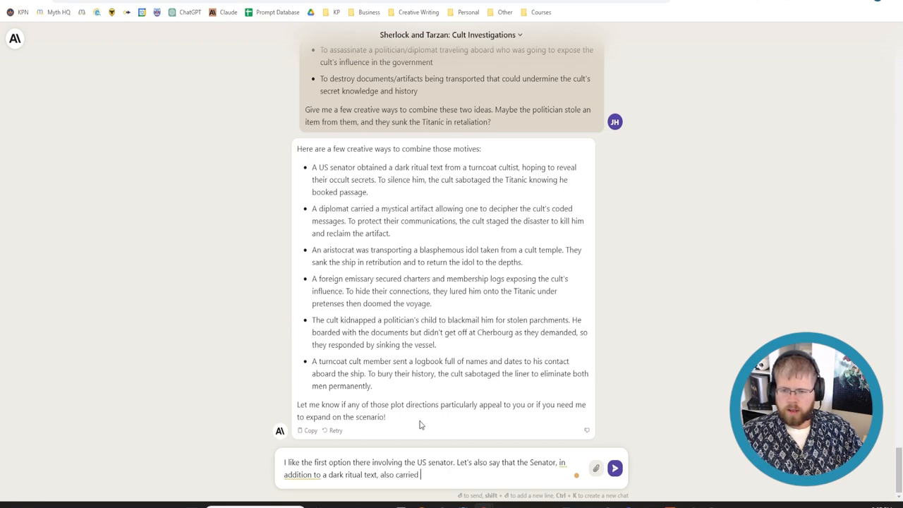
type("an idol with me")
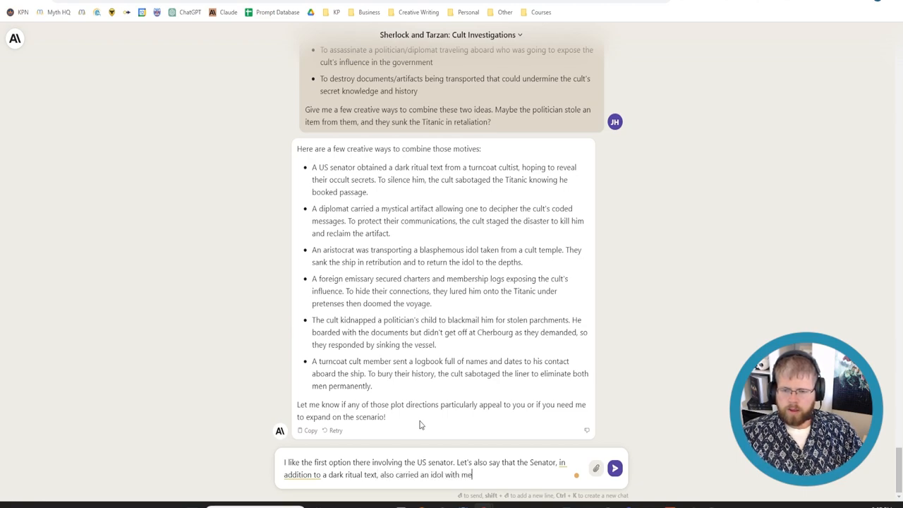
key("BackSpace")
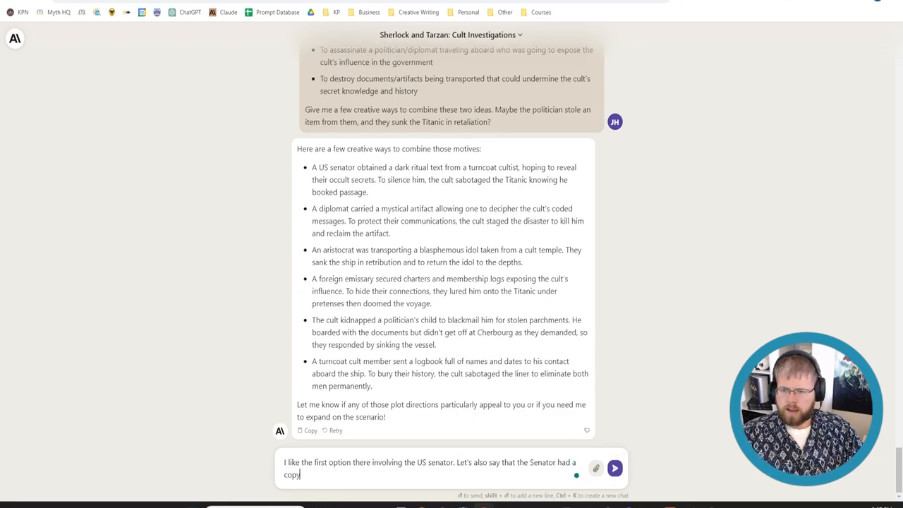
type("of the Necronomicon")
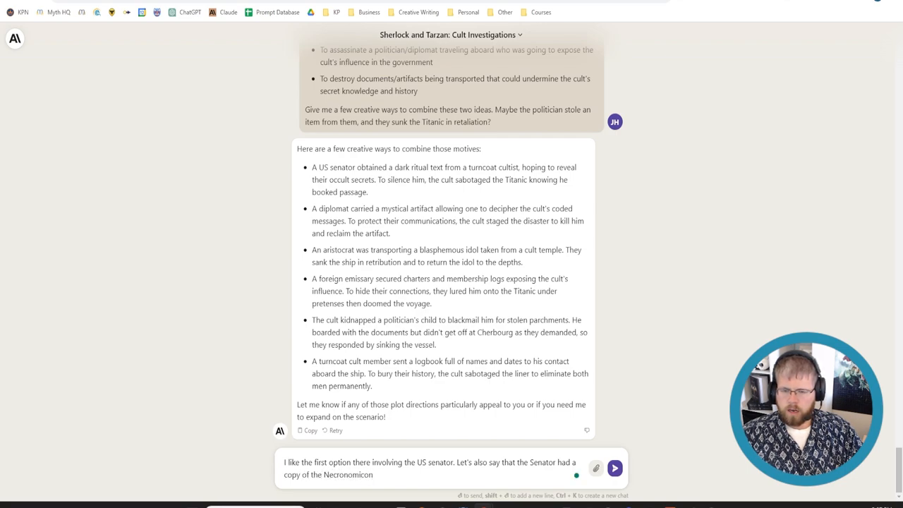
type("which in addition to being something the cult")
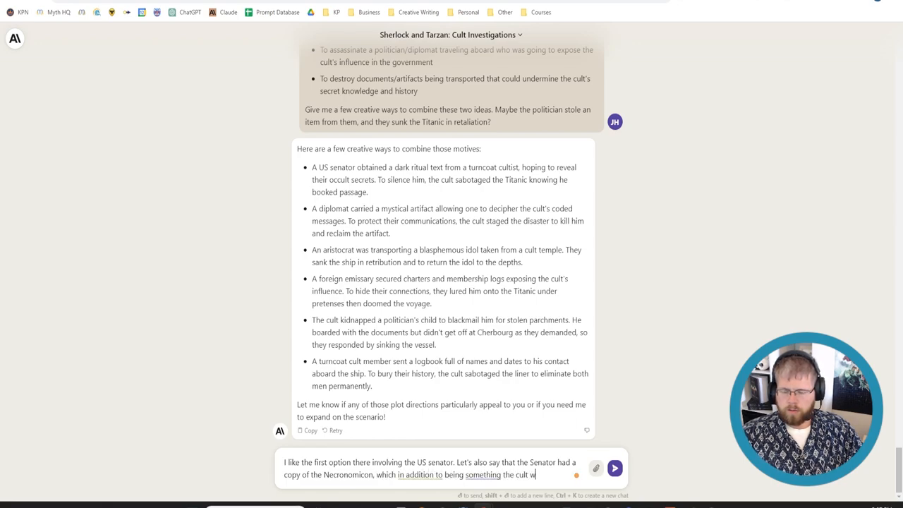
type("wants to get back,")
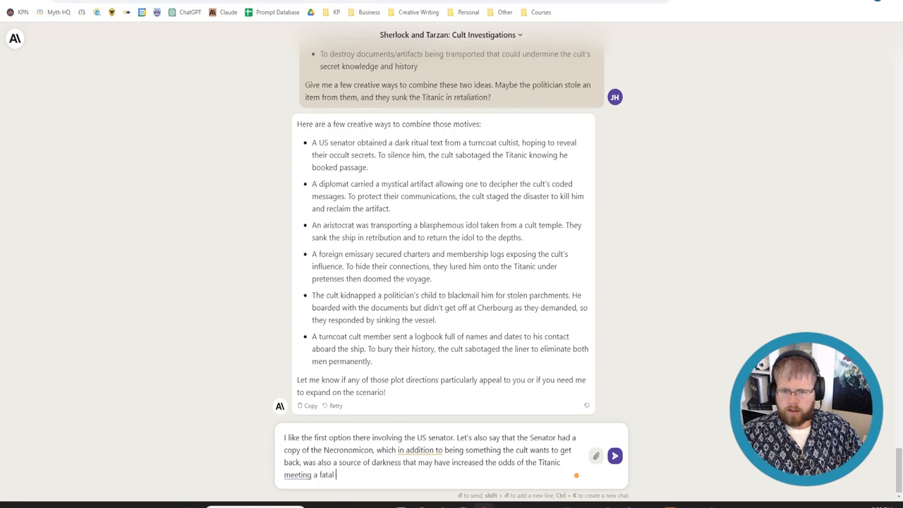
type("end.")
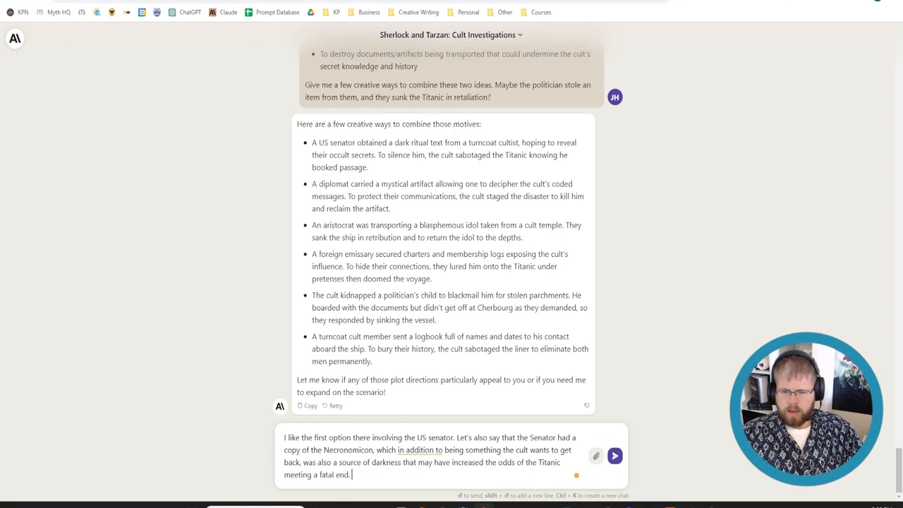
- Add a surviving cultist aboard the Titanic and ask Claude to sum up everything developed so far
type("Let's also say t")
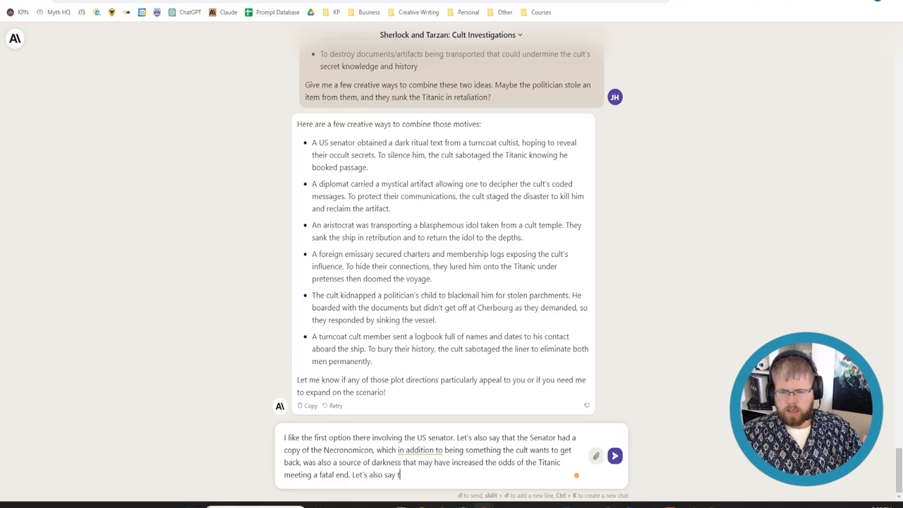
type("hat there was a cult")
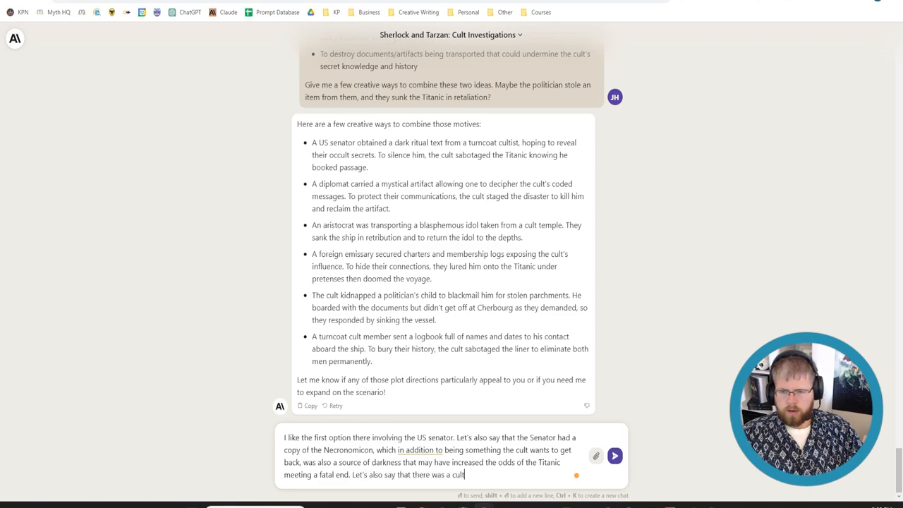
type("aboard the")
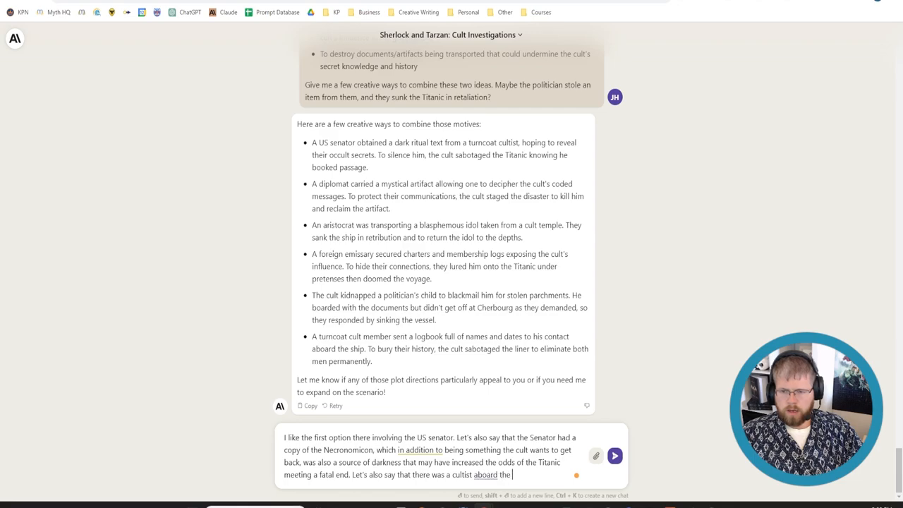
type("Titanic who")
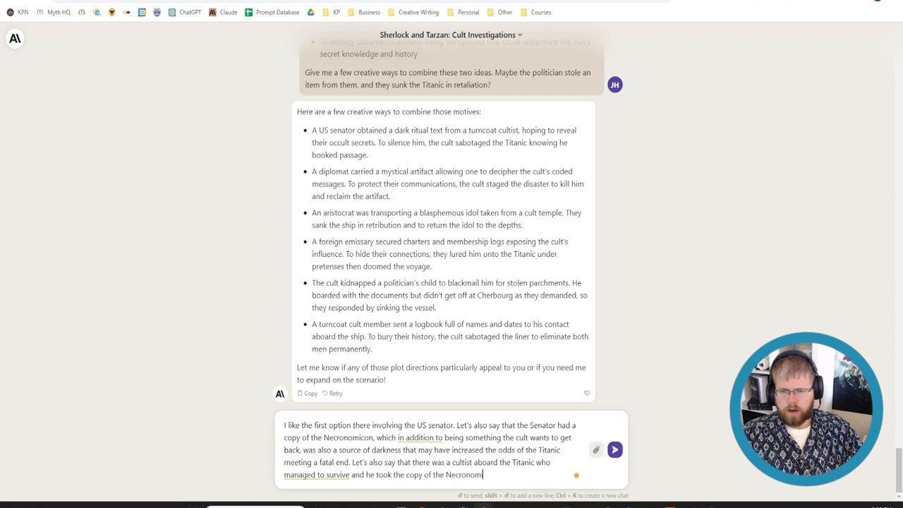
type("back.")
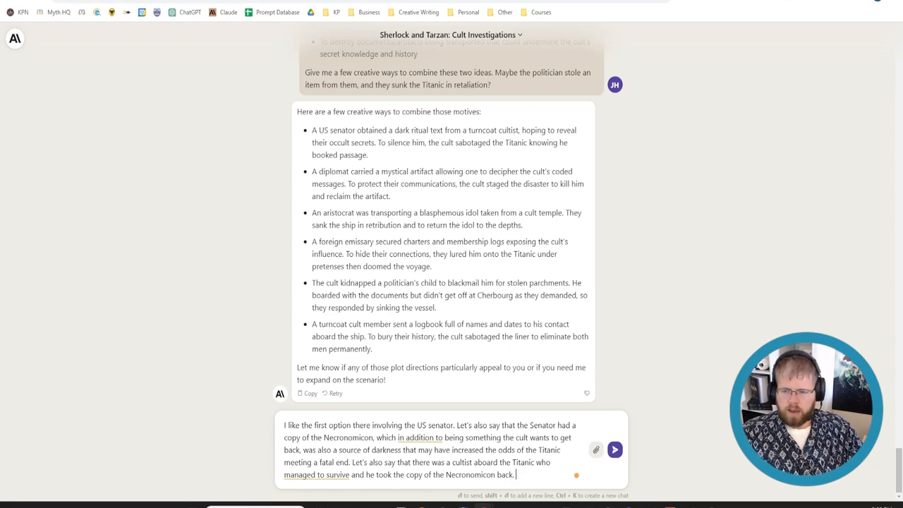
type("With that in mind,")
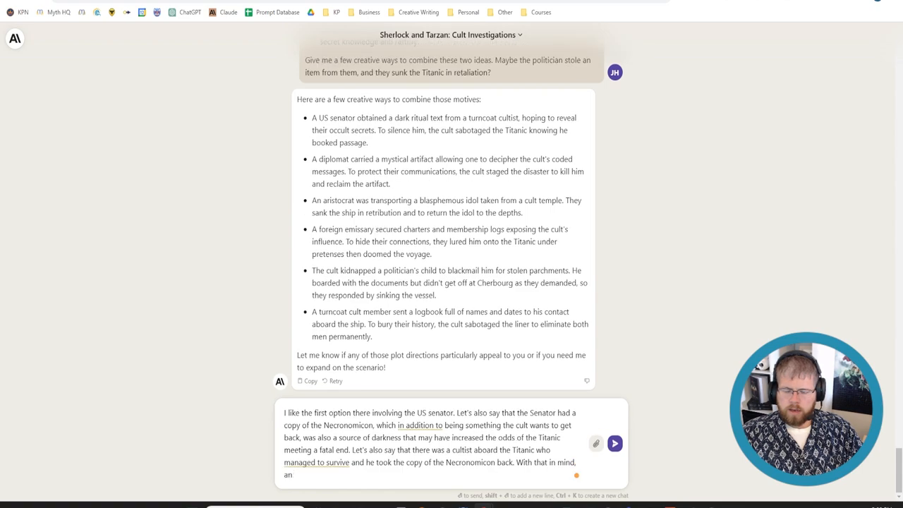
type("can you sum up")
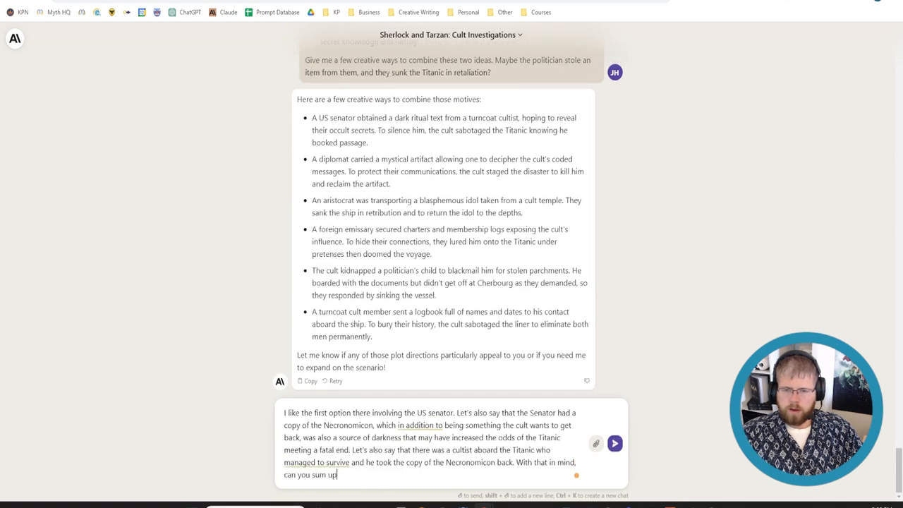
type("w")
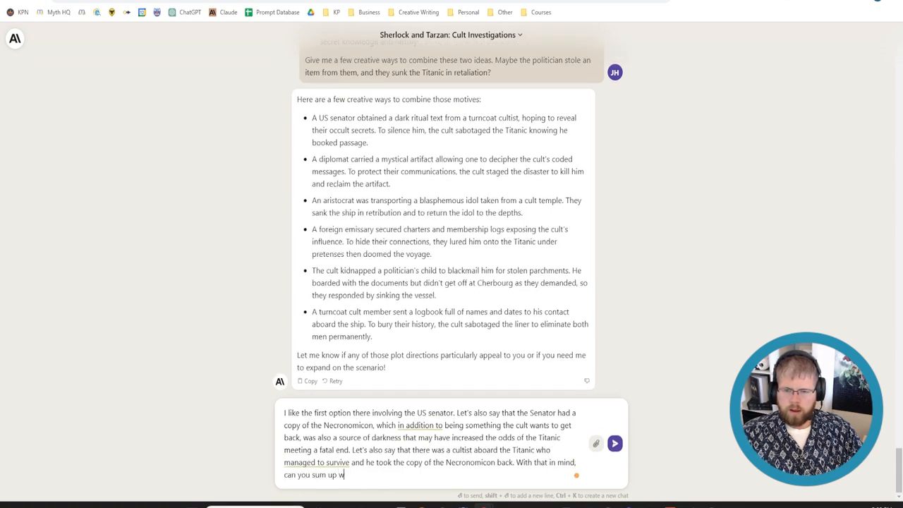
type("everything we've")
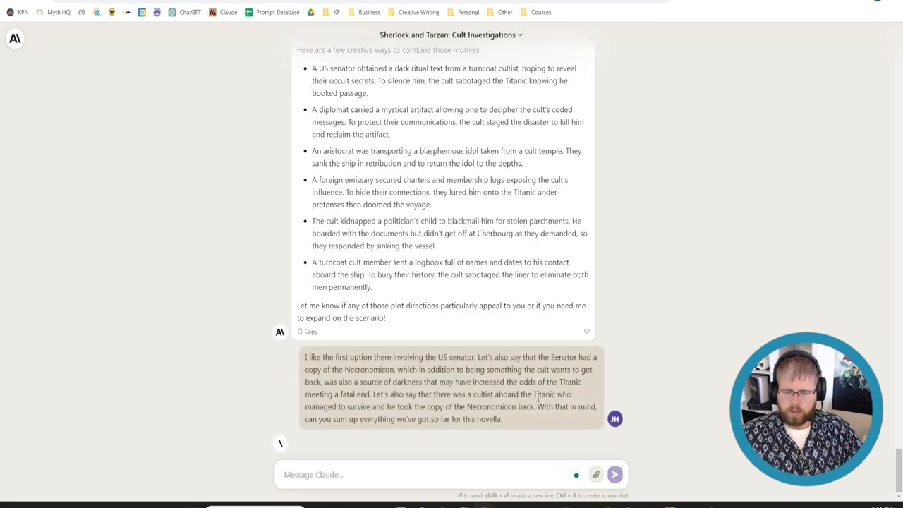
- Scroll down through Claude's full Titanic conspiracy novella summary
left_click(621, 474)
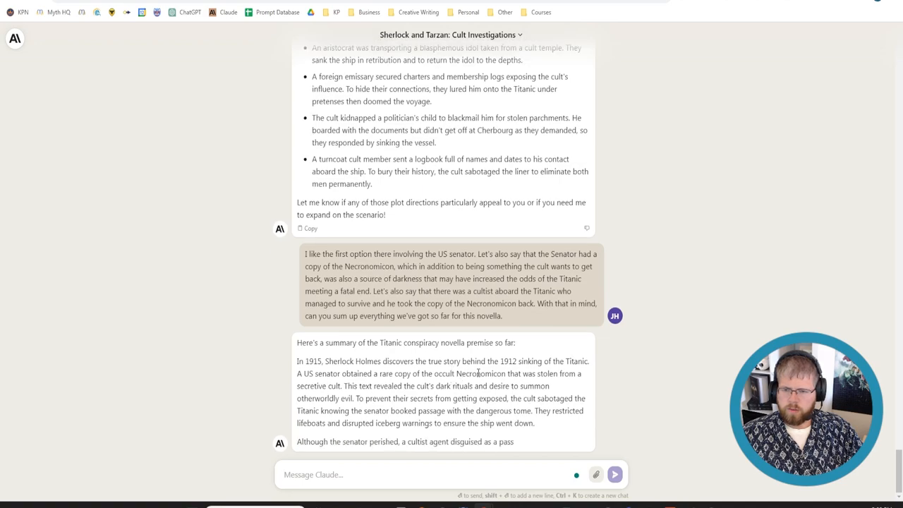
scroll("down", 3)
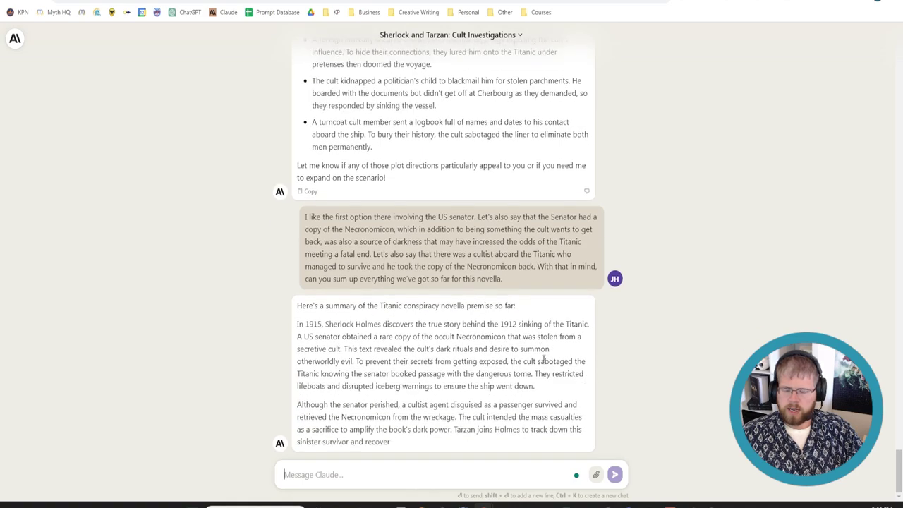
scroll("down", 3)
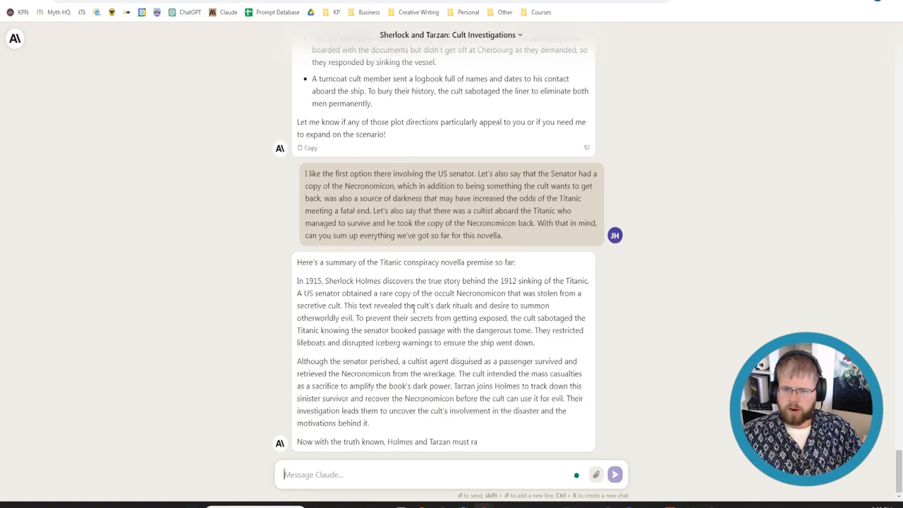
scroll("down", 3)
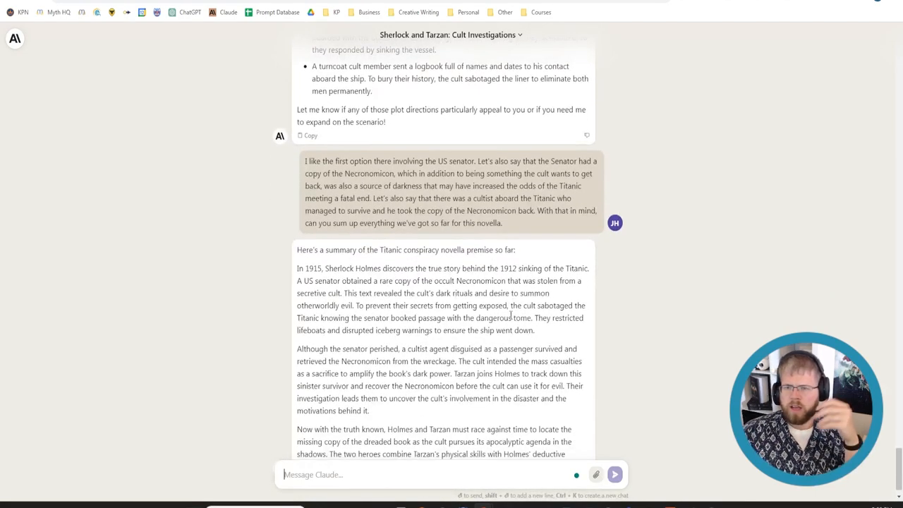
scroll("down", 3)
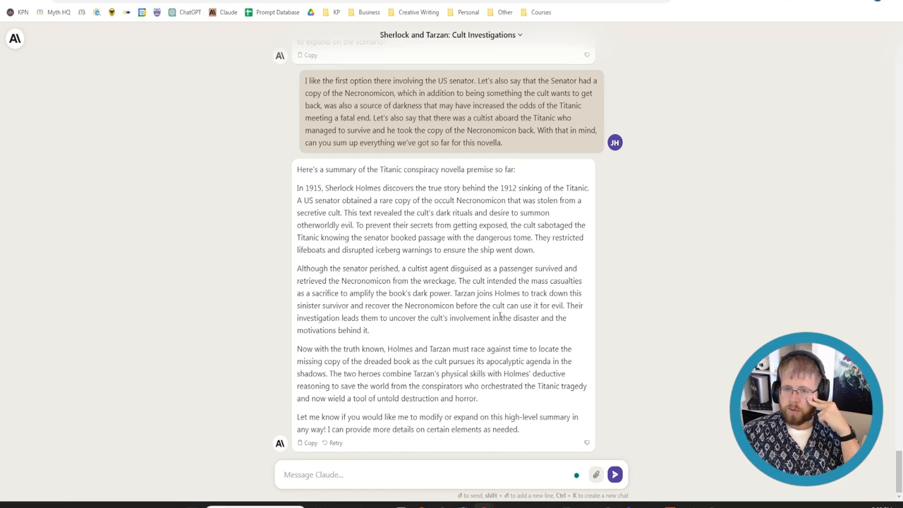
mouse_move(497, 328)
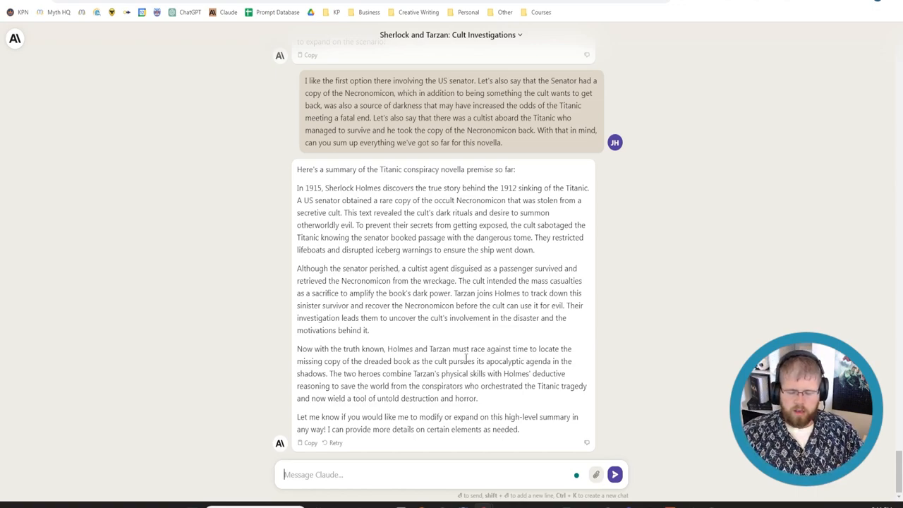
- Draft changes dropping the Necronomicon so it does not survive the sinking
type("A")
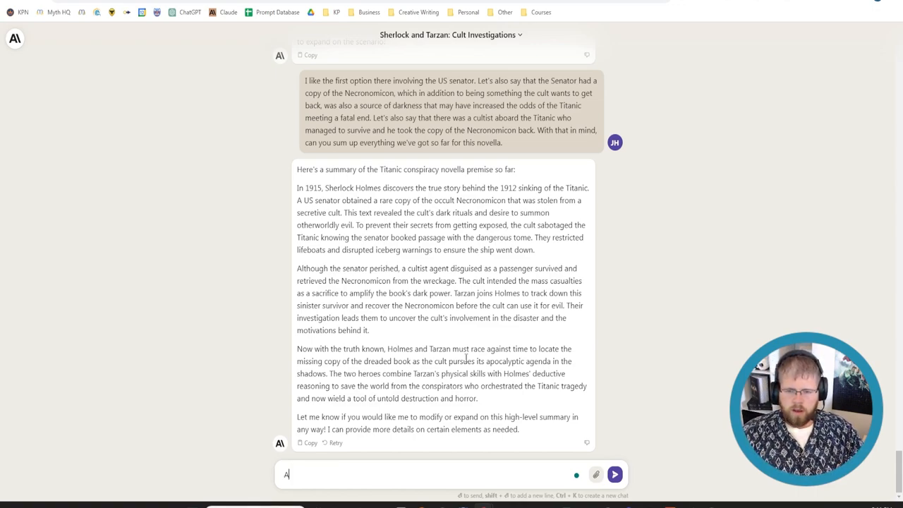
type("lright, I have a")
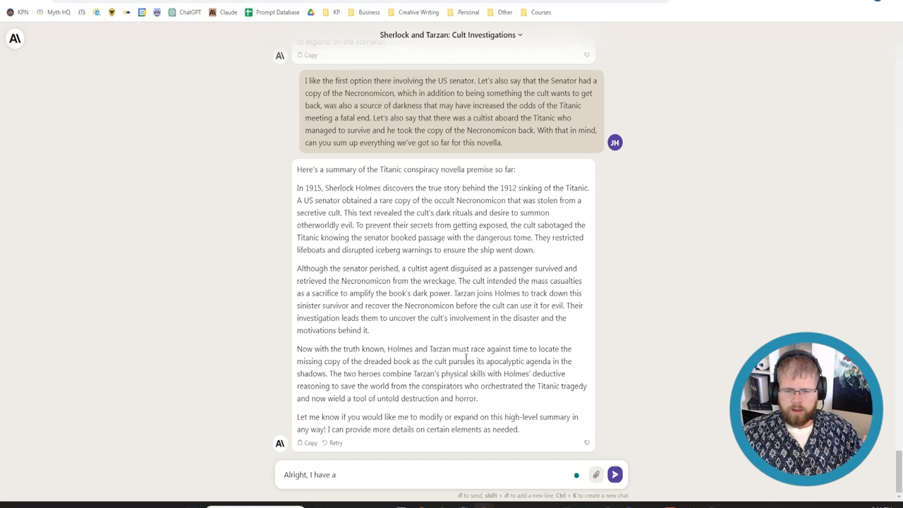
type("few additions. Let's n")
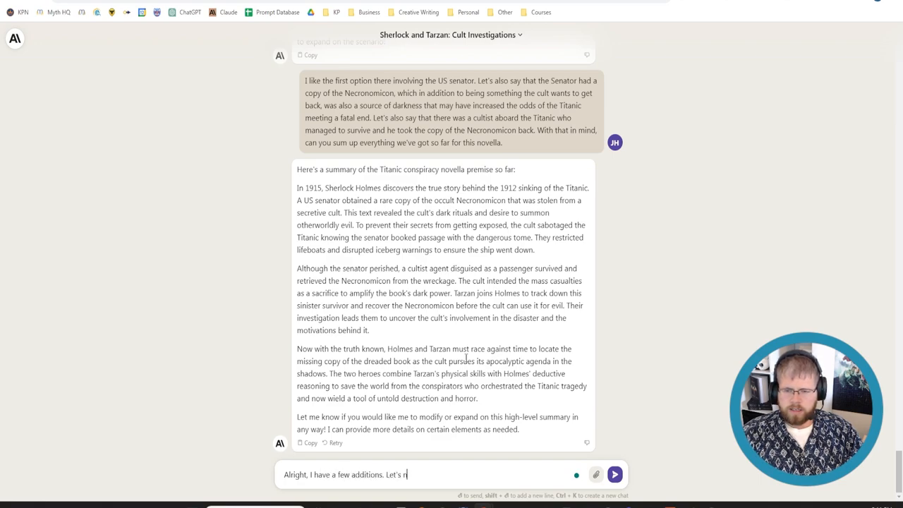
type("ot actually")
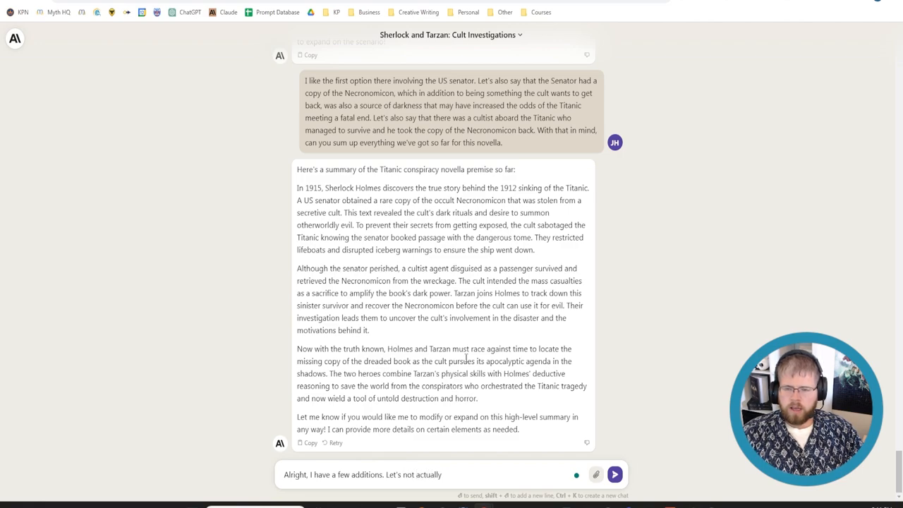
type("have the Necronomicon")
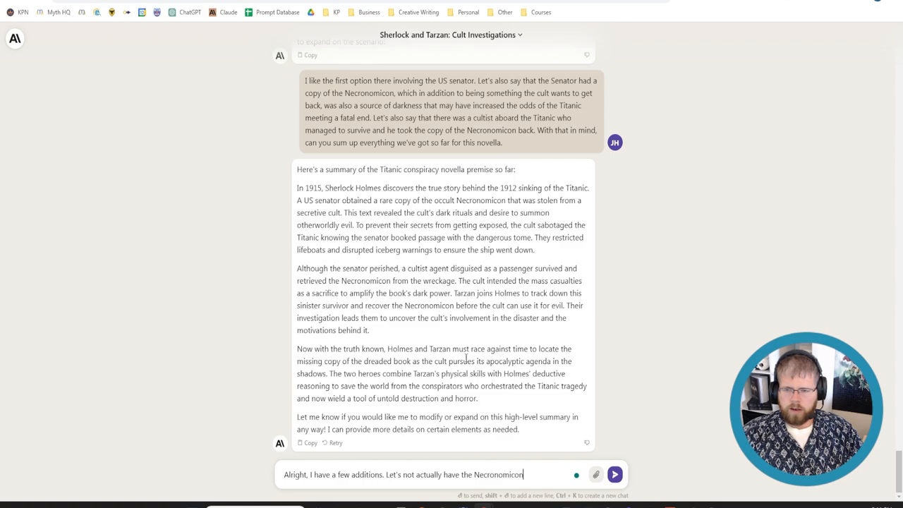
type("survive. Instead,")
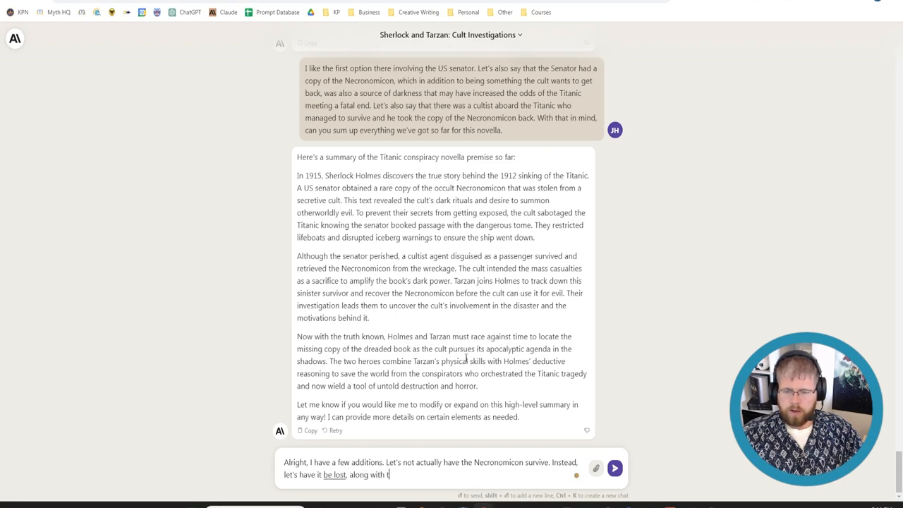
type("he cultist disguised as a passenger aboard the Titanic.")
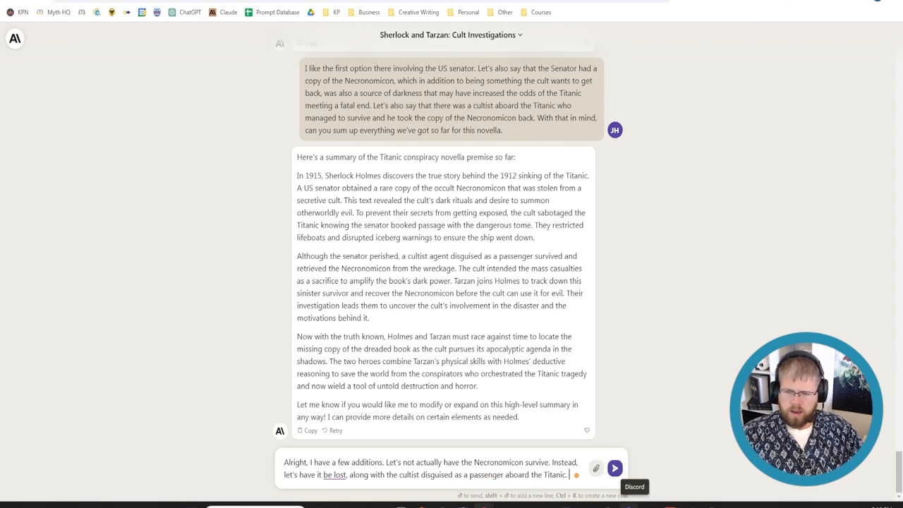
- Add that the novella opens with the deceased senator's daughter kidnapped in London
type("Let's also sa")
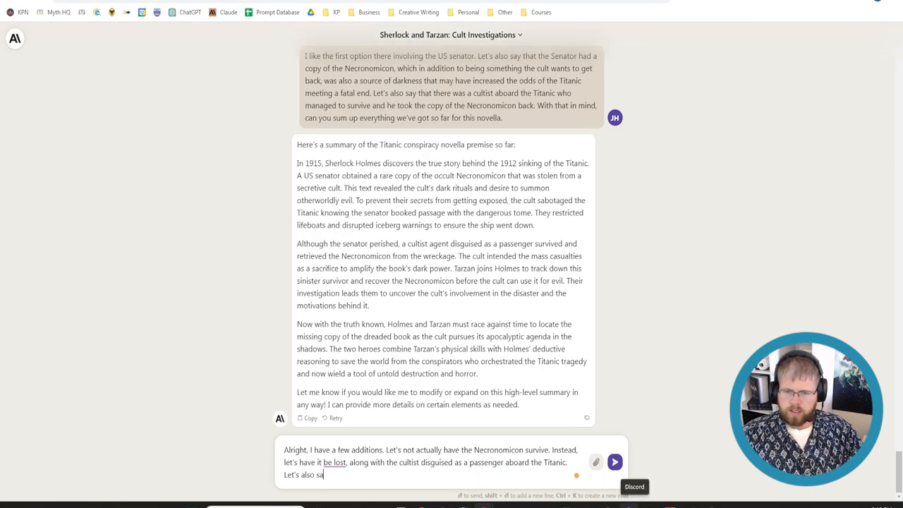
type("y that the novella should start out wi")
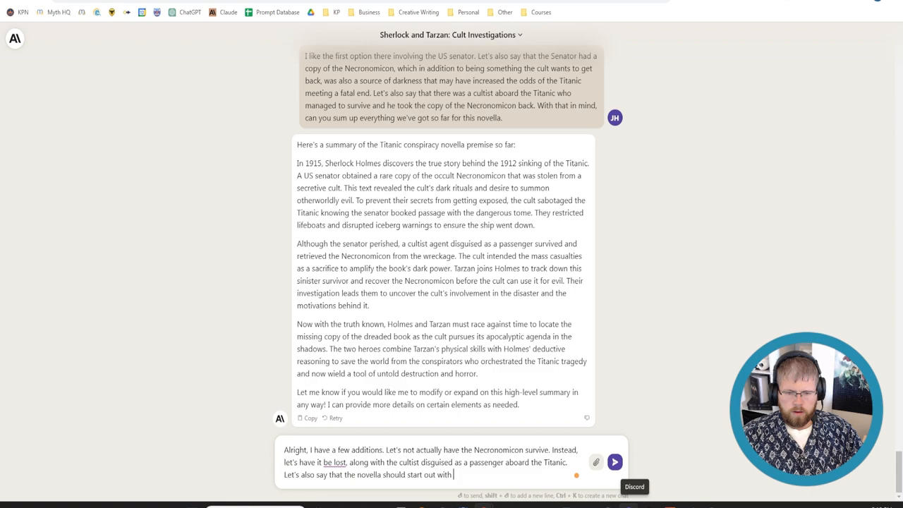
type("the daughter of the")
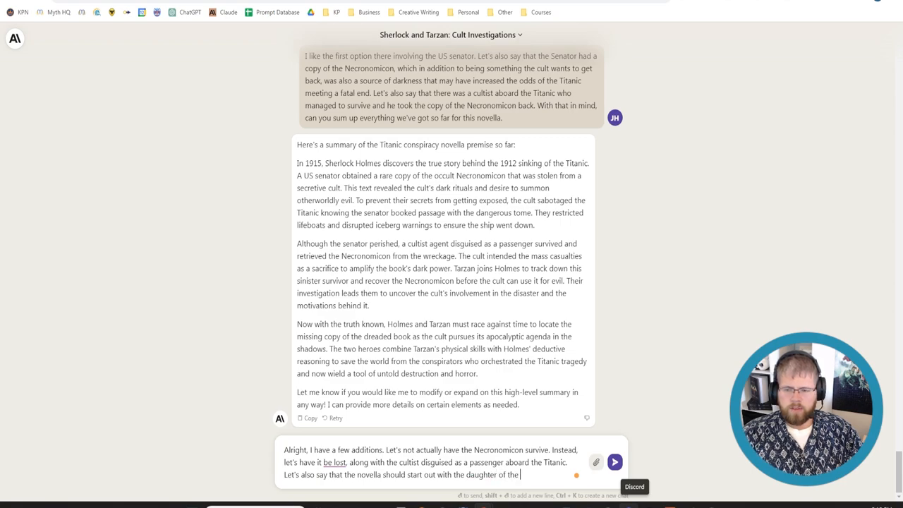
type("now")
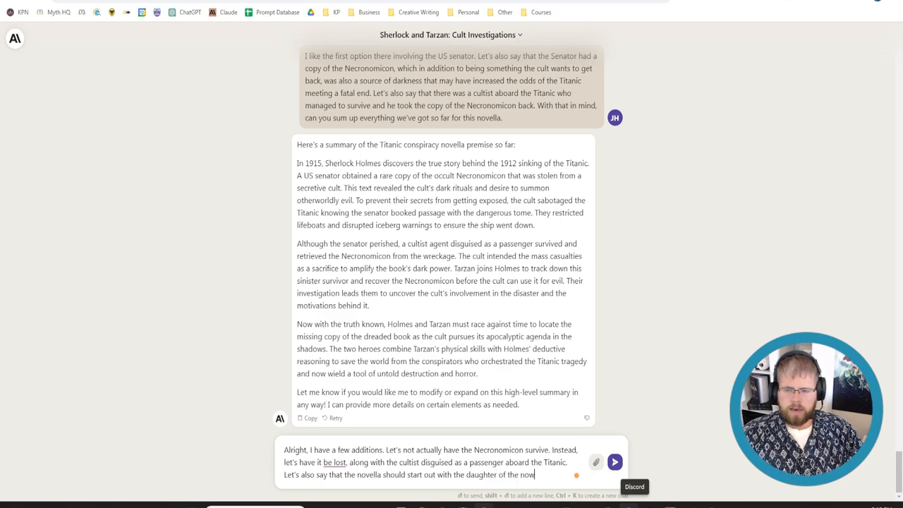
type("-deceased")
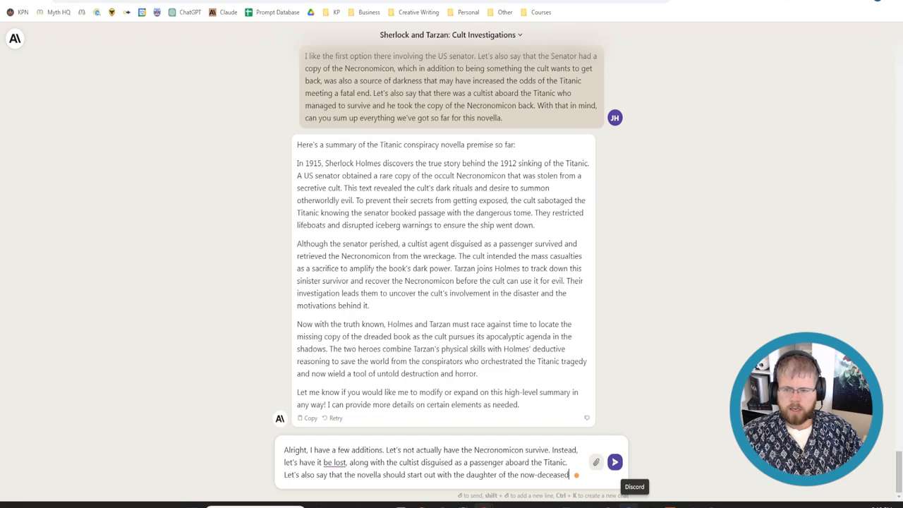
type("US")
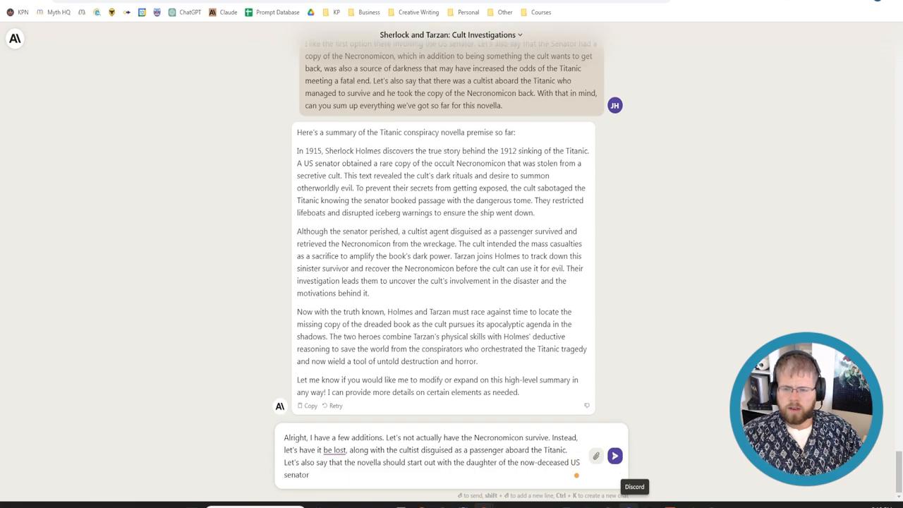
type("being kidnapped")
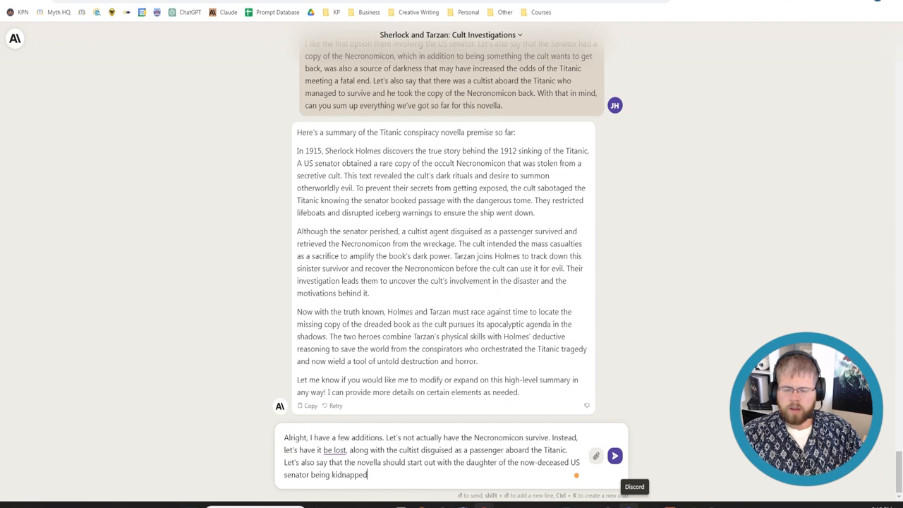
type("while in London.")
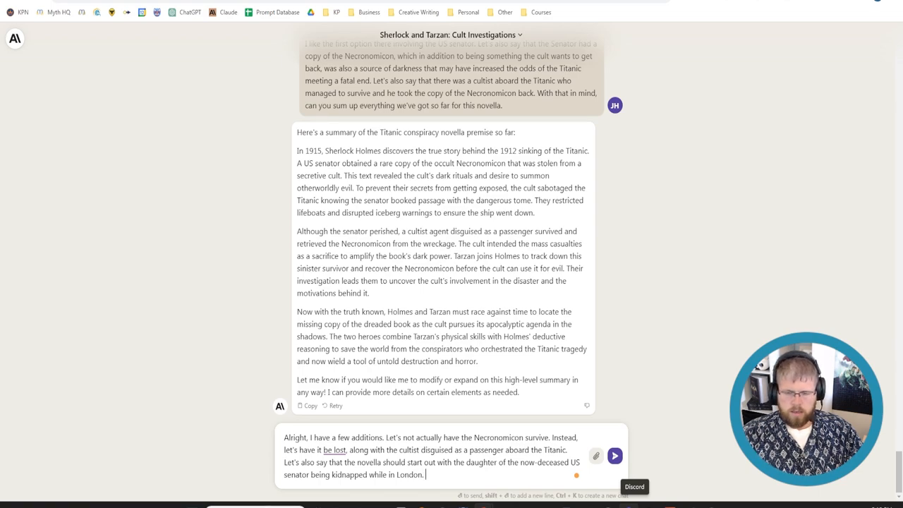
type("The d")
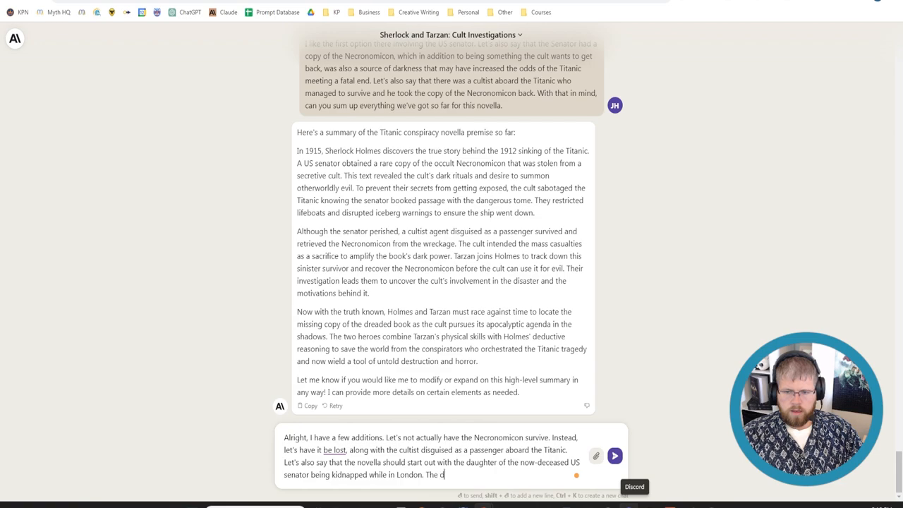
type("aughter's mother (wife of the late")
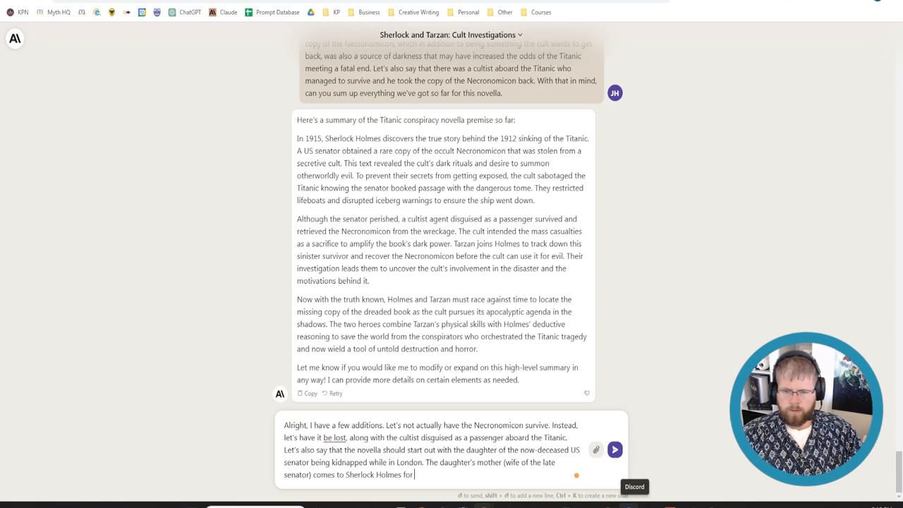
type("help.")
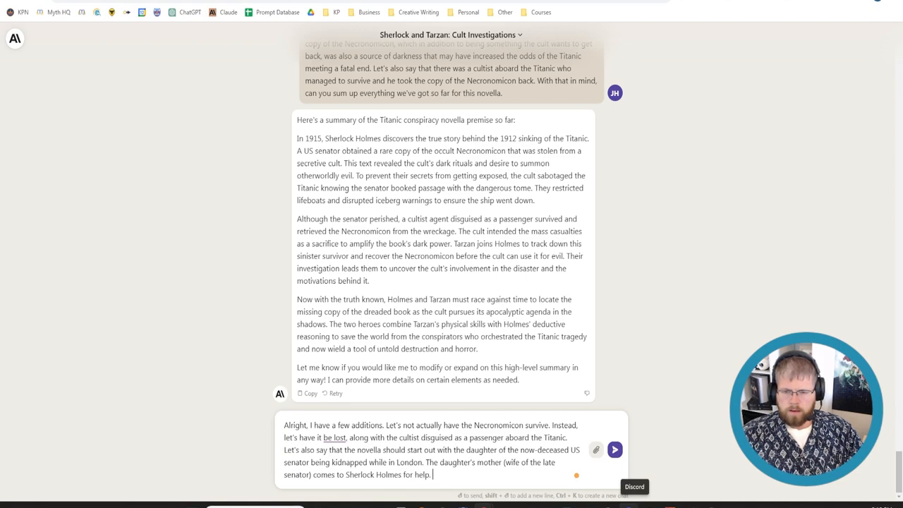
- Introduce Tarzan investigating the cult separately, removing a stray trailing word
type("Somewhere in the")
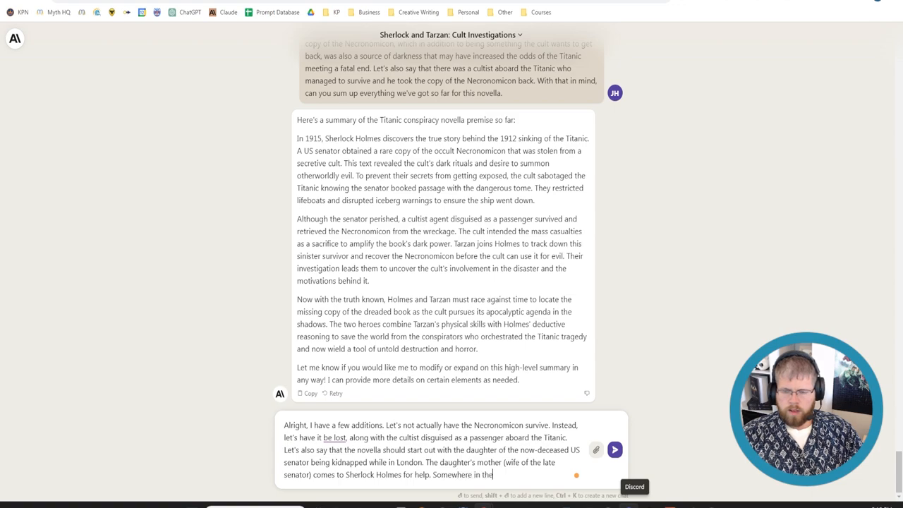
type("investigation, Sherlock")
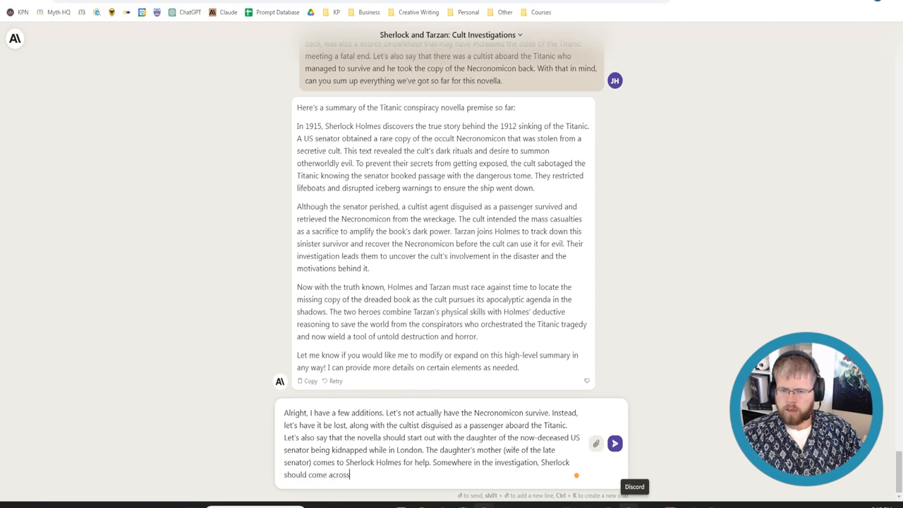
type("Tarzan, who is investi")
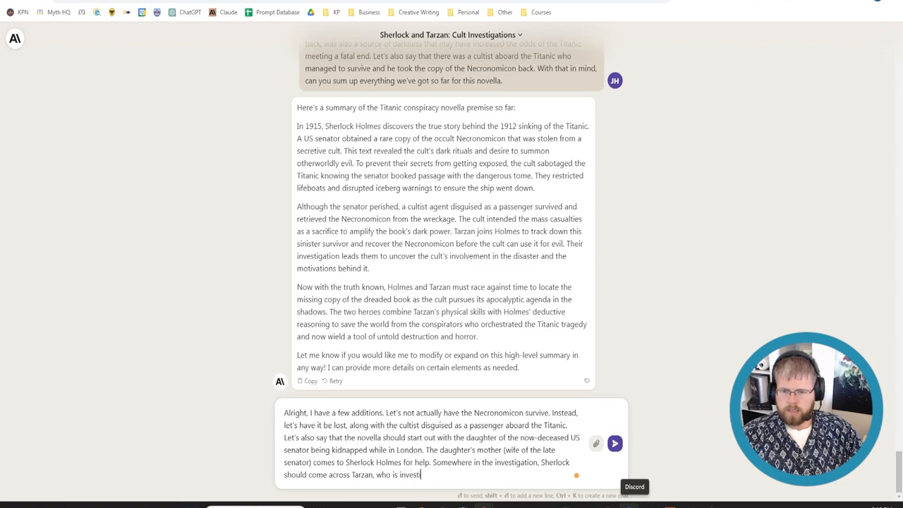
type("ga")
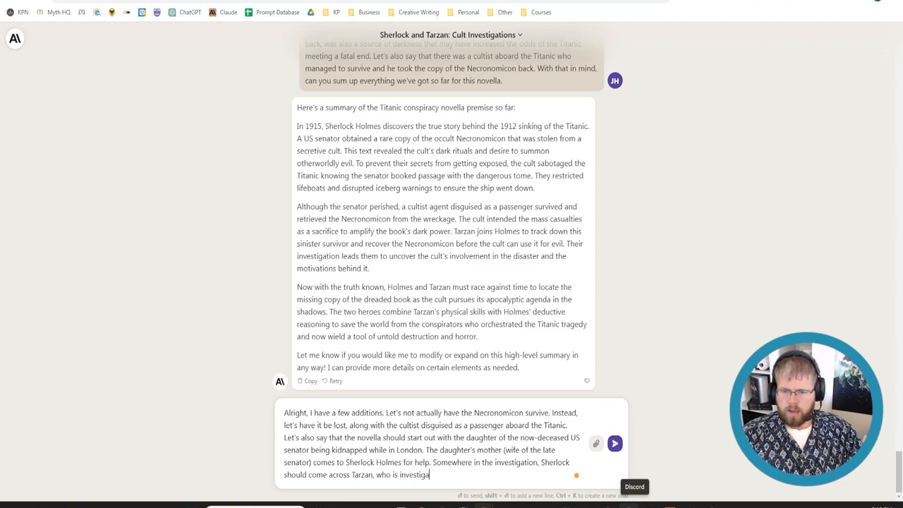
type("iting the cult")
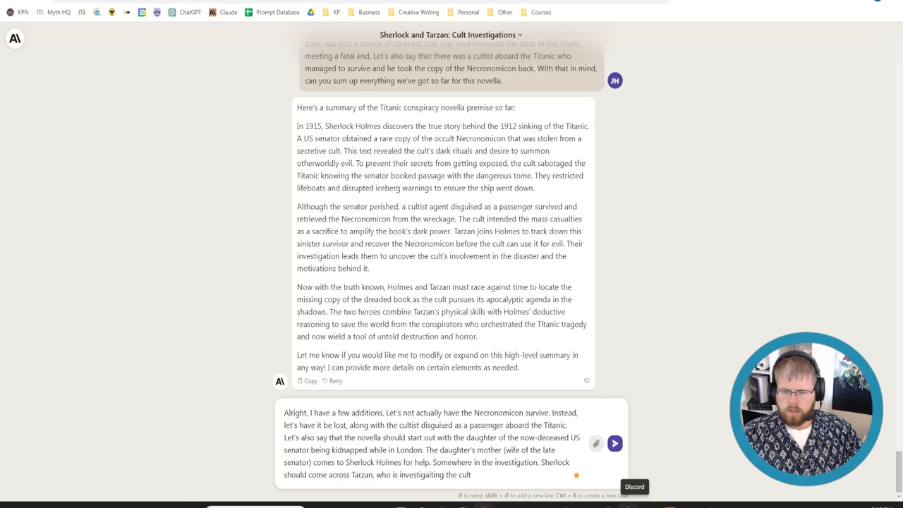
type("separately, because")
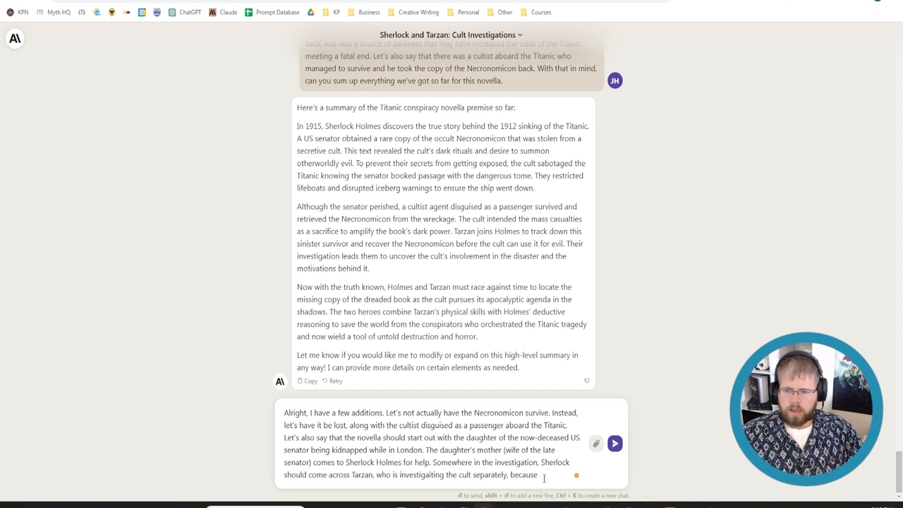
double_click(523, 474)
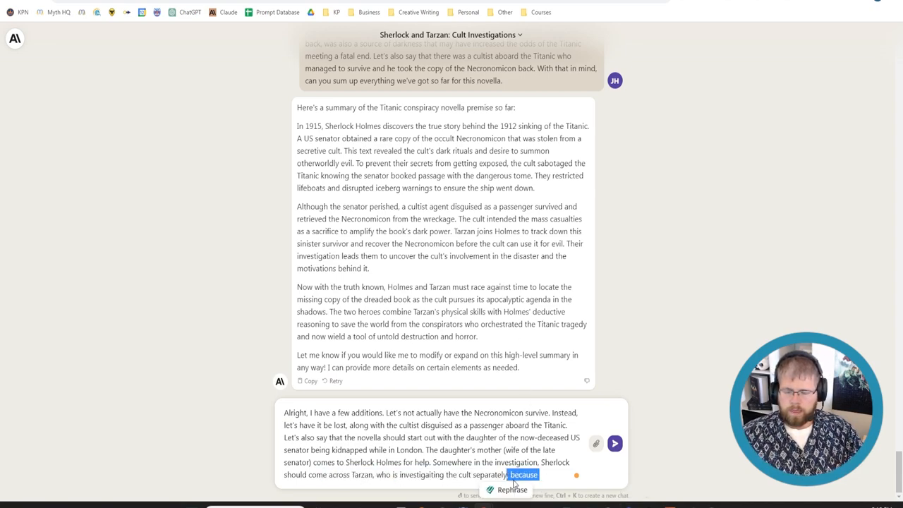
left_click(522, 474)
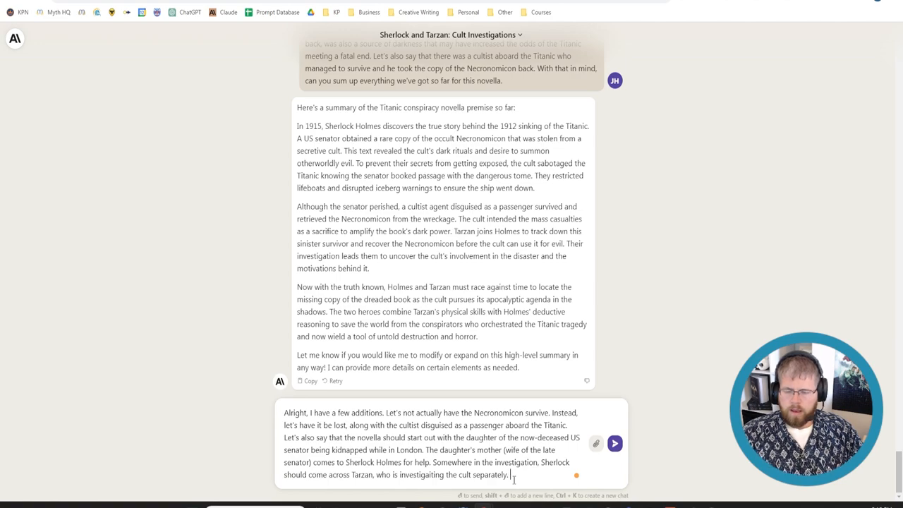
- Ask why Tarzan, a jungle-raised English estate owner, would investigate the cult, and send it
type("Can you give me")
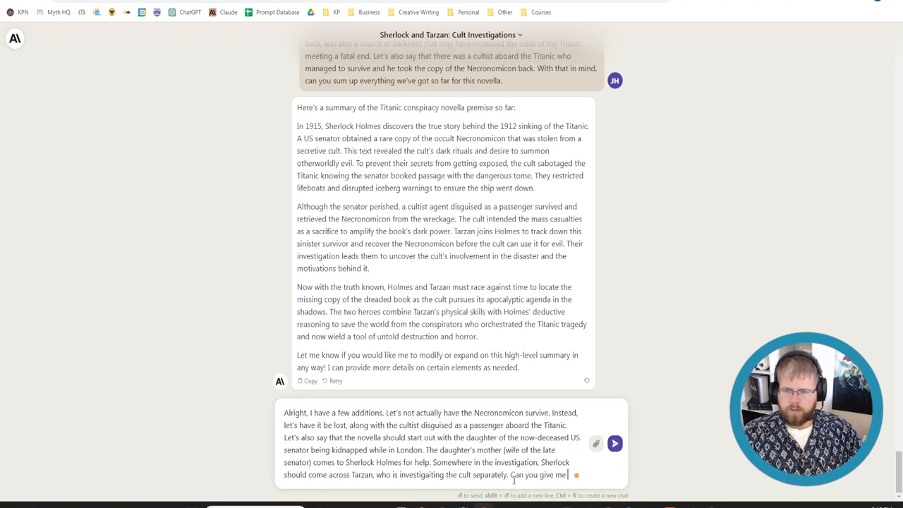
type("some ideas on")
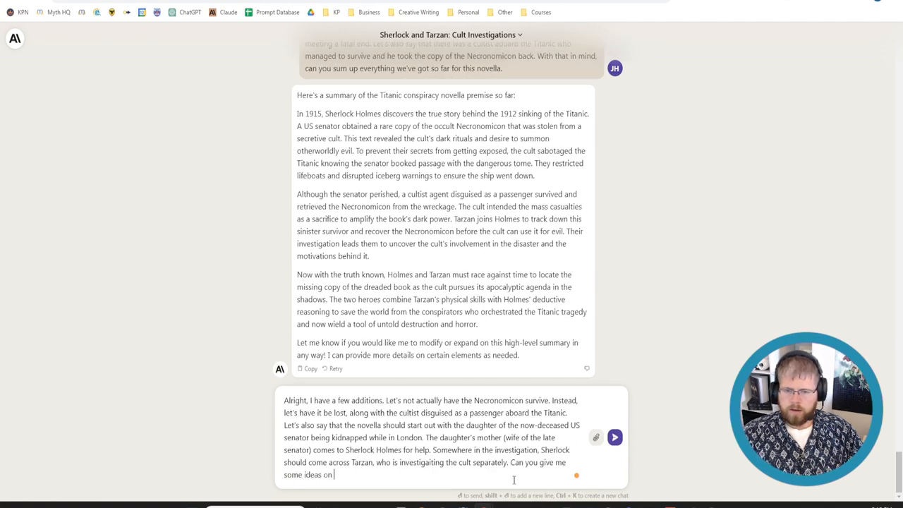
type("why Tarzan is interested in the")
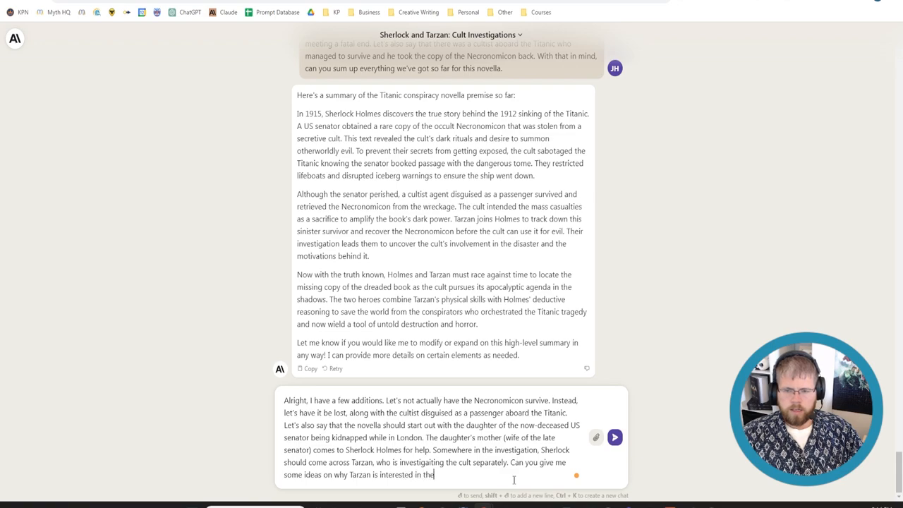
type("cult?")
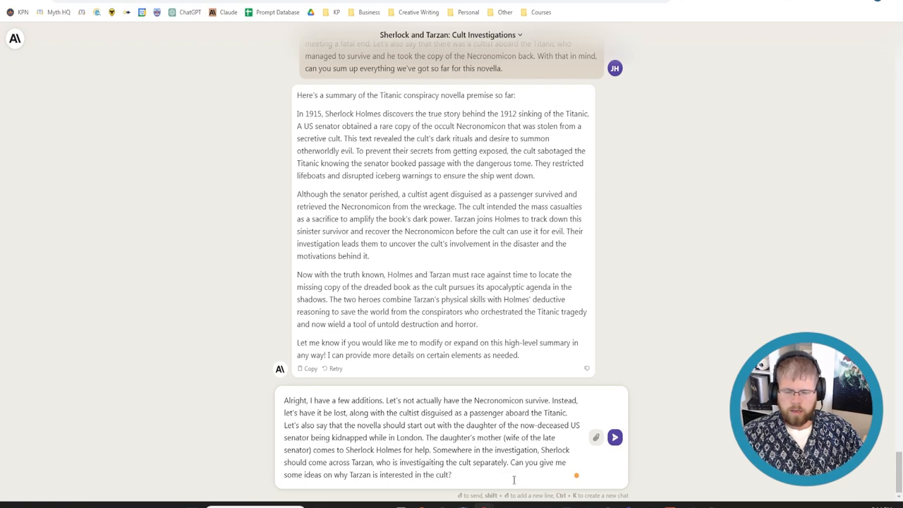
type("REmember that this is after he return")
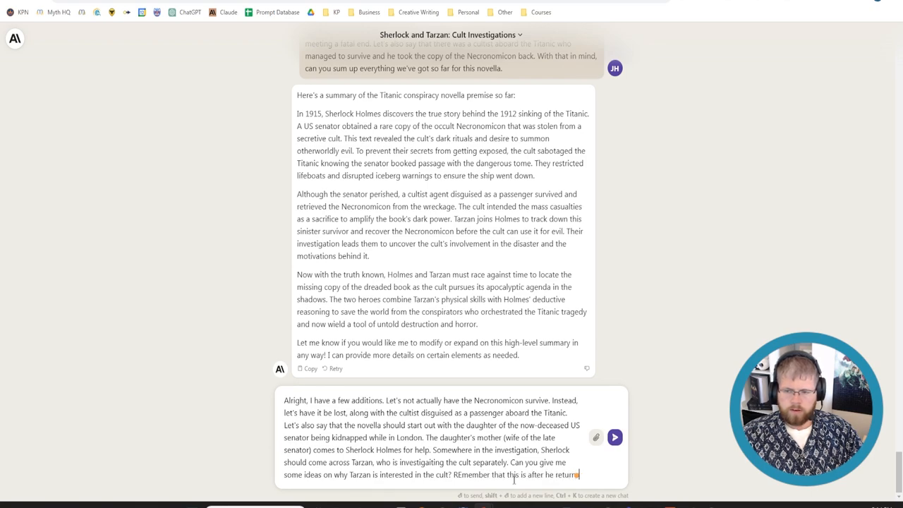
type("from the jungle, and that Tarzan is currently")
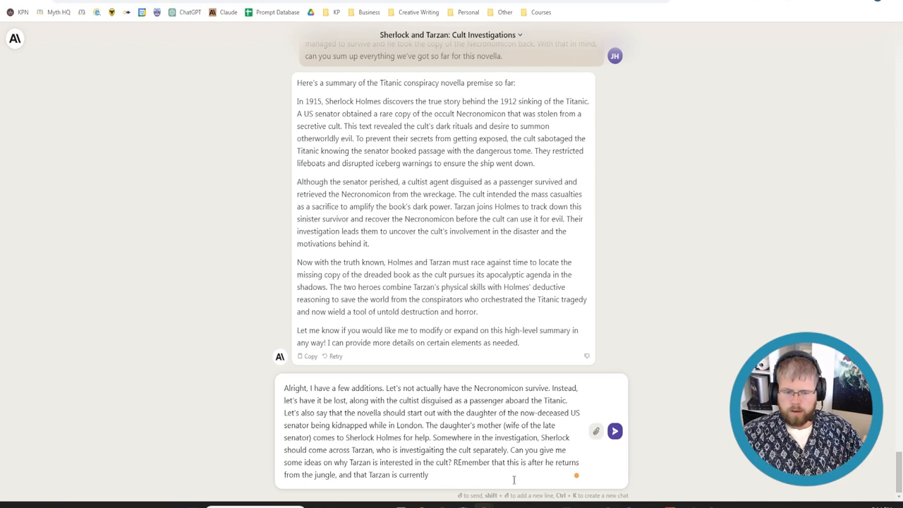
type("the owner of a large estate in L")
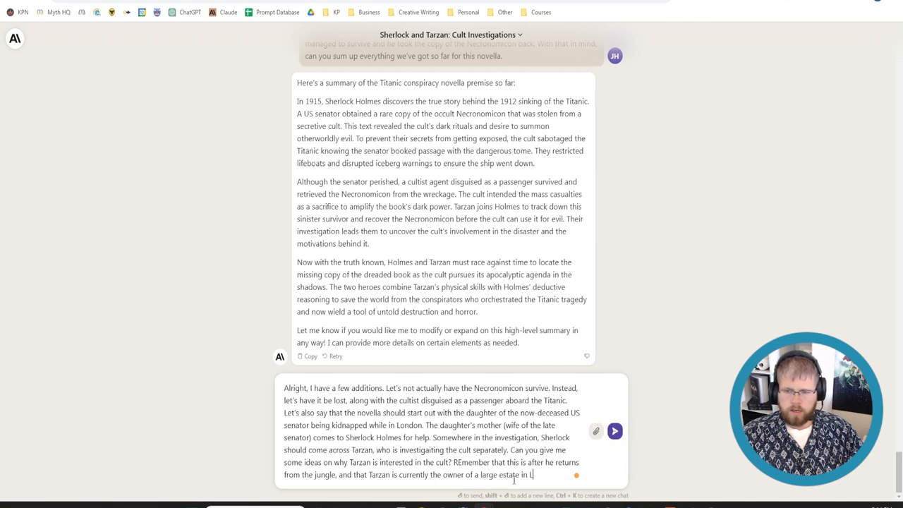
type("England.")
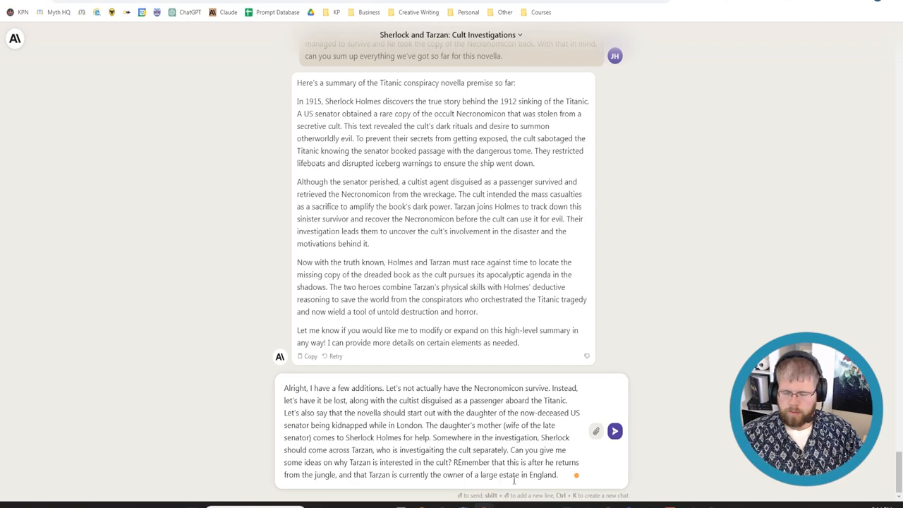
left_click(616, 431)
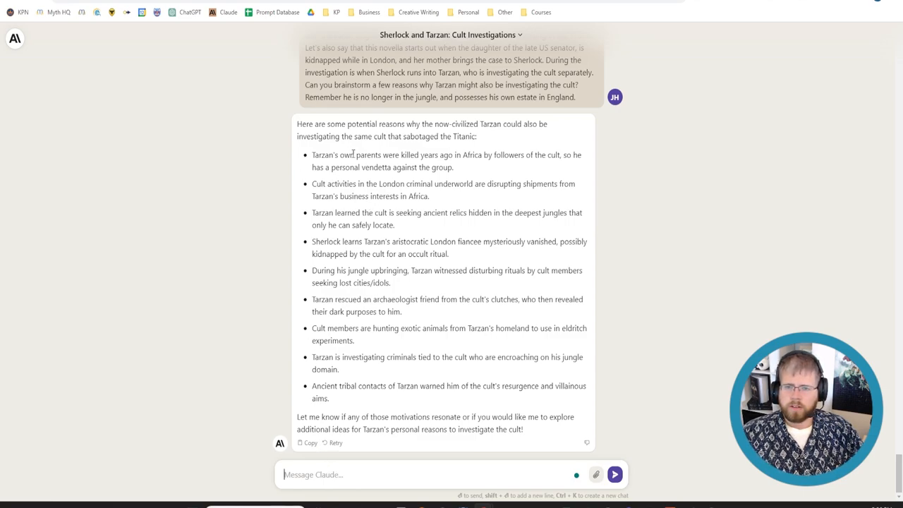
mouse_move(556, 158)
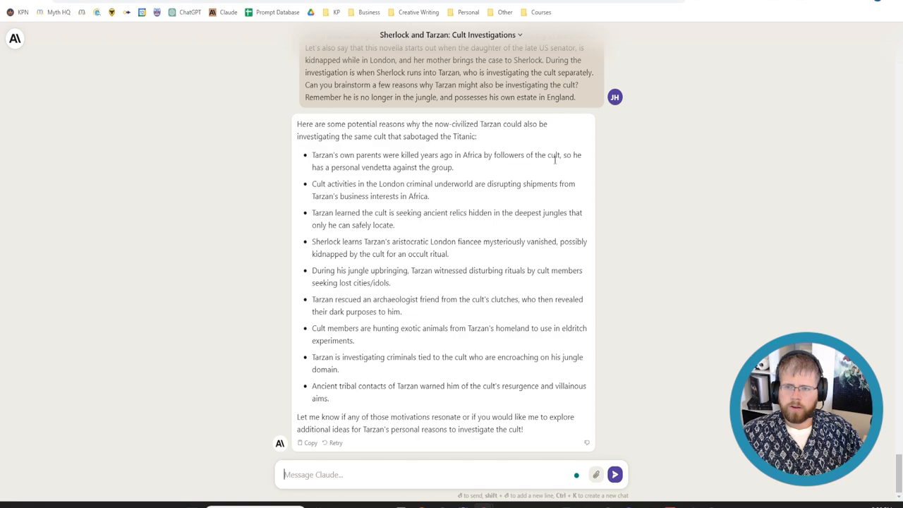
mouse_move(435, 203)
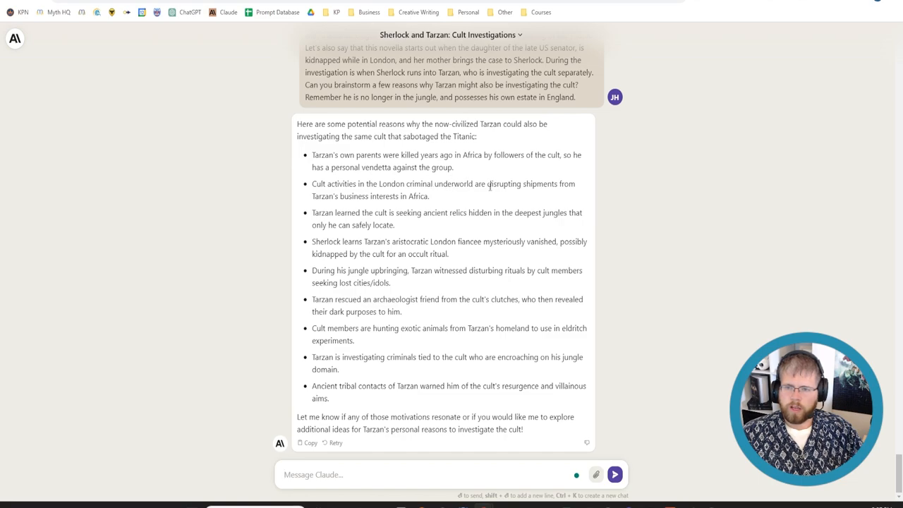
mouse_move(443, 201)
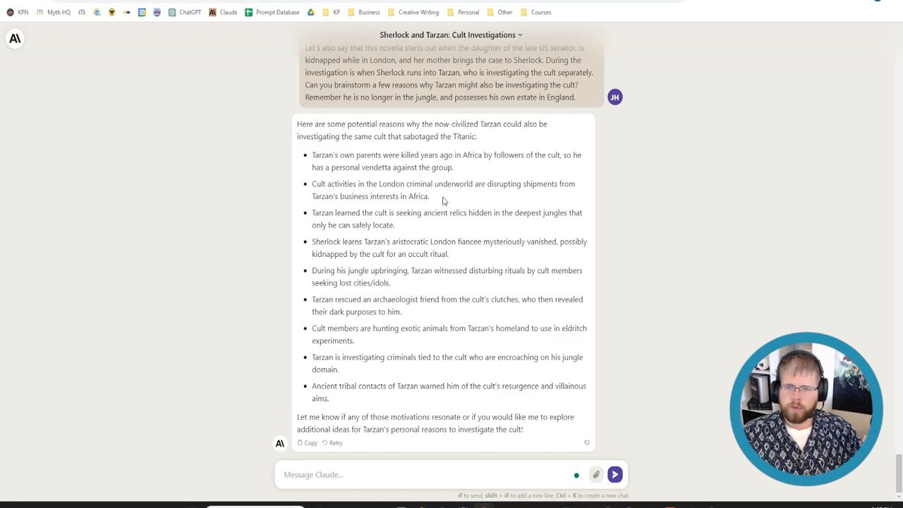
- Pick the disrupted-African-shipments motive and add a cult defector protected by Tarzan
left_click_drag(311, 183, 430, 196)
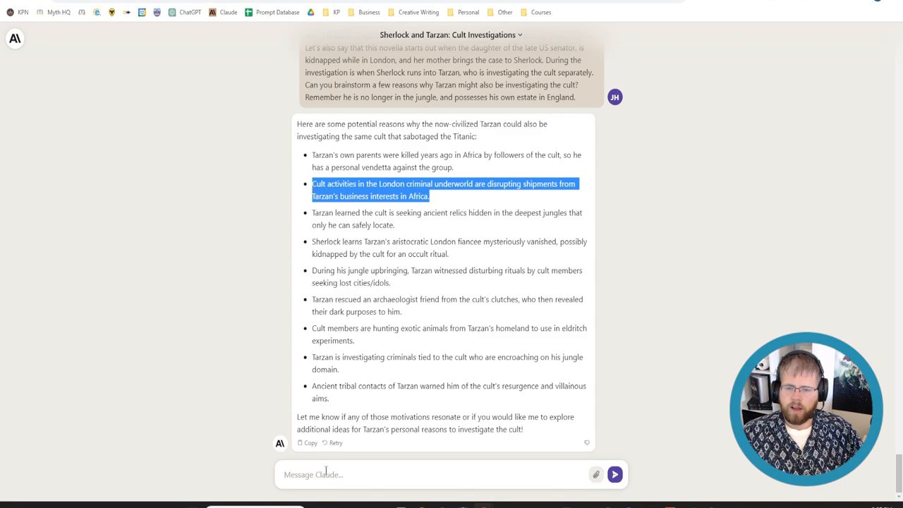
type("I like t")
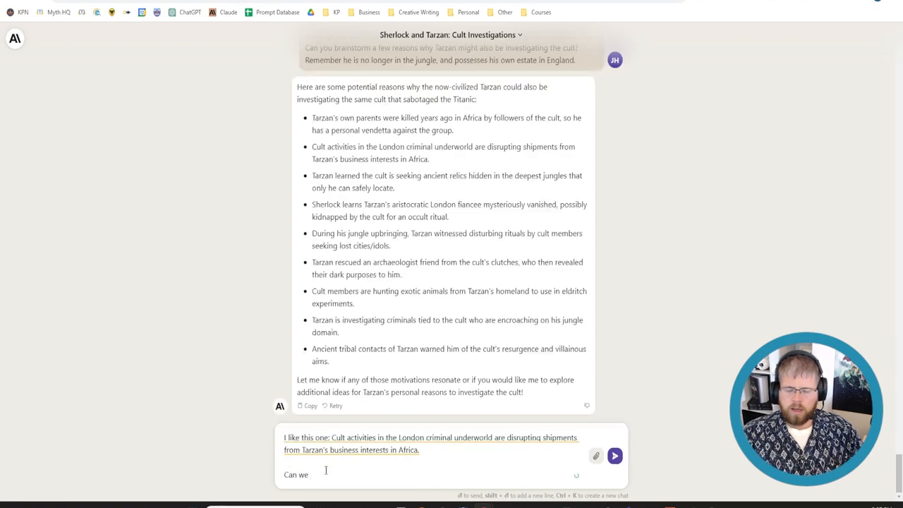
type("also add a")
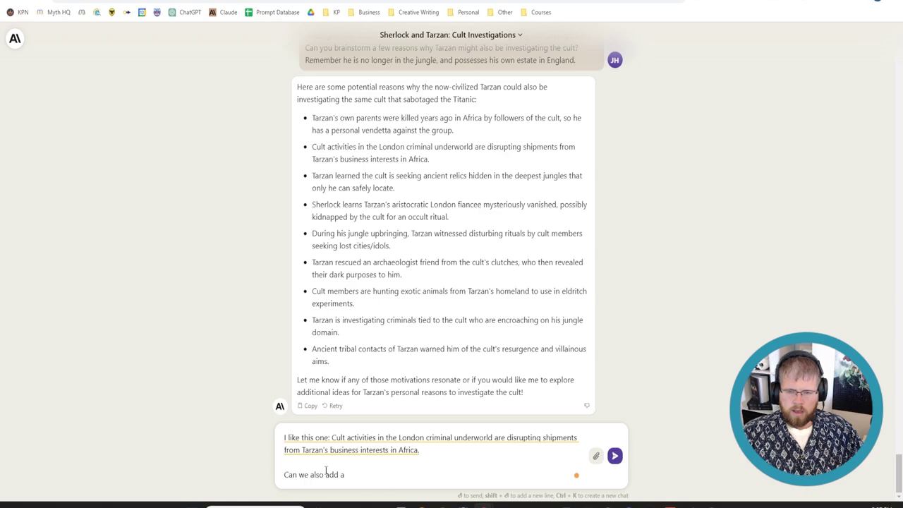
type("character who")
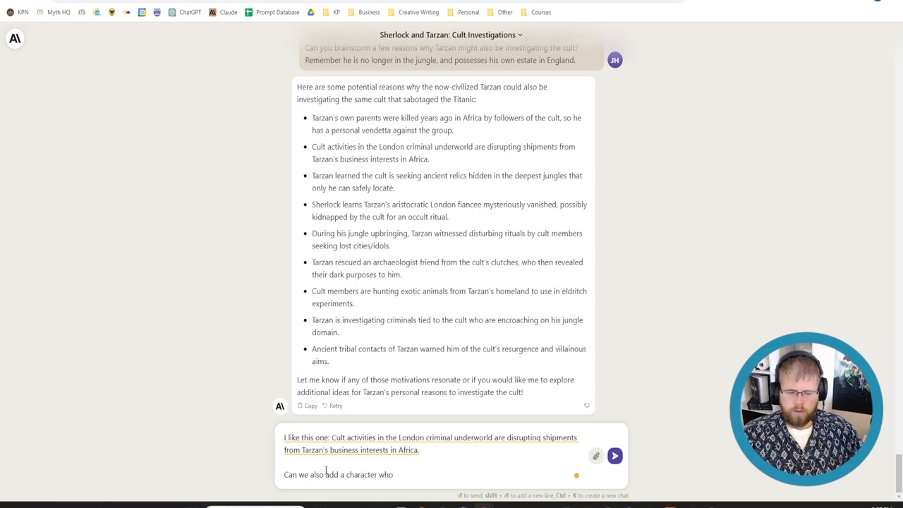
type("has")
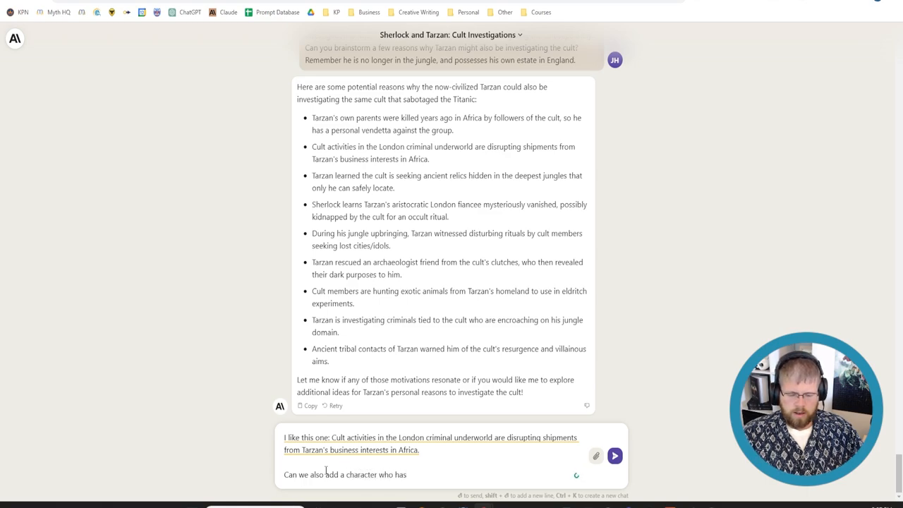
type("defected from the cult")
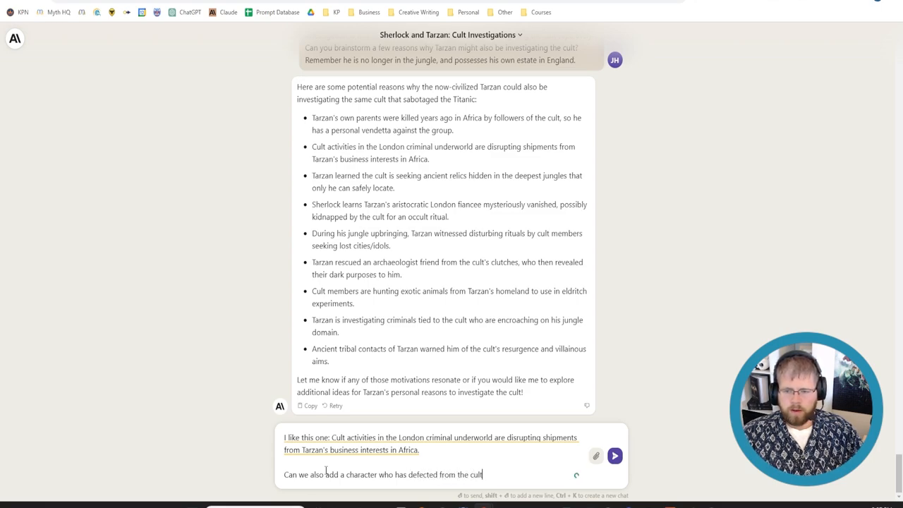
type("who")
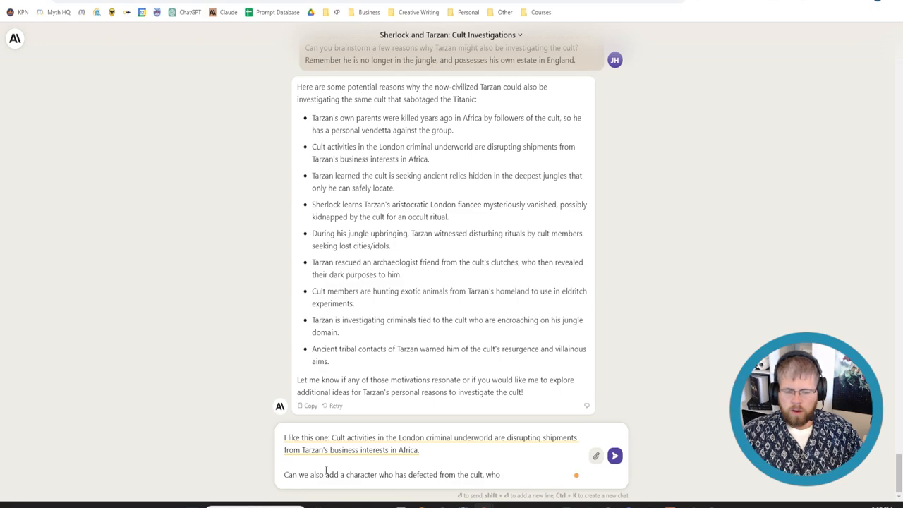
type("is being protected by Tarz")
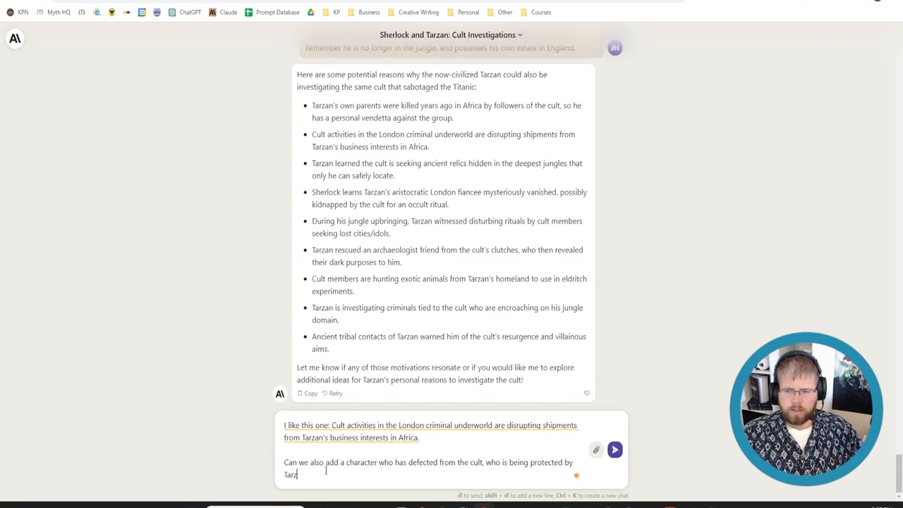
type("n.")
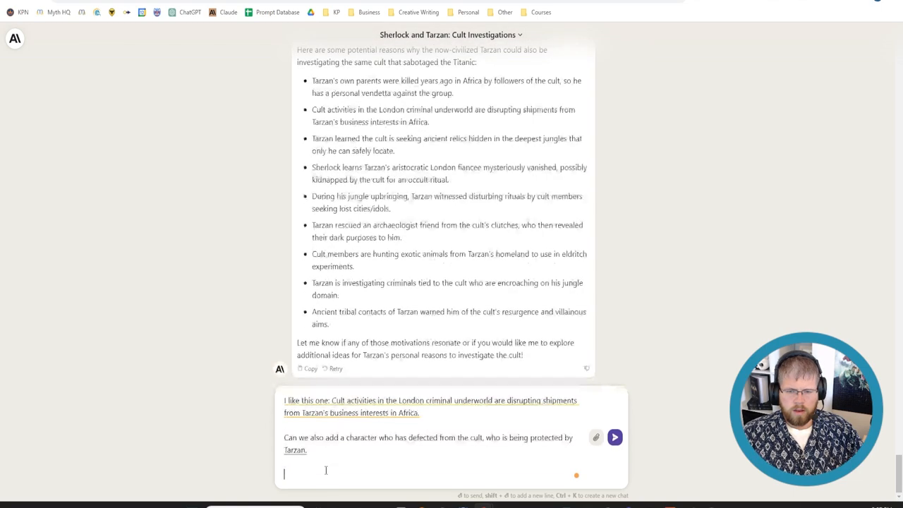
- Ask Claude to summarize the story developed thus far and send the message
type("With that in mind, can you summarize the")
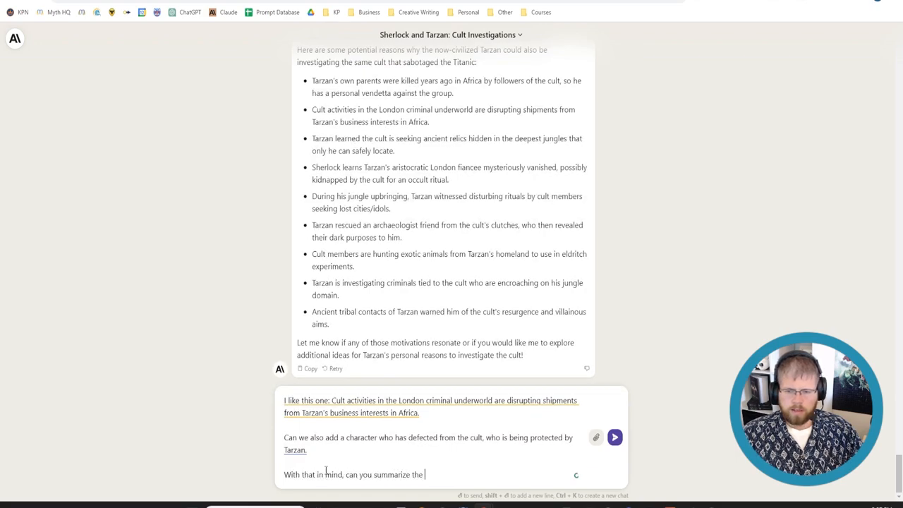
type("story that we")
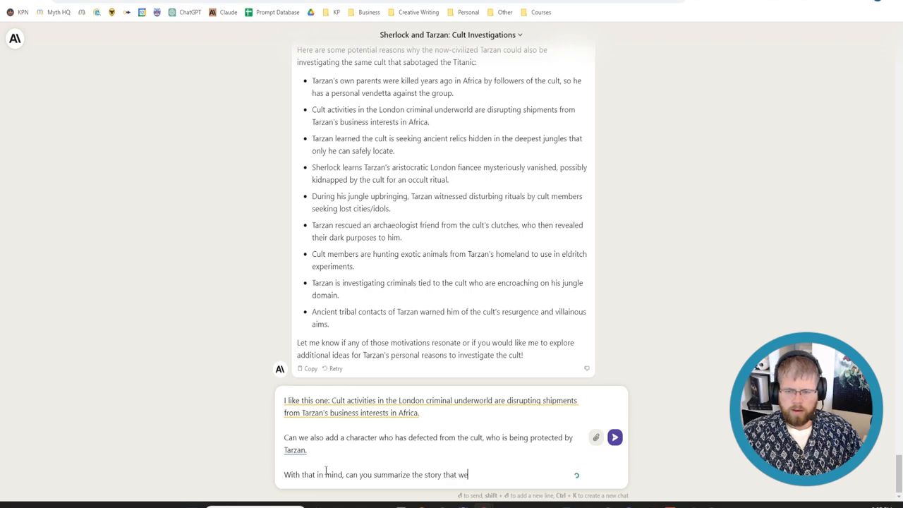
type("'ve developed")
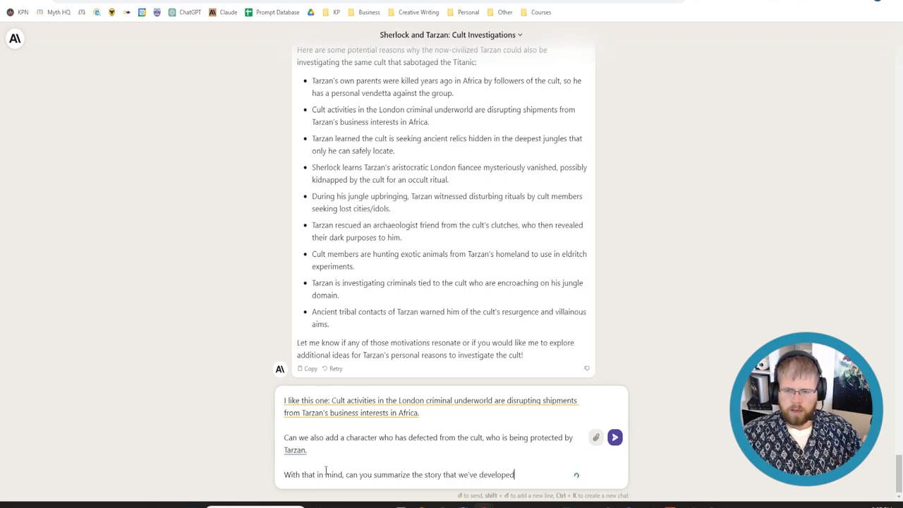
type("thus far?")
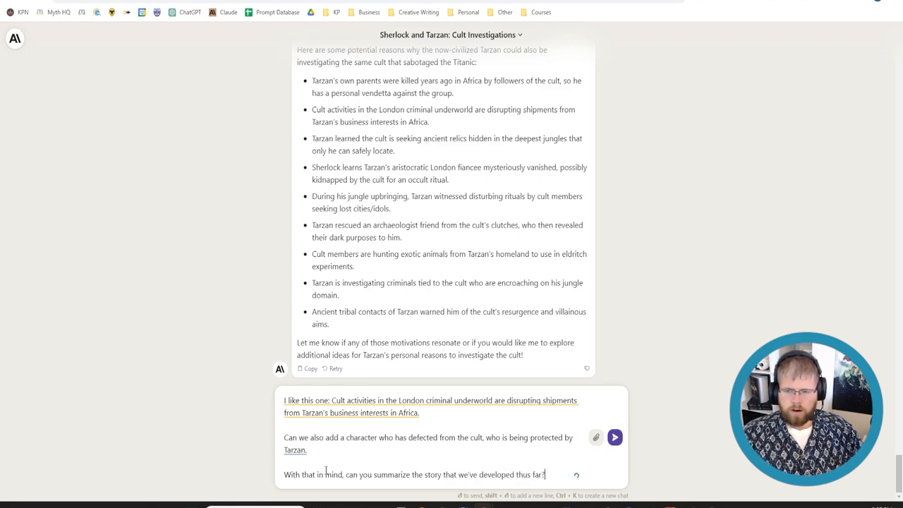
left_click(621, 436)
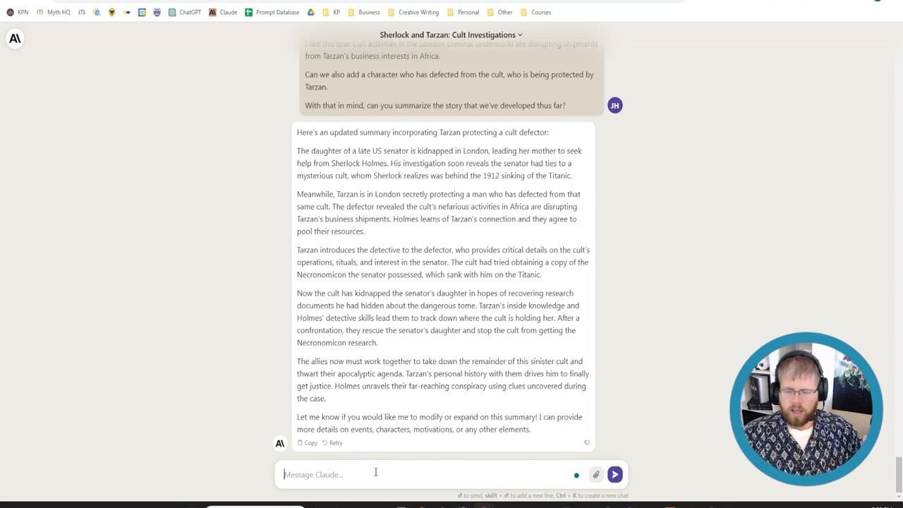
- Send that the daughter is kidnapped as a blood sacrifice to retrieve the Necronomicon, requesting a redone summary
type("Let's say the daughter was kidnapped")
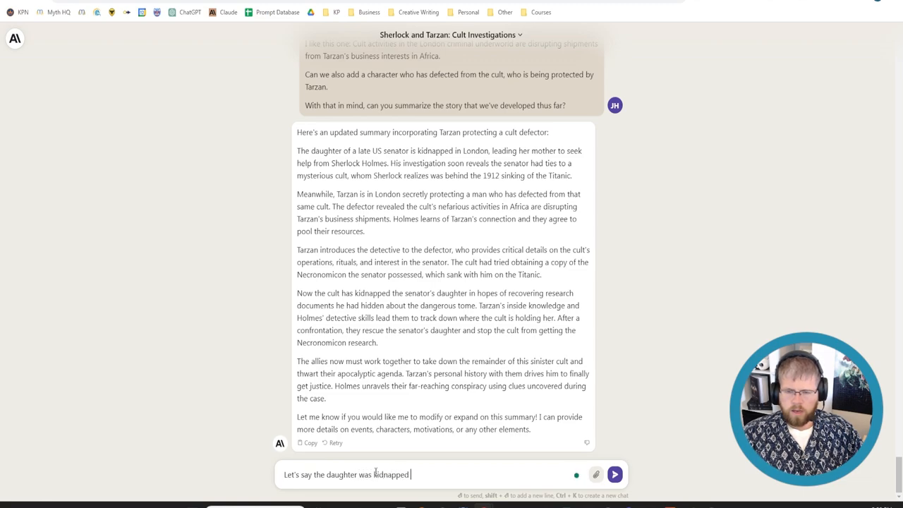
type("because she is")
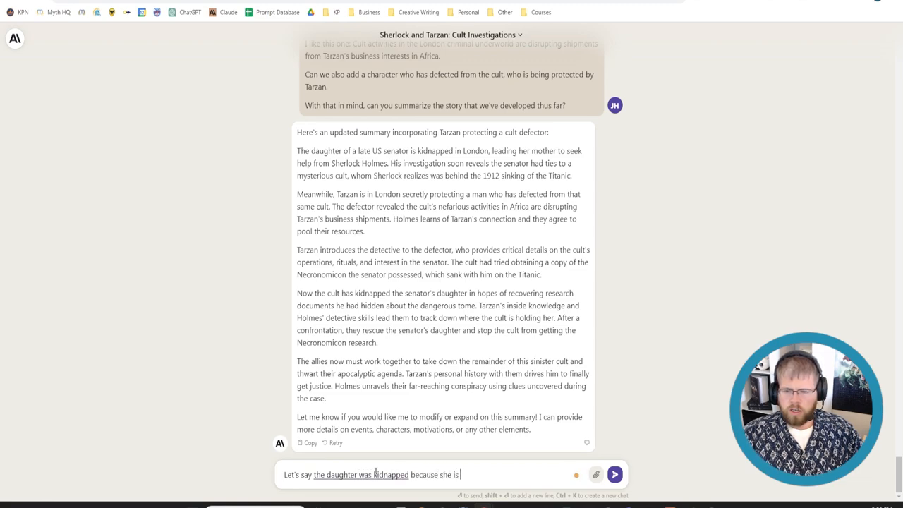
type("the blood of the senator, and the cultists think")
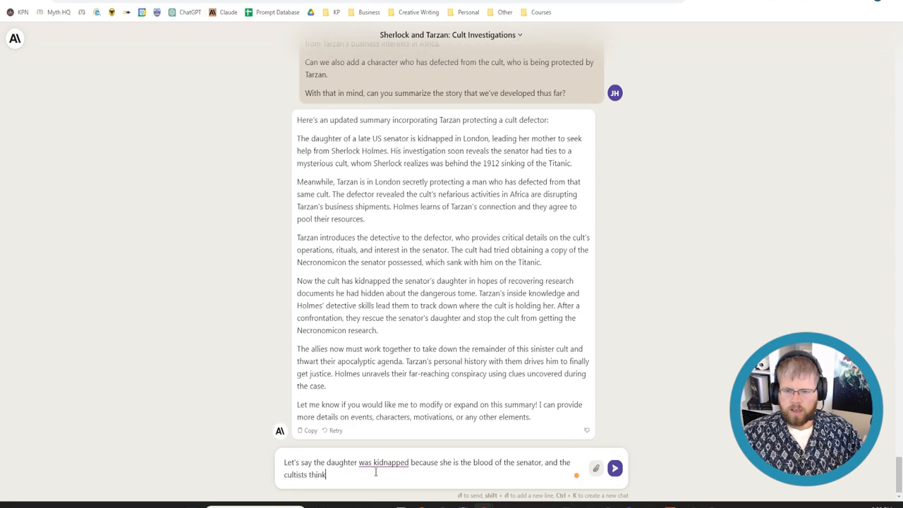
type("that through Her s")
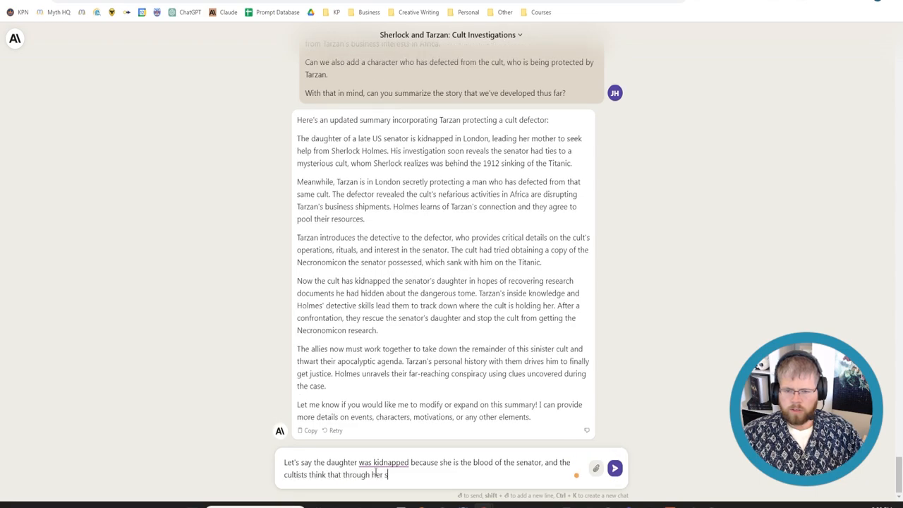
type("acrifice,")
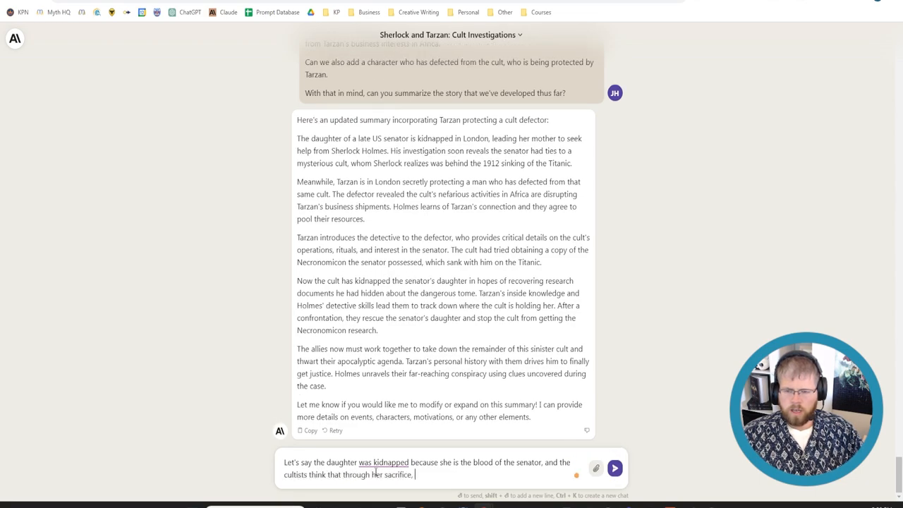
type("they might be able to retreive")
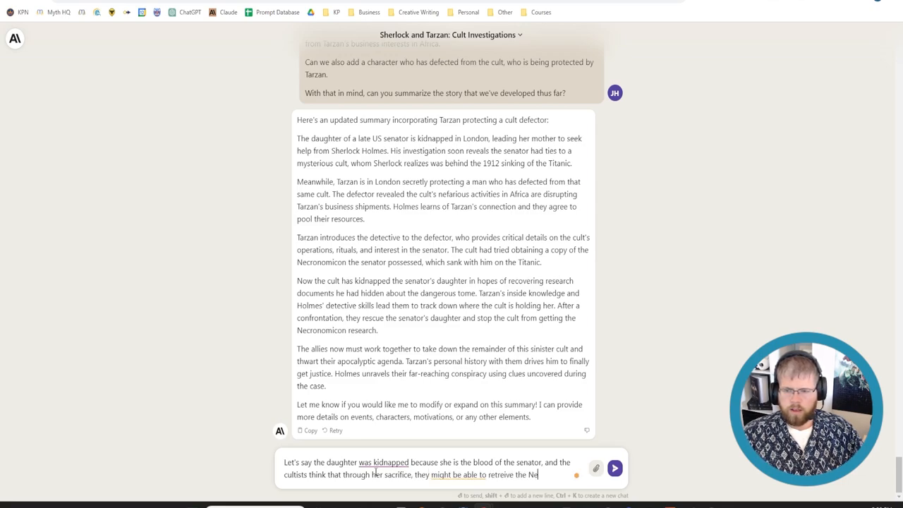
type("the Necronomicon from the depths of the ocean.")
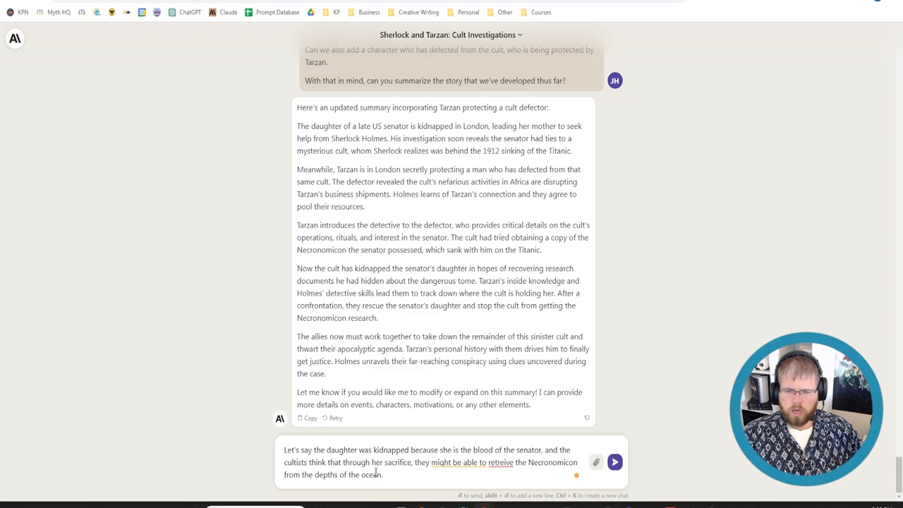
type("With that in mind, please")
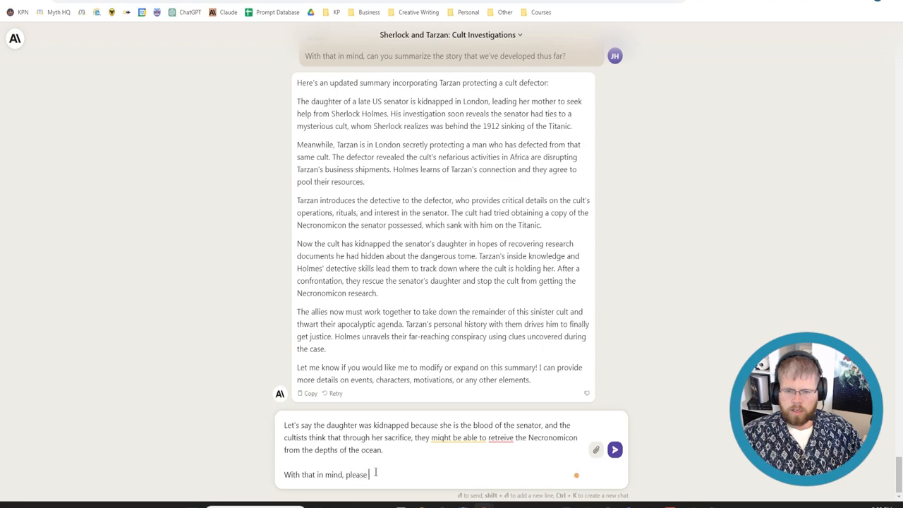
type("redo your summary")
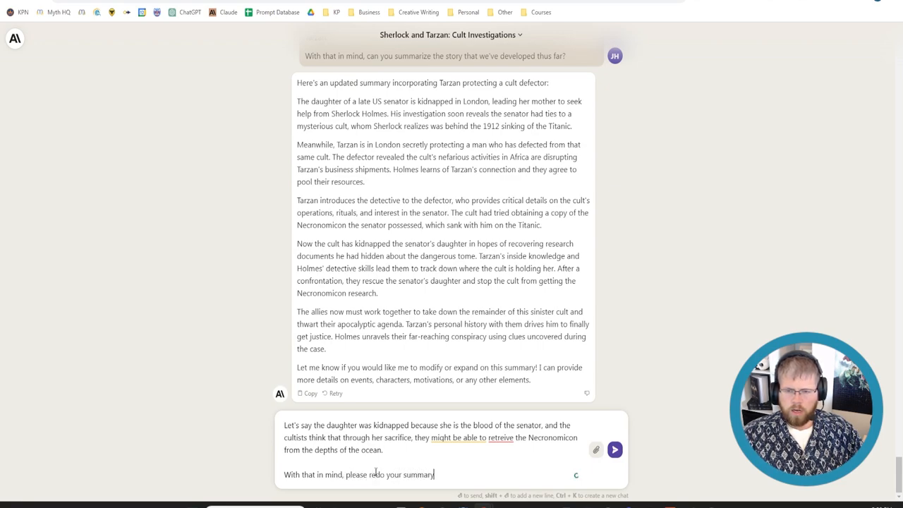
left_click(614, 448)
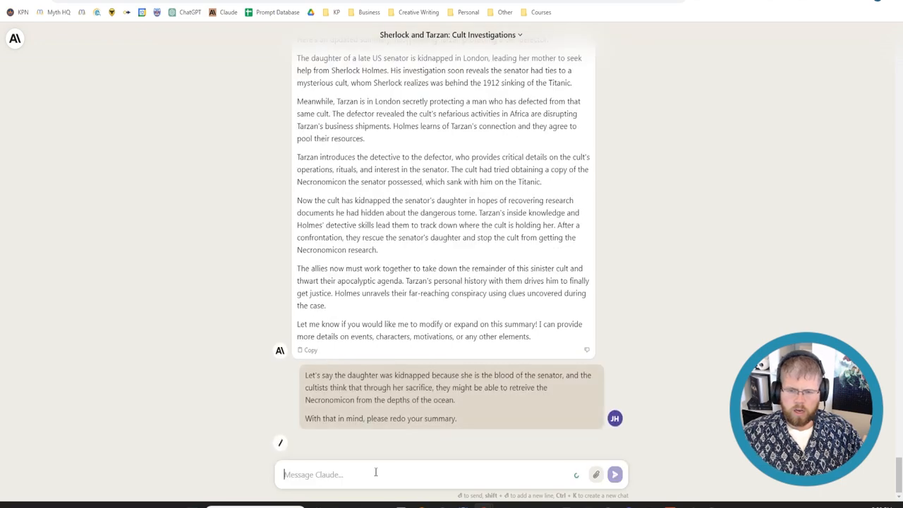
- Send a request summarizing background on the cult's Titanic involvement and events before the novella
left_click(621, 474)
type("Can you")
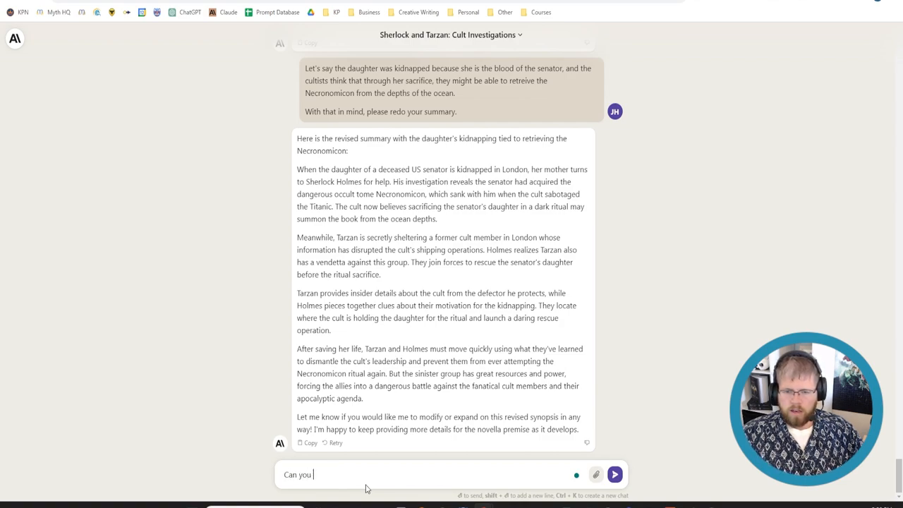
type("summarize the background informatio")
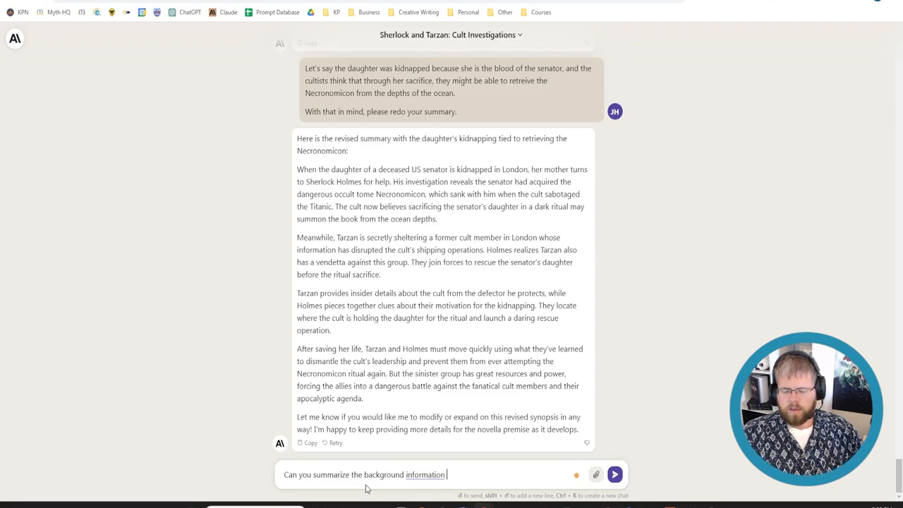
type("needed")
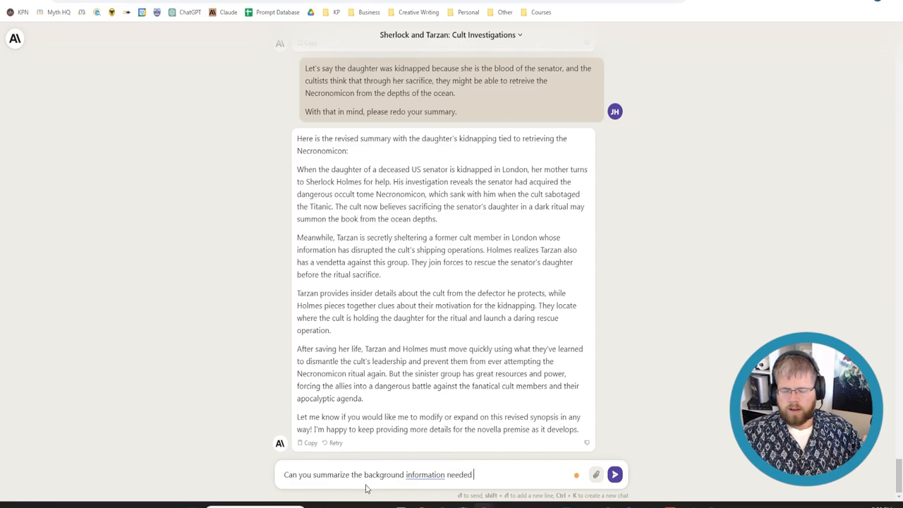
type("for everything")
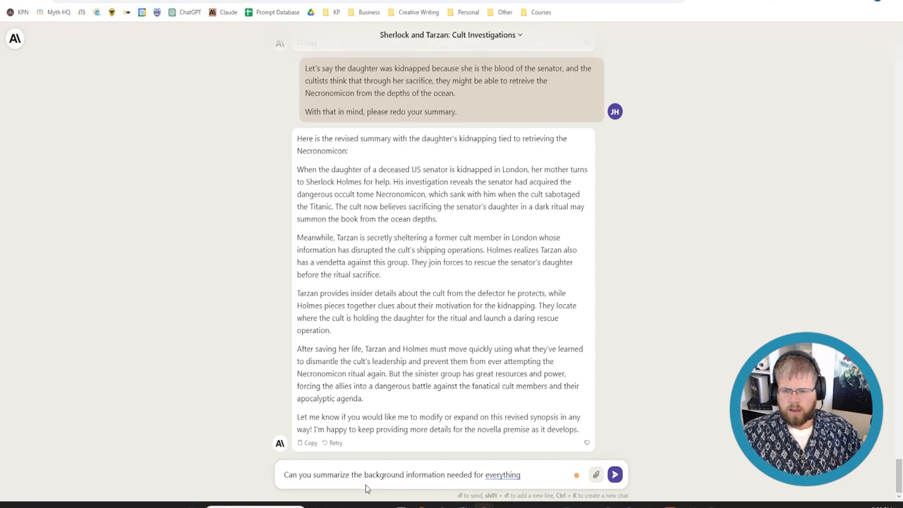
type("that we determined about how")
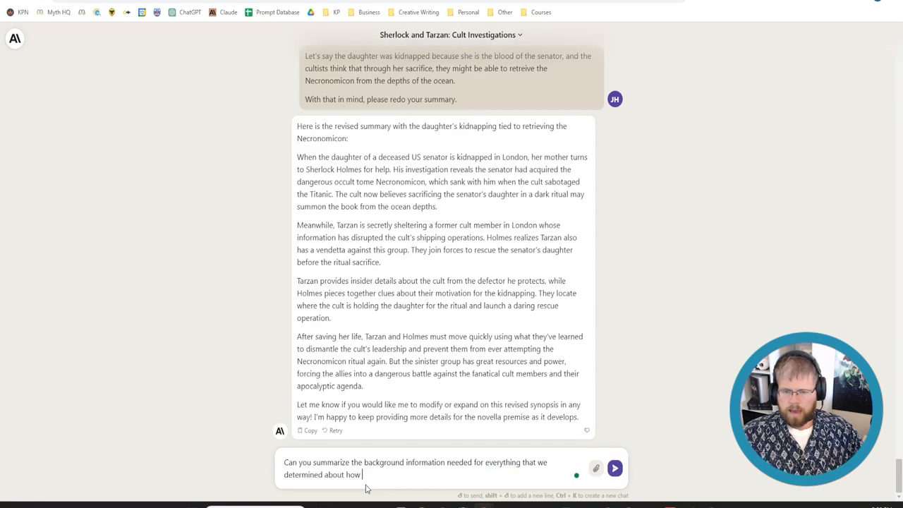
type("the cult was involved in the sinking of")
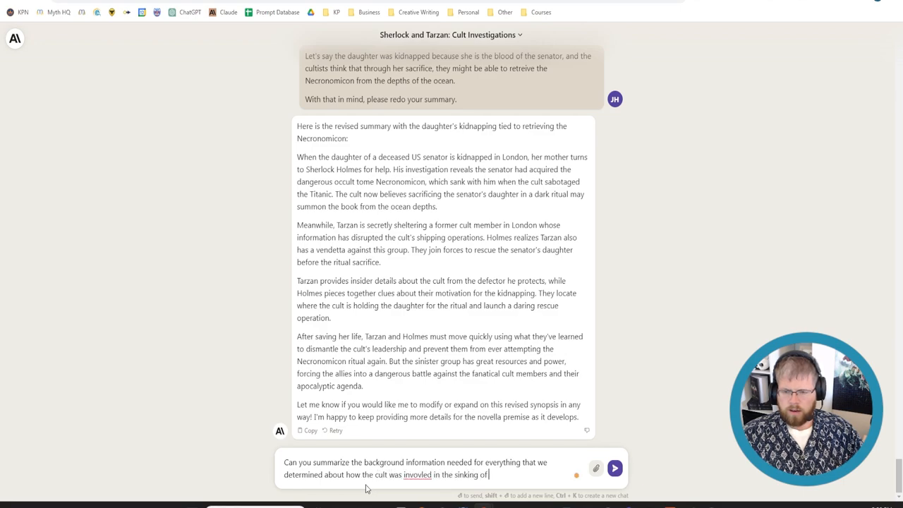
type("the Titanic, and e")
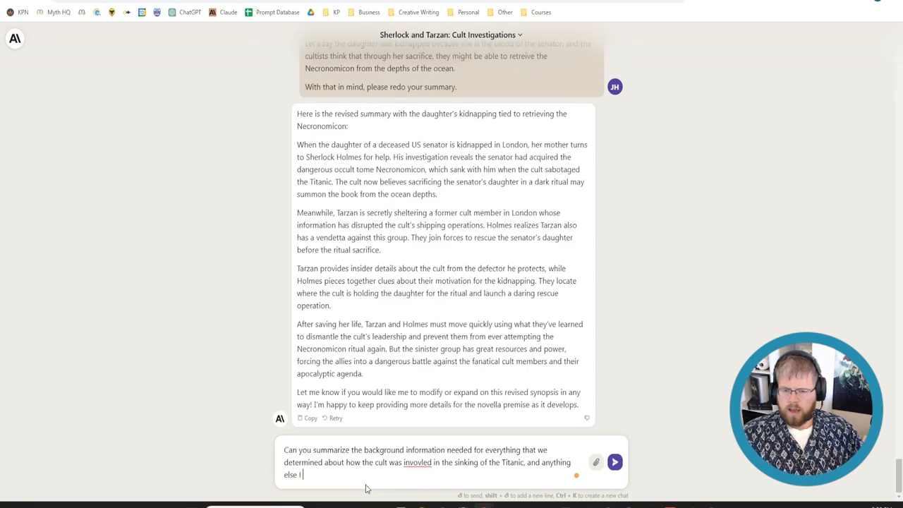
type("need to know")
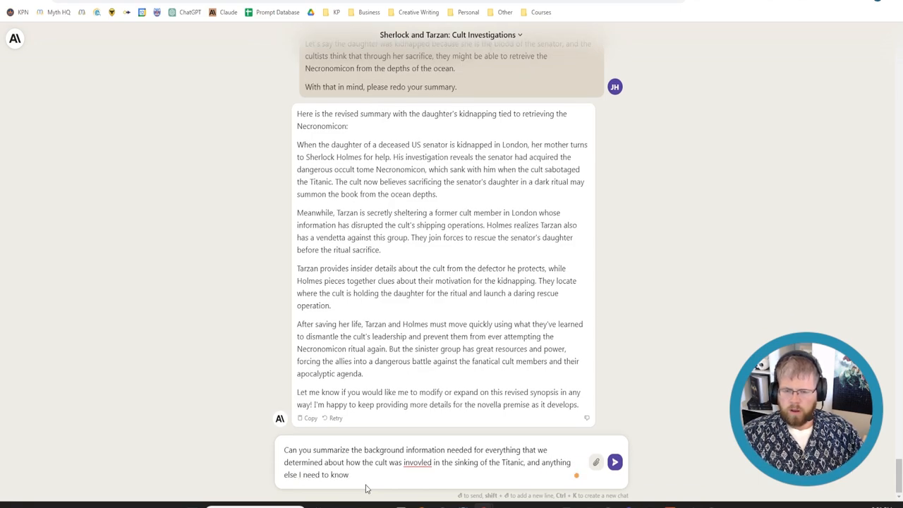
type("be")
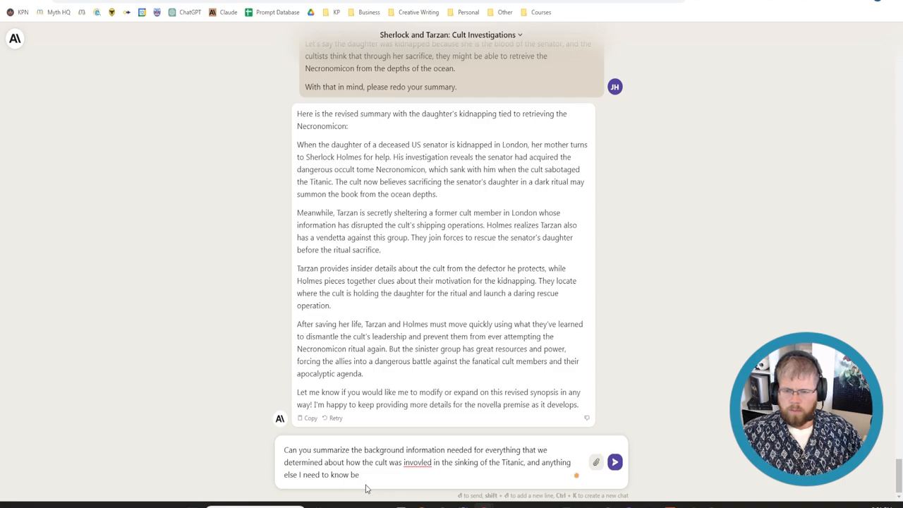
type("concerning the events")
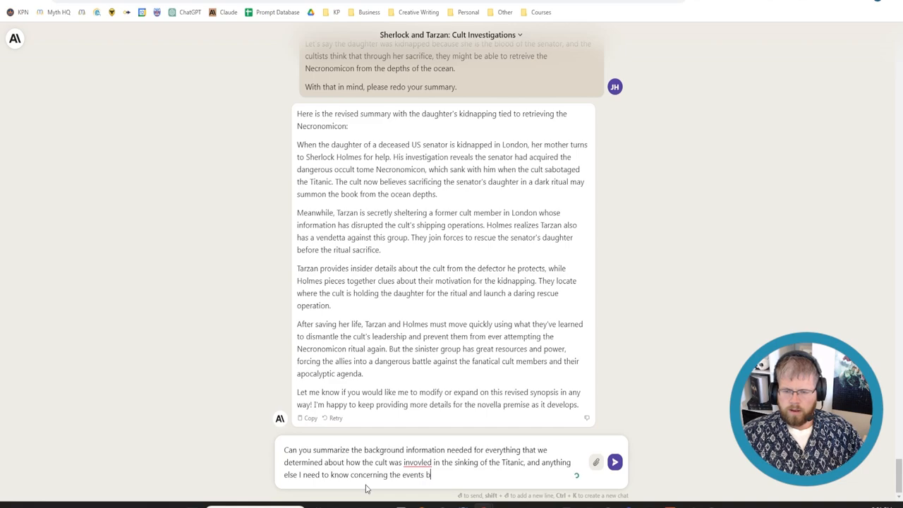
type("efore the start of the")
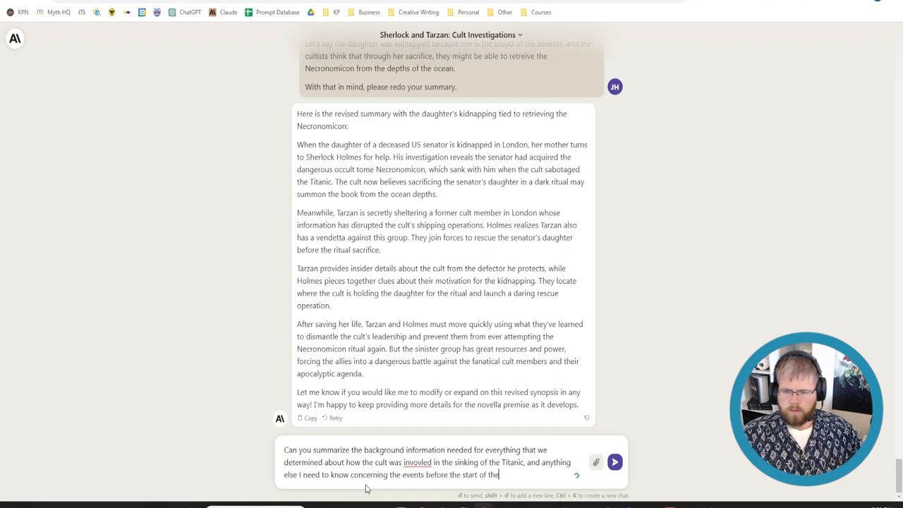
left_click(635, 460)
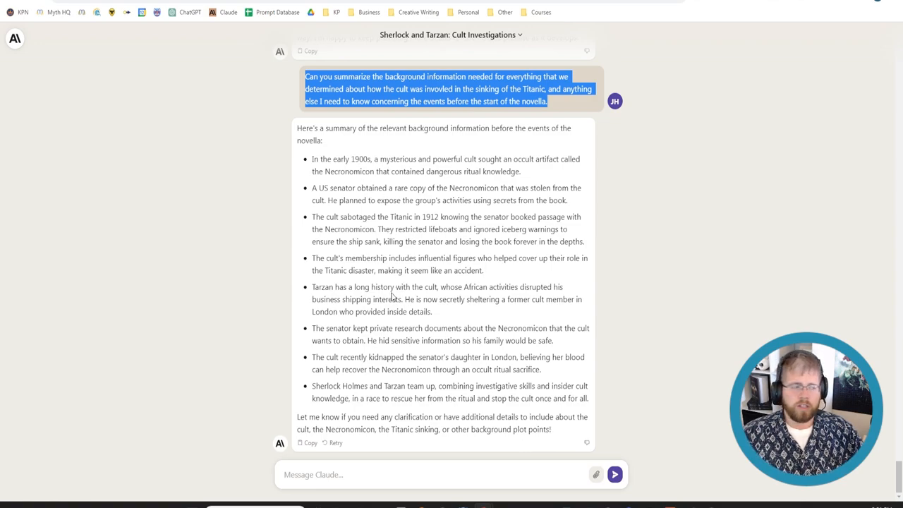
mouse_move(342, 209)
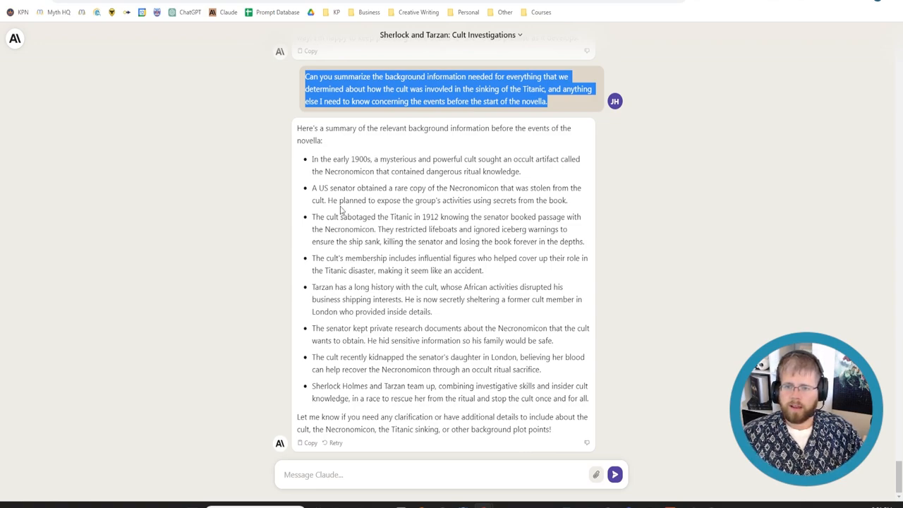
- Select the background bullet about the US senator's Necronomicon copy
left_click_drag(319, 188, 494, 187)
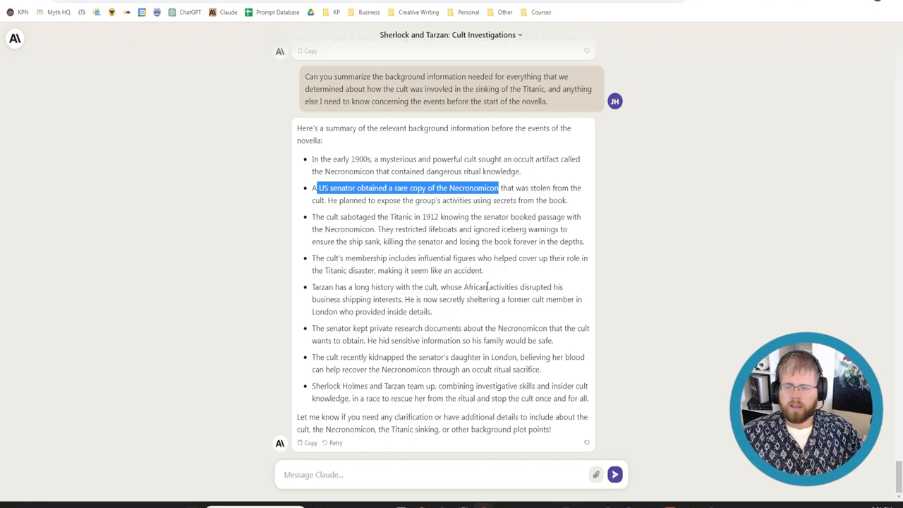
mouse_move(557, 431)
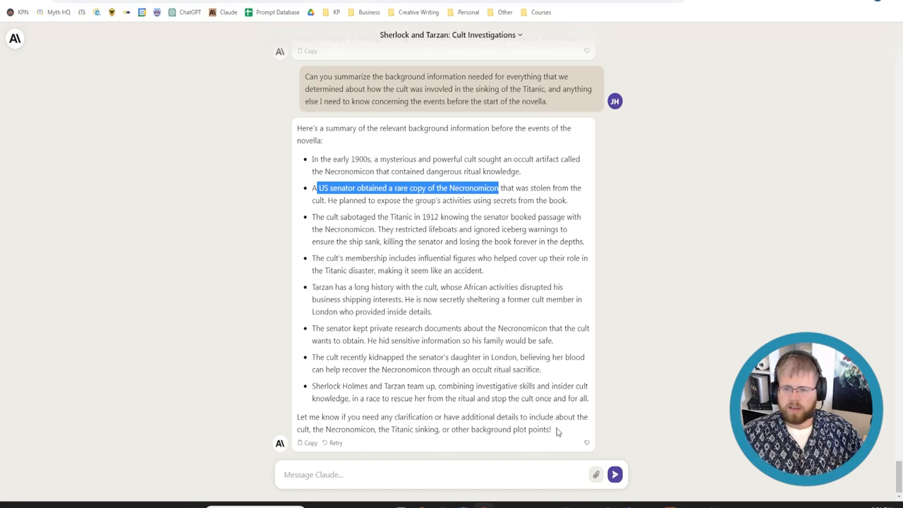